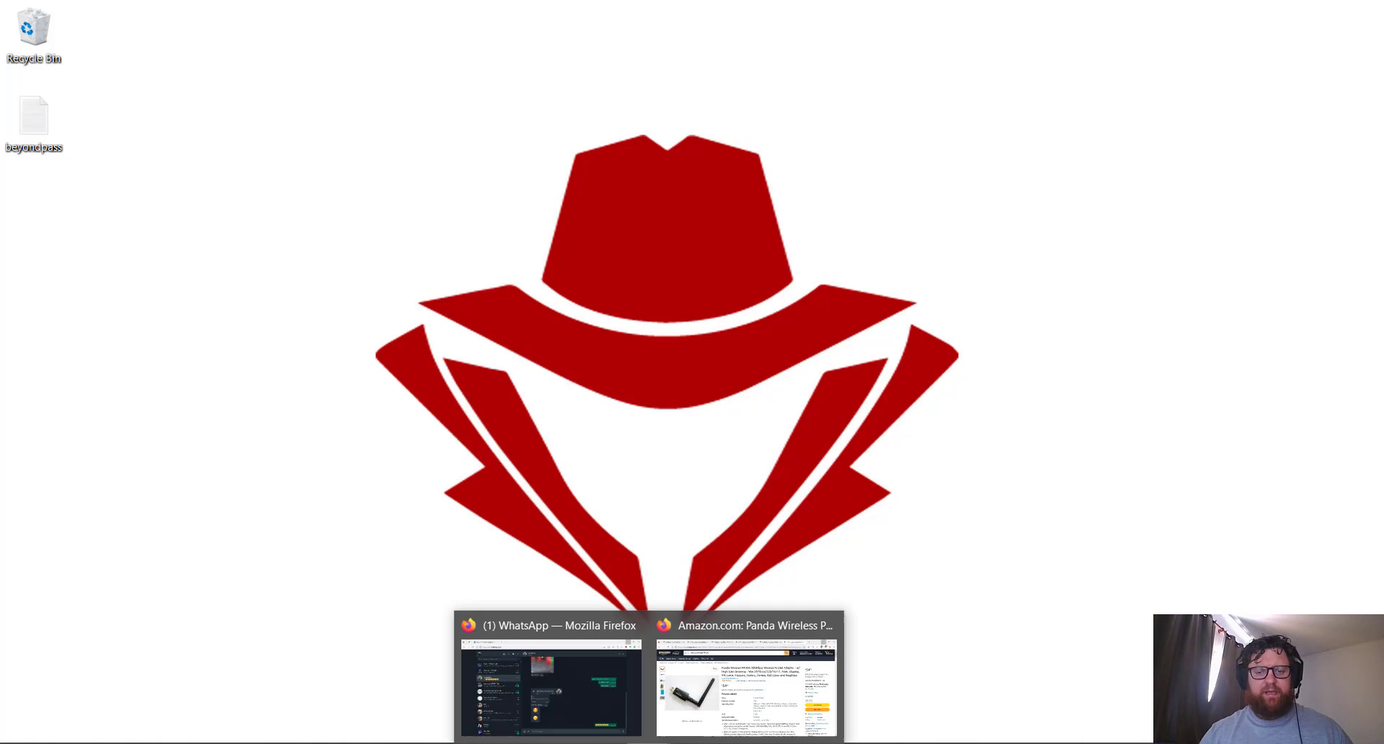
Restore the Firefox window showing the Panda Wireless PAU06 adapter page at $54.99
click(748, 679)
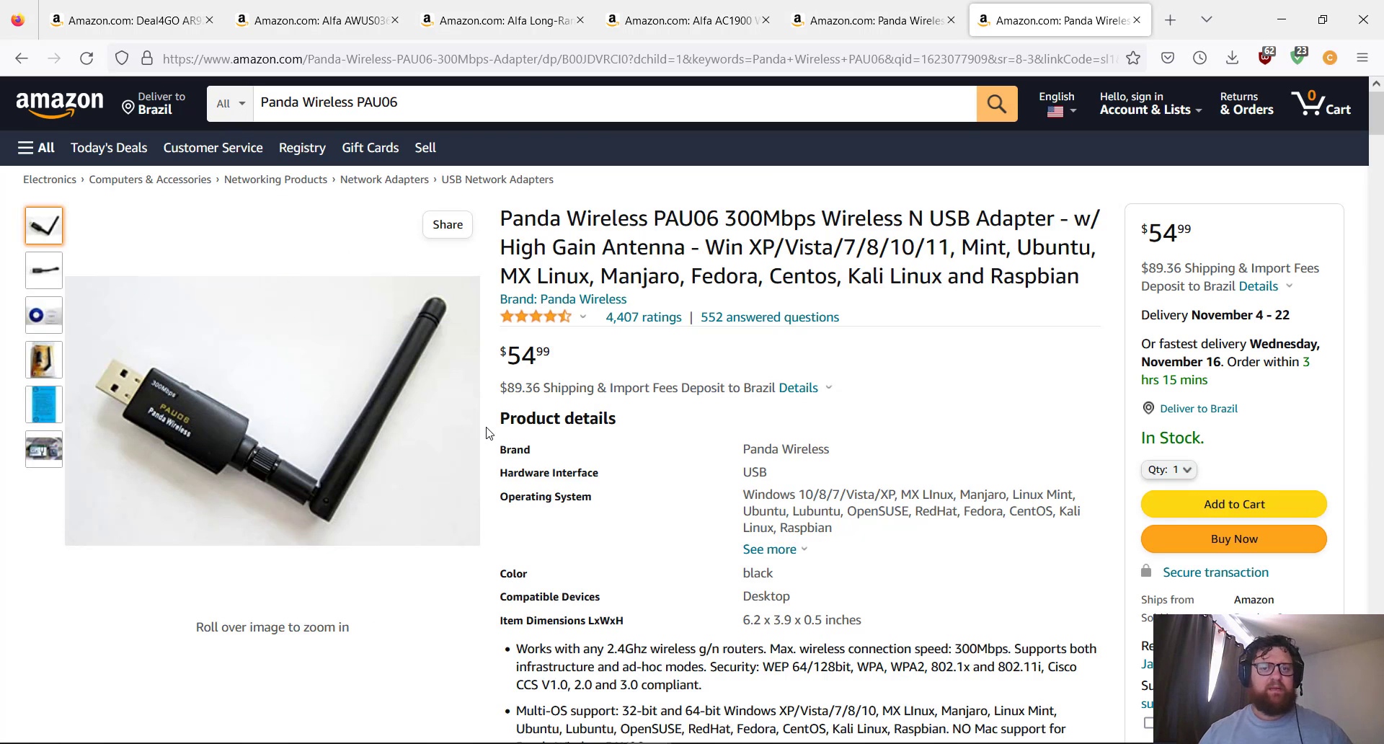
mouse_move(590, 444)
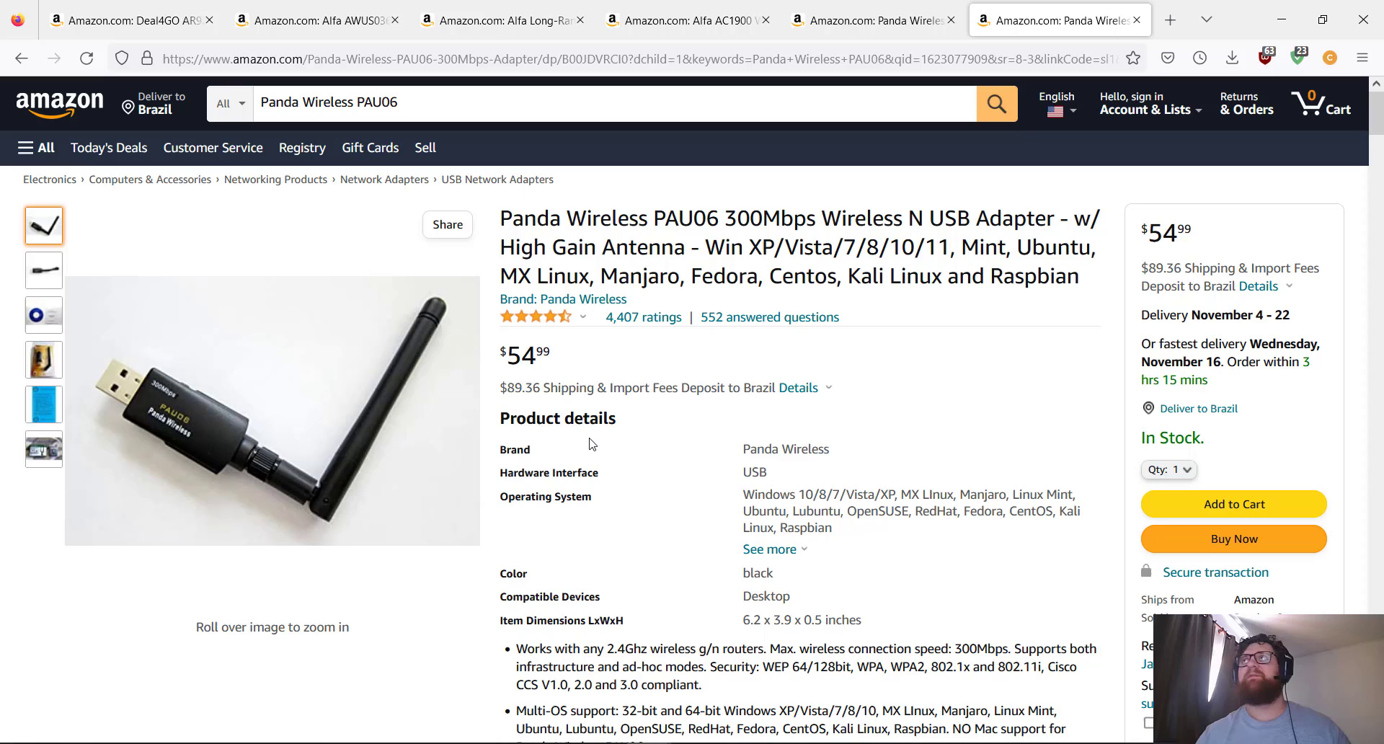
mouse_move(562, 300)
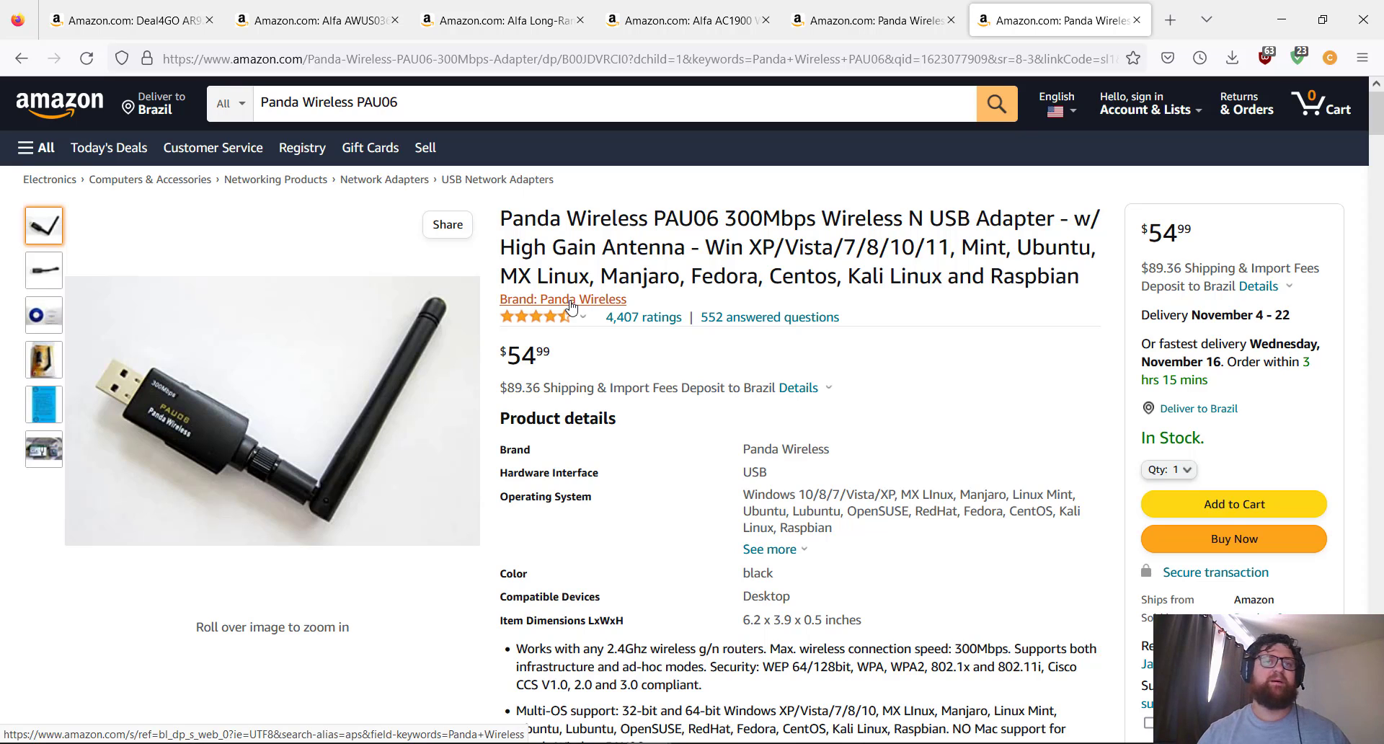
mouse_move(930, 257)
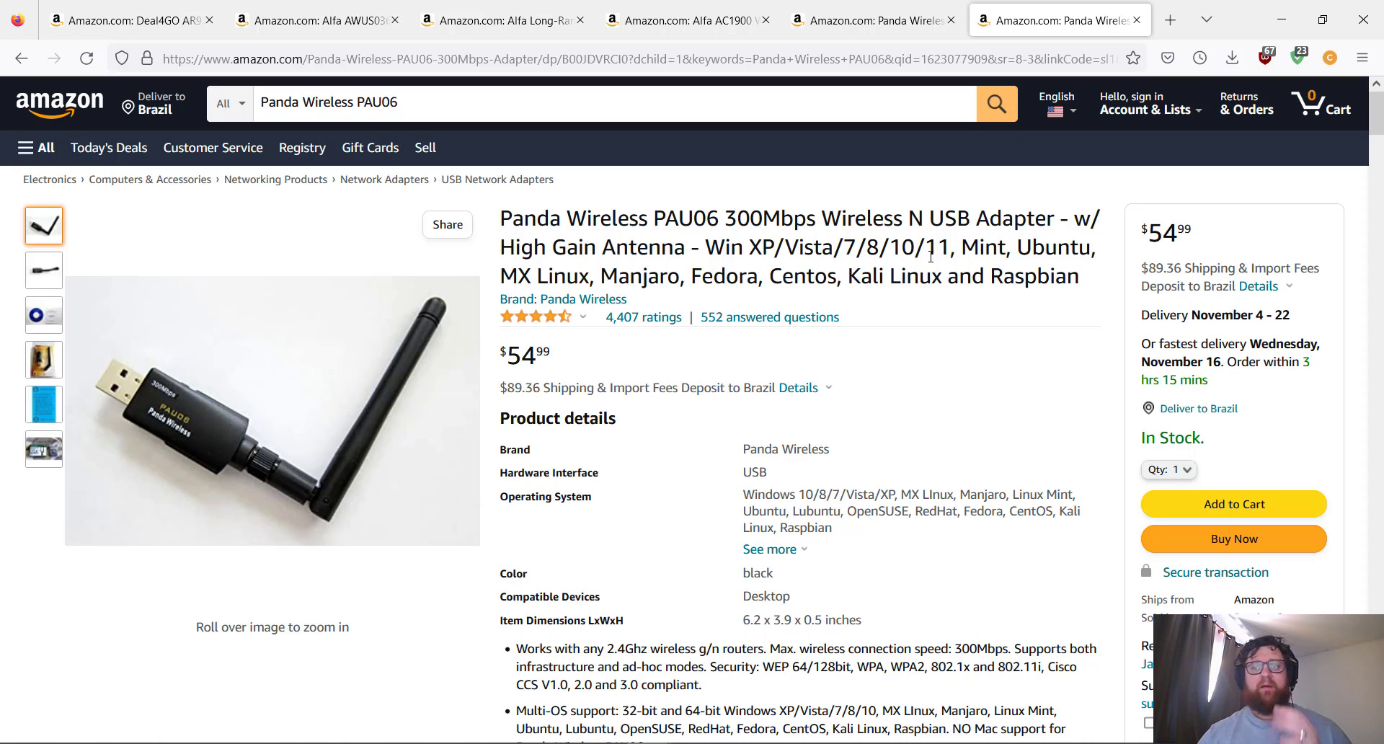
Switch to the Deal4GO AR9271 150Mbps adapter tab, priced $16.99
click(131, 18)
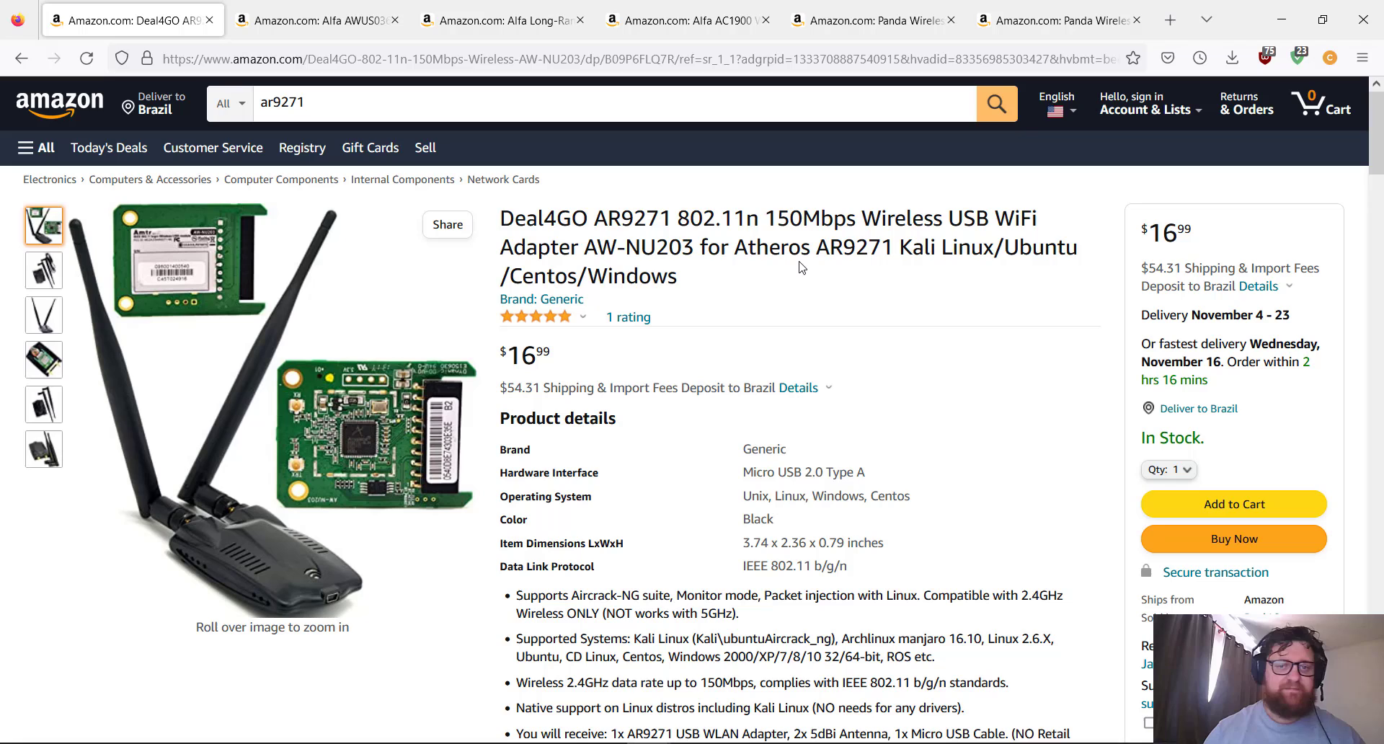
mouse_move(820, 308)
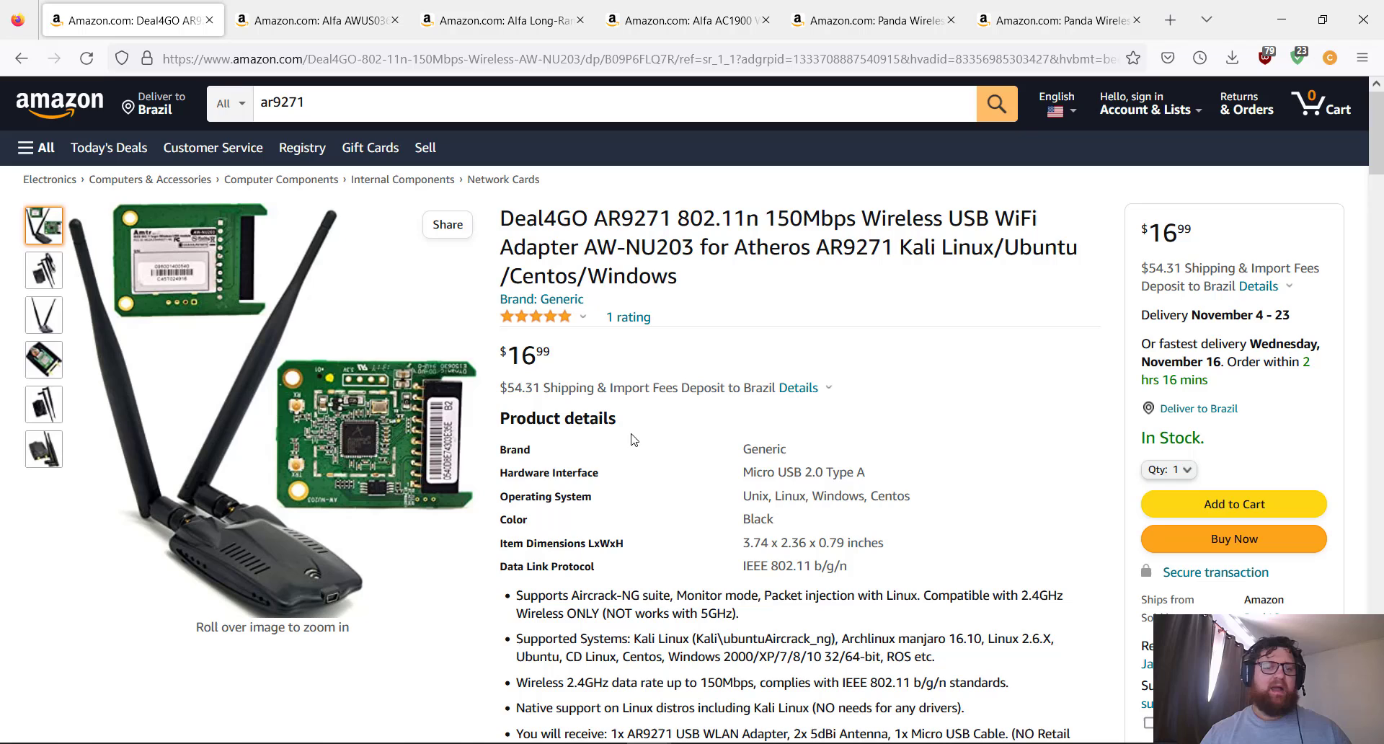
mouse_move(595, 210)
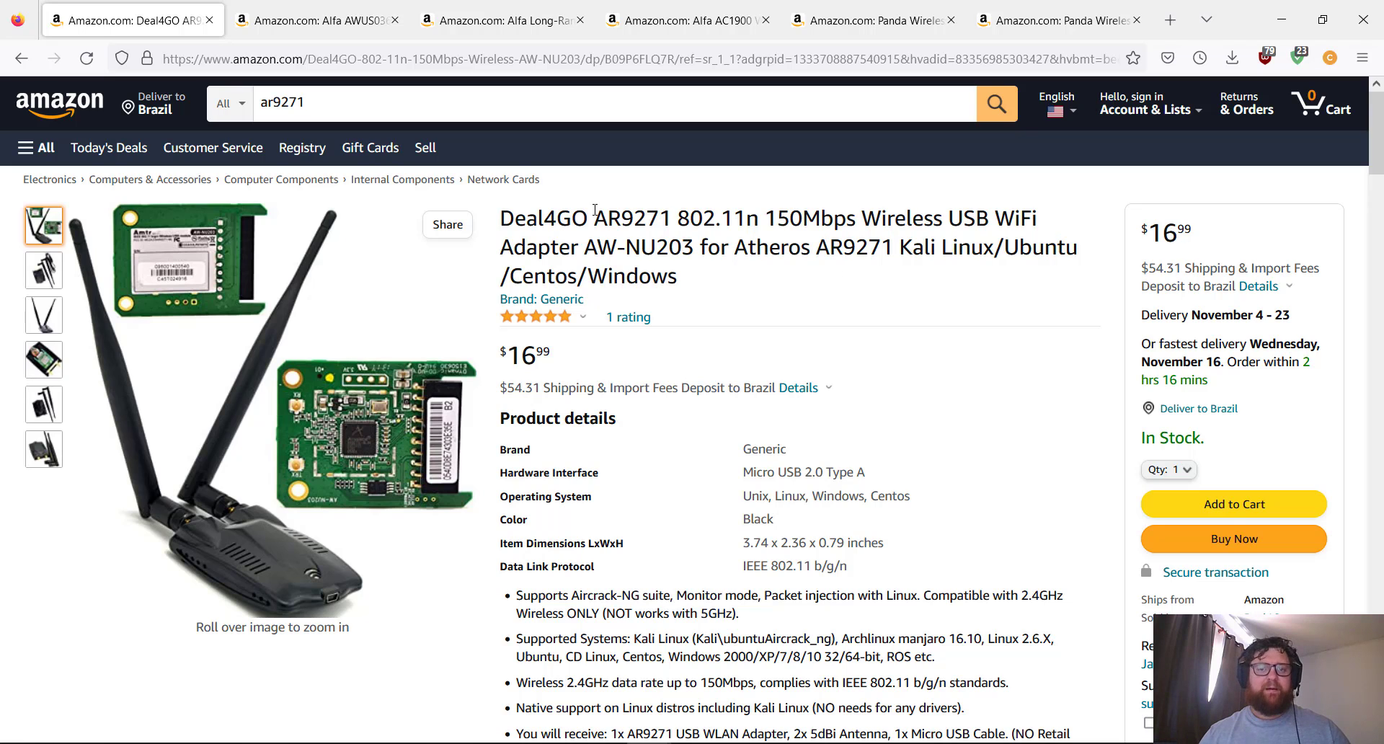
mouse_move(673, 228)
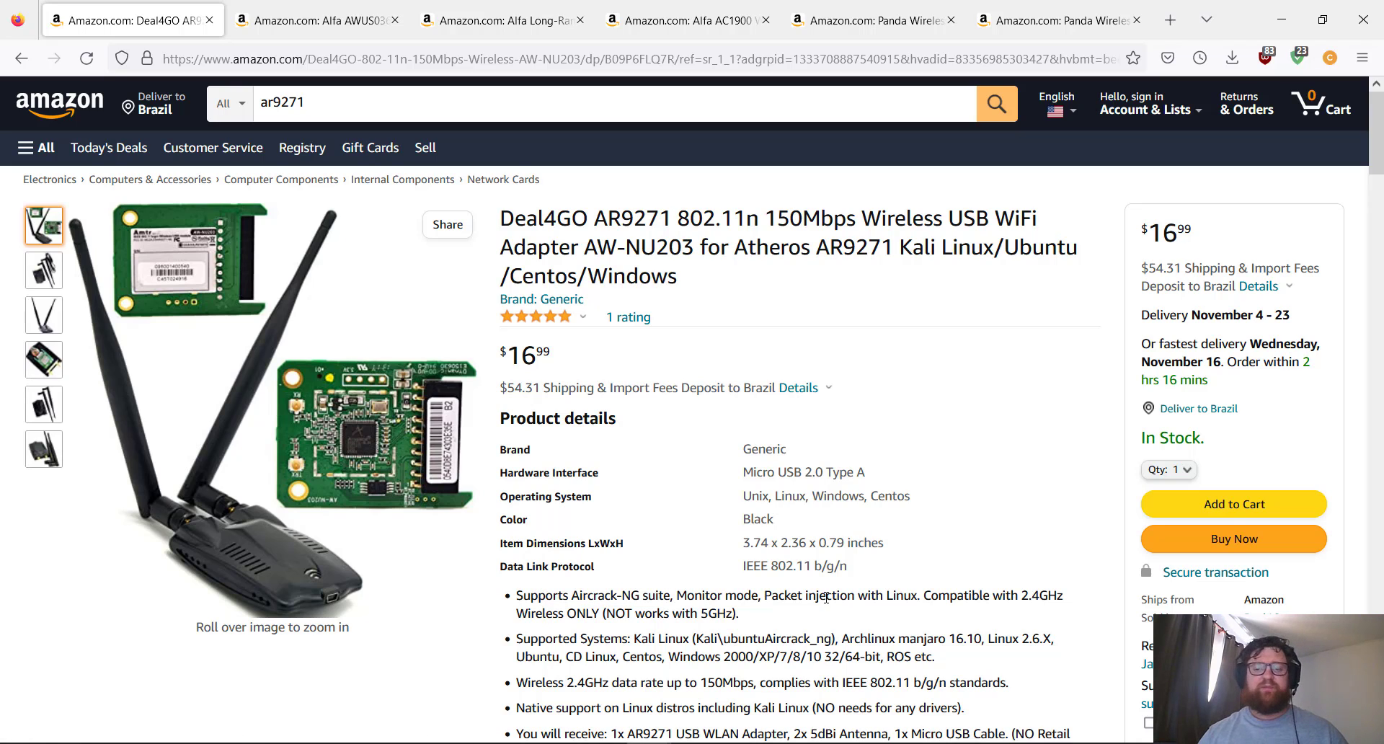
mouse_move(1047, 596)
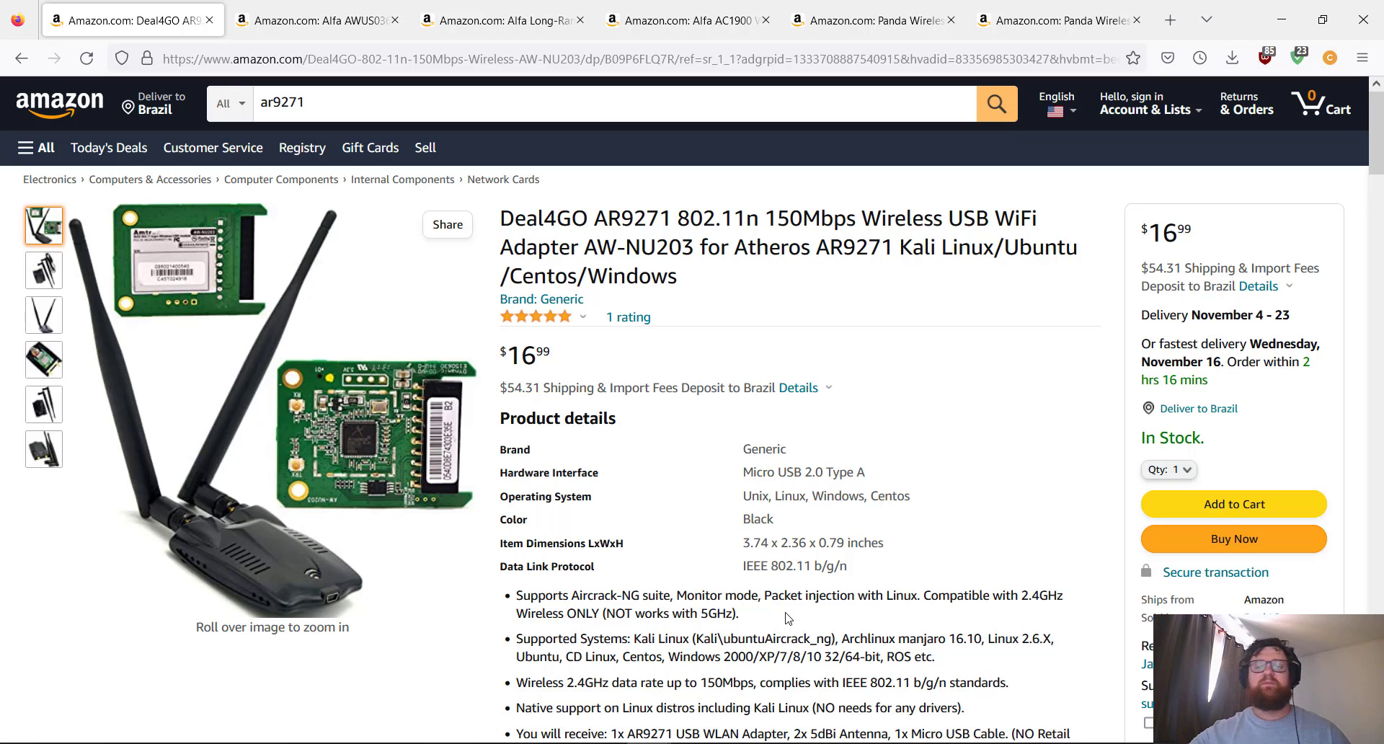
mouse_move(882, 612)
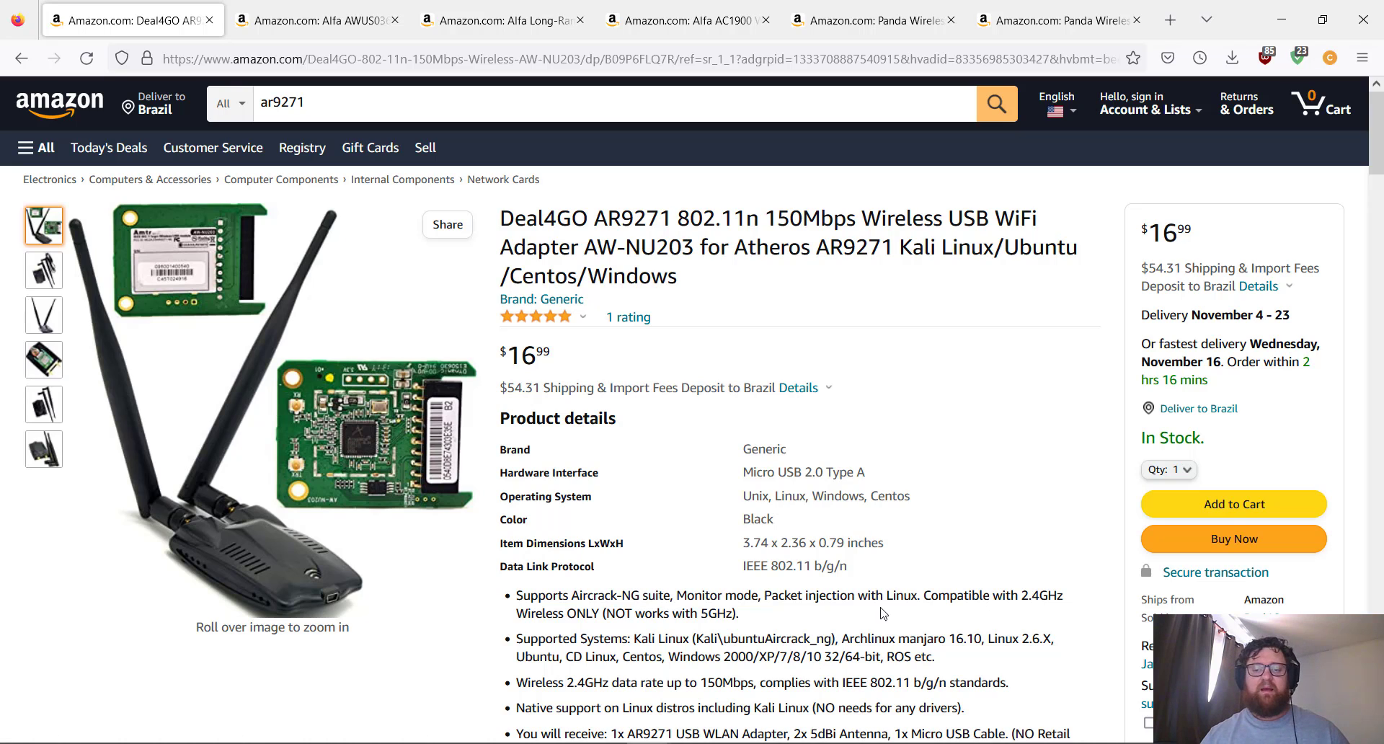
scroll(down, 3)
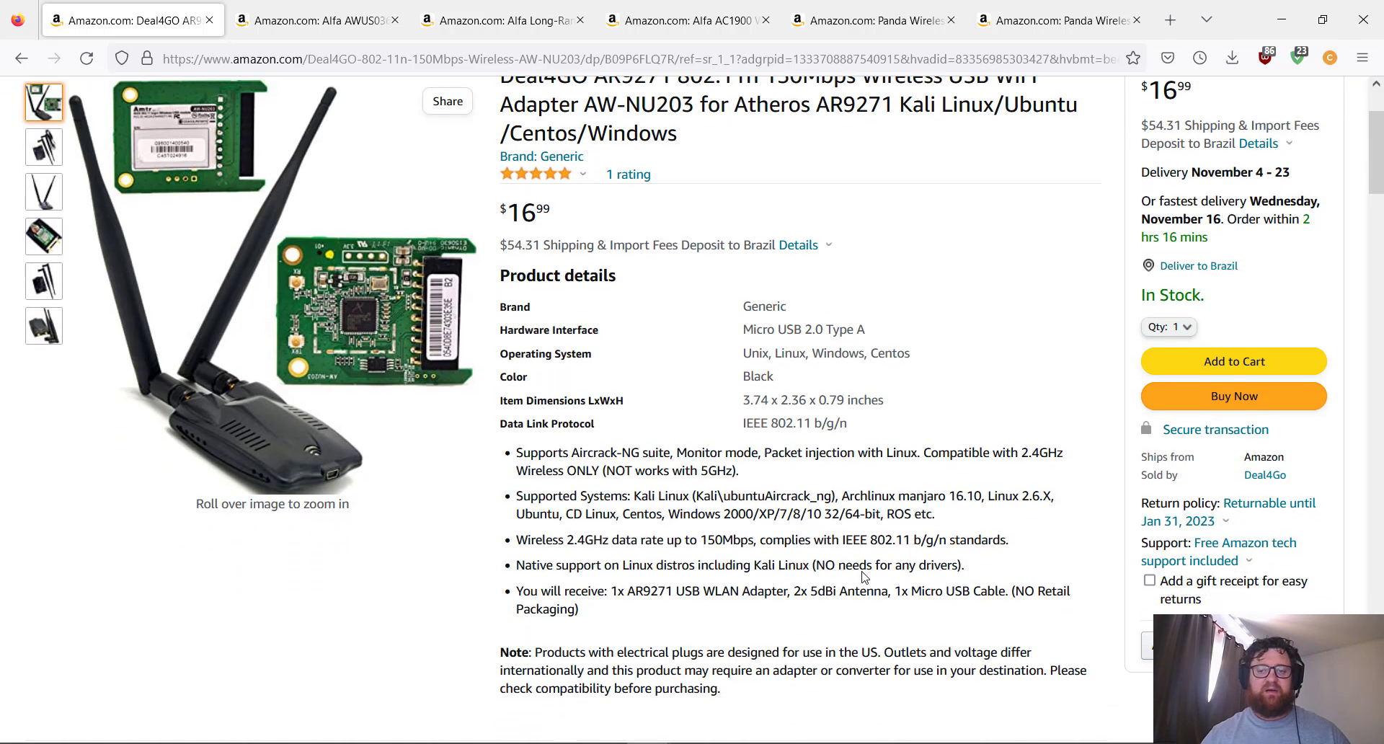
mouse_move(556, 514)
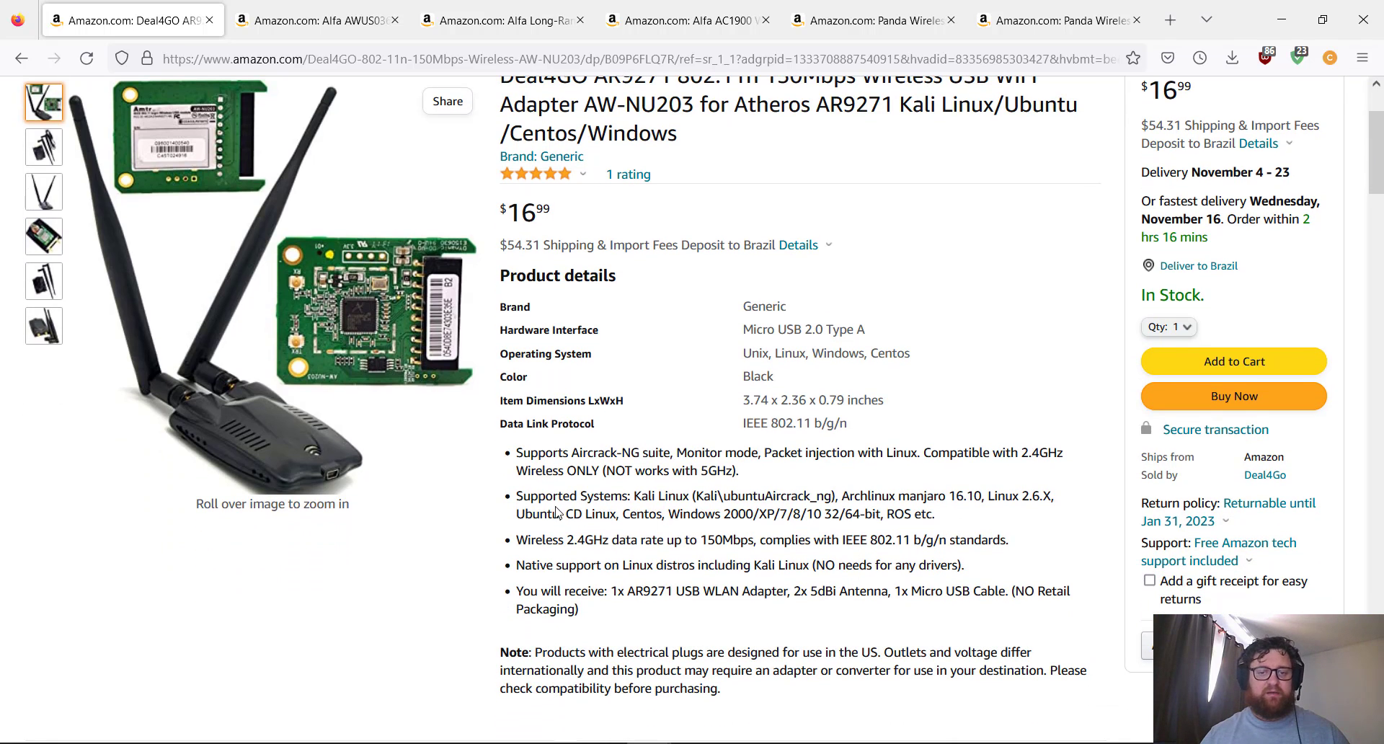
mouse_move(942, 483)
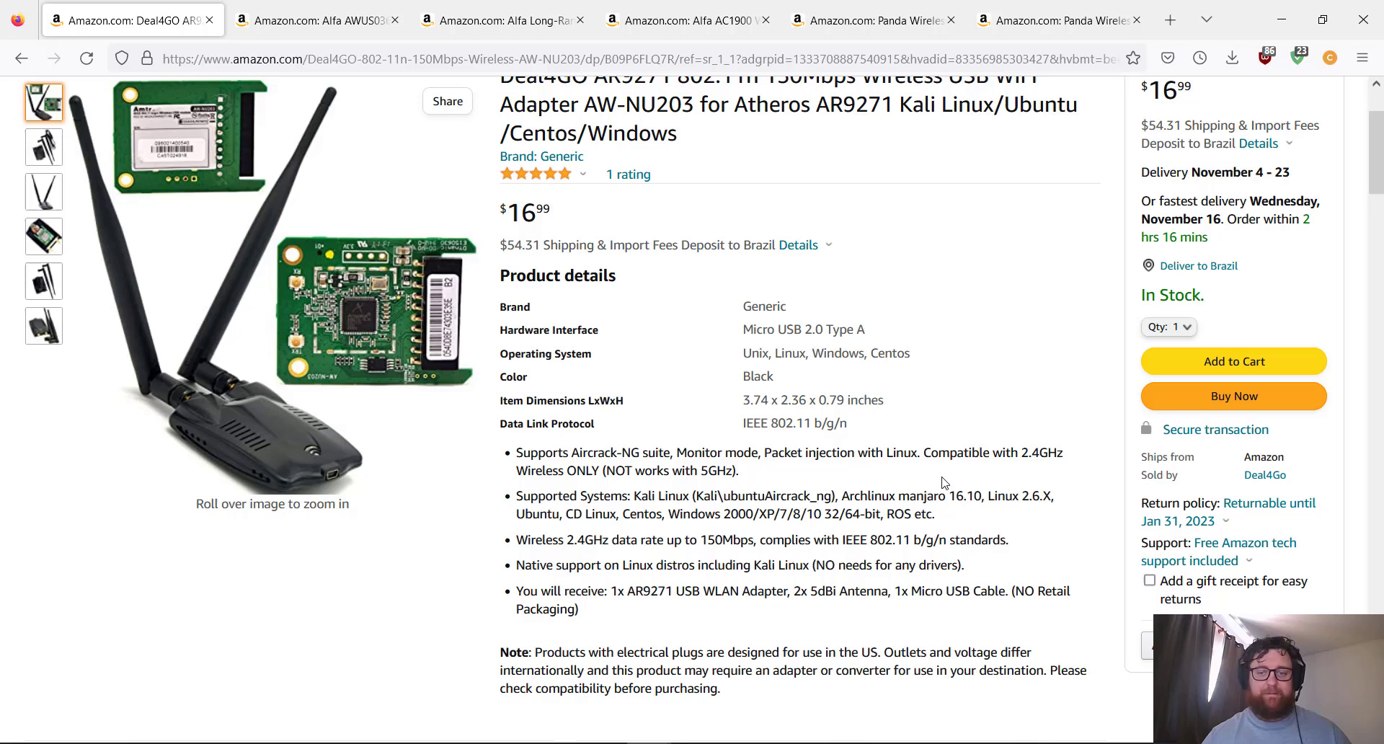
mouse_move(499, 546)
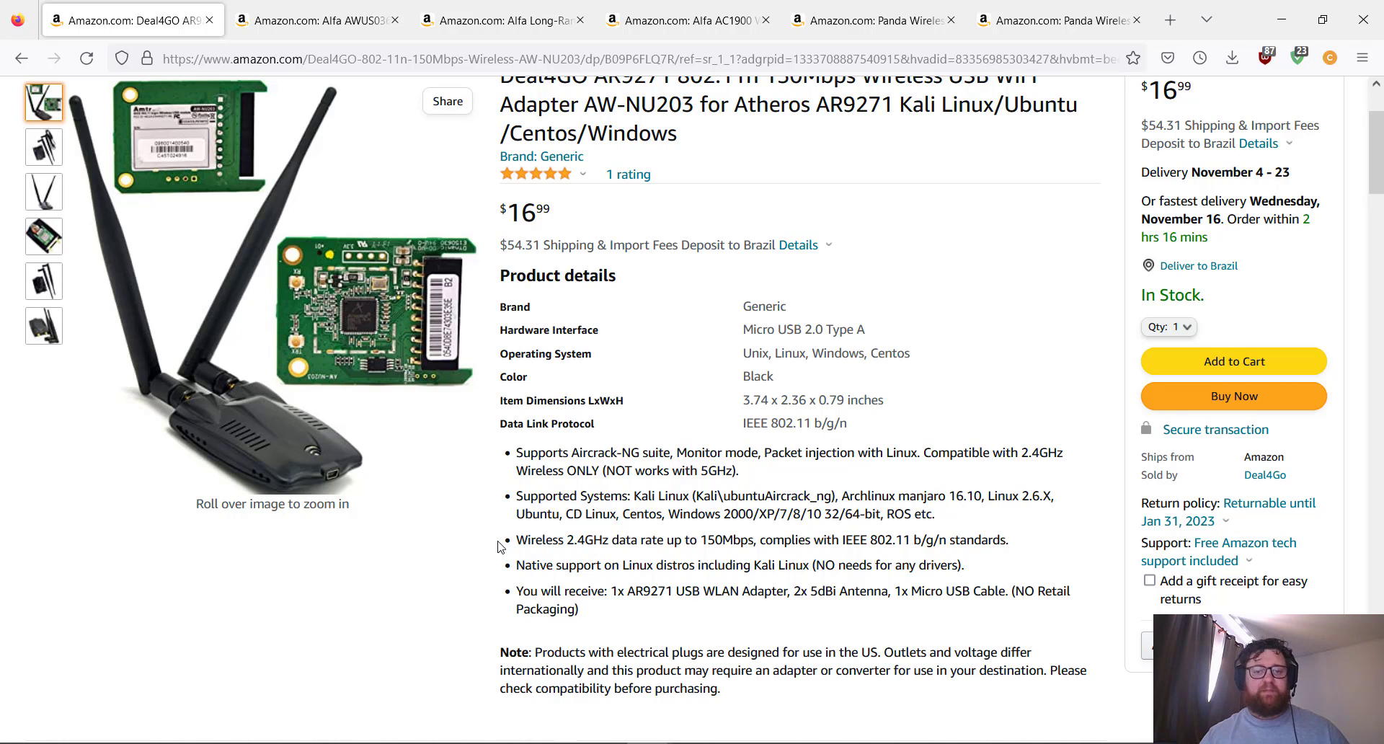
mouse_move(529, 548)
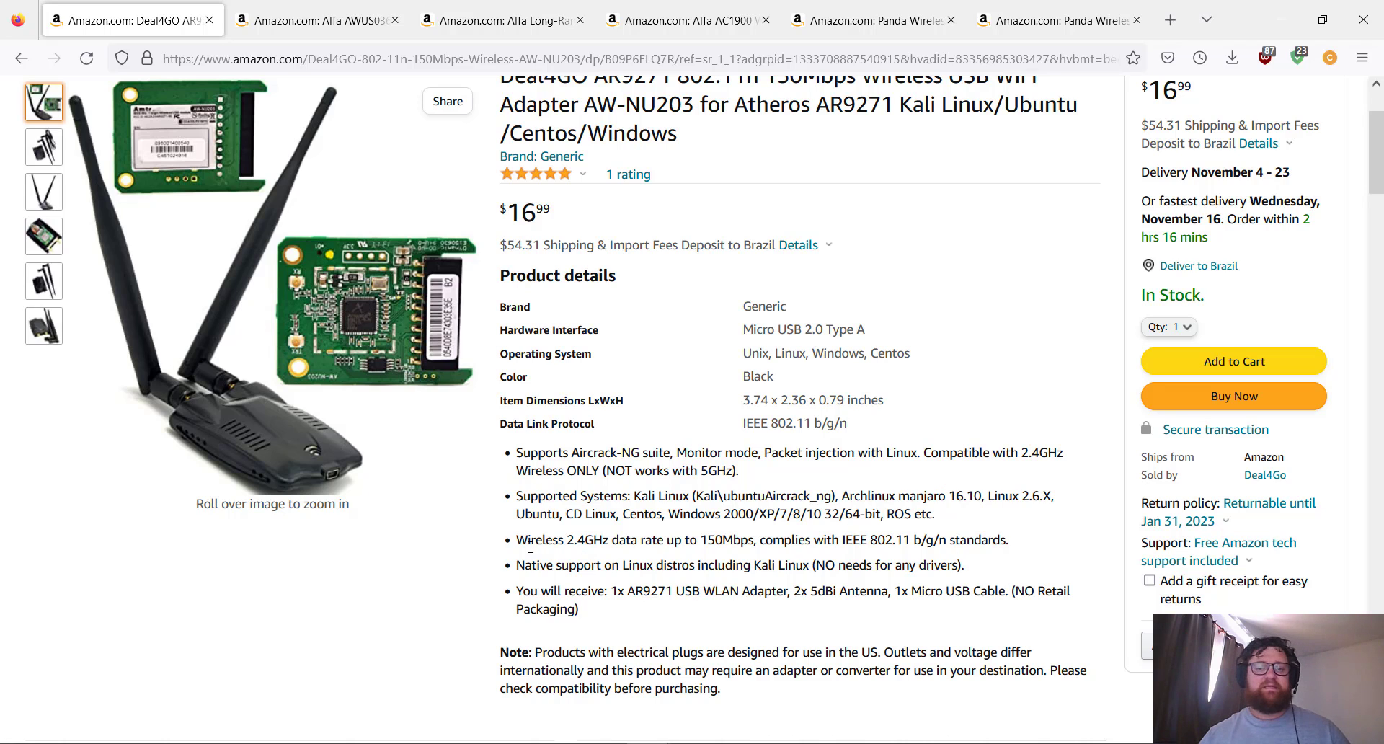
mouse_move(631, 539)
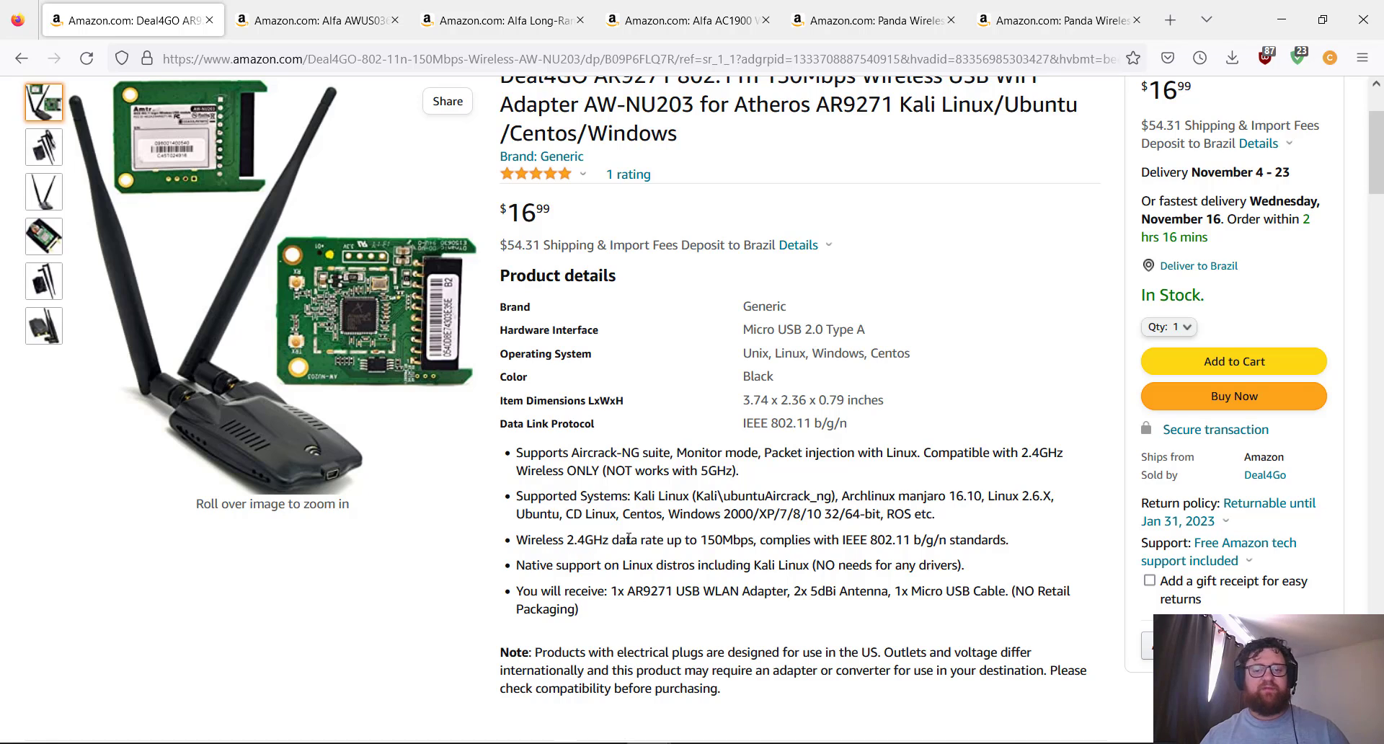
mouse_move(764, 536)
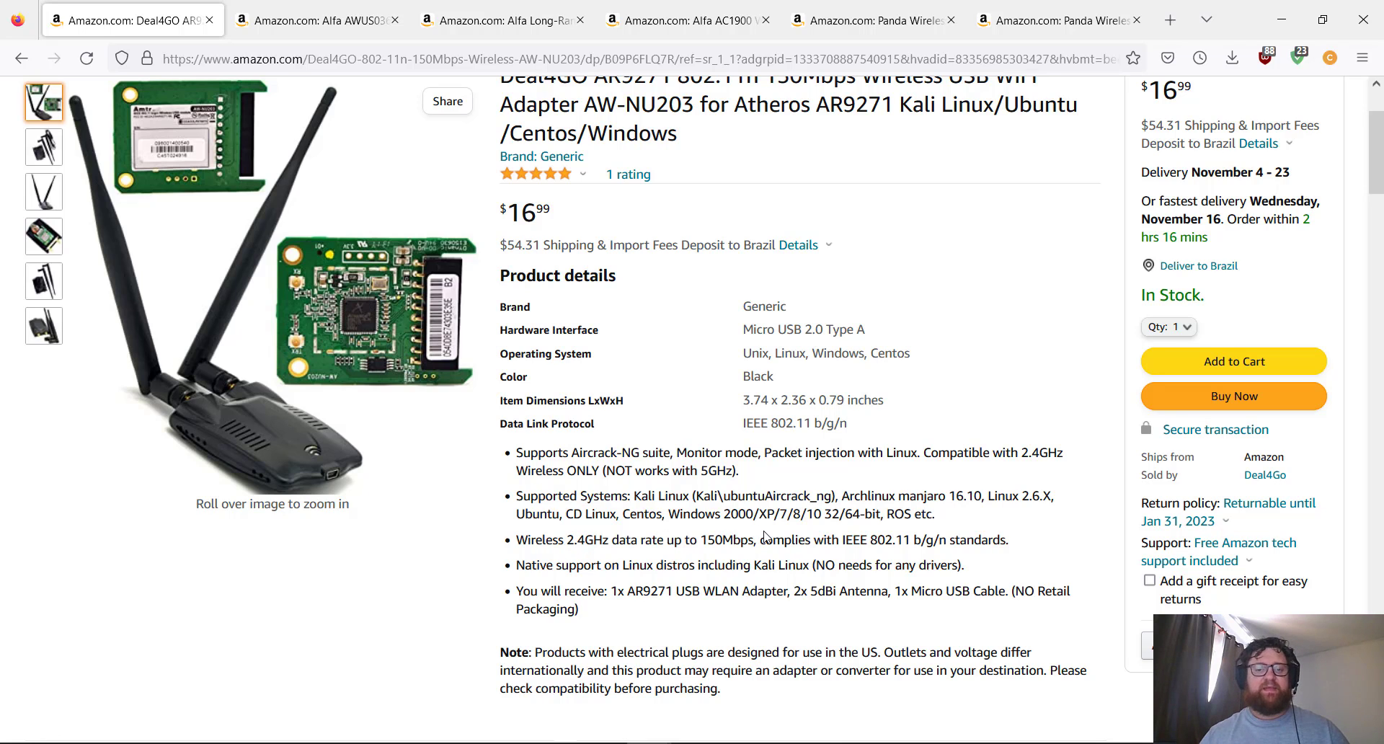
mouse_move(778, 553)
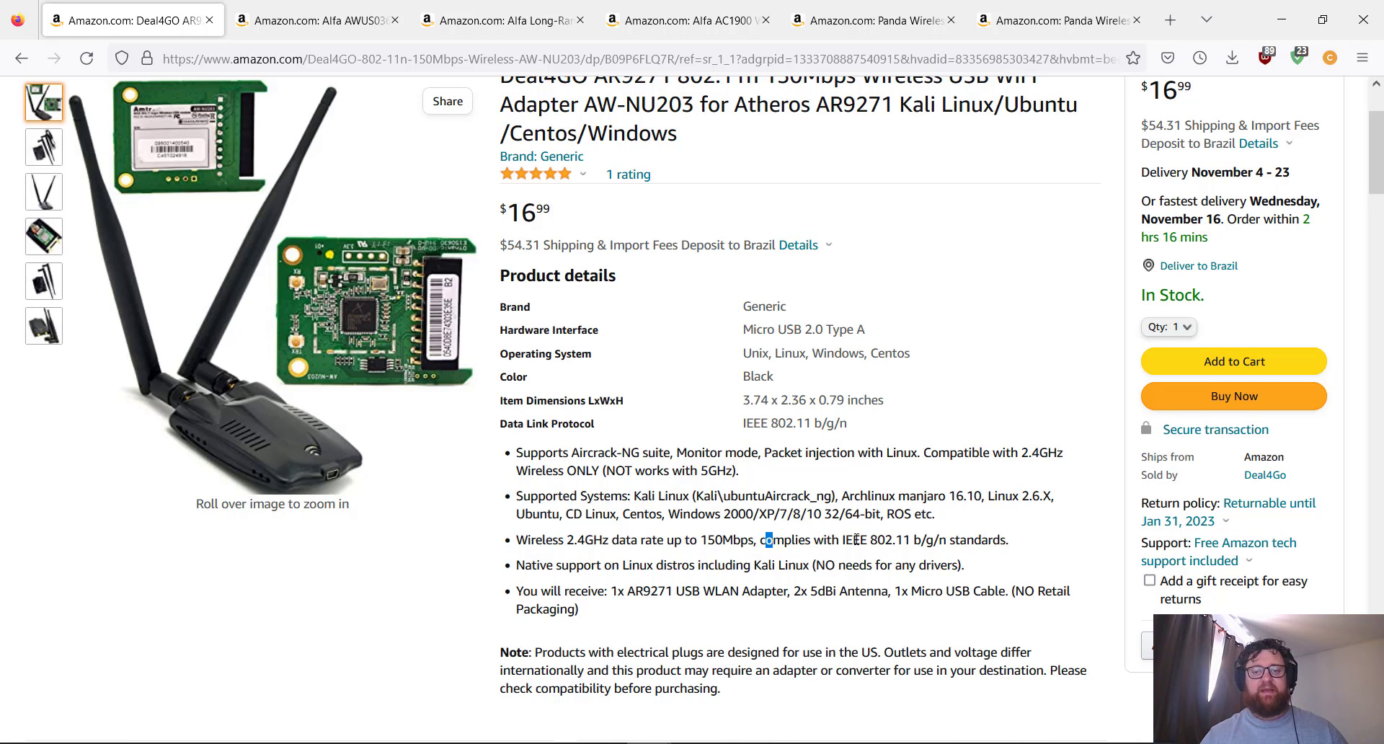
double_click(826, 539)
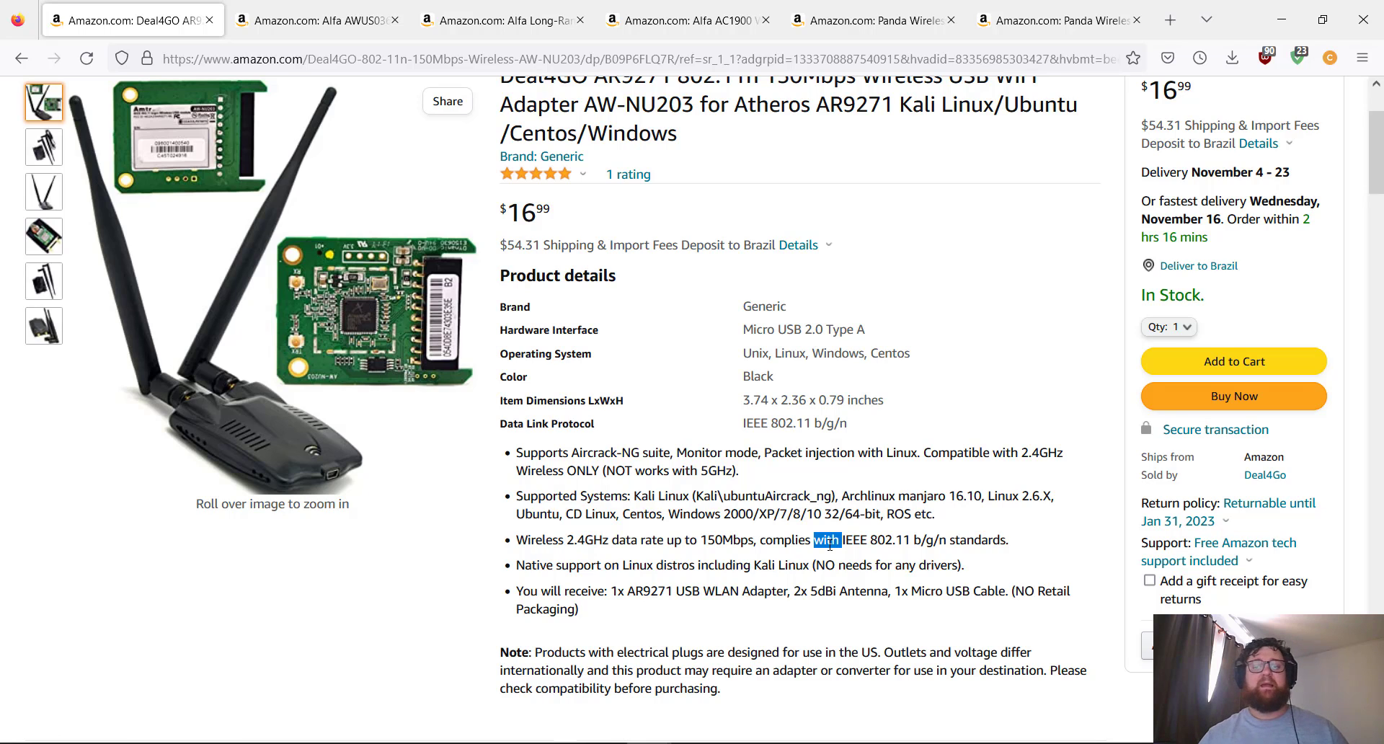
mouse_move(624, 617)
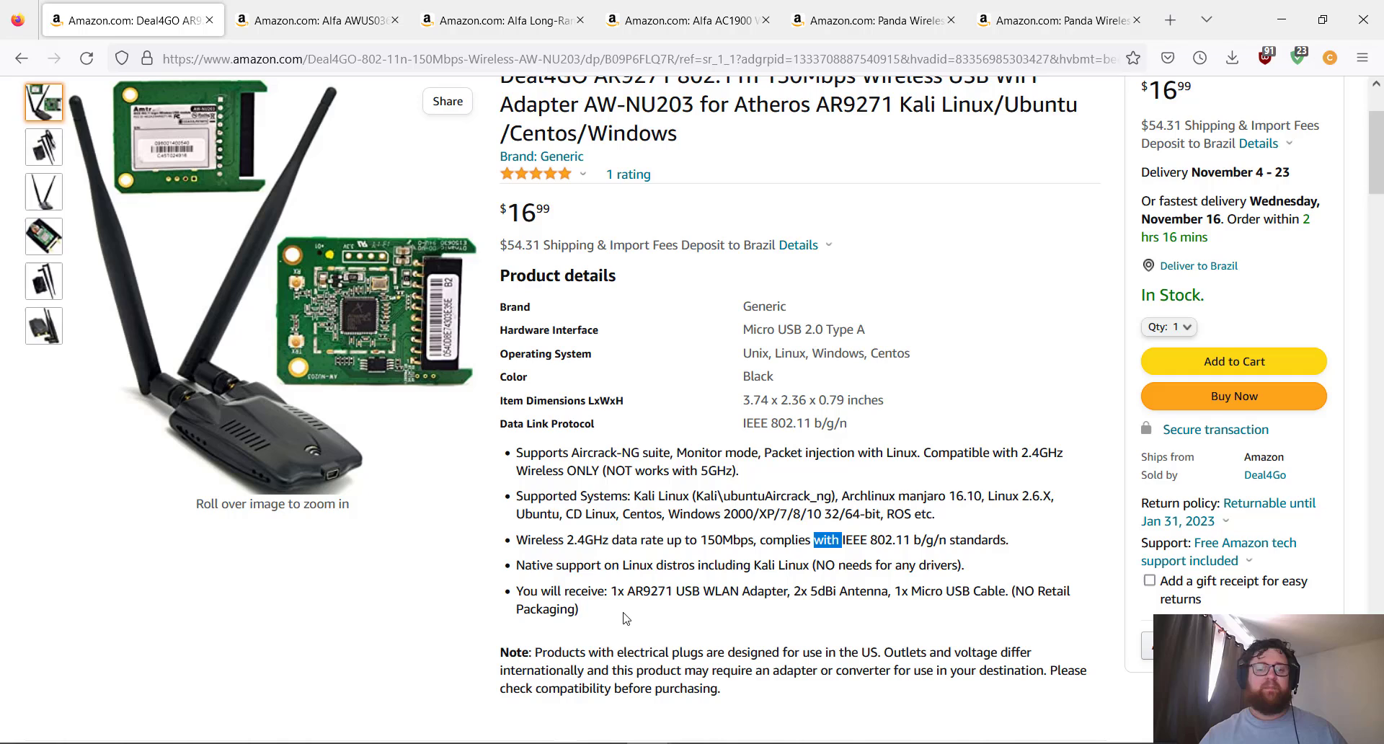
mouse_move(538, 565)
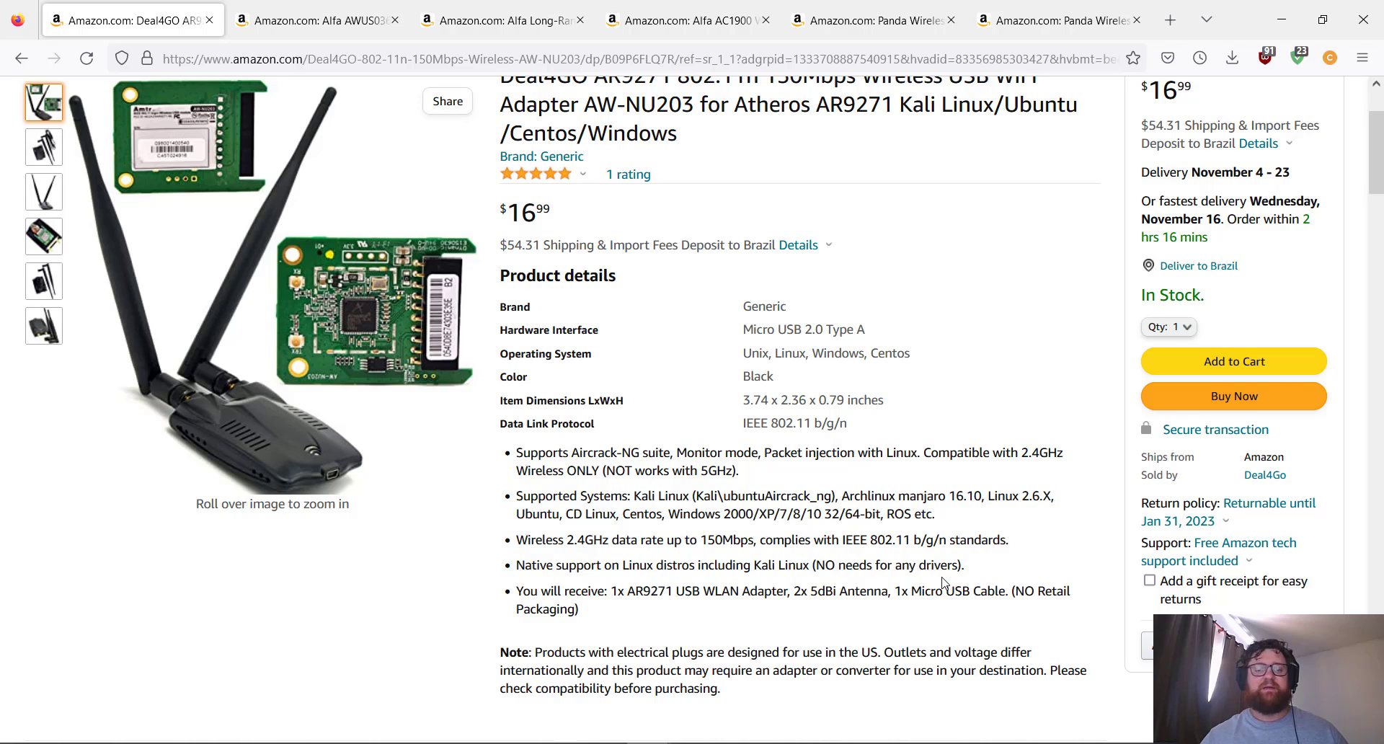
mouse_move(711, 434)
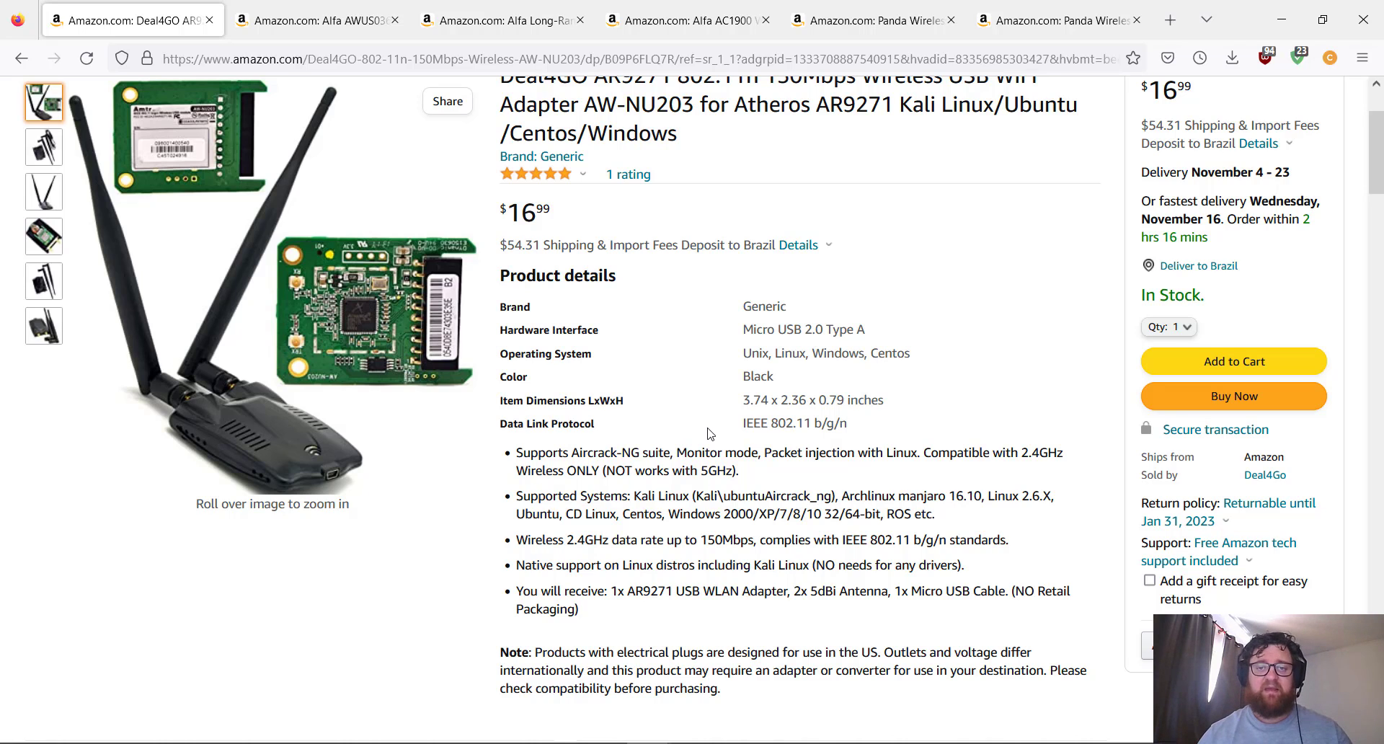
Switch to the Alfa AWUS036NHA long-range adapter tab, priced $49.99
scroll(up, 3)
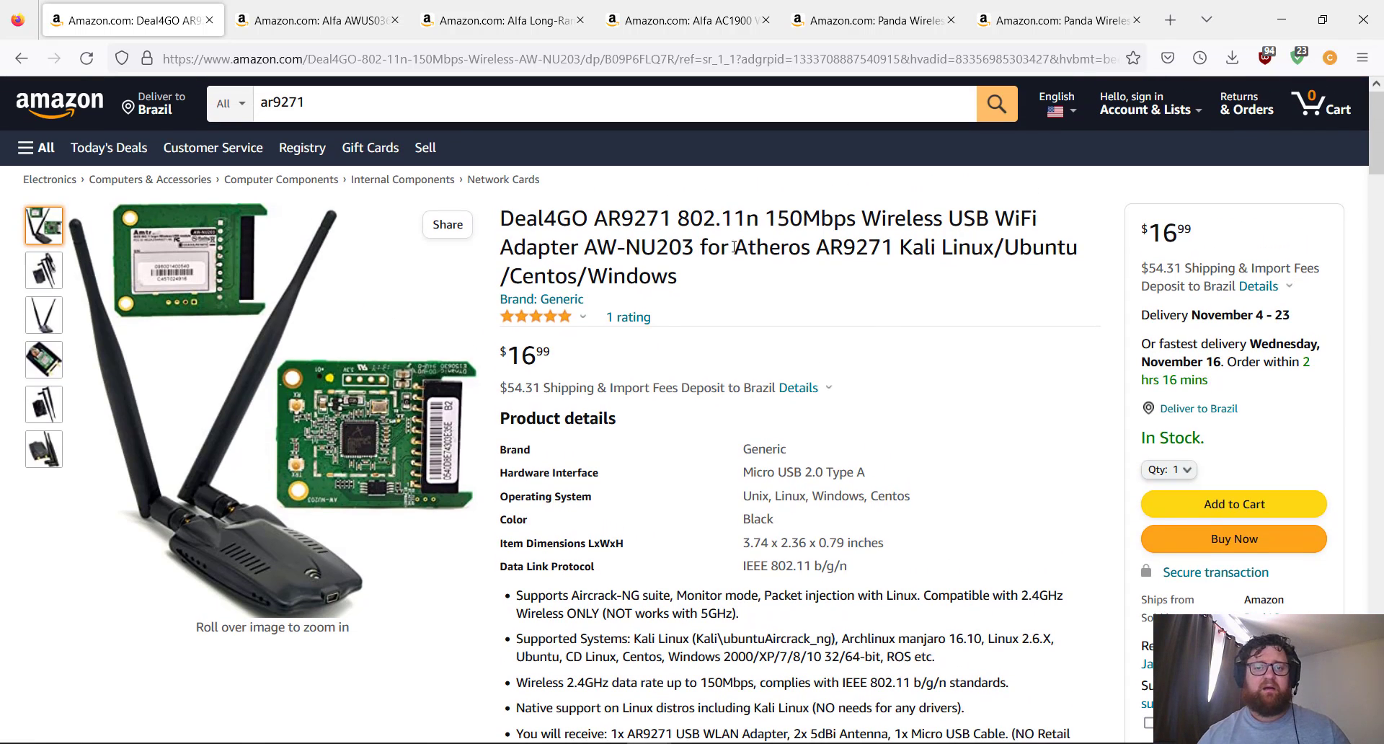
mouse_move(799, 388)
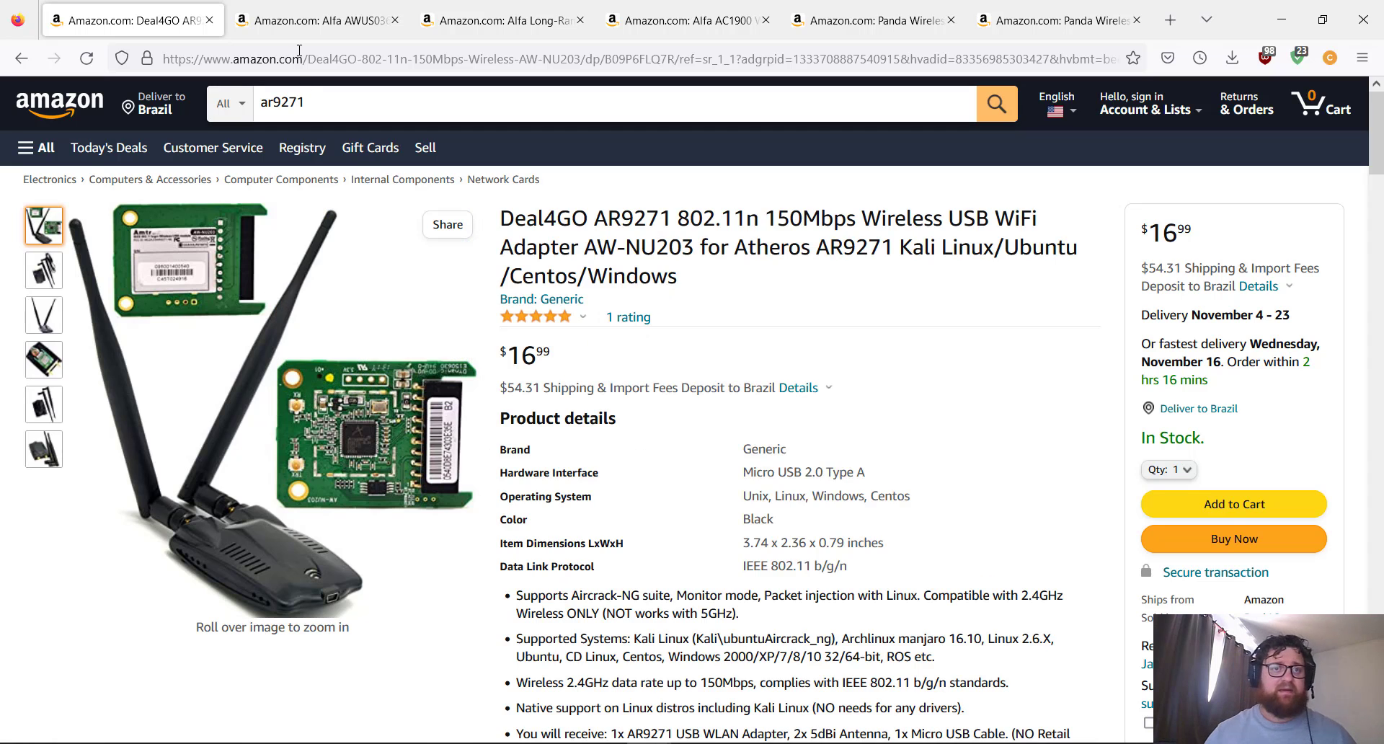
click(317, 19)
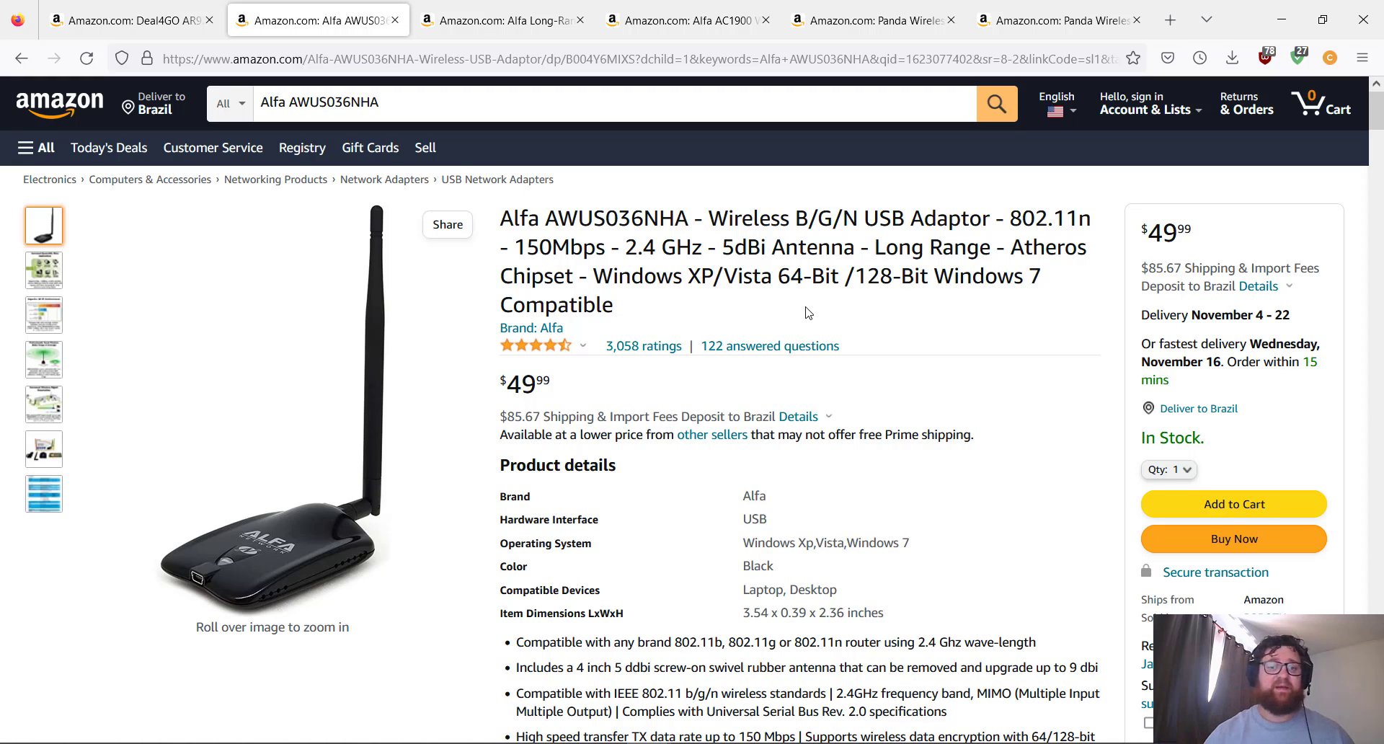
click(132, 19)
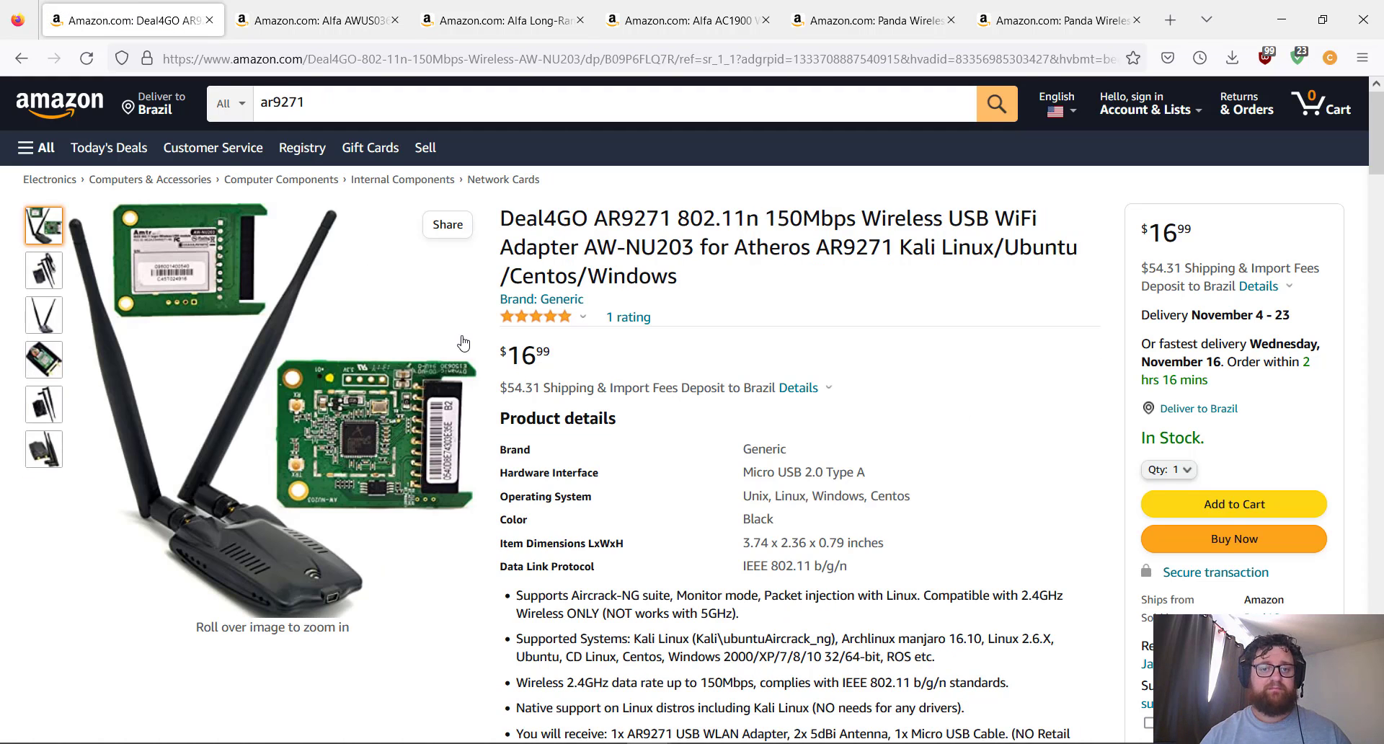
double_click(522, 355)
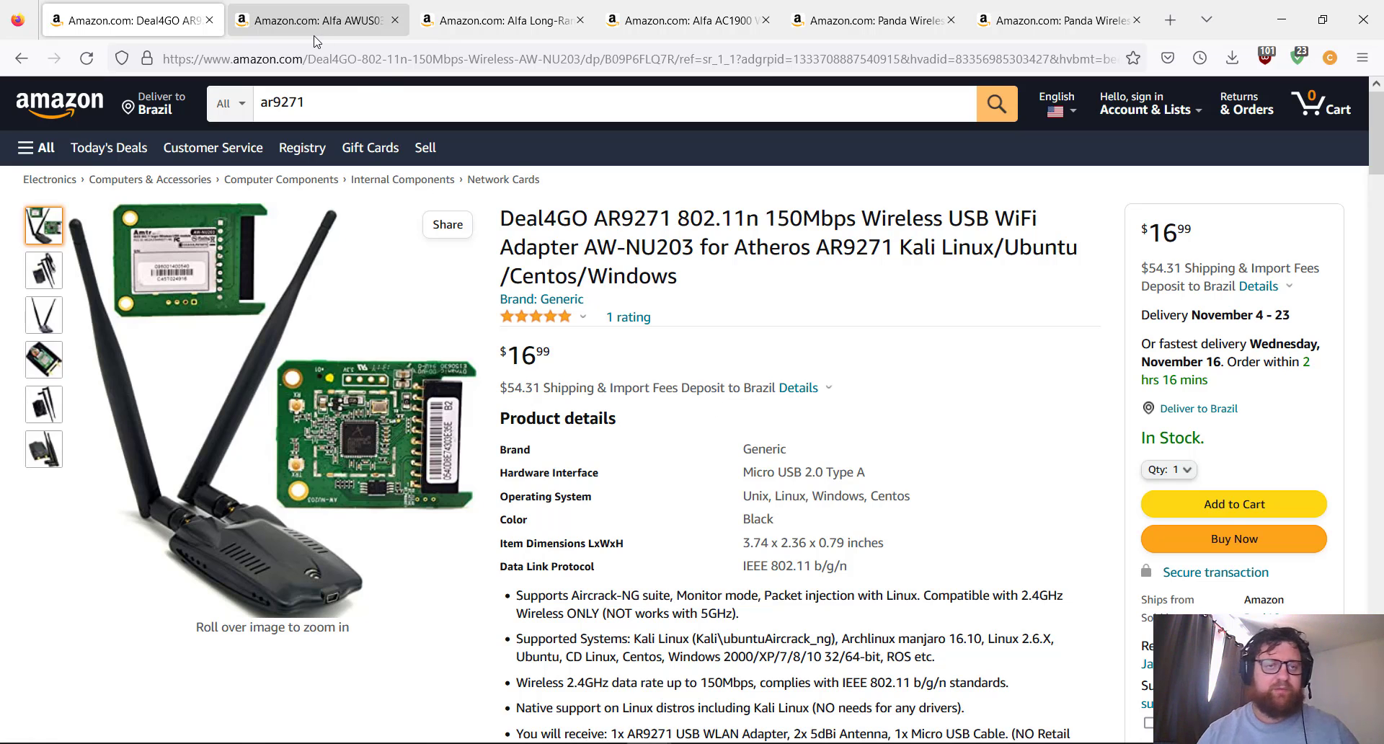
click(316, 19)
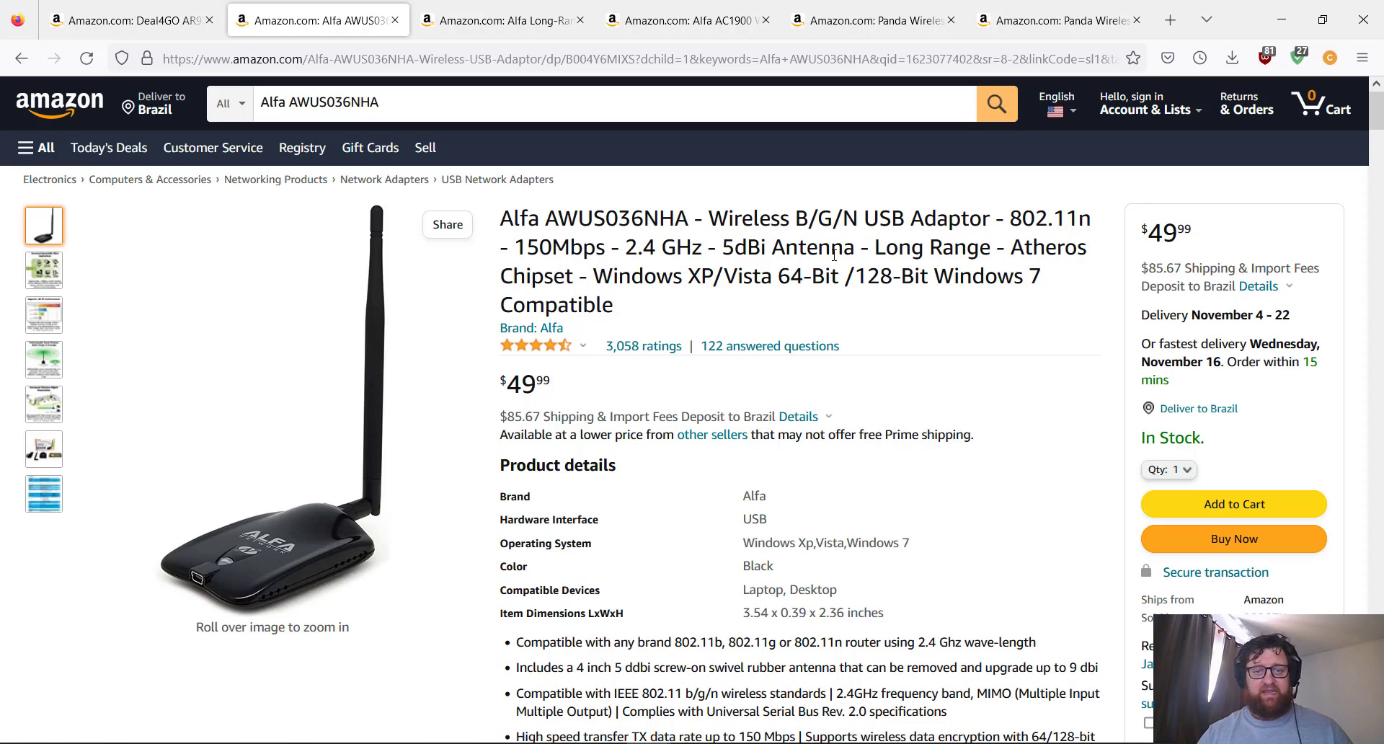
mouse_move(521, 199)
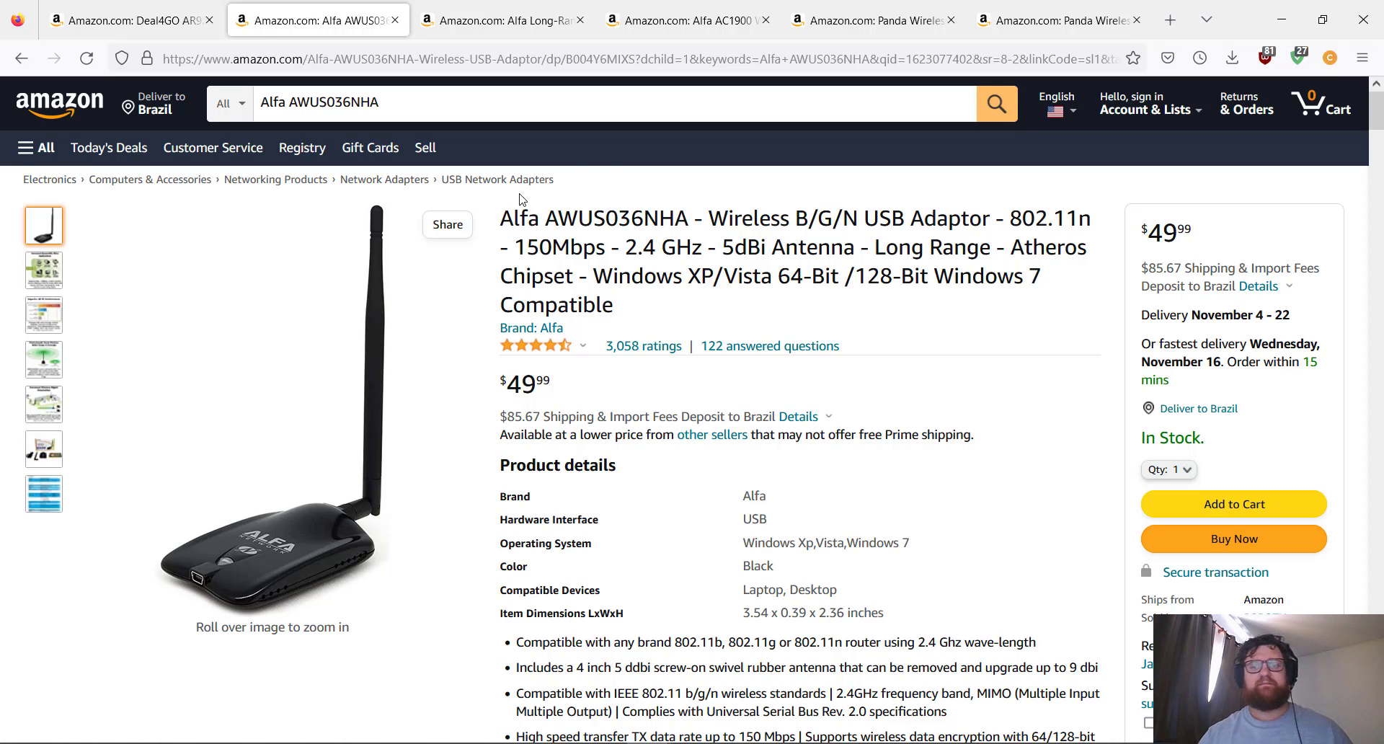
mouse_move(919, 255)
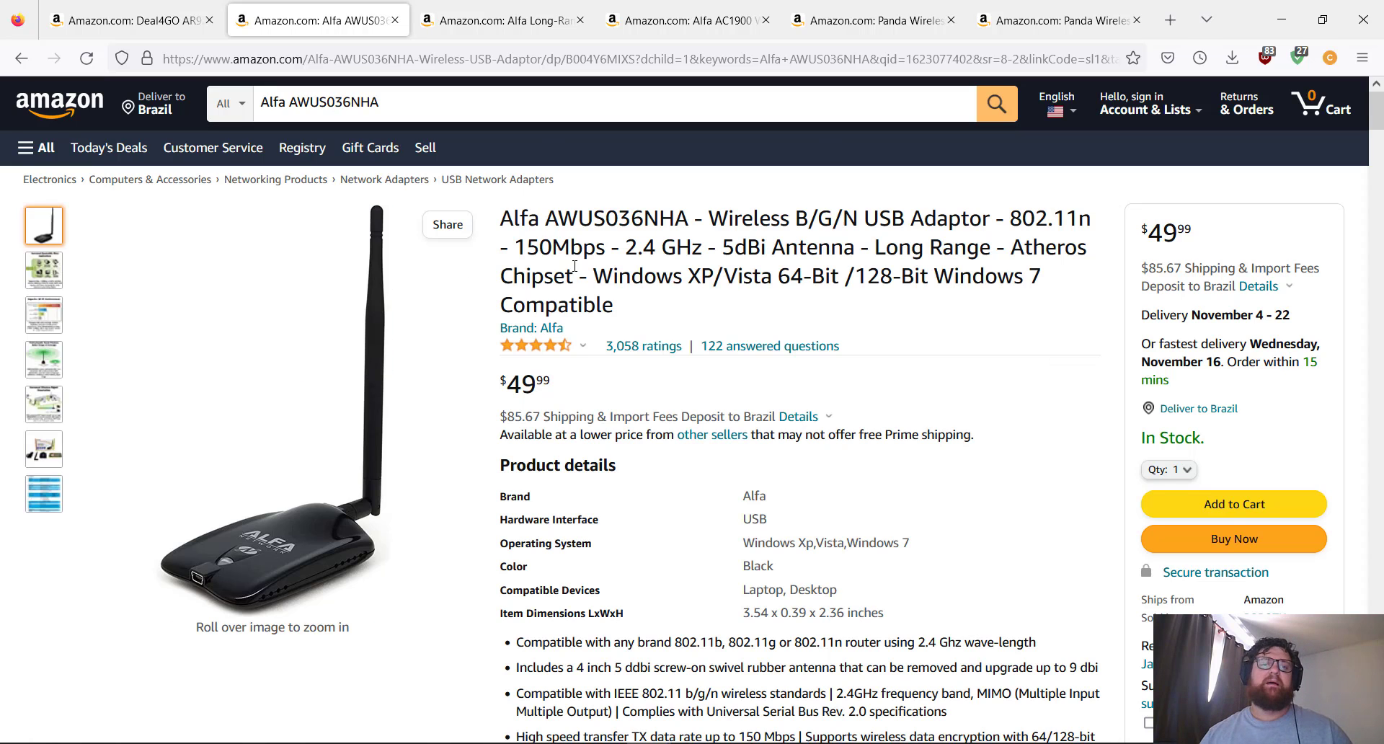
double_click(536, 246)
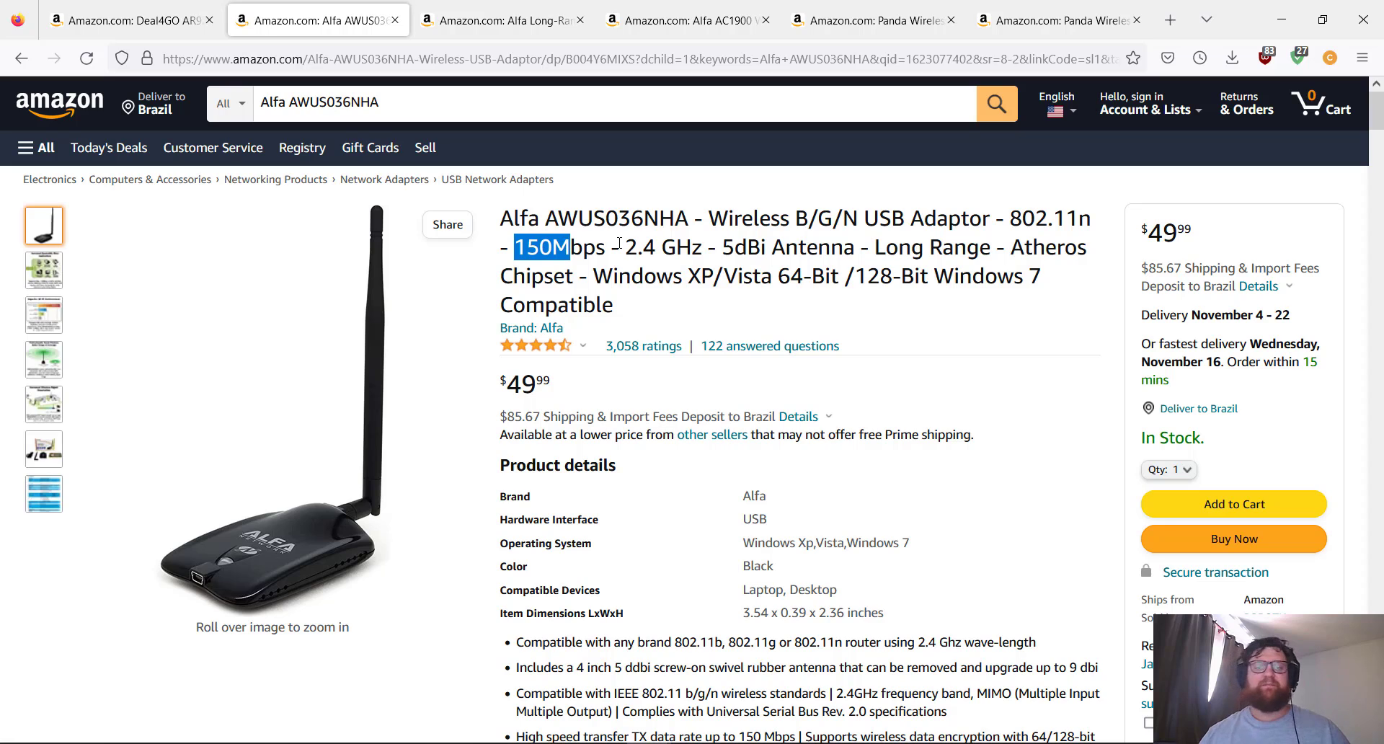
double_click(645, 248)
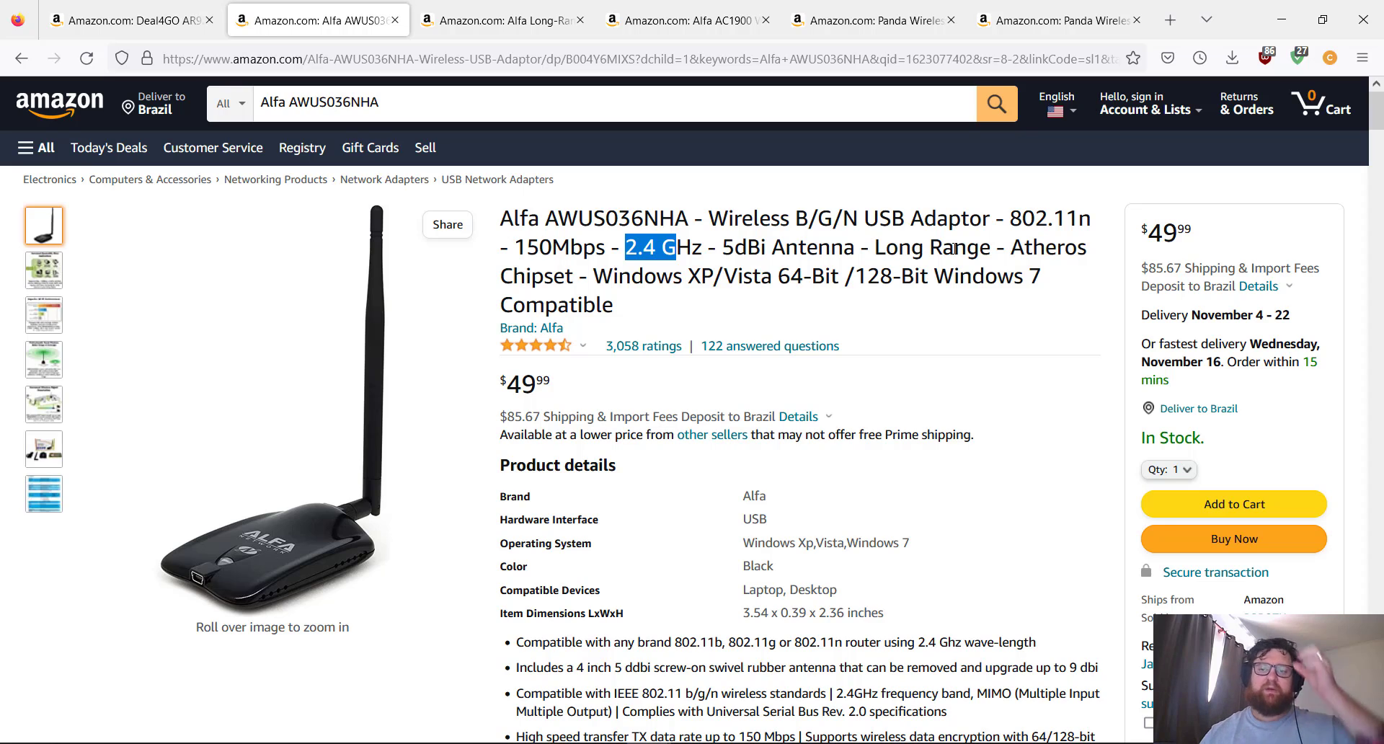
mouse_move(1002, 304)
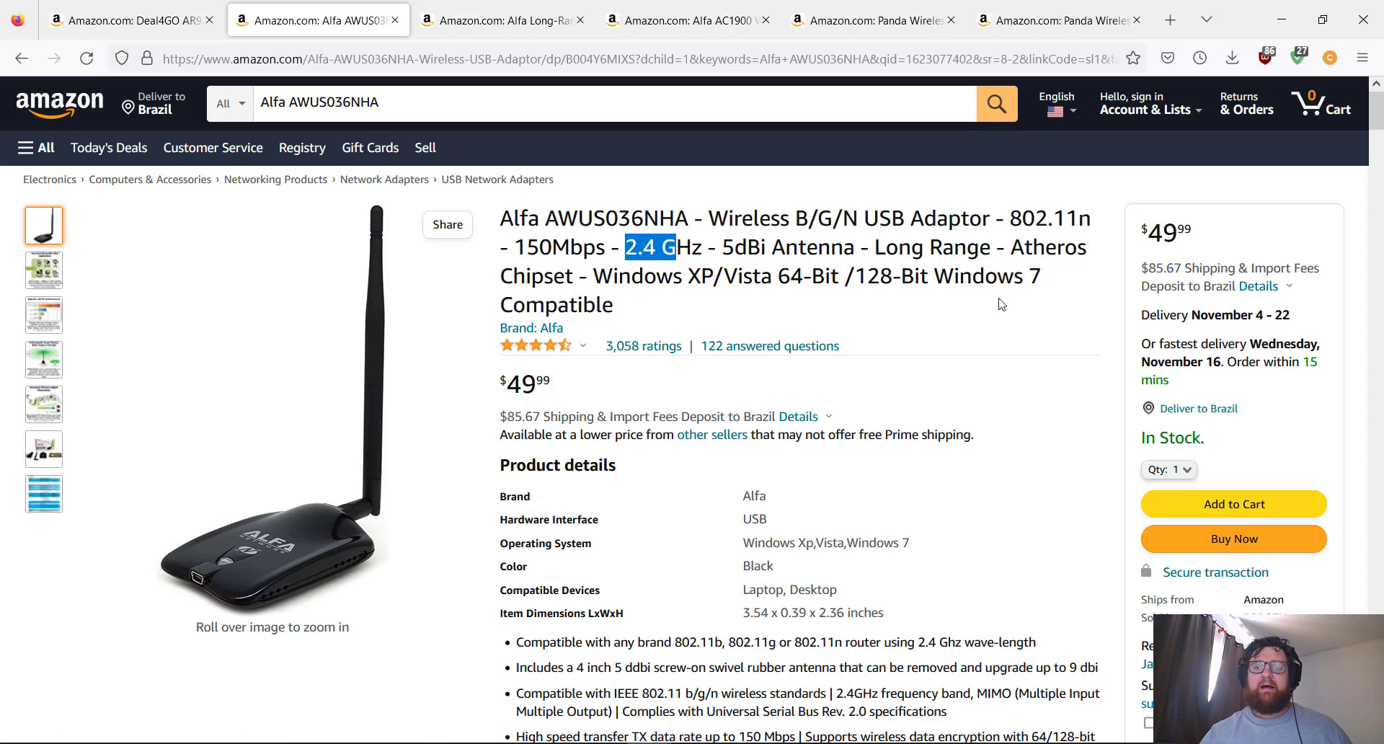
mouse_move(1009, 266)
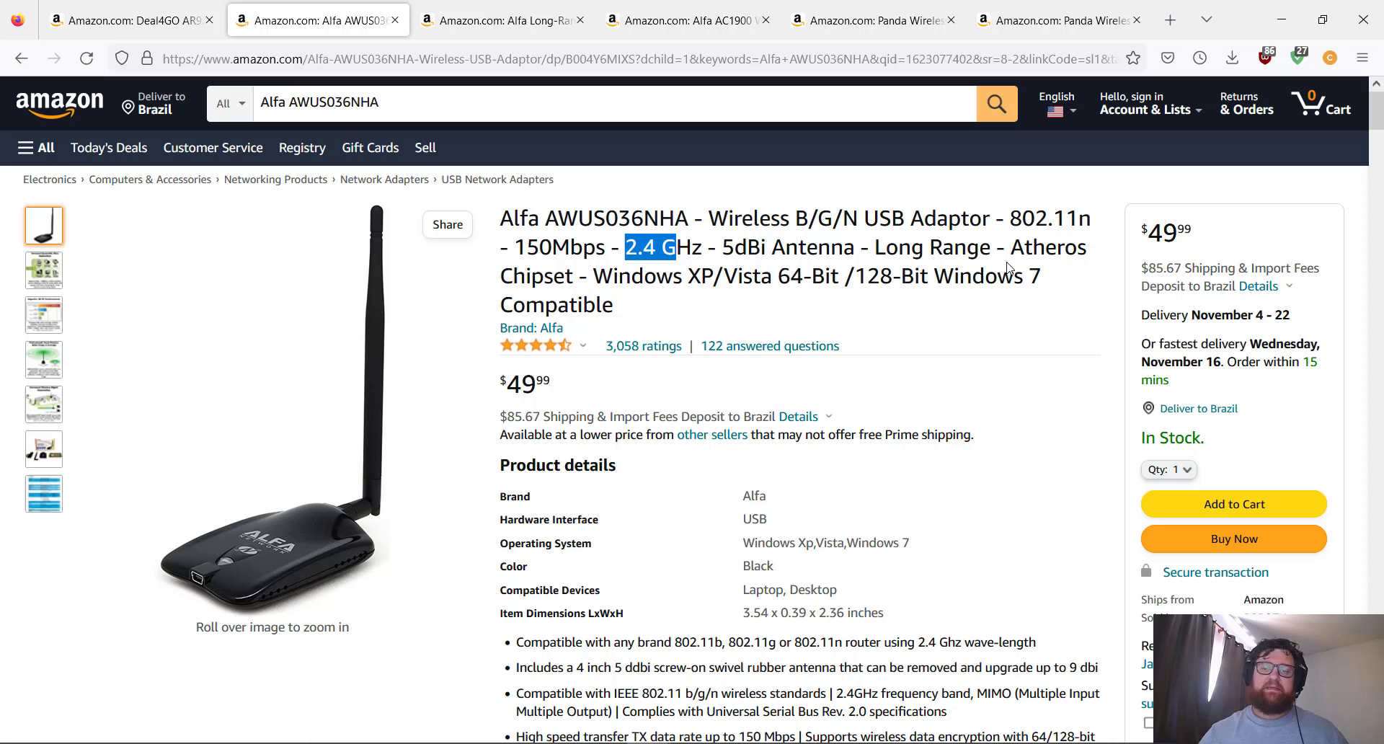
mouse_move(626, 278)
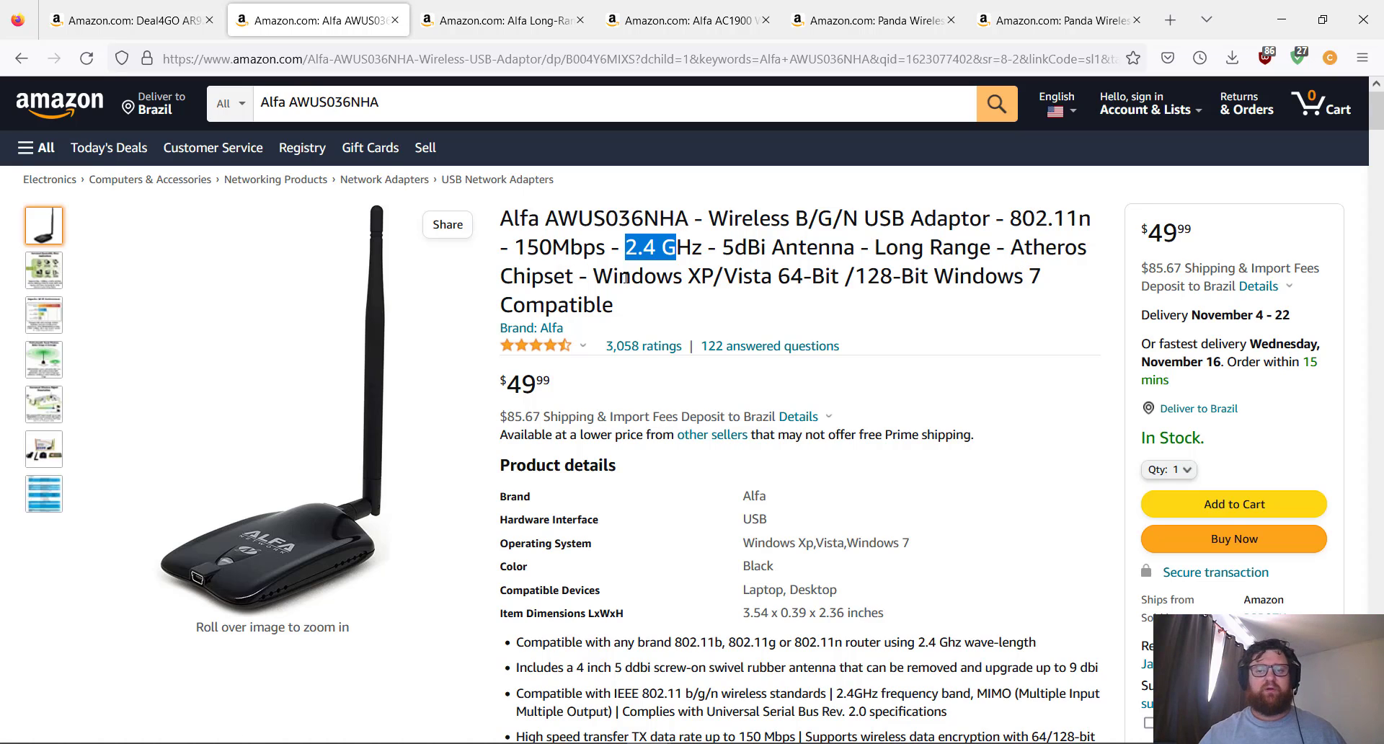
mouse_move(761, 297)
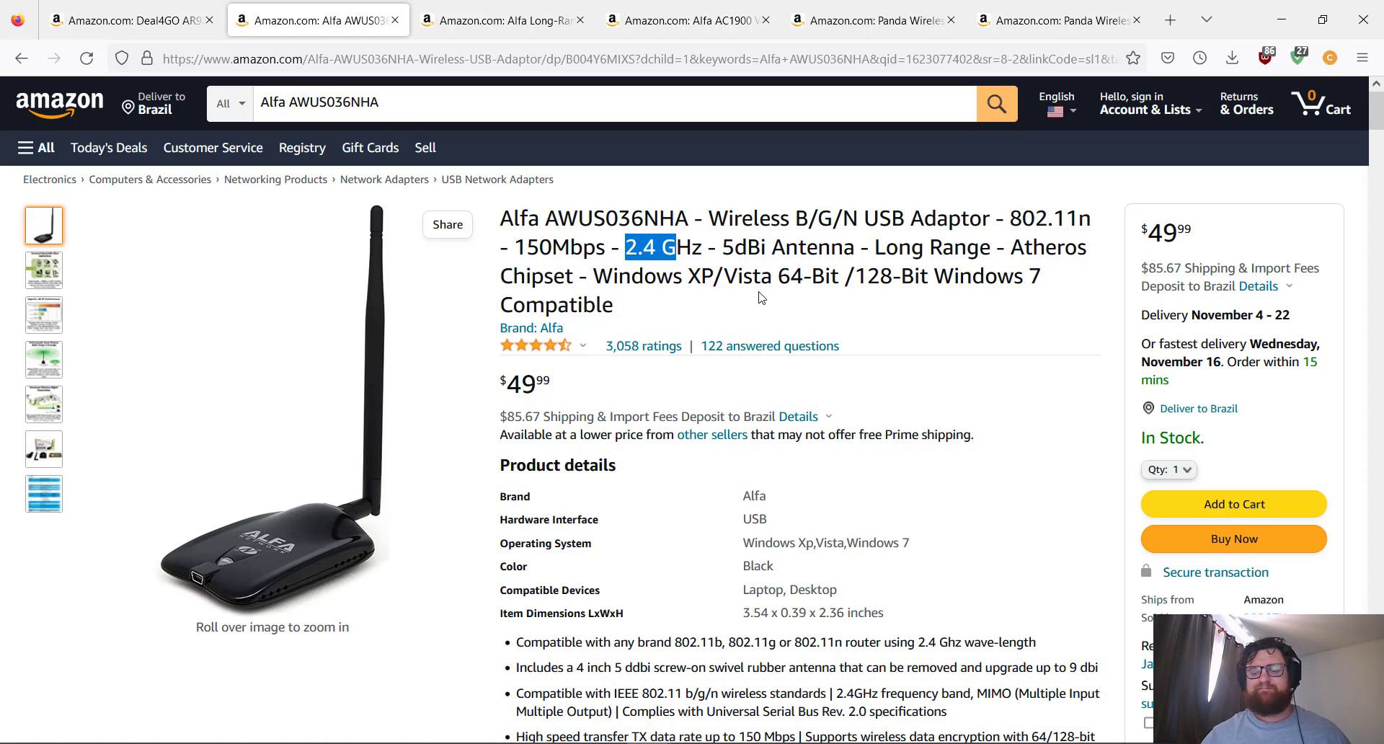
Review the AWUS036NHA feature bullets, highlighting the 5dBi antenna line
scroll(down, 3)
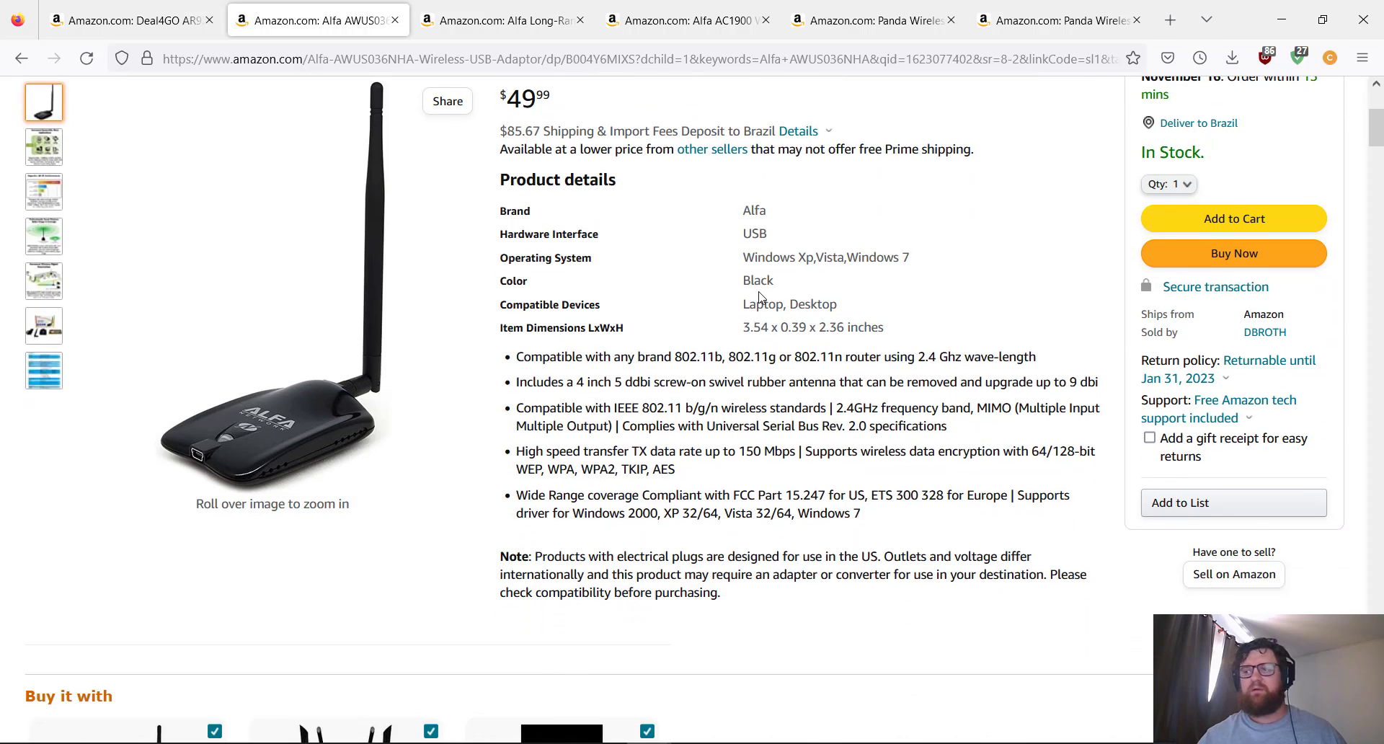
scroll(down, 3)
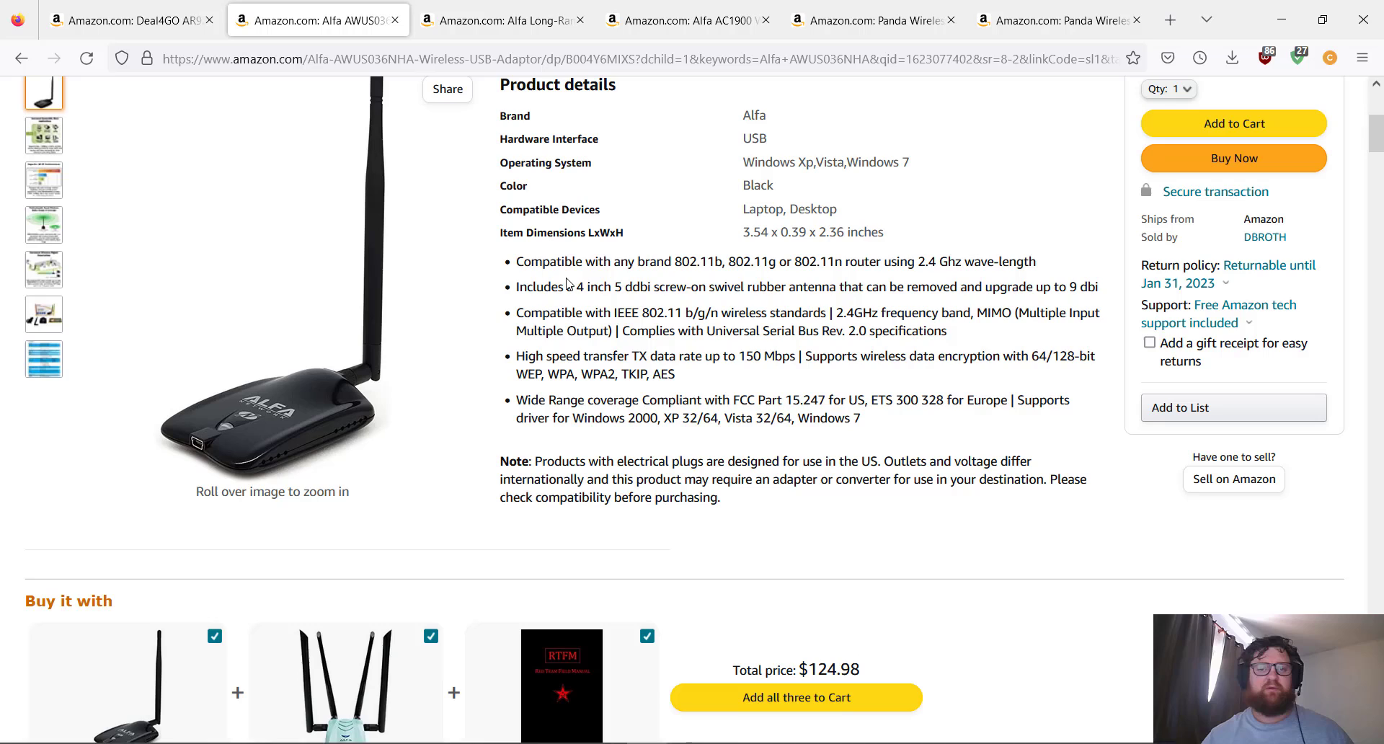
mouse_move(870, 288)
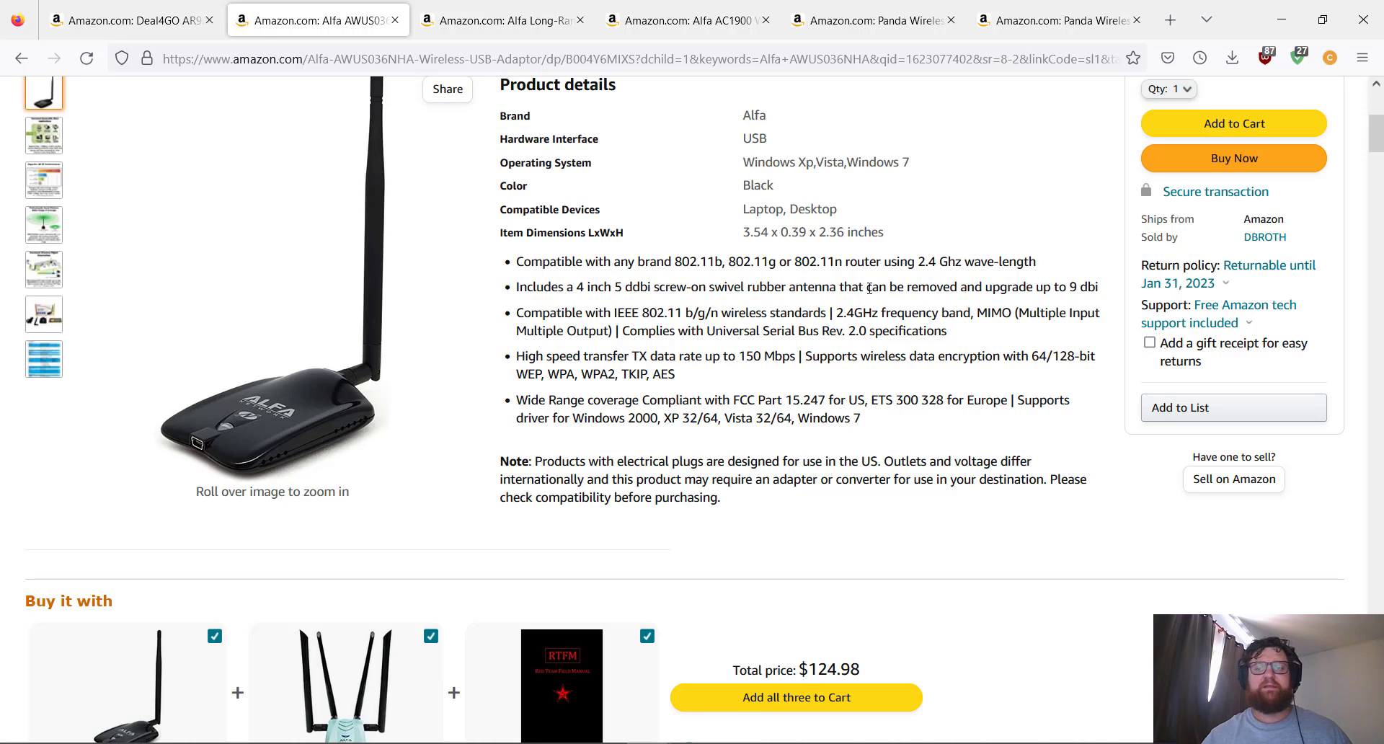
drag(529, 286, 645, 287)
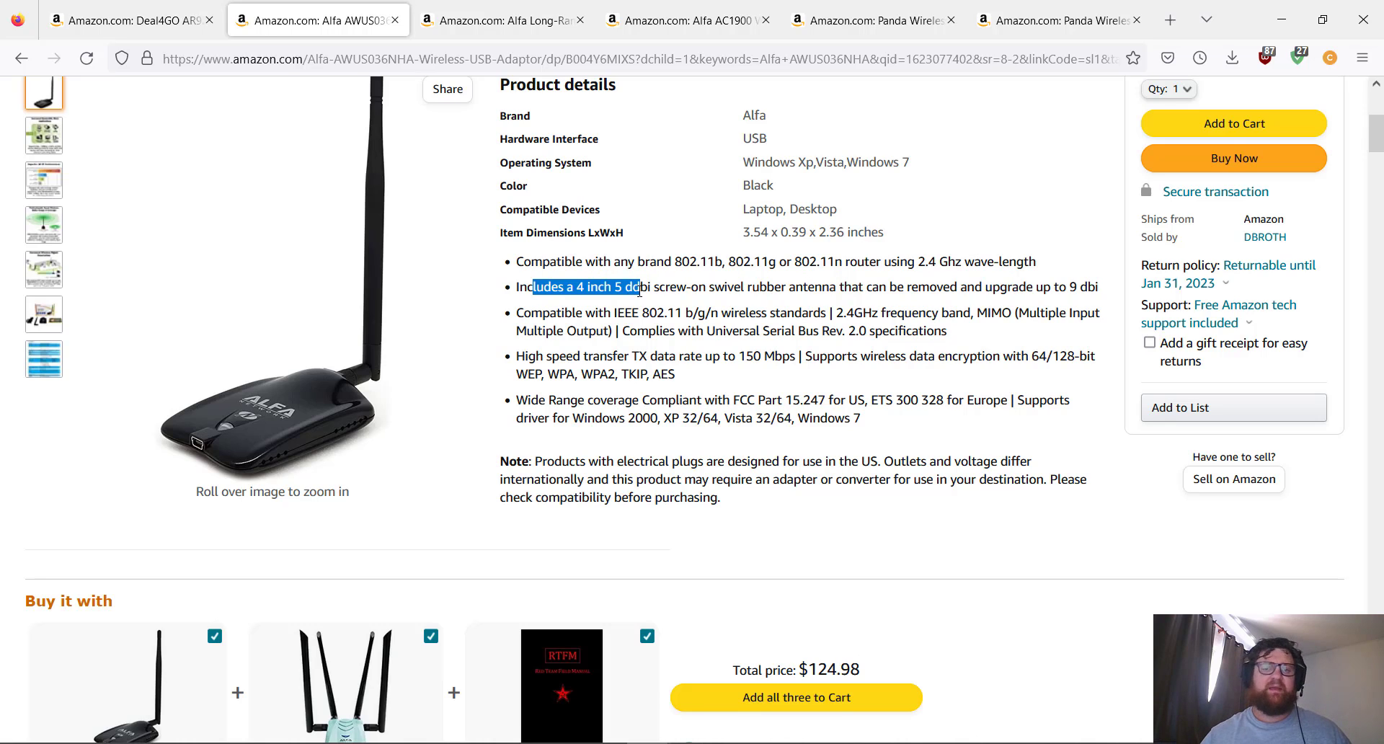
click(632, 287)
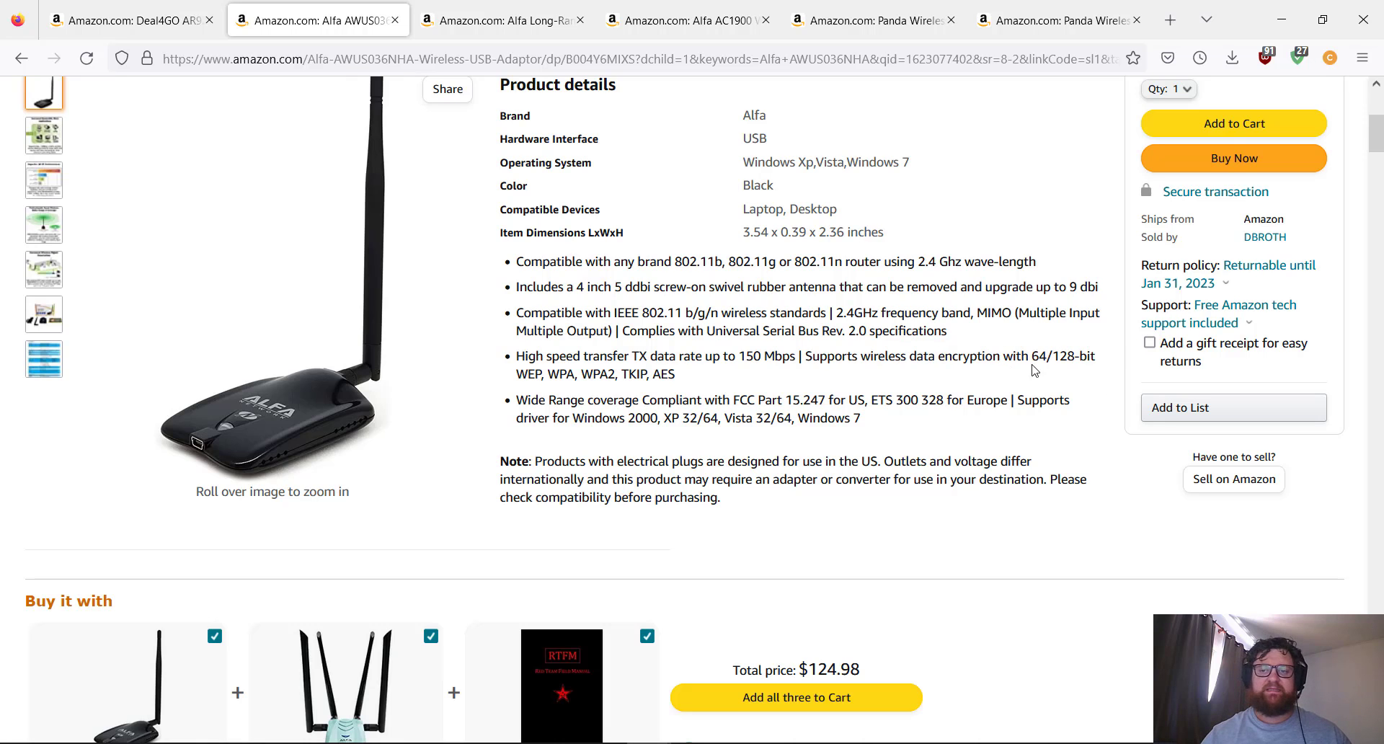
mouse_move(924, 427)
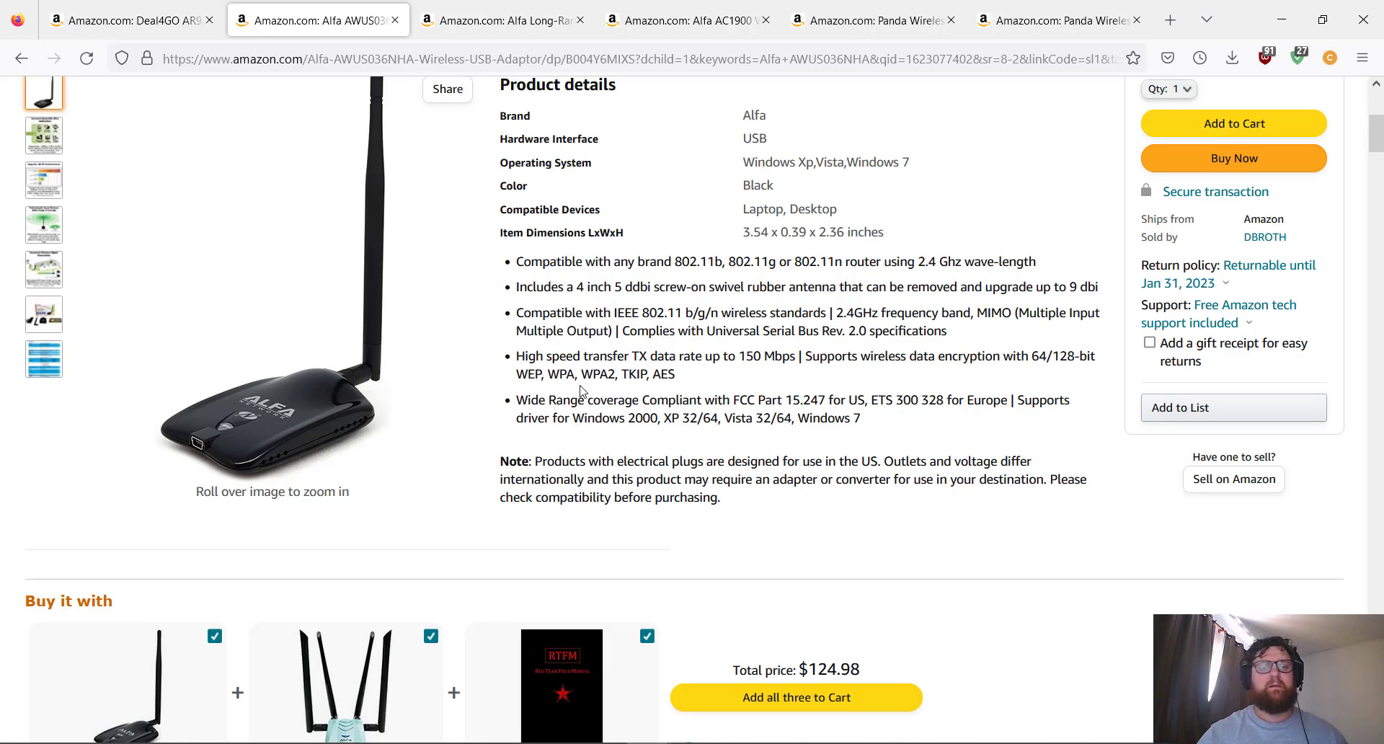
mouse_move(623, 372)
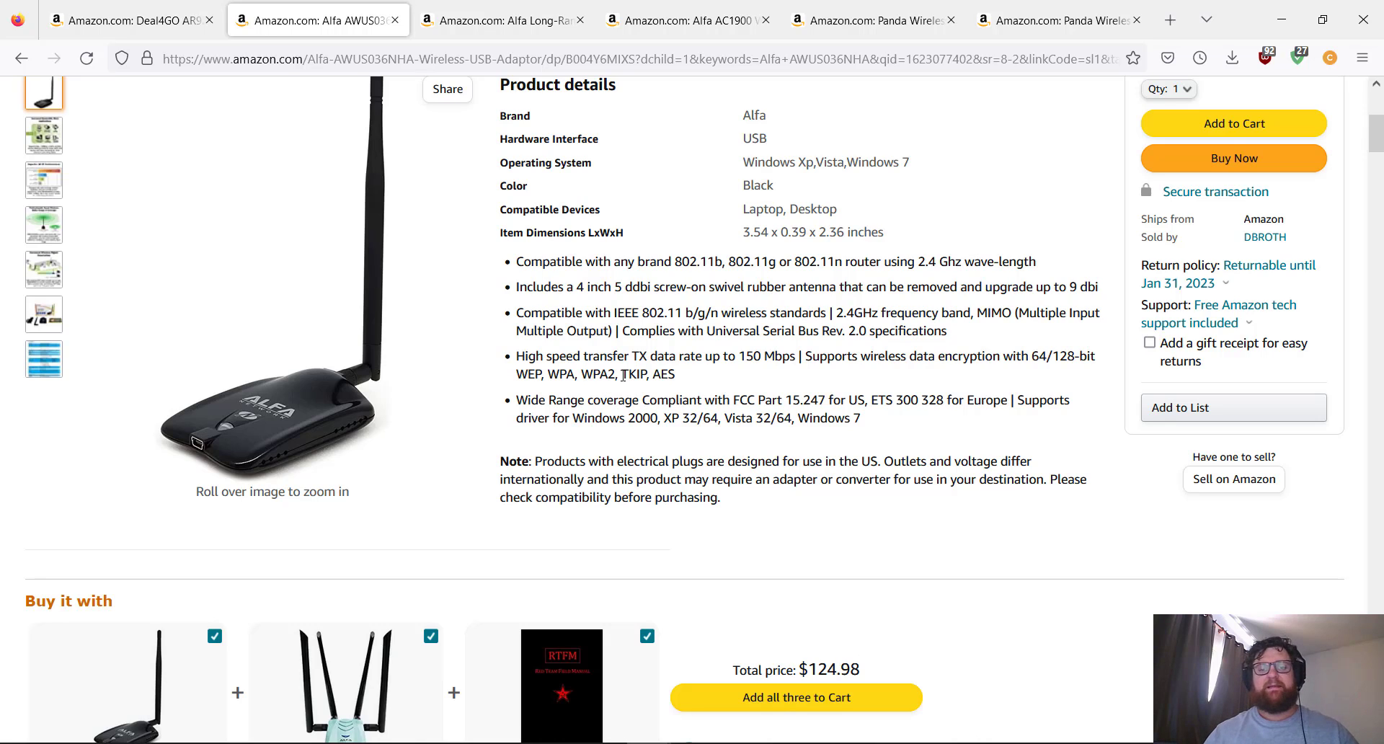
mouse_move(663, 392)
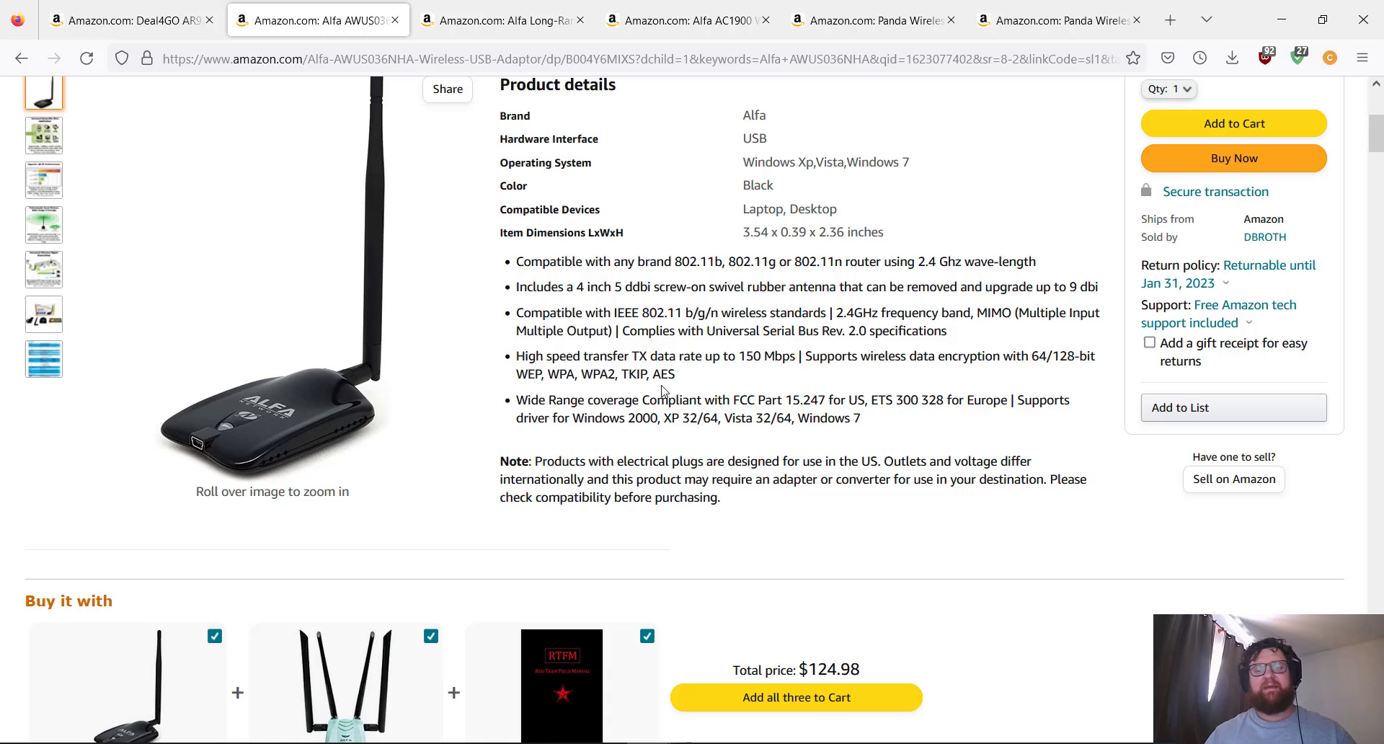
mouse_move(589, 424)
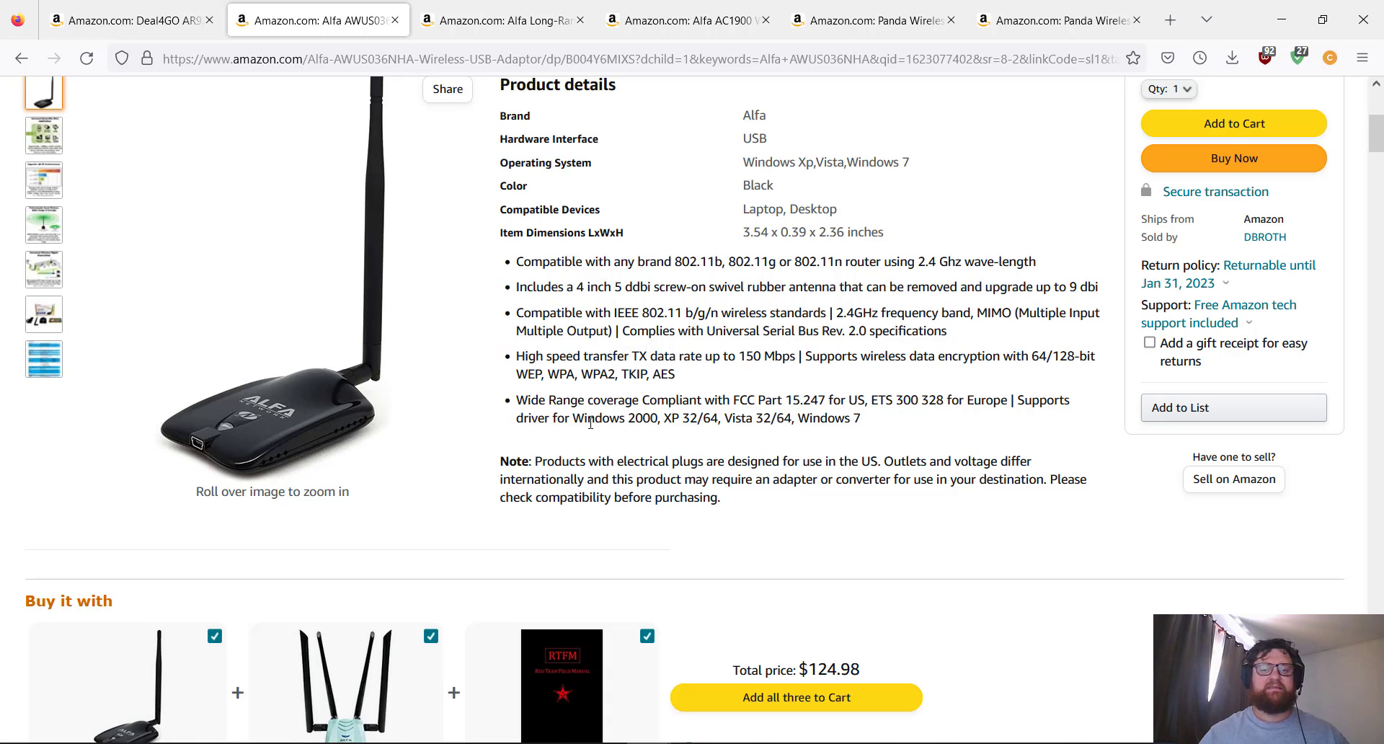
mouse_move(681, 326)
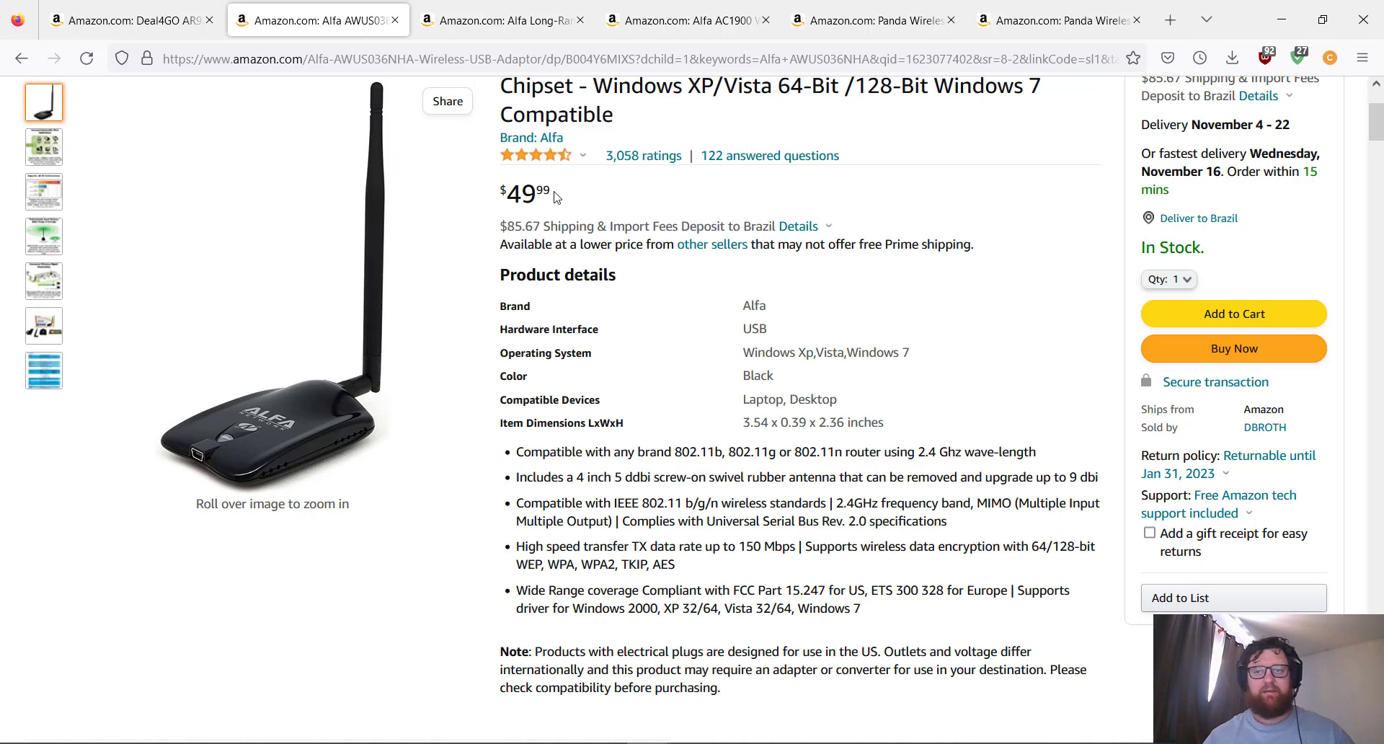
Switch to the Alfa Long-Range Dual-Band AC1200 adapter tab, priced $64.99
click(501, 19)
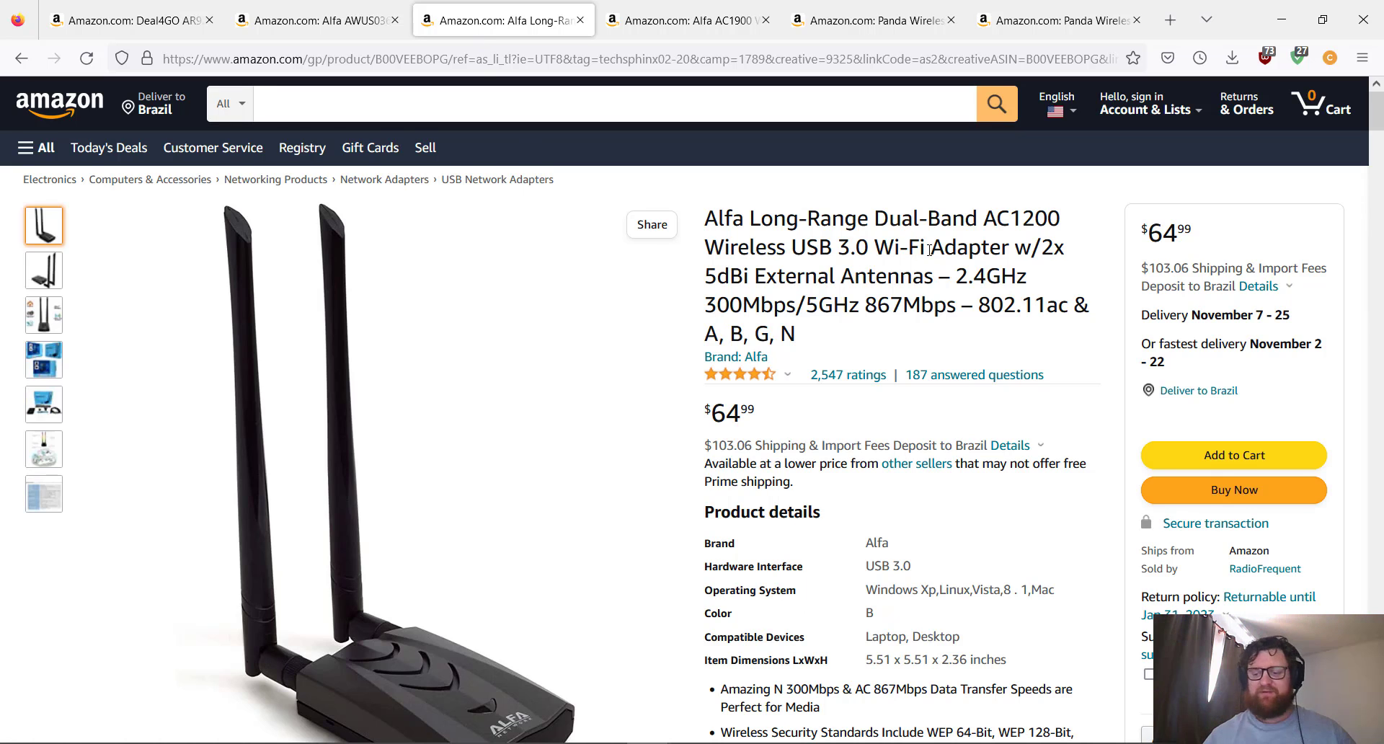
scroll(down, 3)
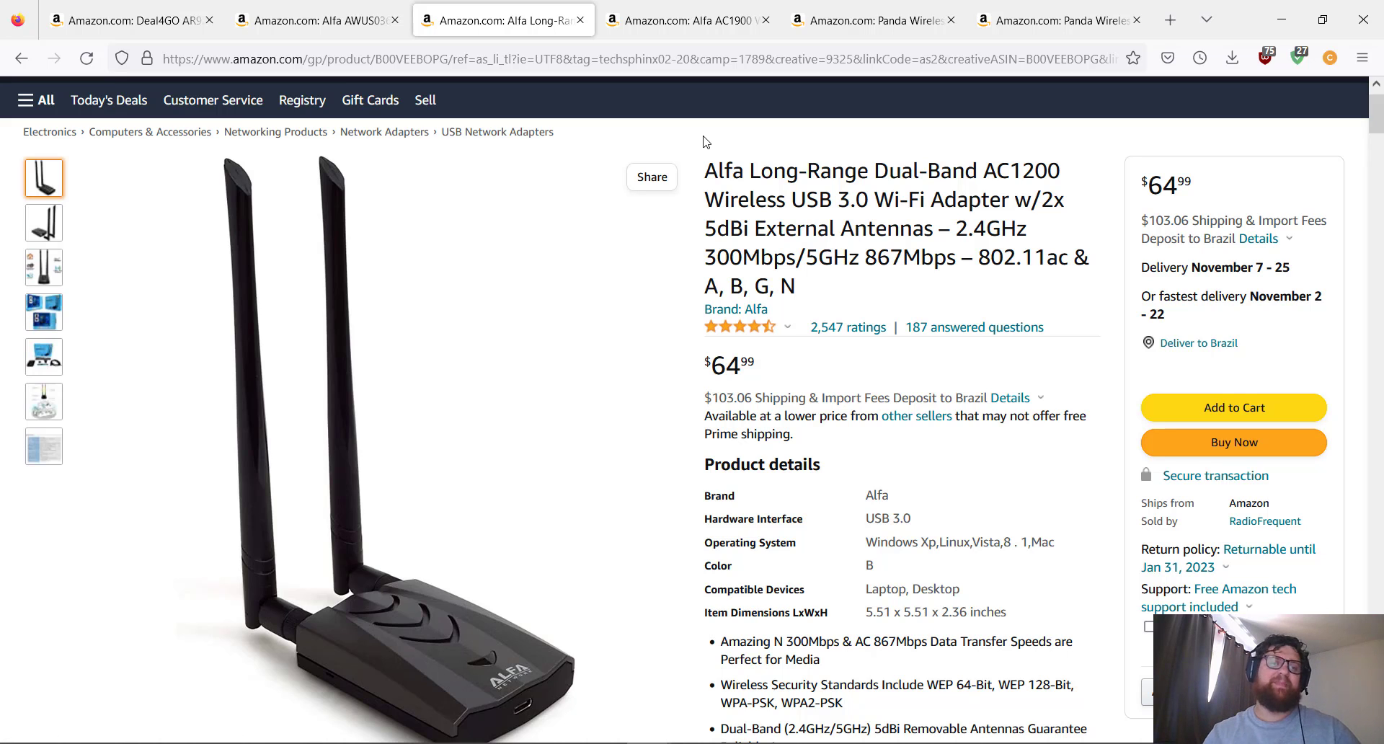
click(312, 19)
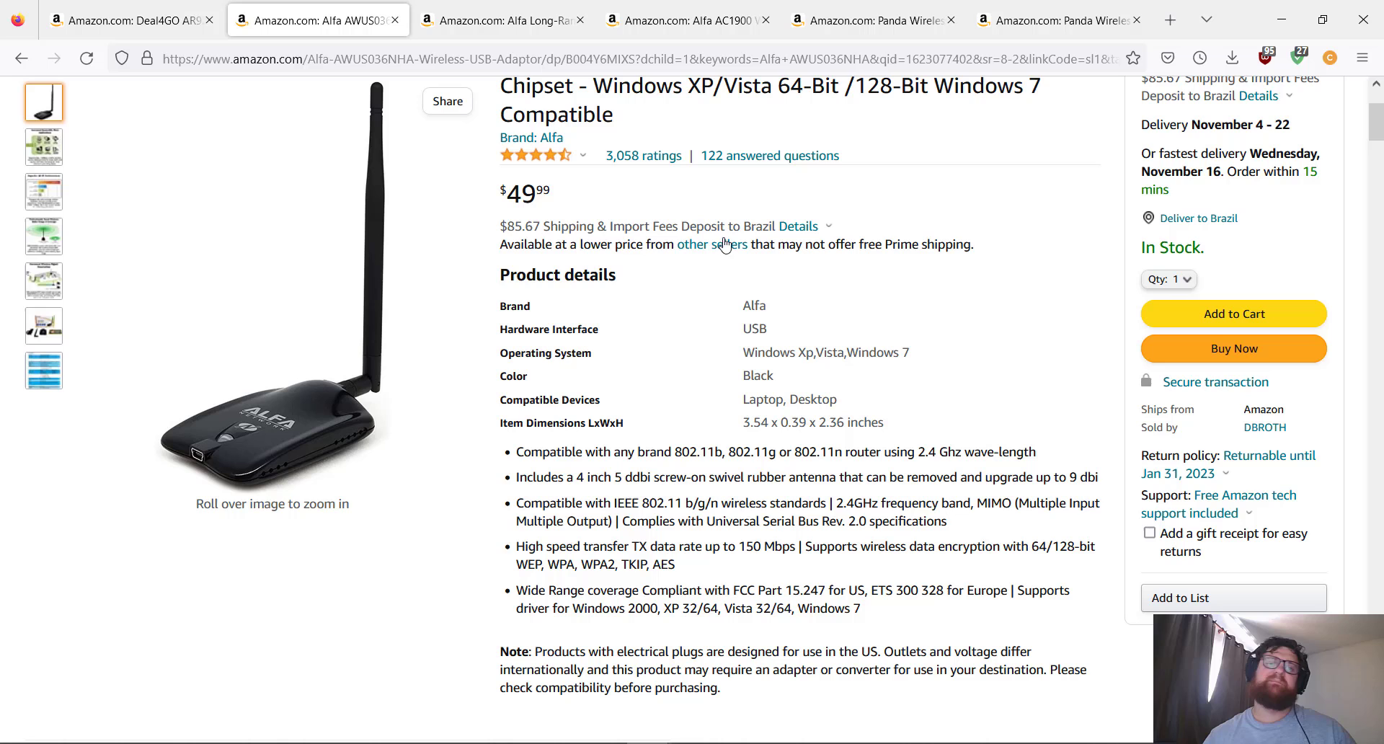
click(502, 19)
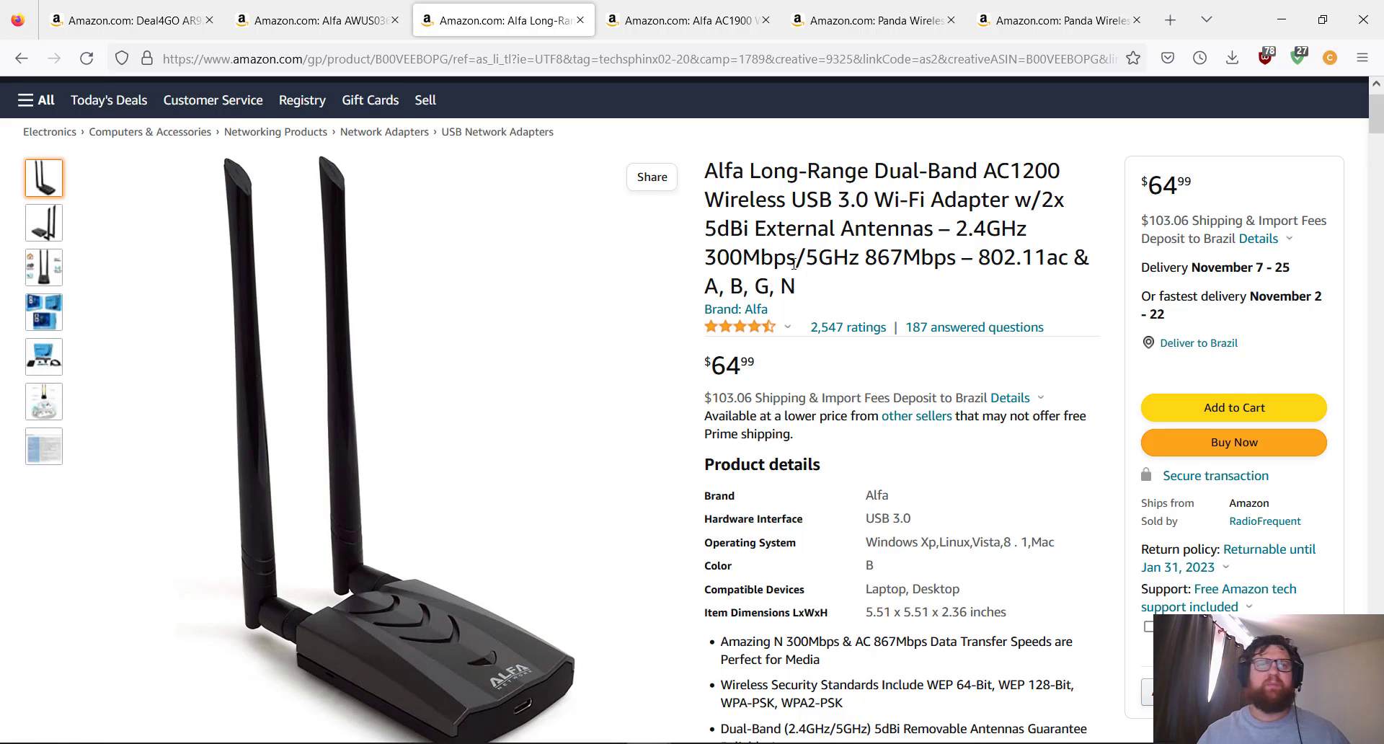
click(316, 19)
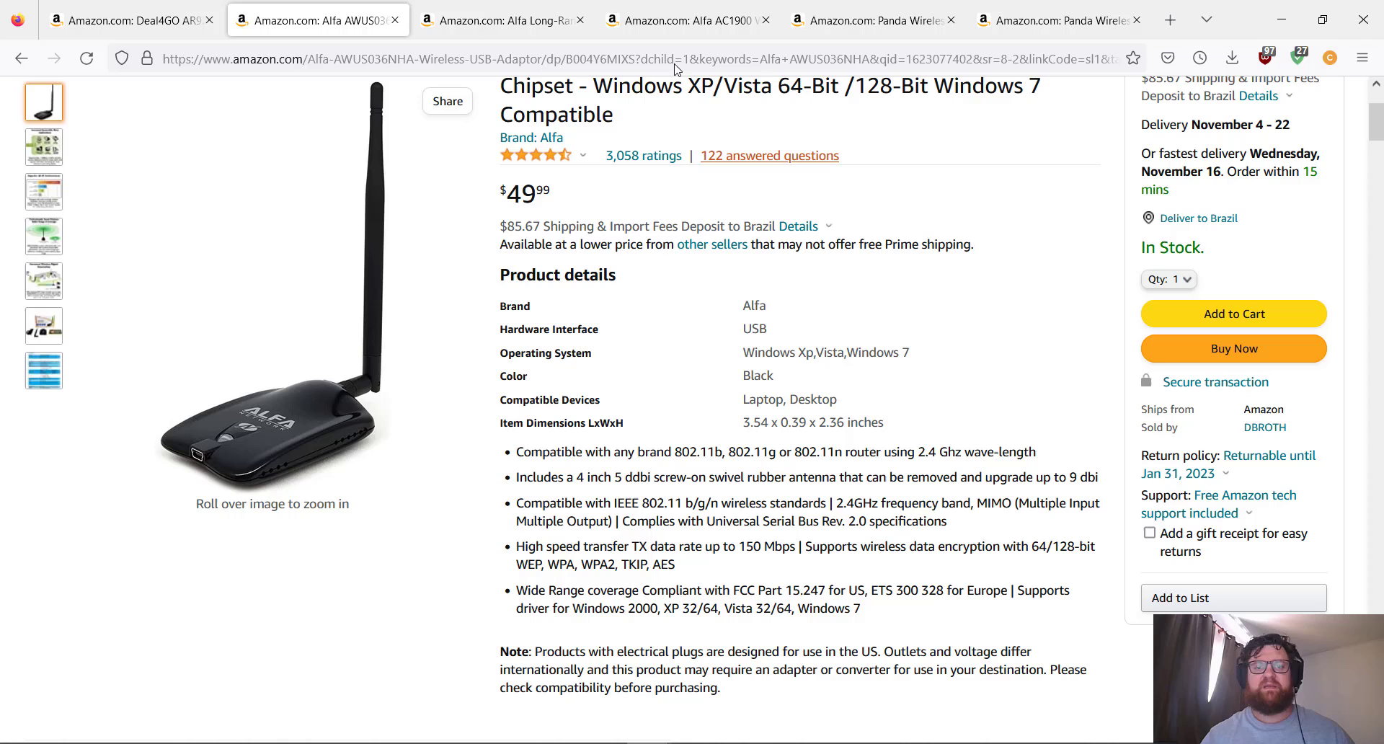
click(502, 19)
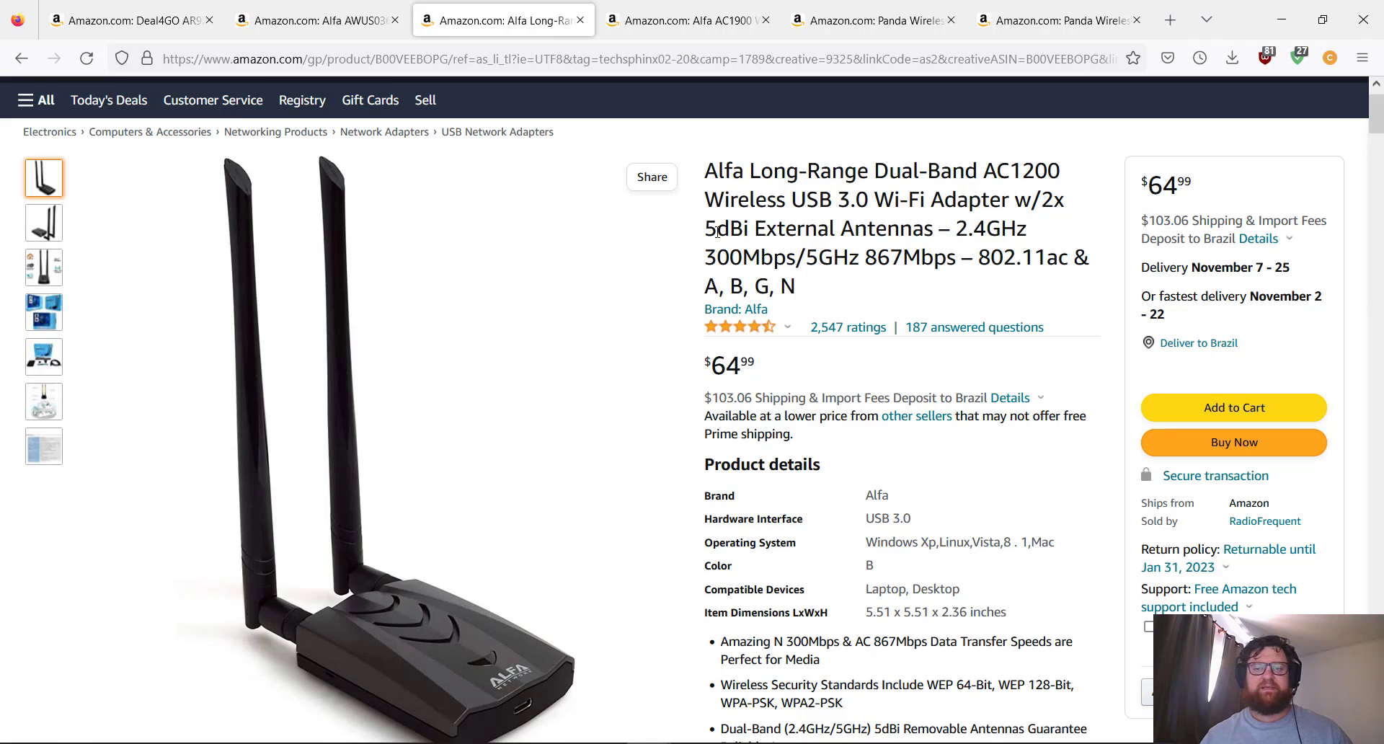
double_click(754, 257)
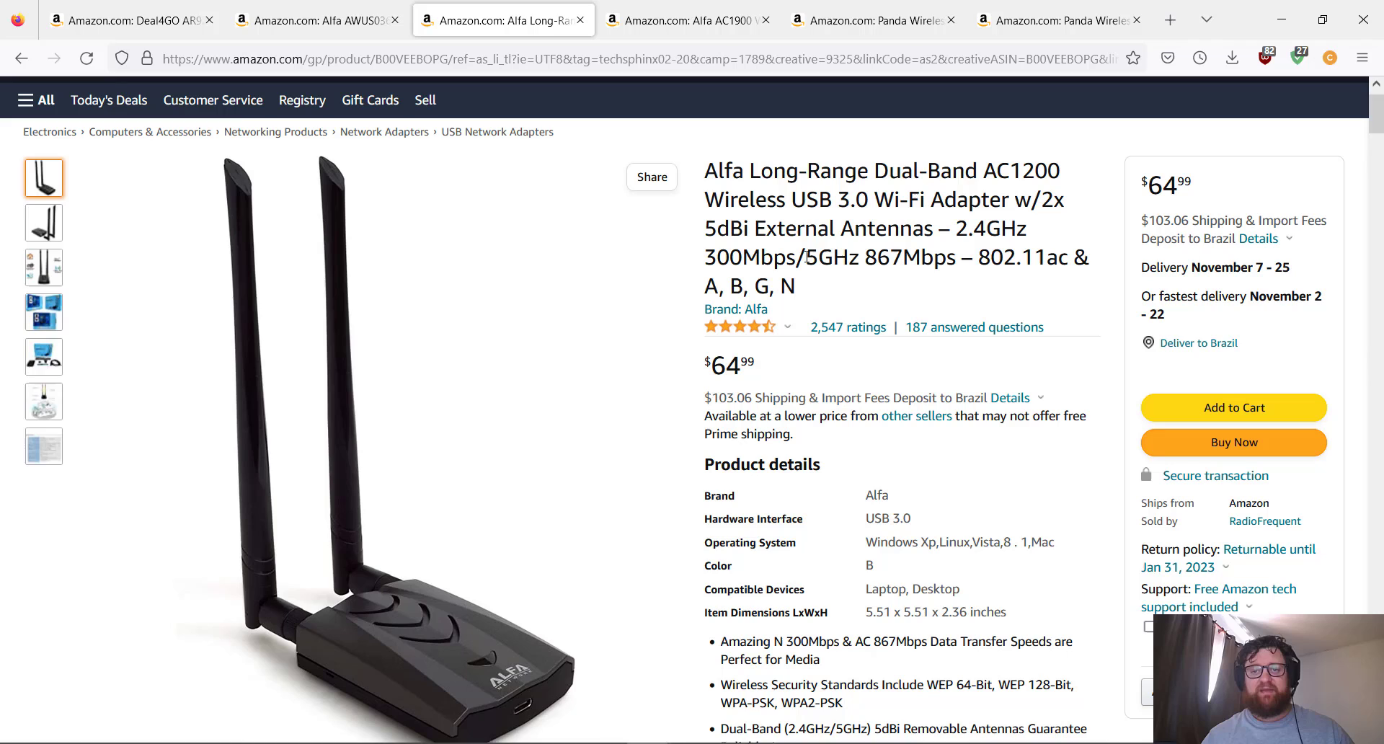
drag(803, 257, 931, 257)
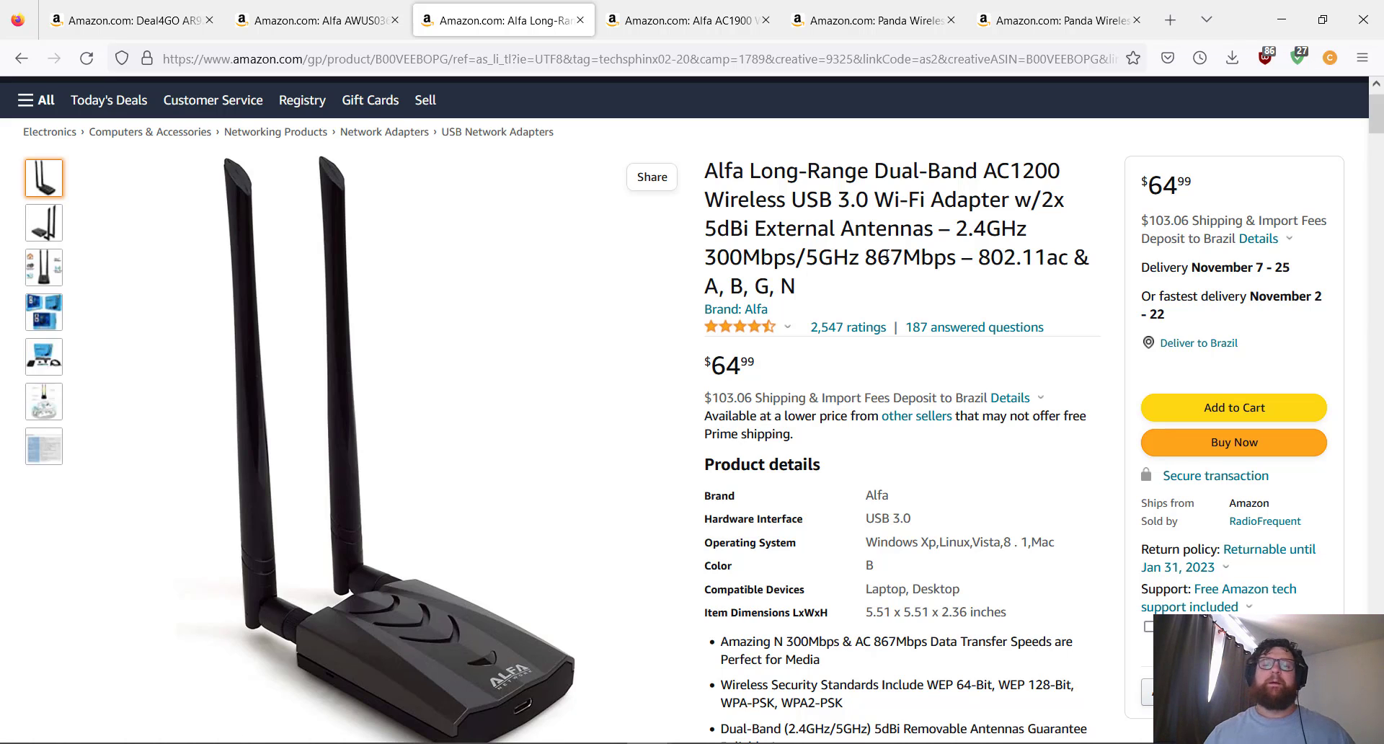
double_click(1002, 257)
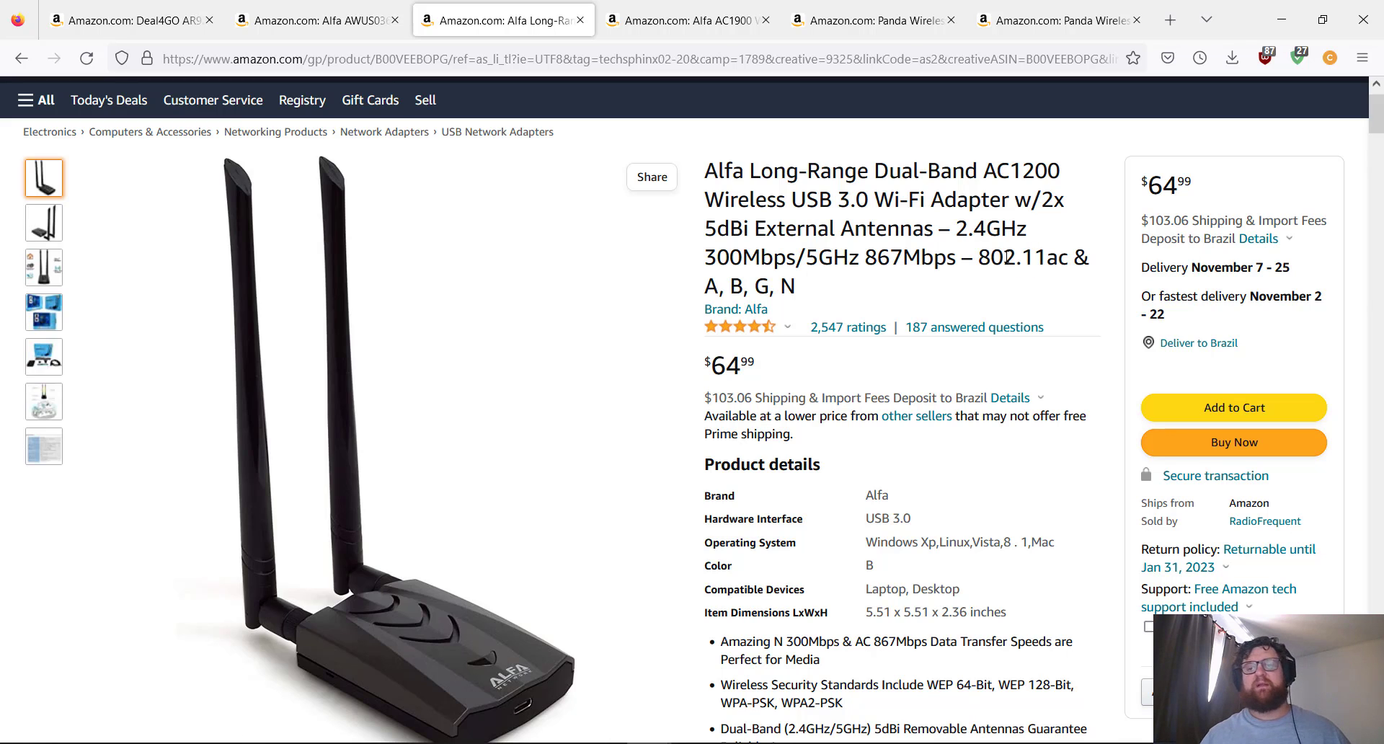
mouse_move(755, 316)
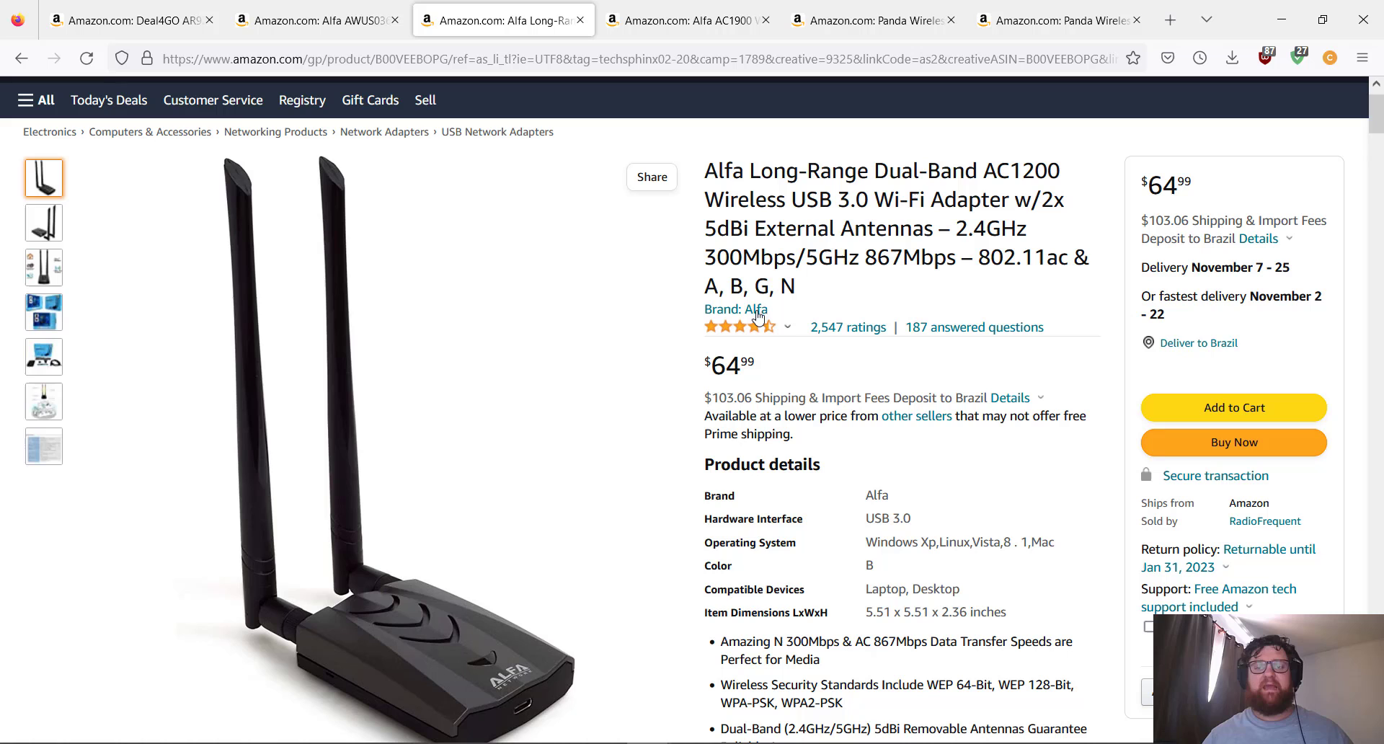
scroll(down, 3)
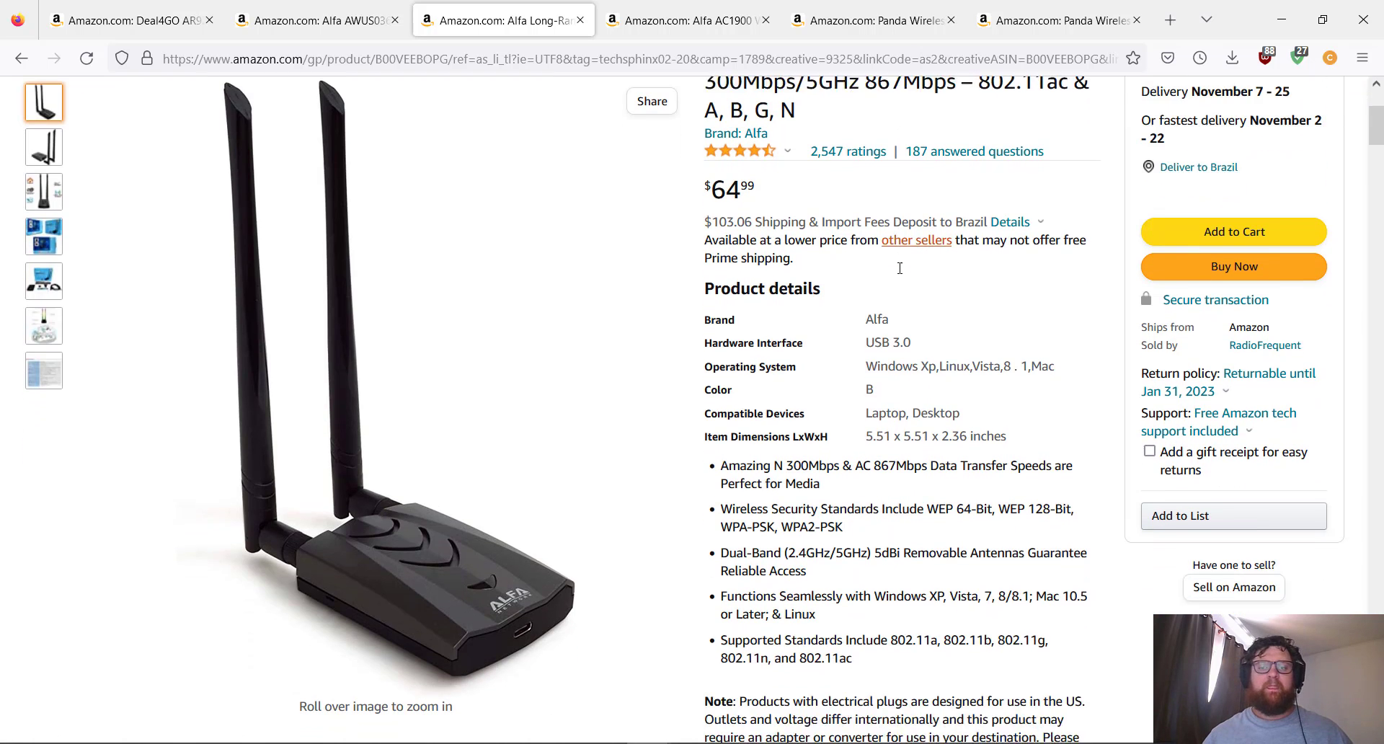
scroll(down, 3)
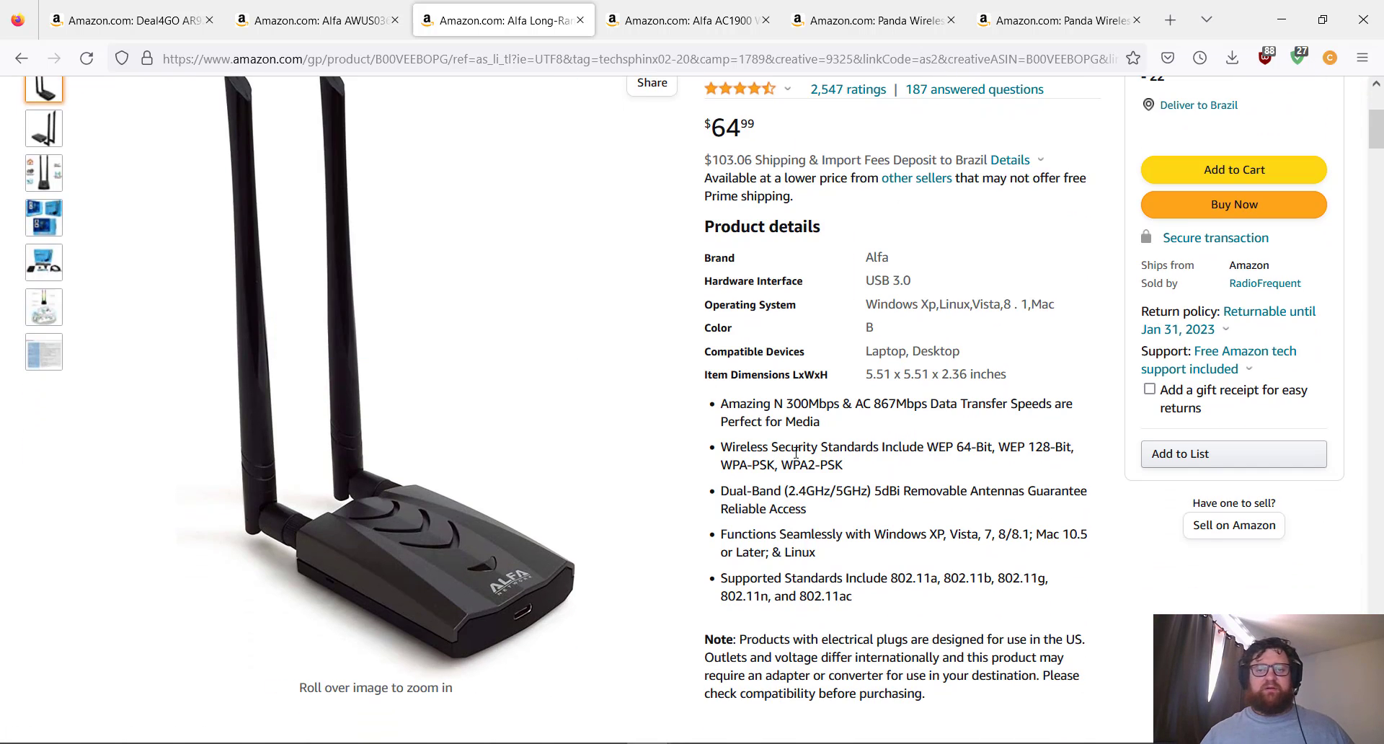
mouse_move(812, 251)
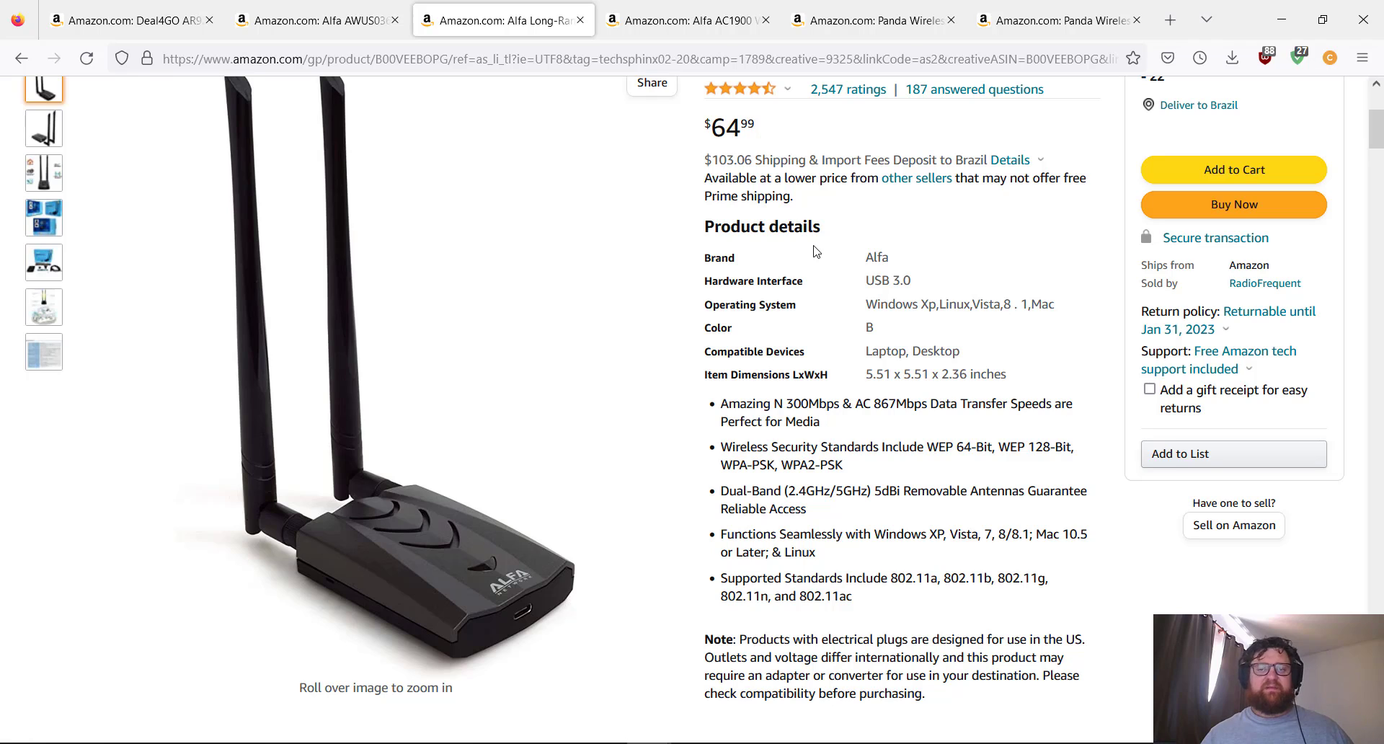
mouse_move(868, 307)
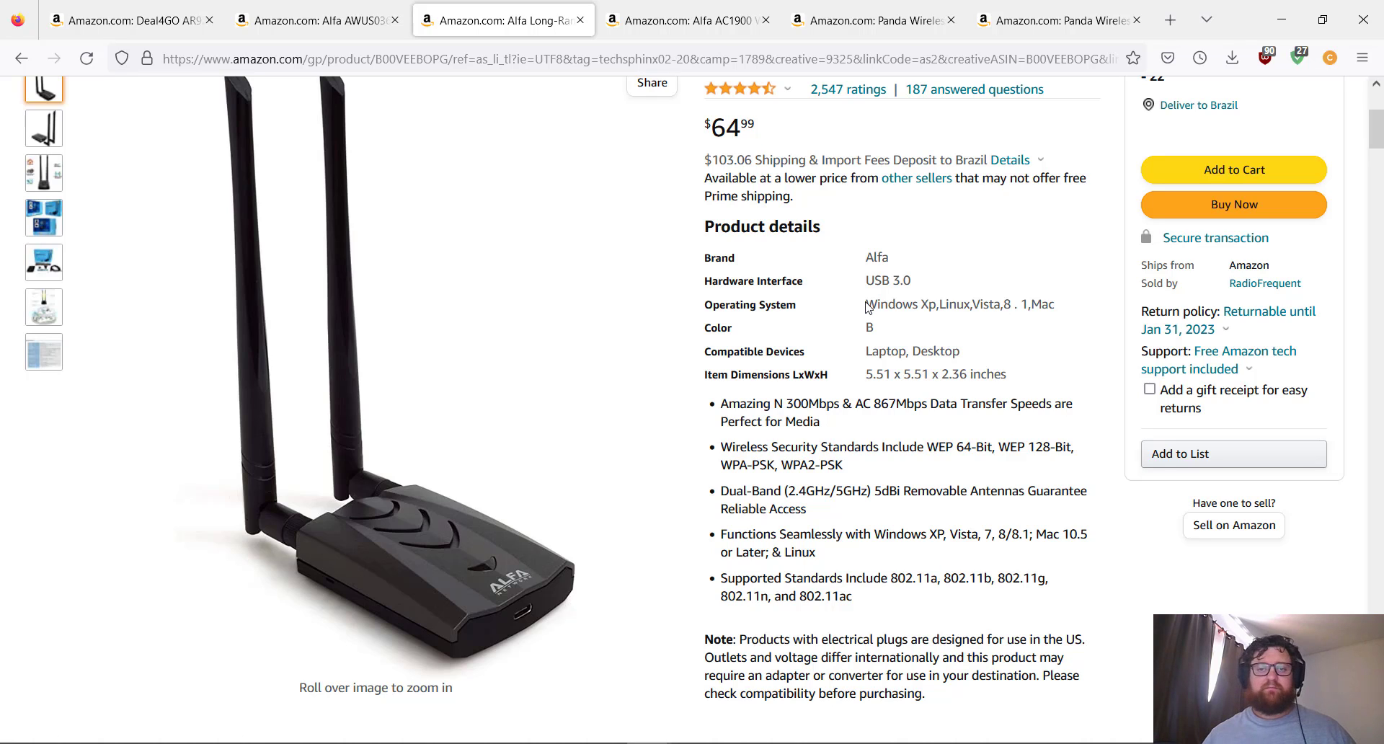
scroll(down, 3)
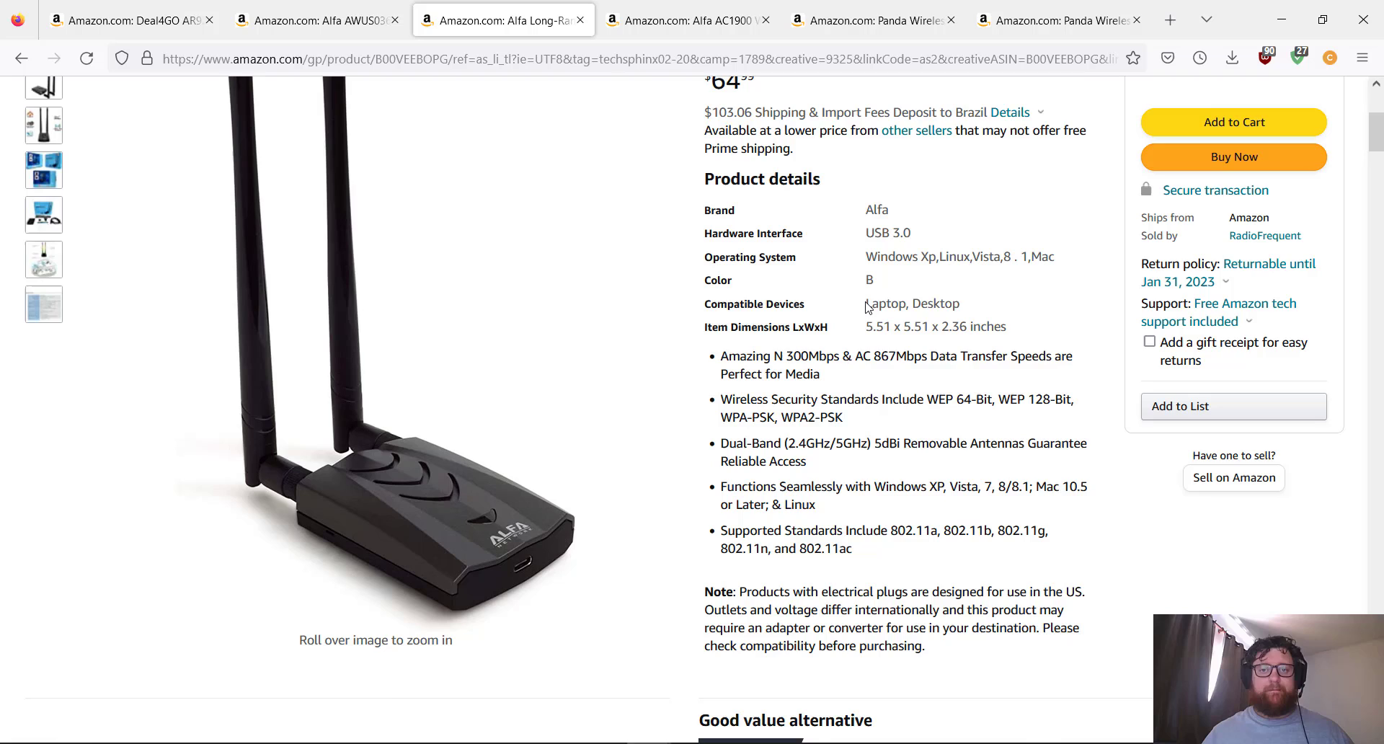
scroll(down, 3)
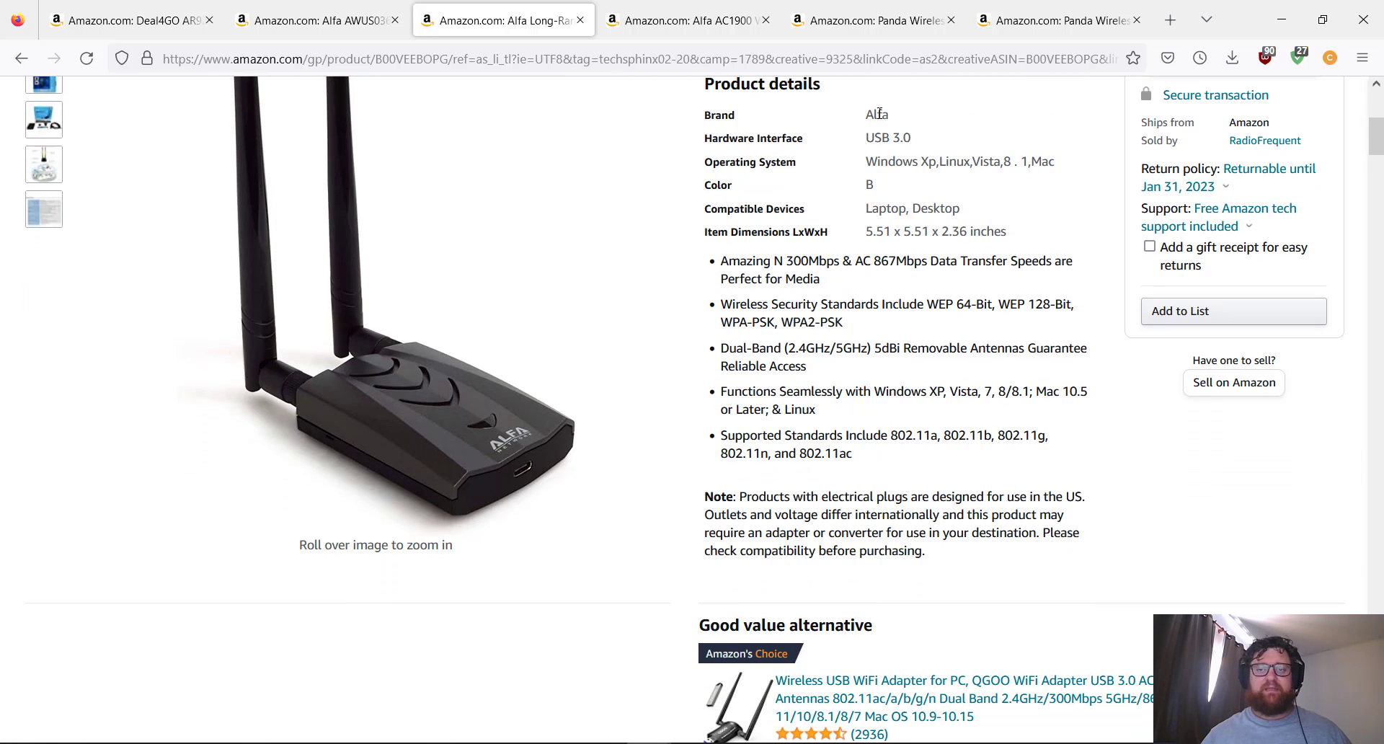
mouse_move(813, 320)
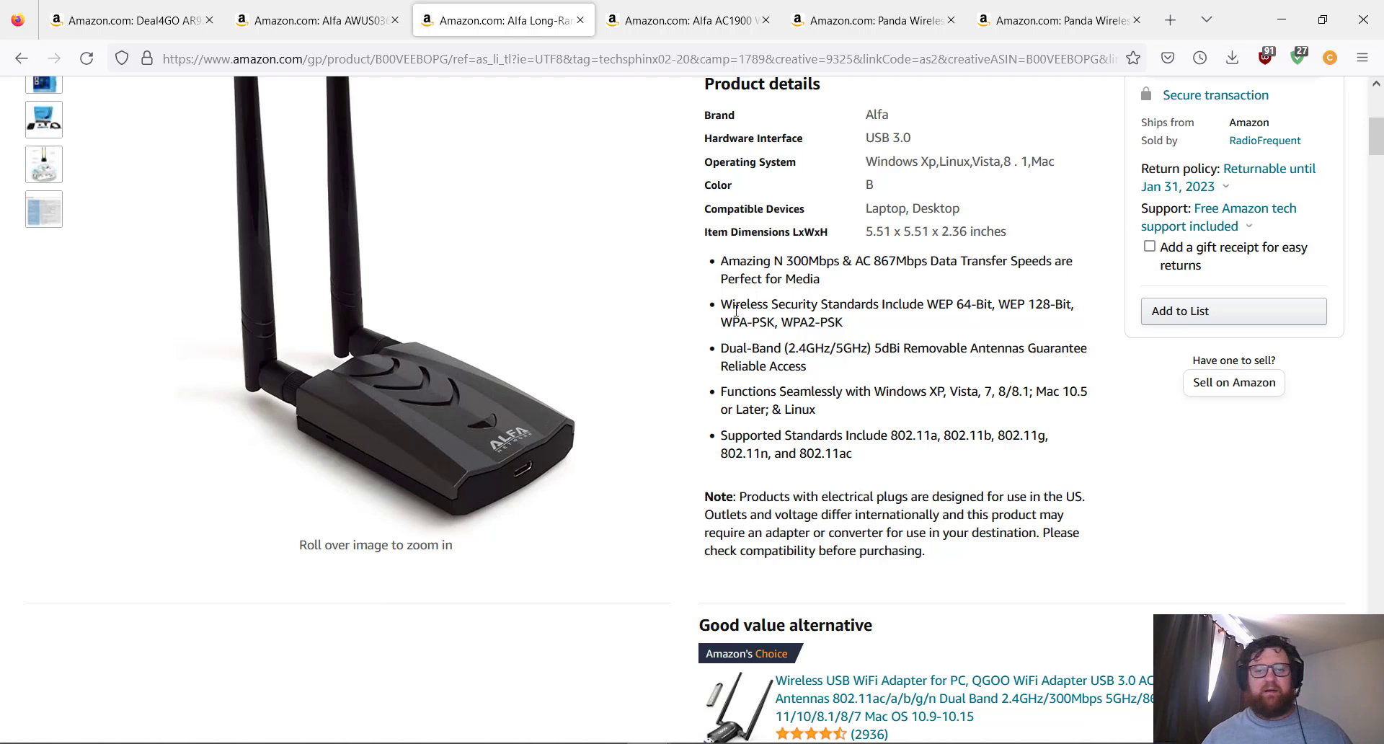
mouse_move(978, 321)
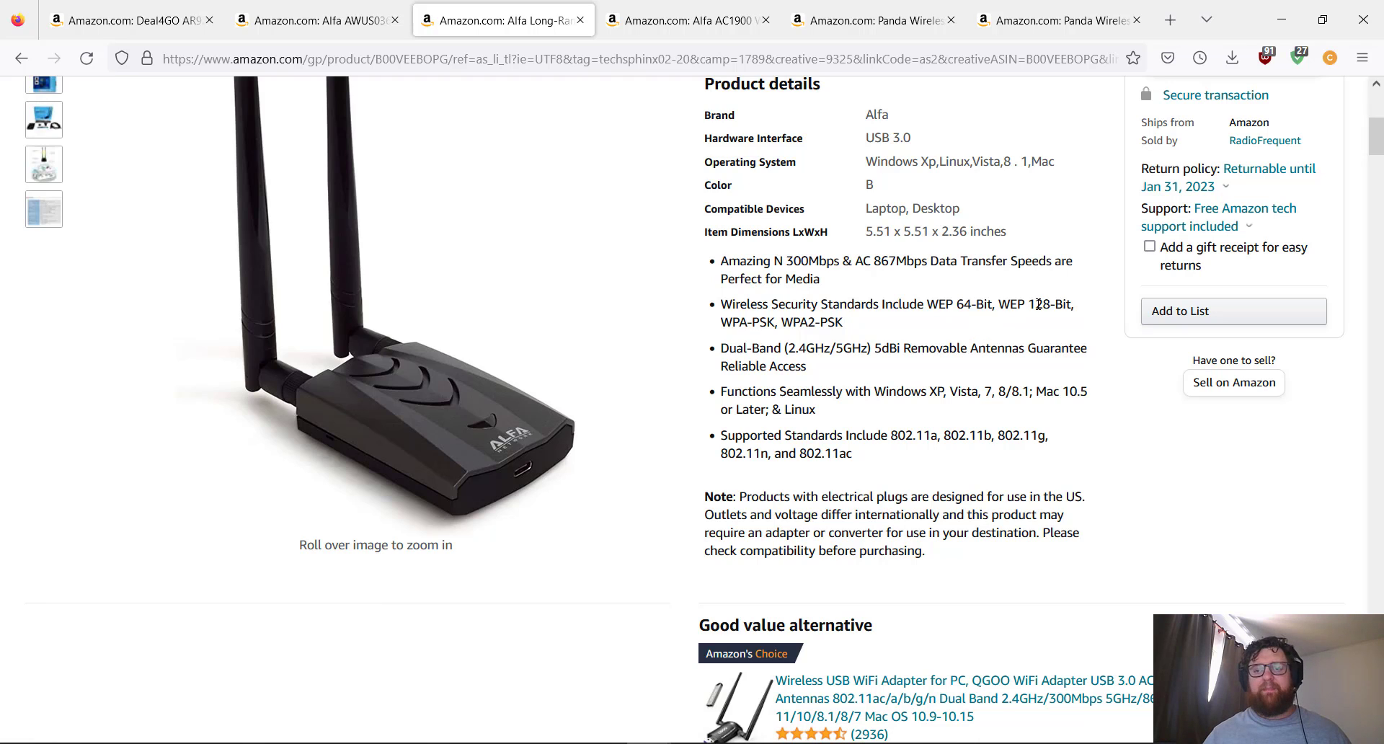
mouse_move(712, 342)
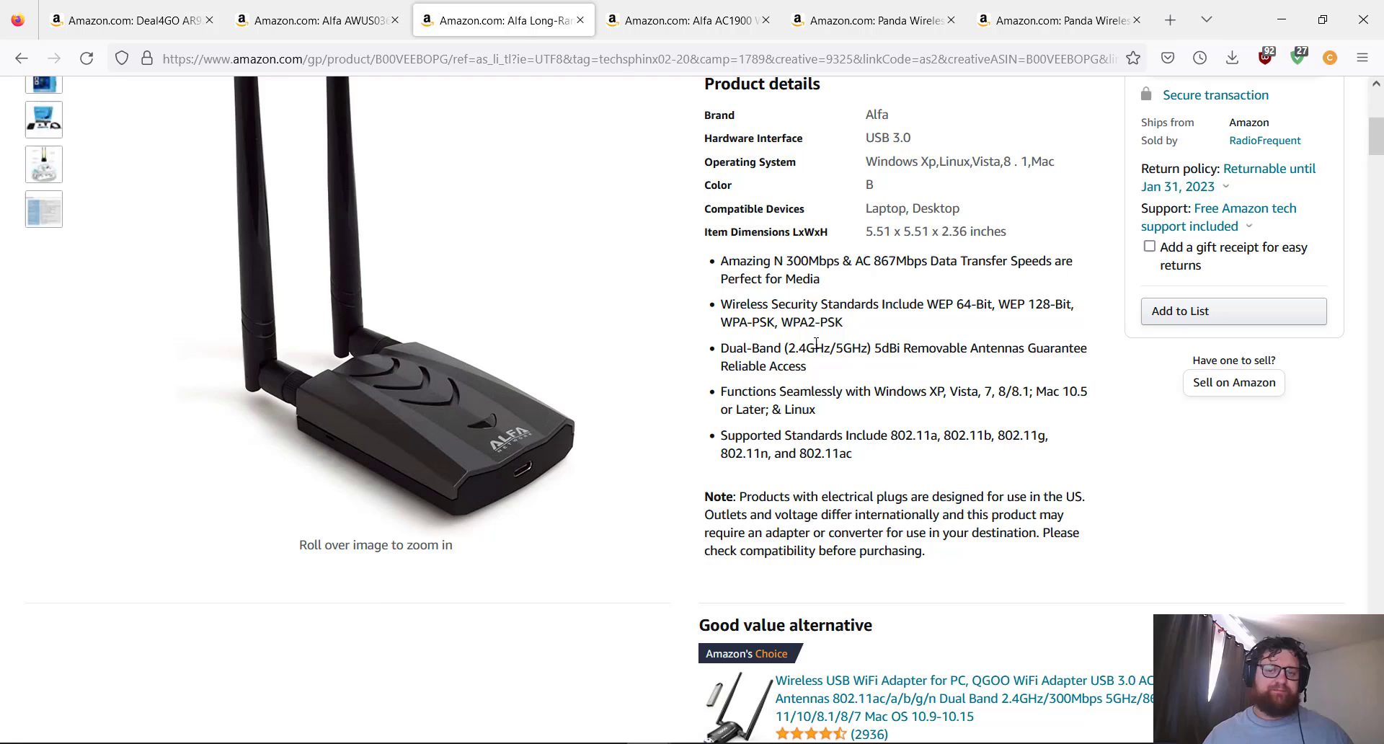
mouse_move(844, 412)
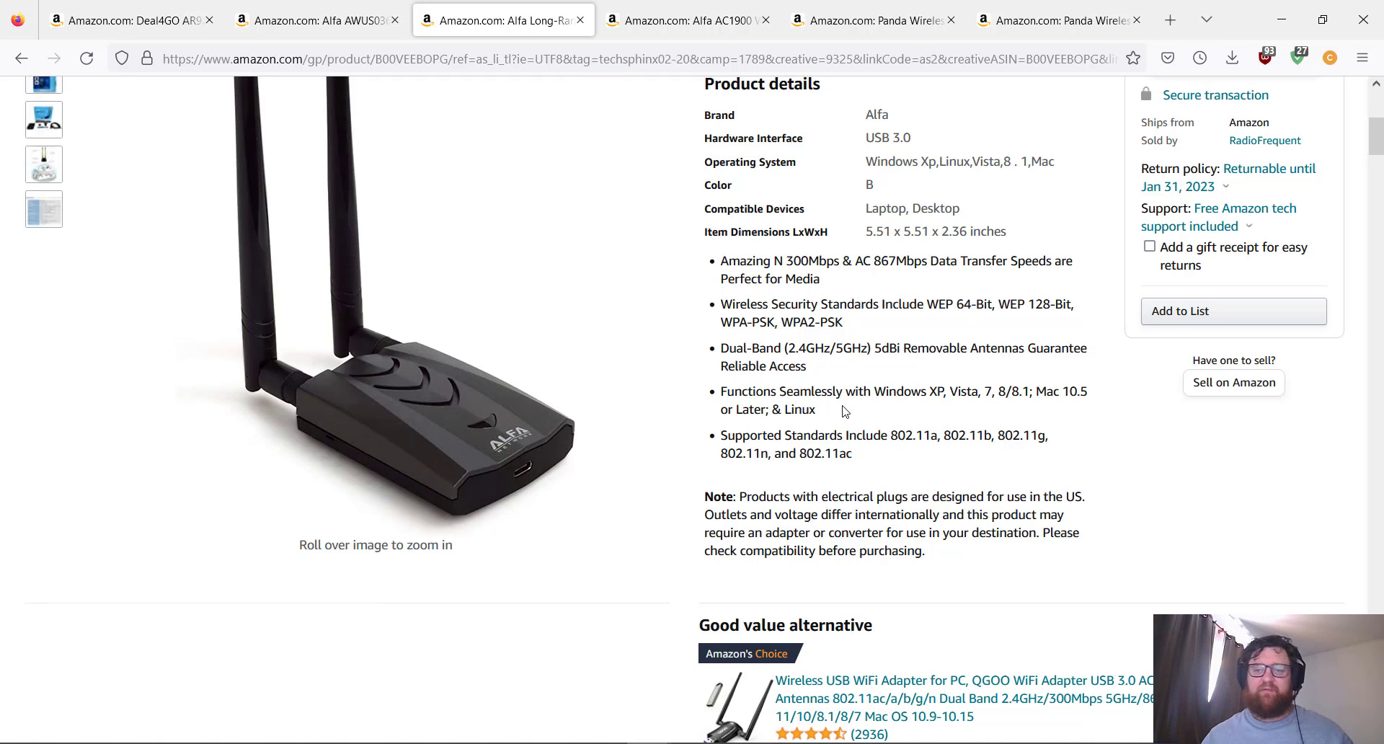
mouse_move(804, 397)
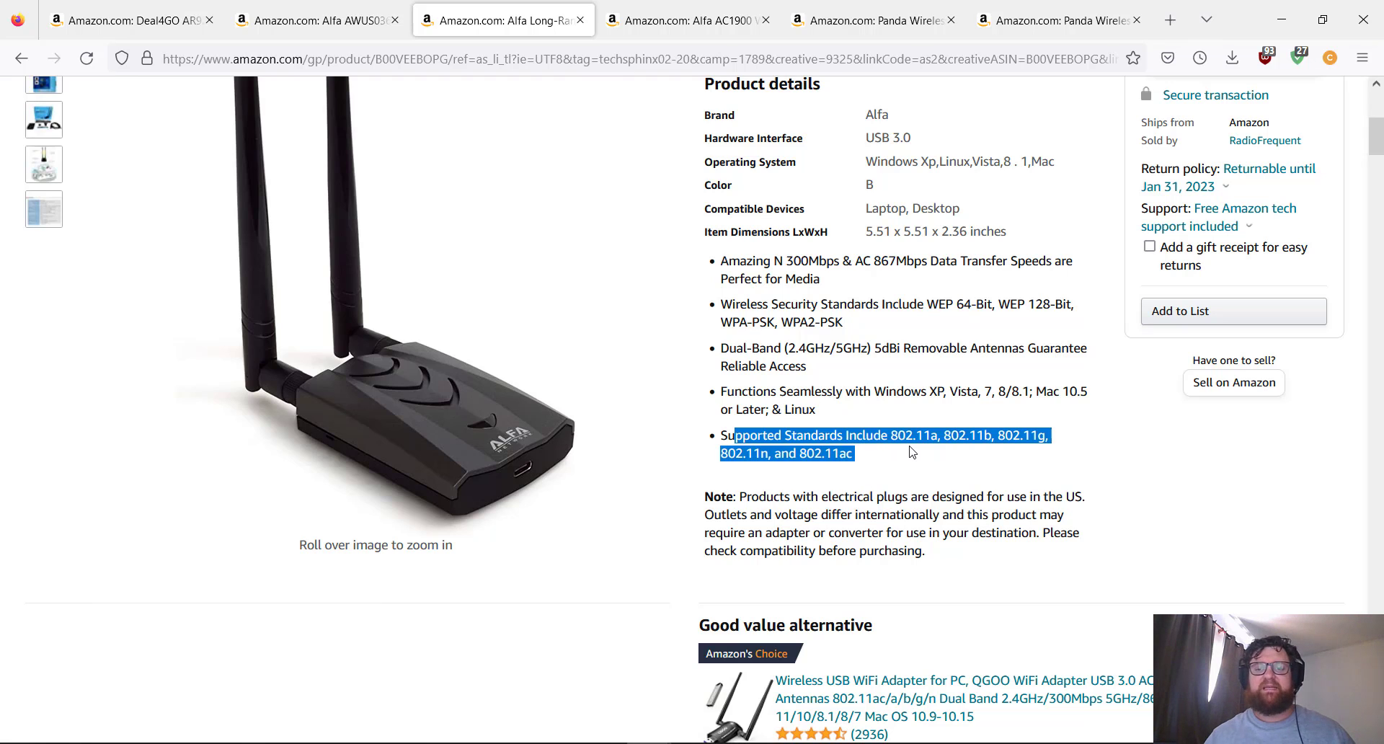
click(914, 452)
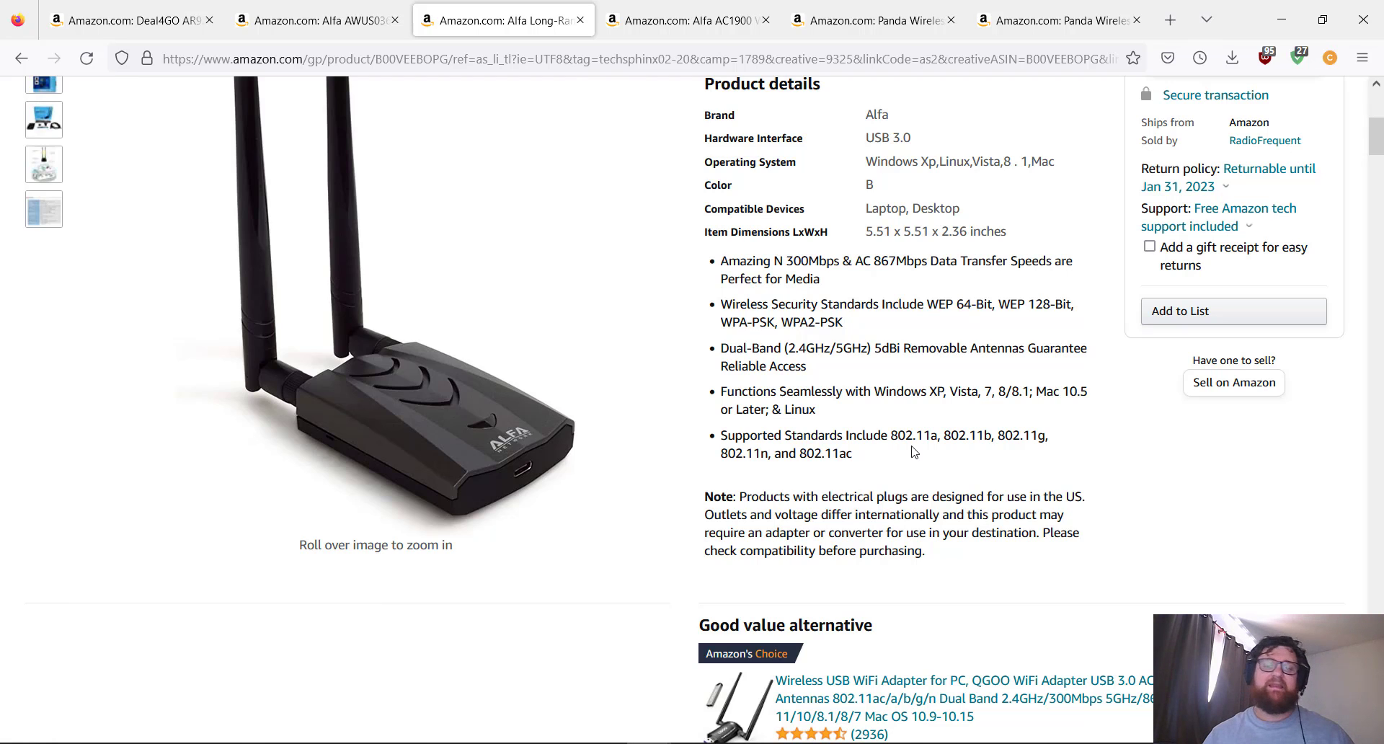
mouse_move(852, 490)
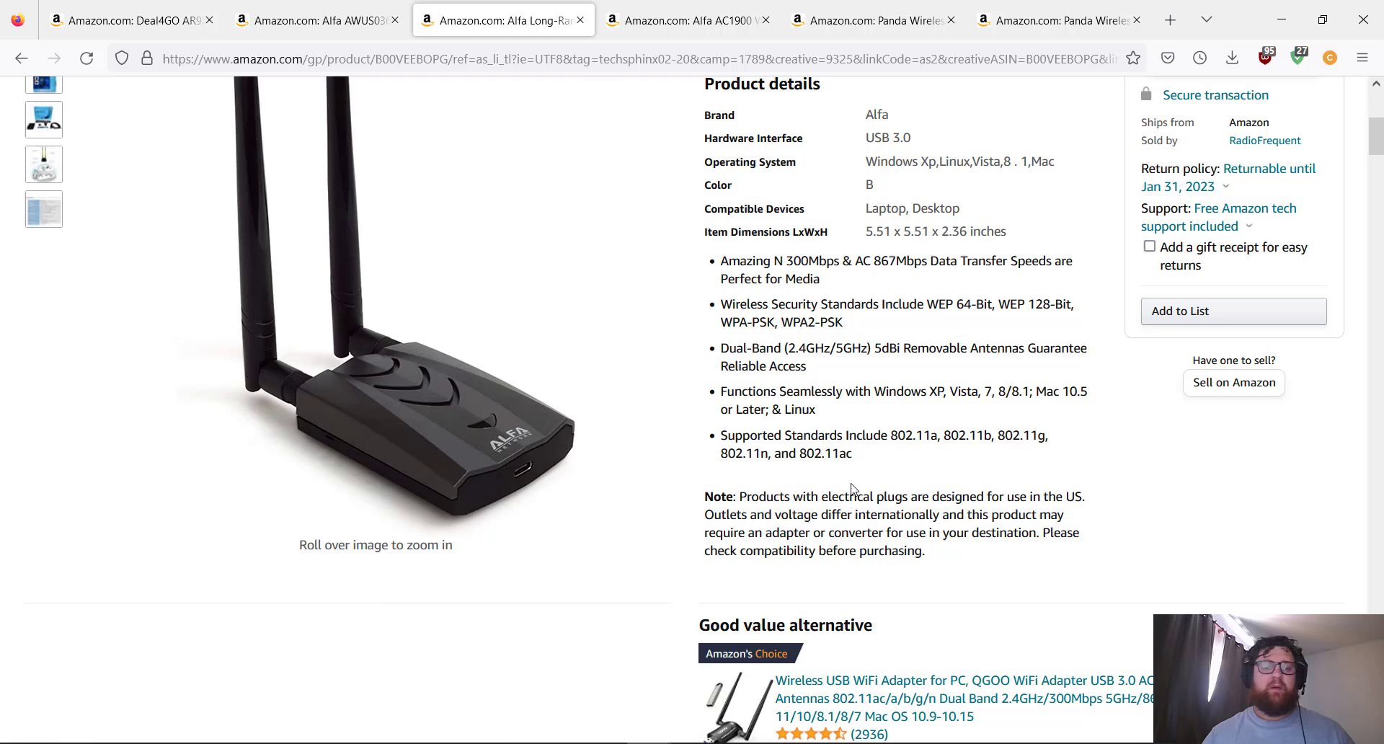
scroll(up, 3)
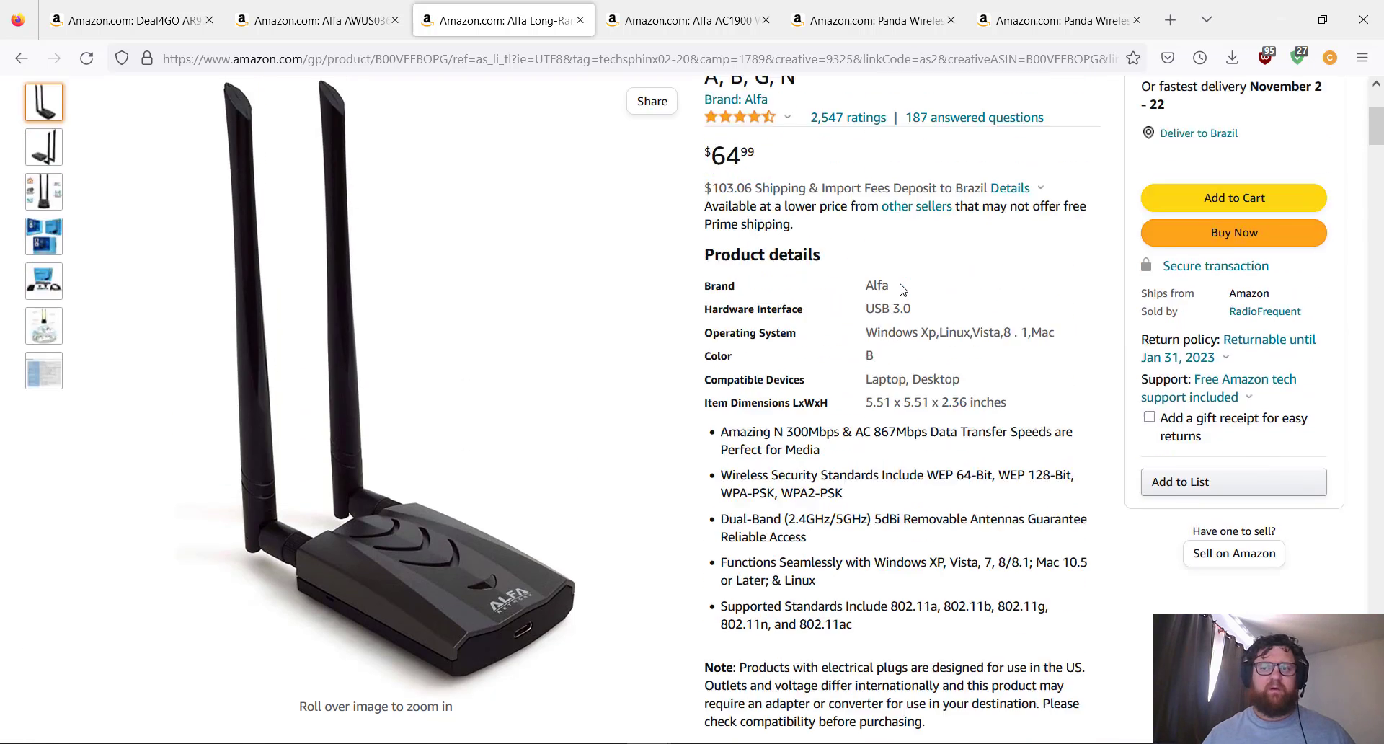
scroll(up, 3)
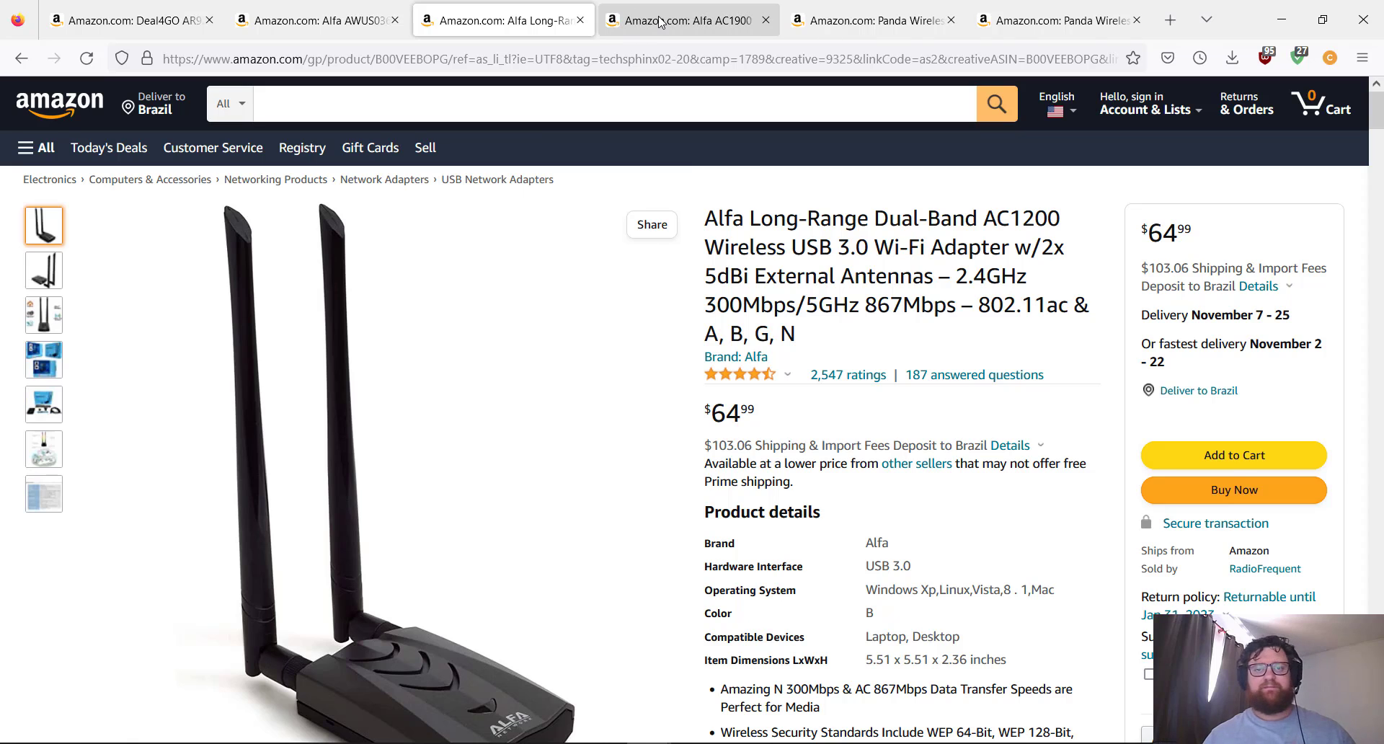
Switch to the Alfa AC1900 tab and highlight the 802.11 standard and antenna description in its title
click(686, 18)
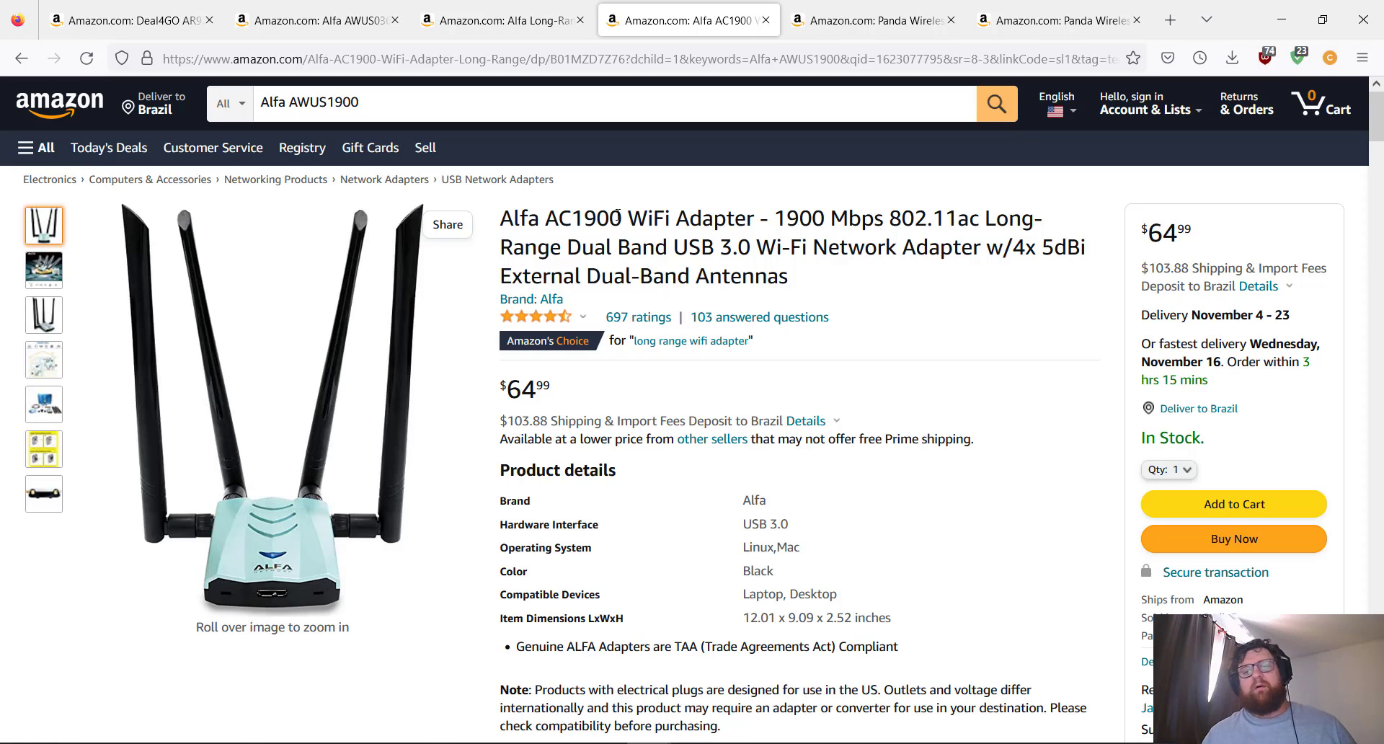
mouse_move(923, 225)
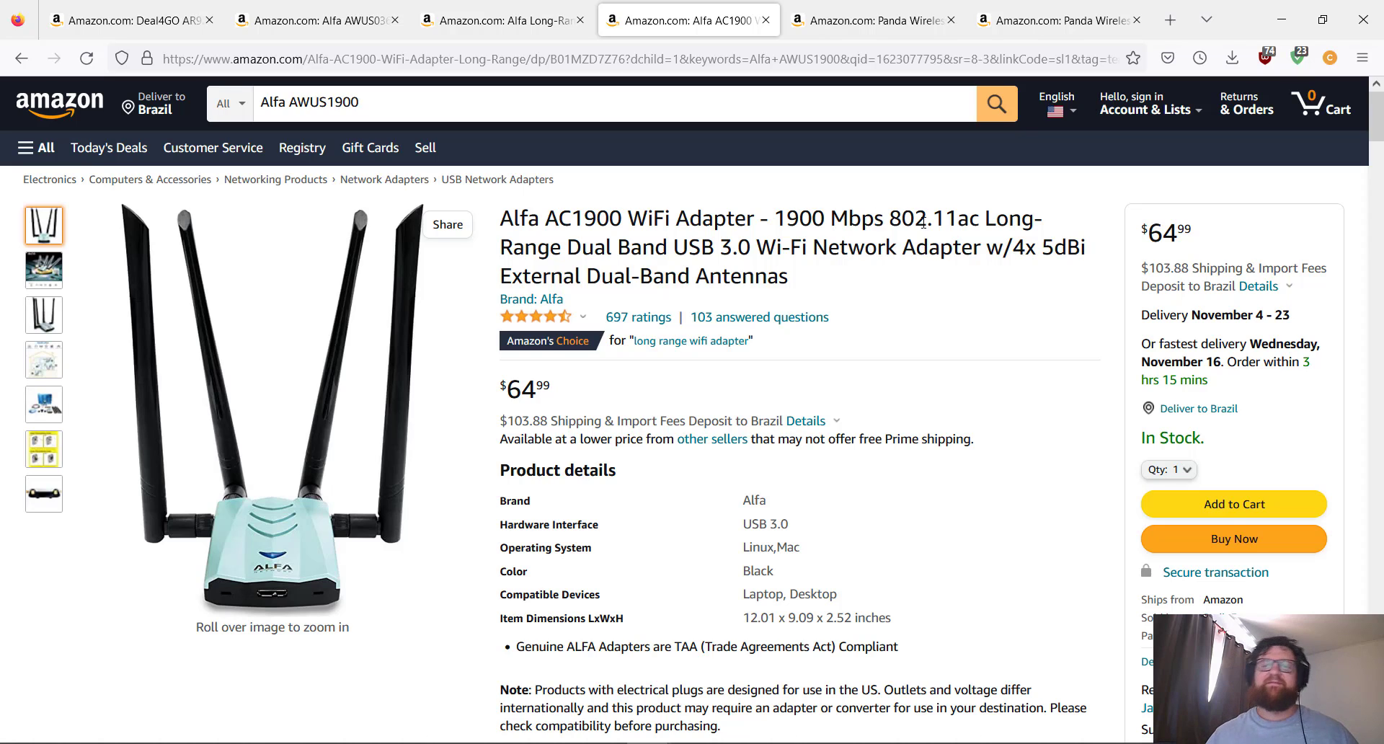
double_click(802, 218)
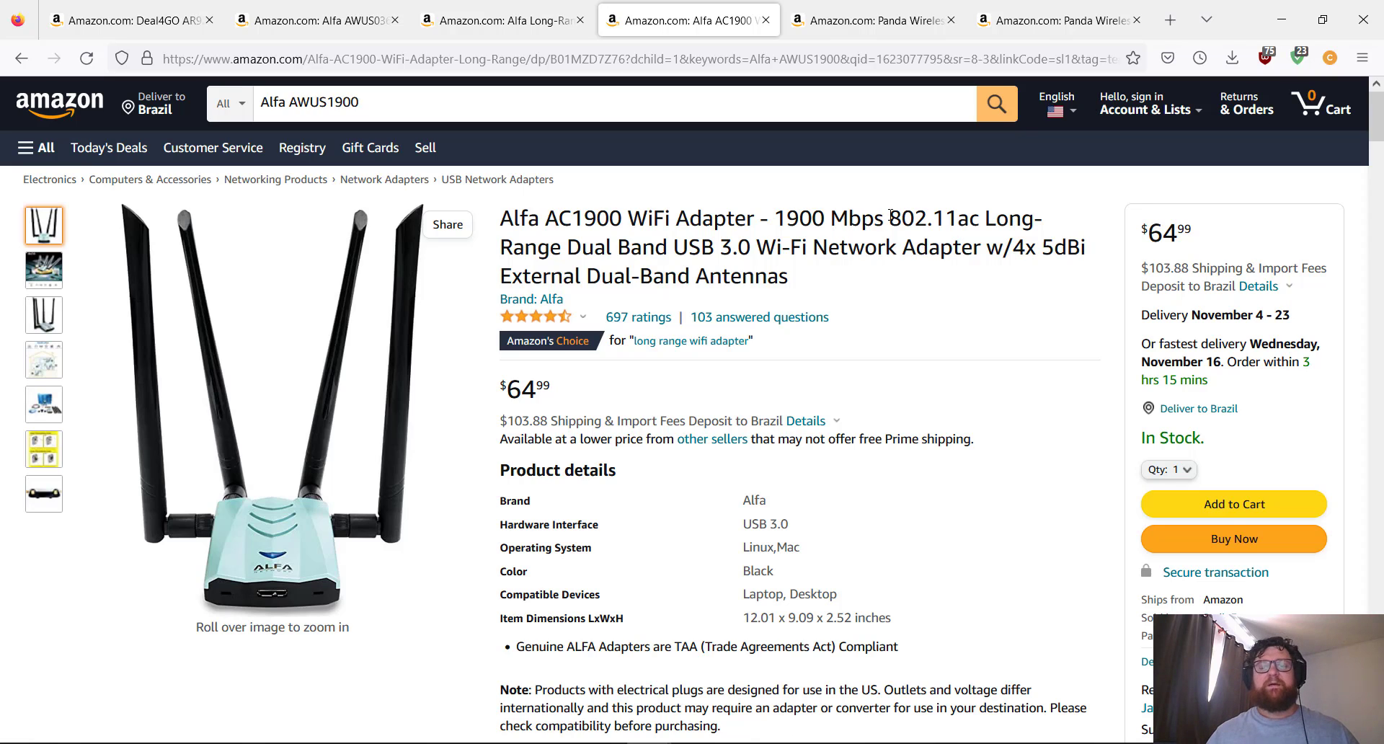
double_click(922, 217)
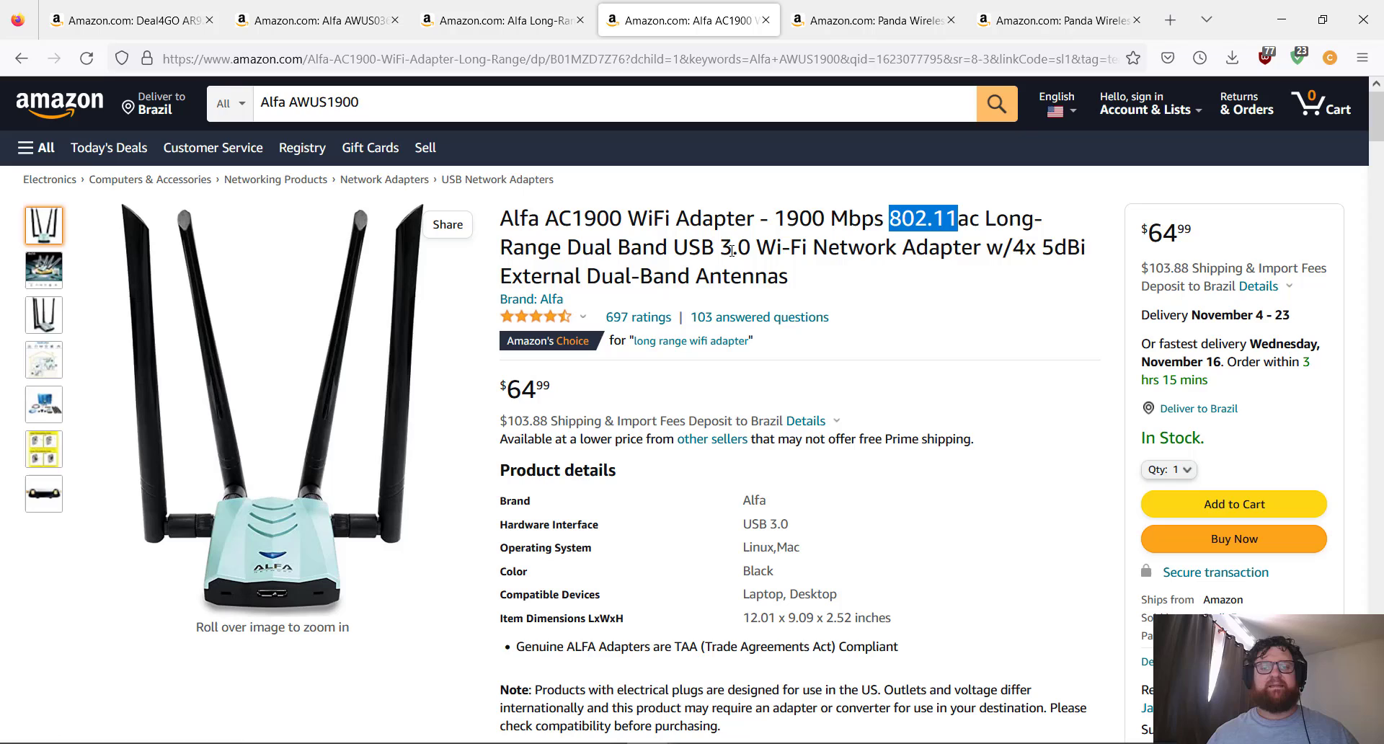
click(729, 249)
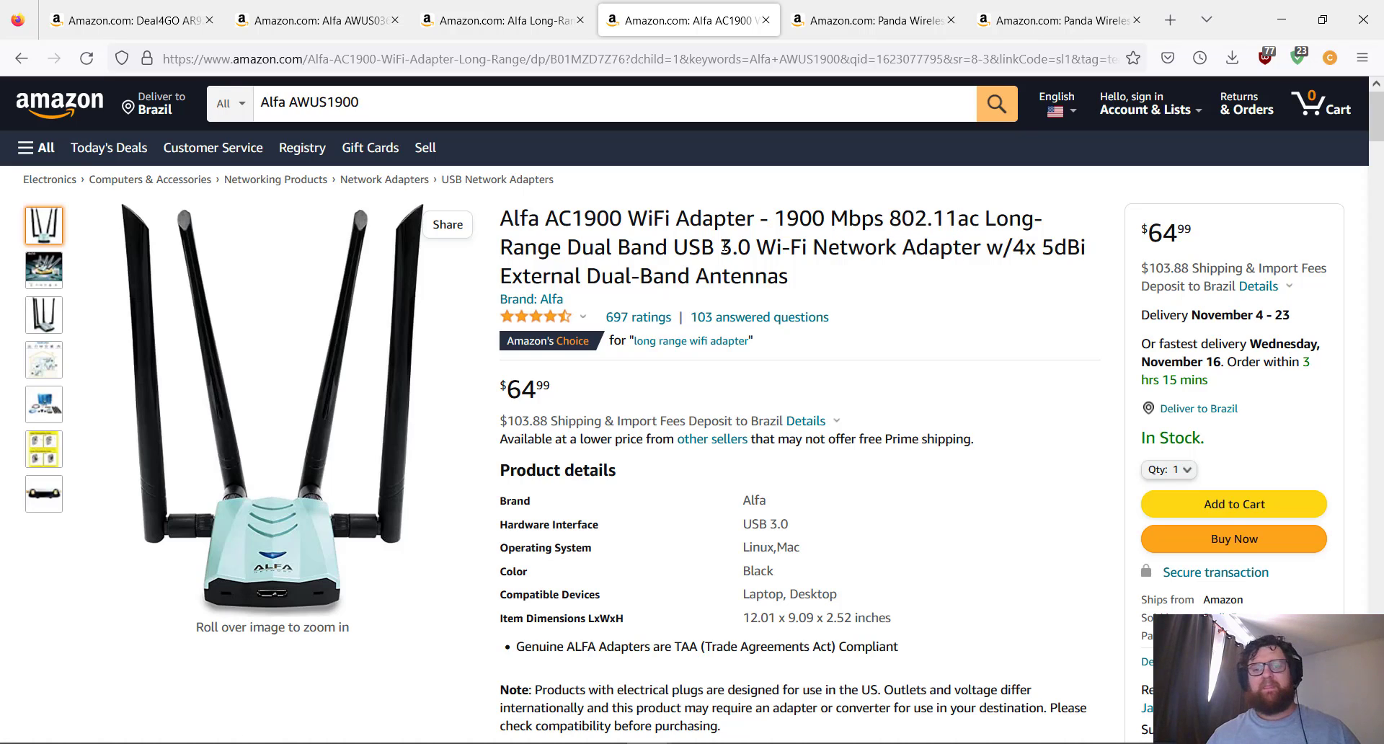
drag(773, 246, 768, 275)
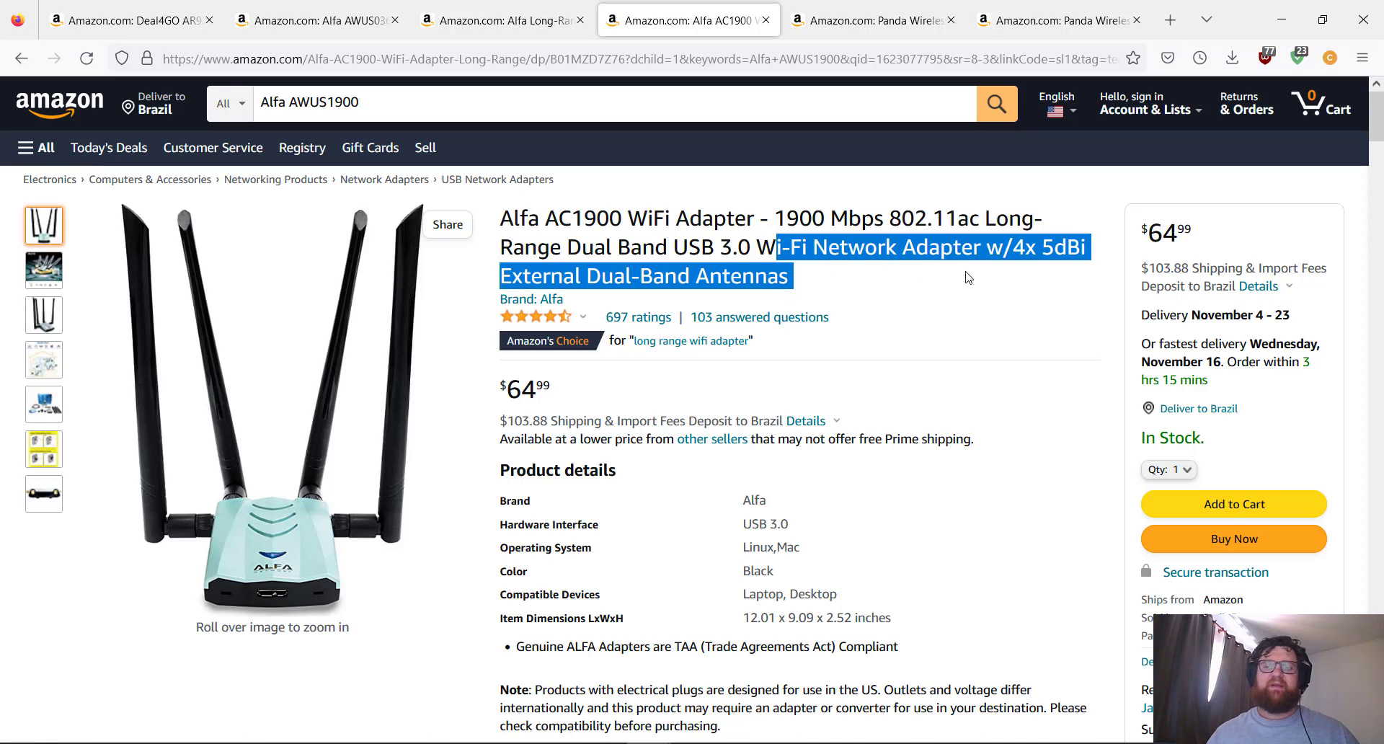
click(966, 277)
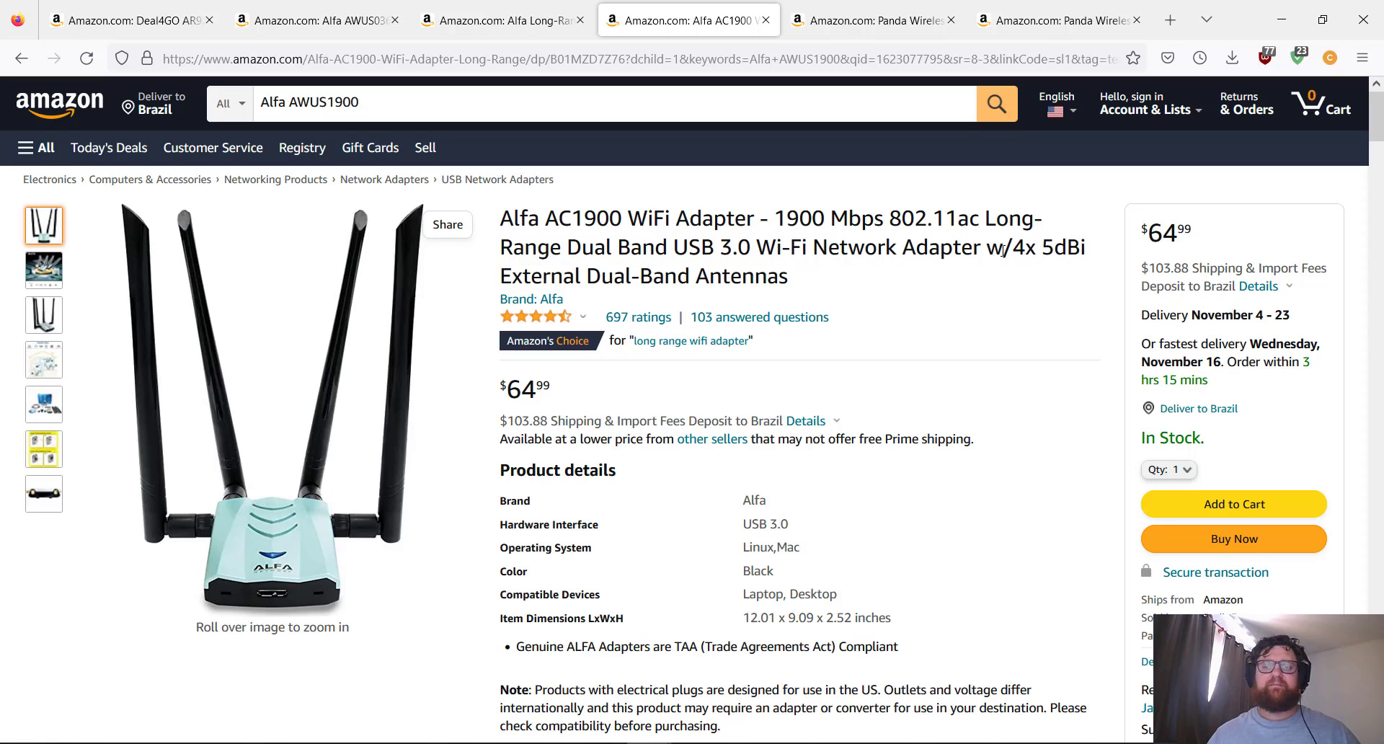
mouse_move(1013, 267)
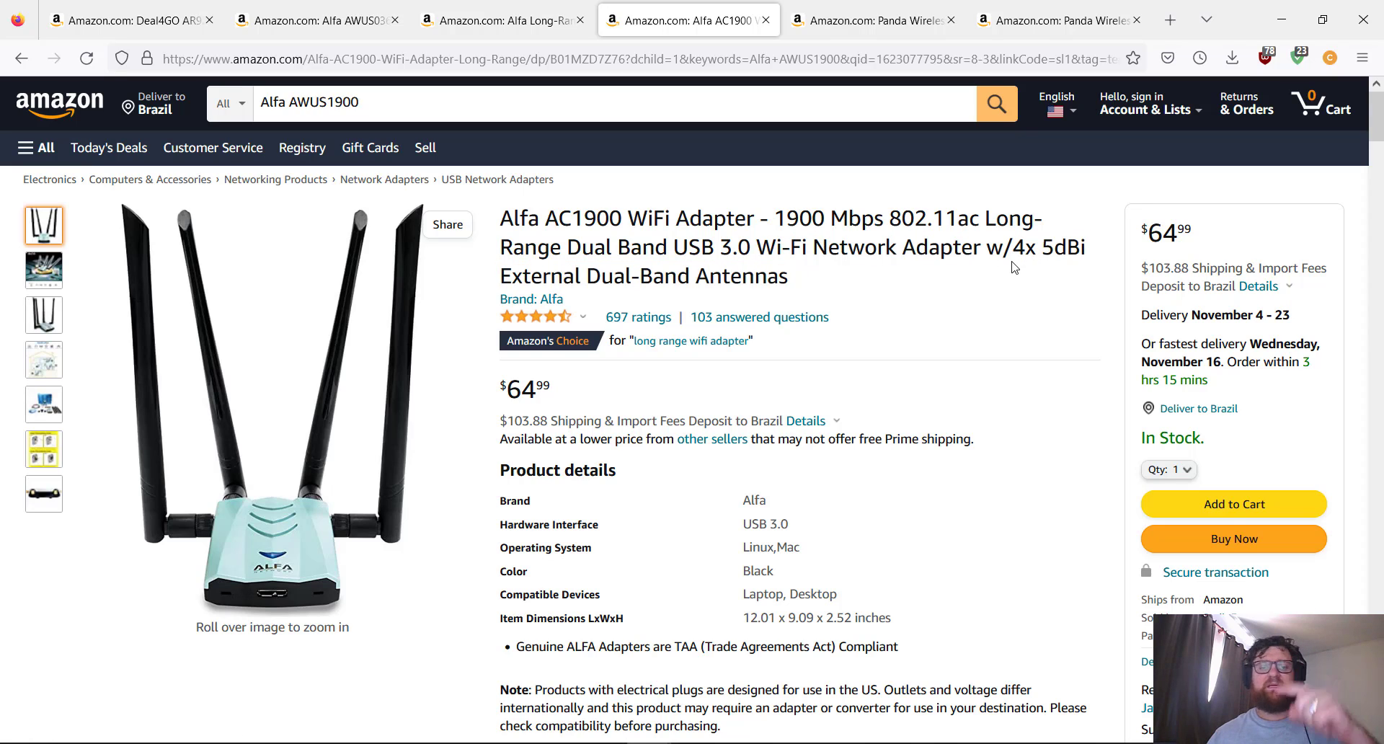
mouse_move(656, 270)
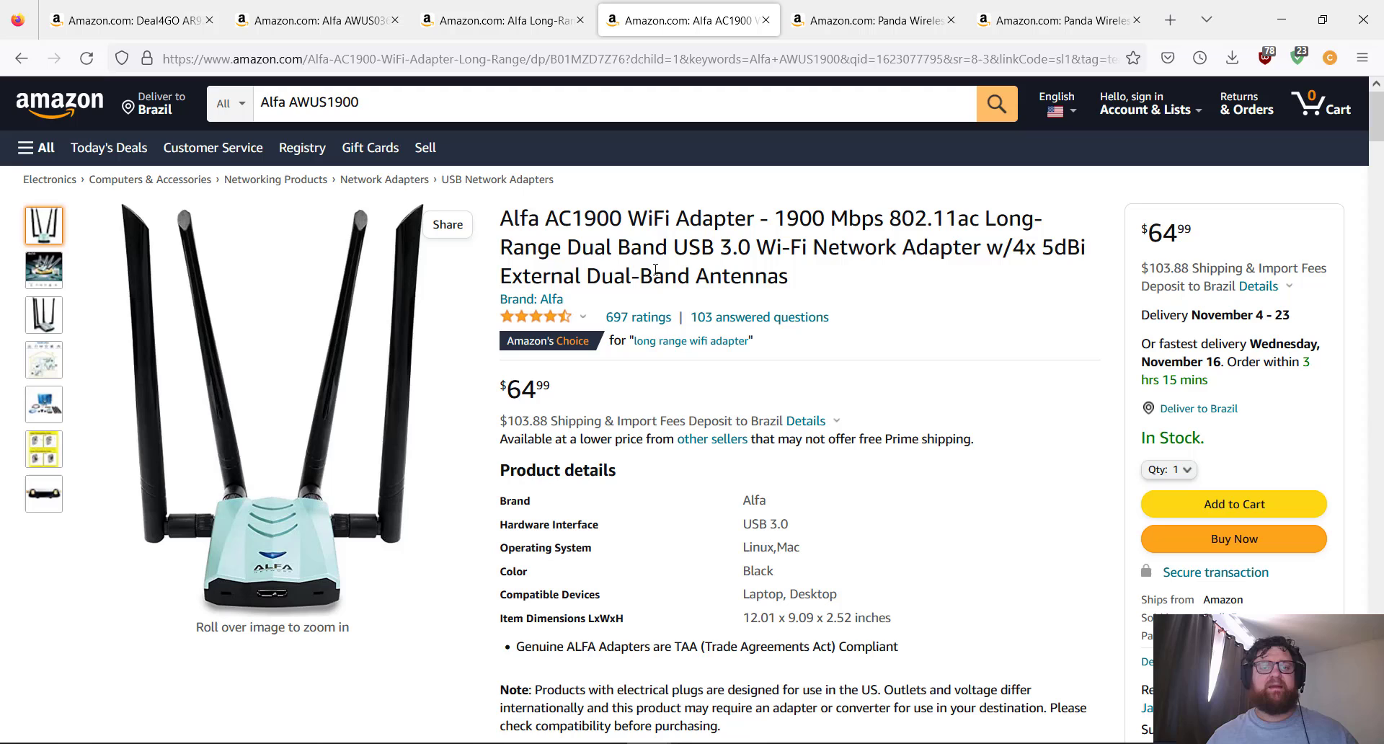
Review the AC1900's product details: USB 3.0, Linux and Mac support, $64.99
scroll(down, 3)
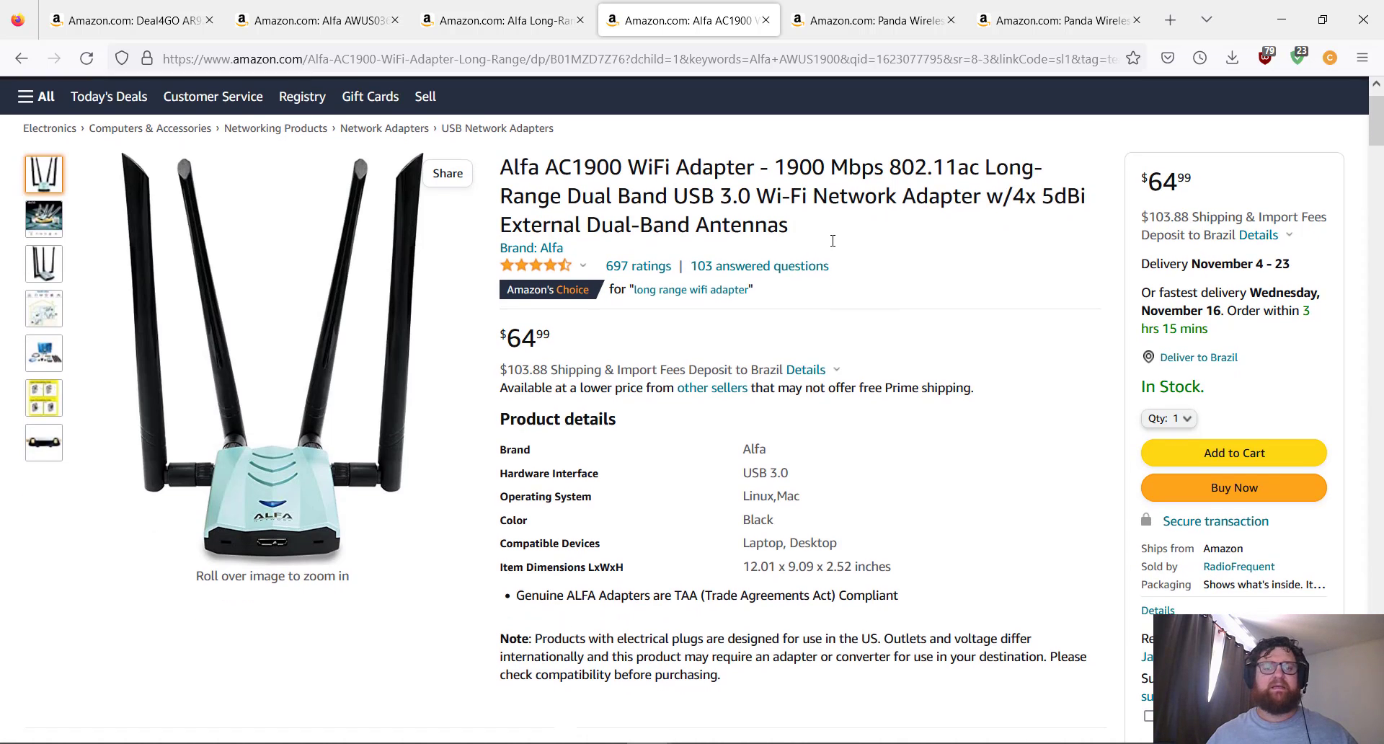
scroll(down, 3)
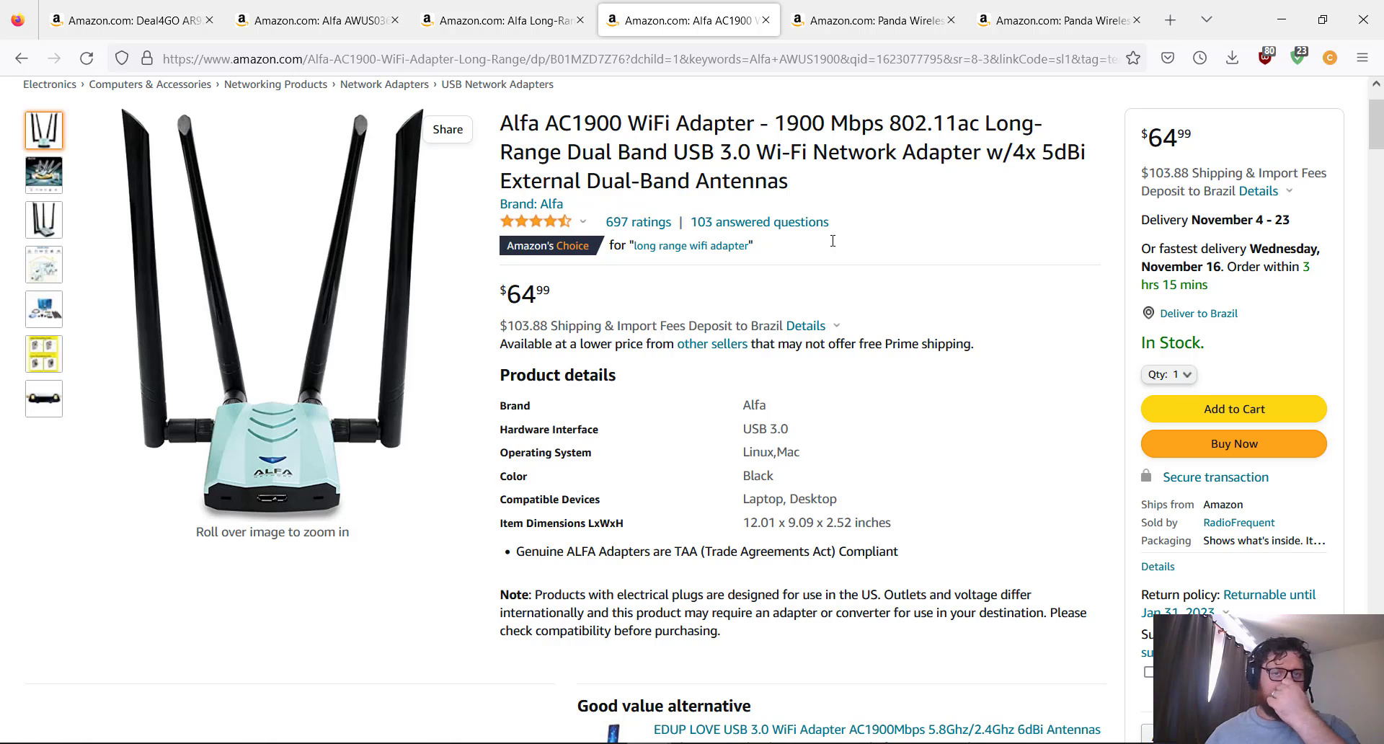
scroll(down, 3)
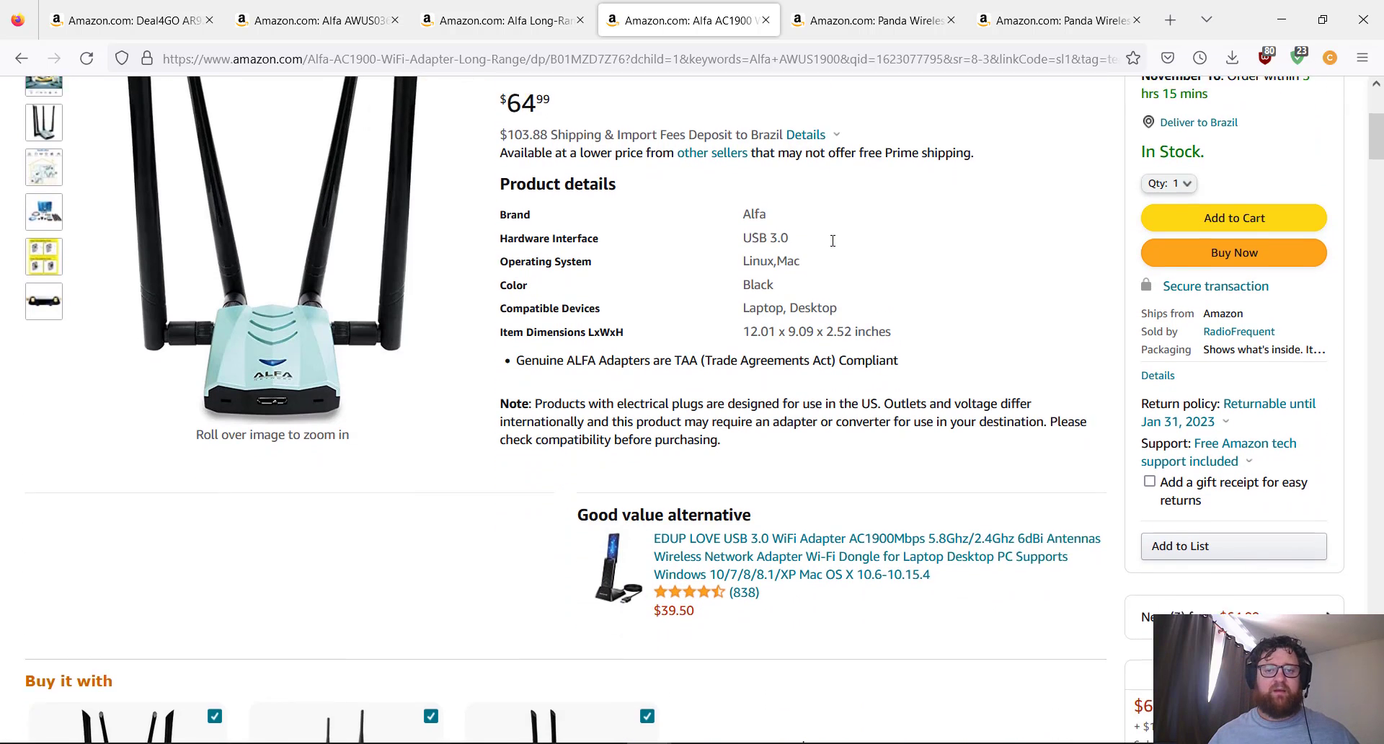
mouse_move(630, 208)
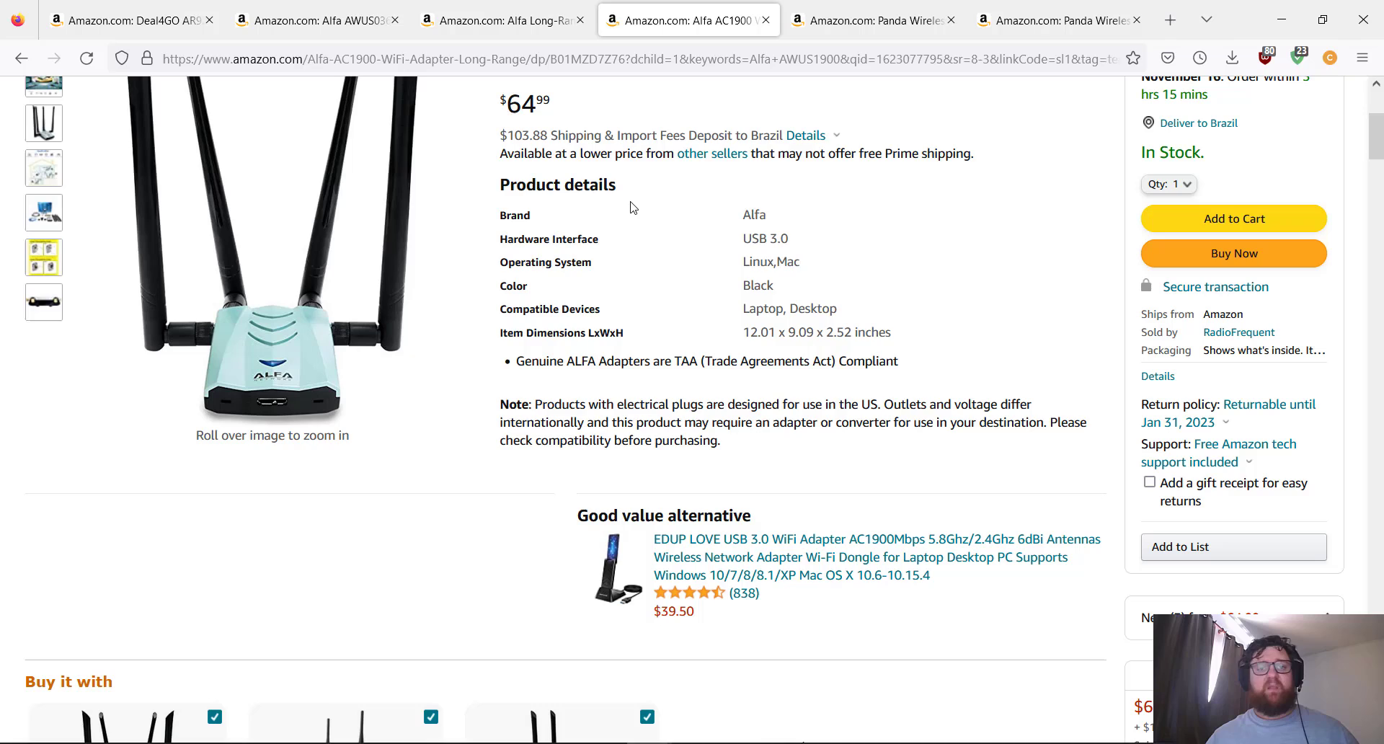
mouse_move(664, 255)
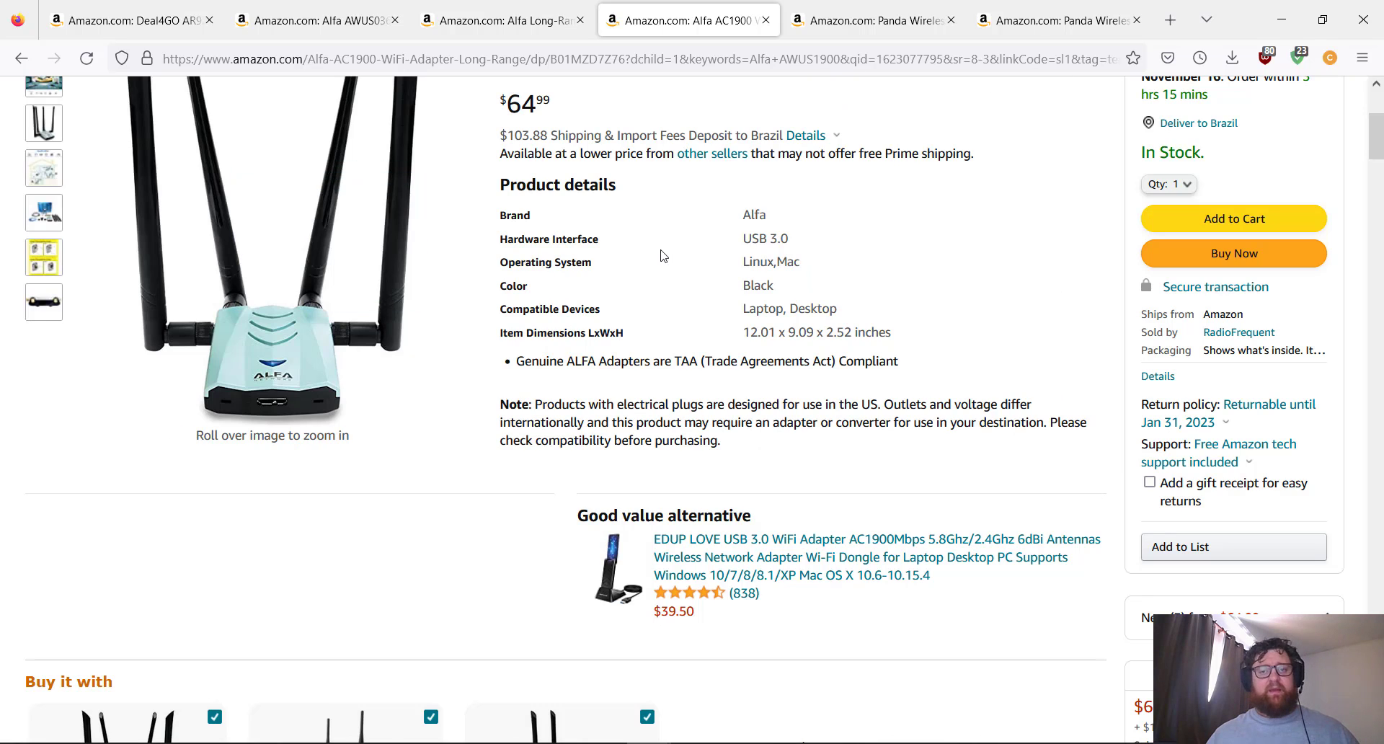
double_click(770, 261)
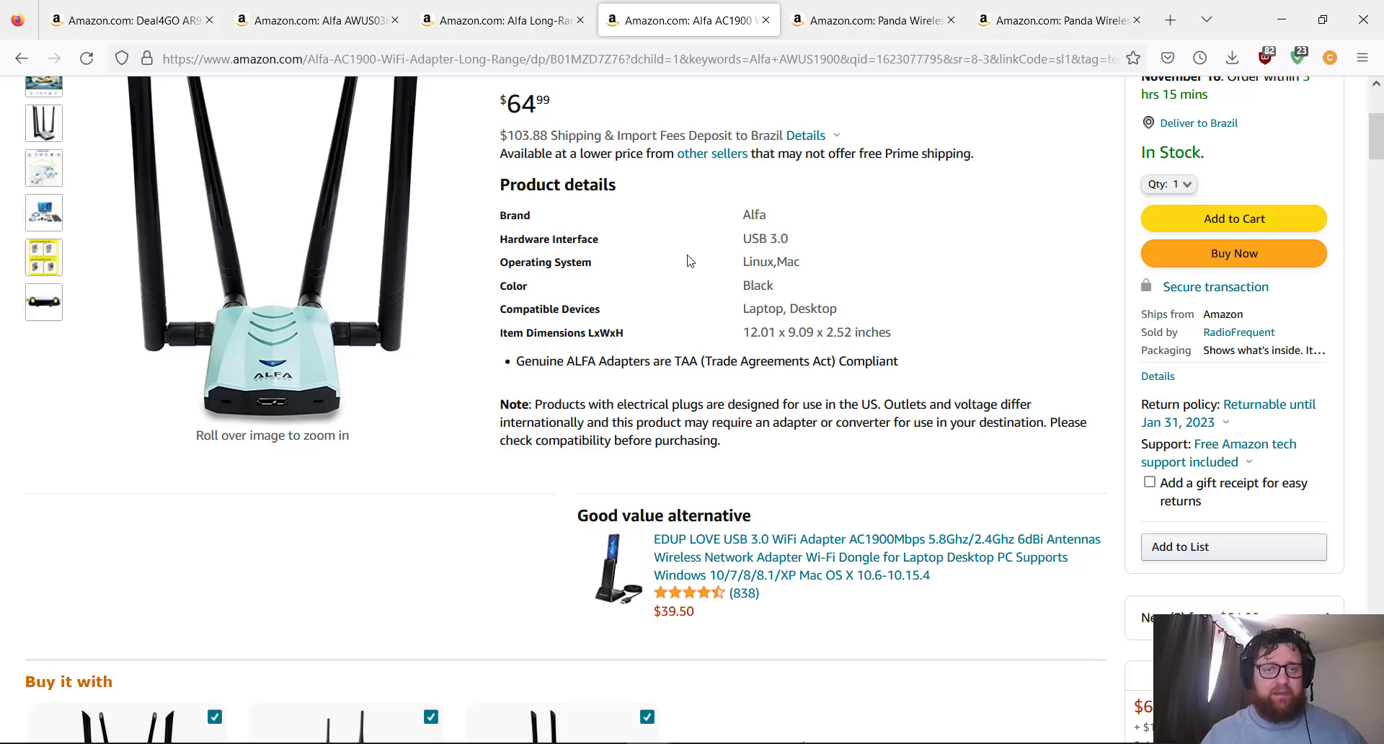
mouse_move(879, 304)
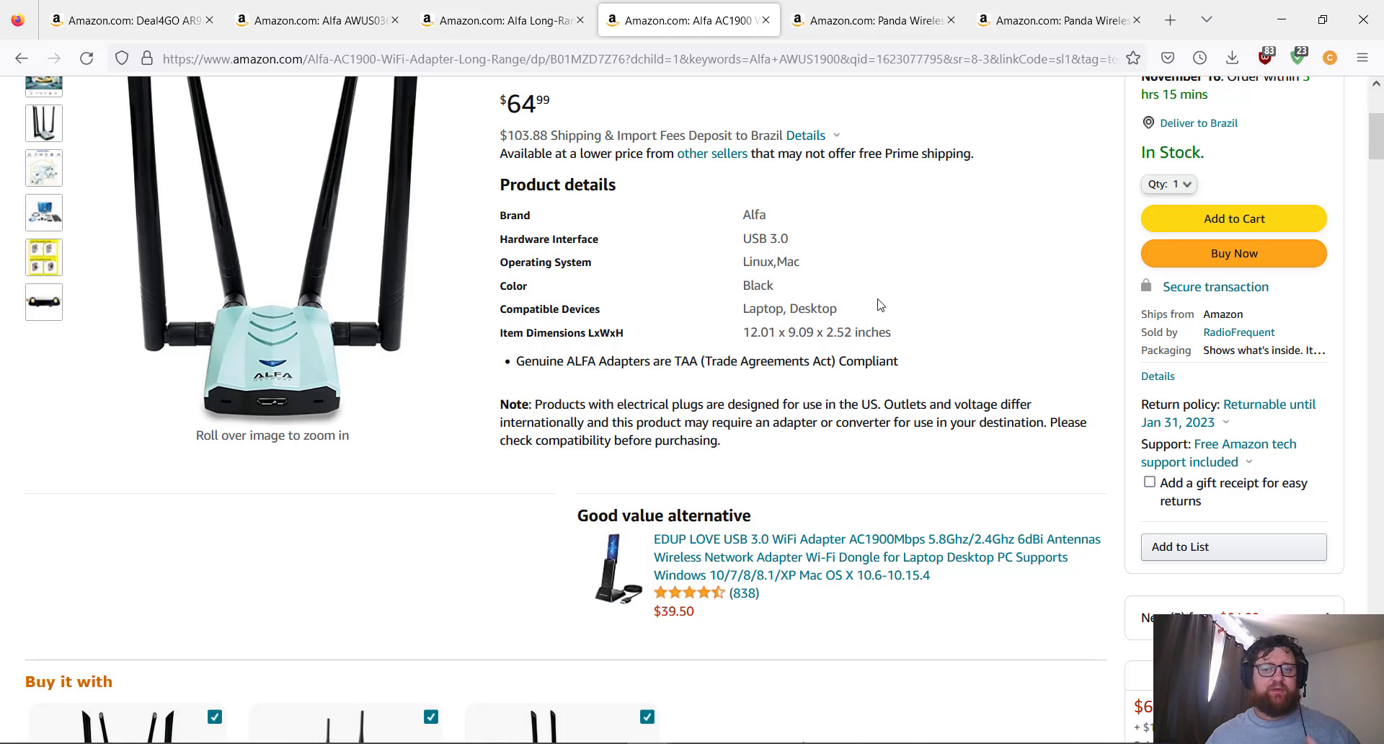
mouse_move(714, 387)
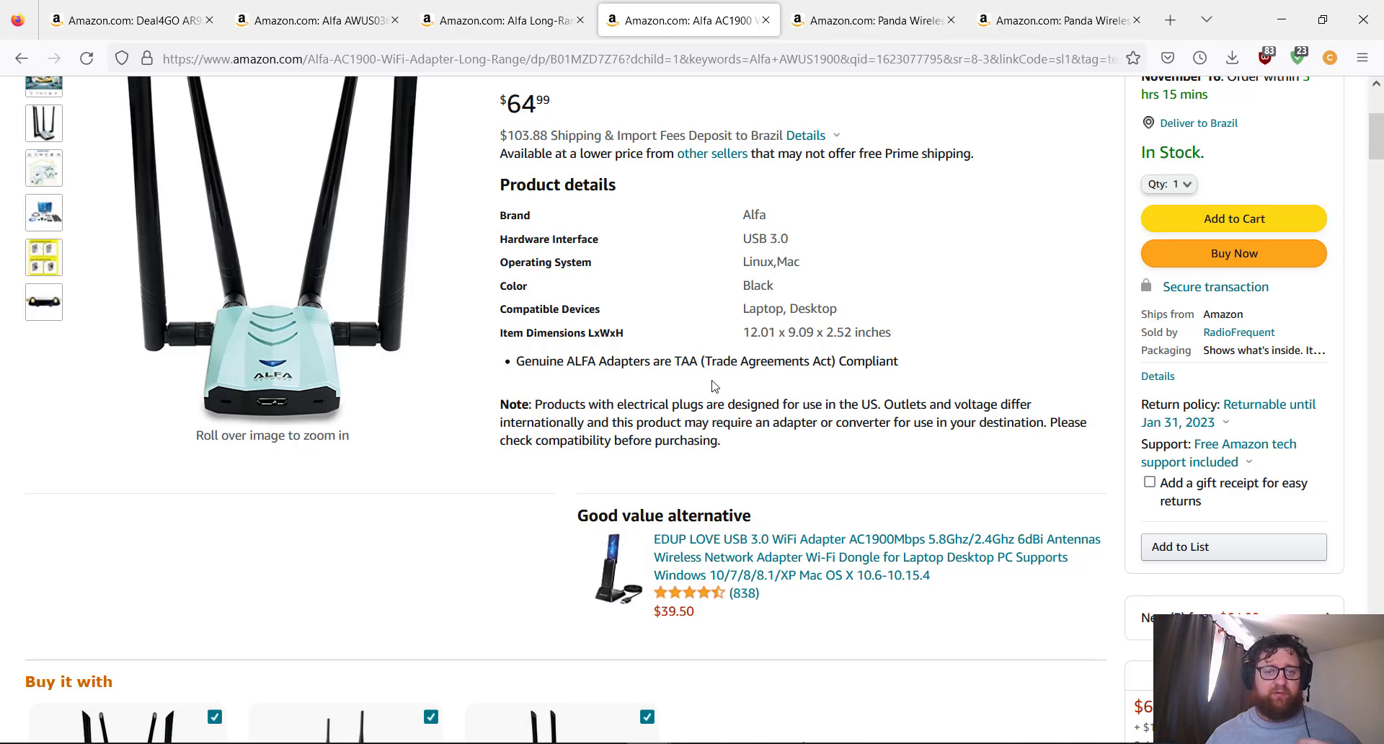
mouse_move(698, 356)
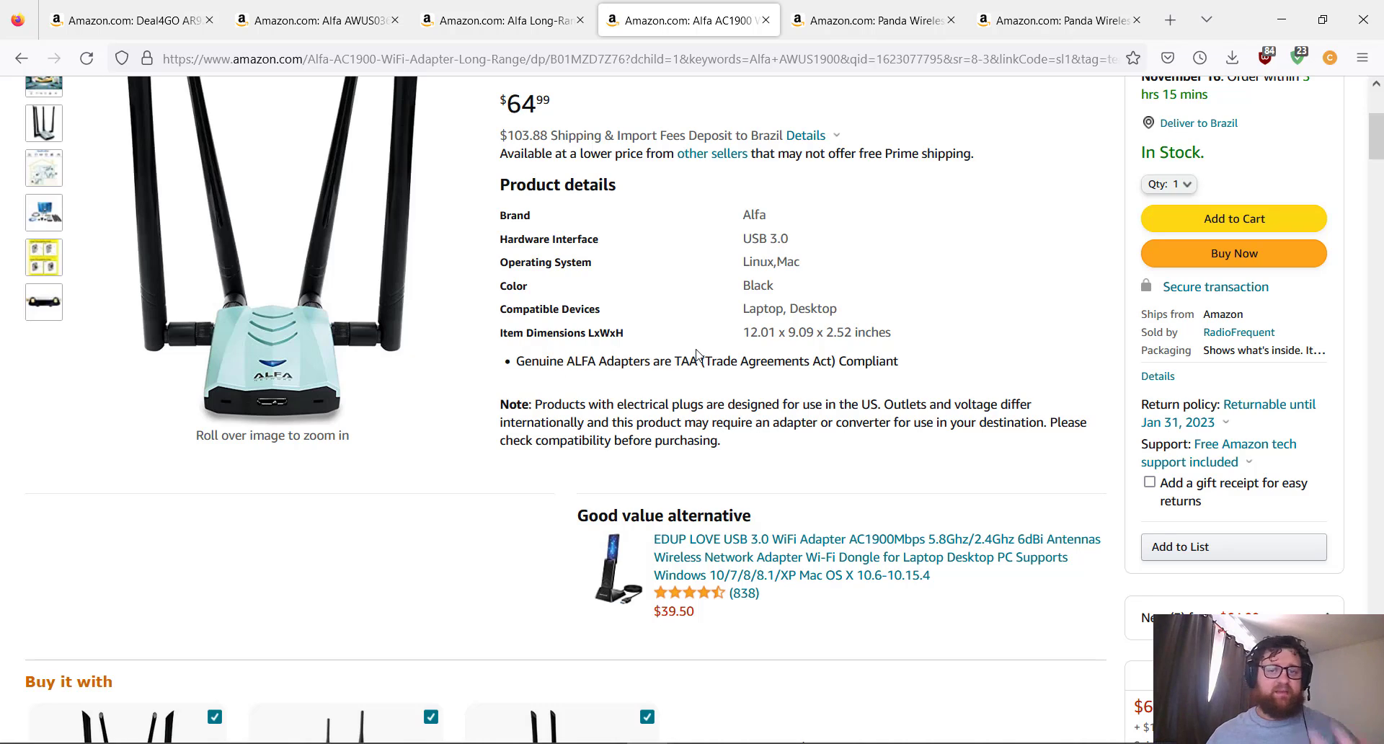
mouse_move(711, 372)
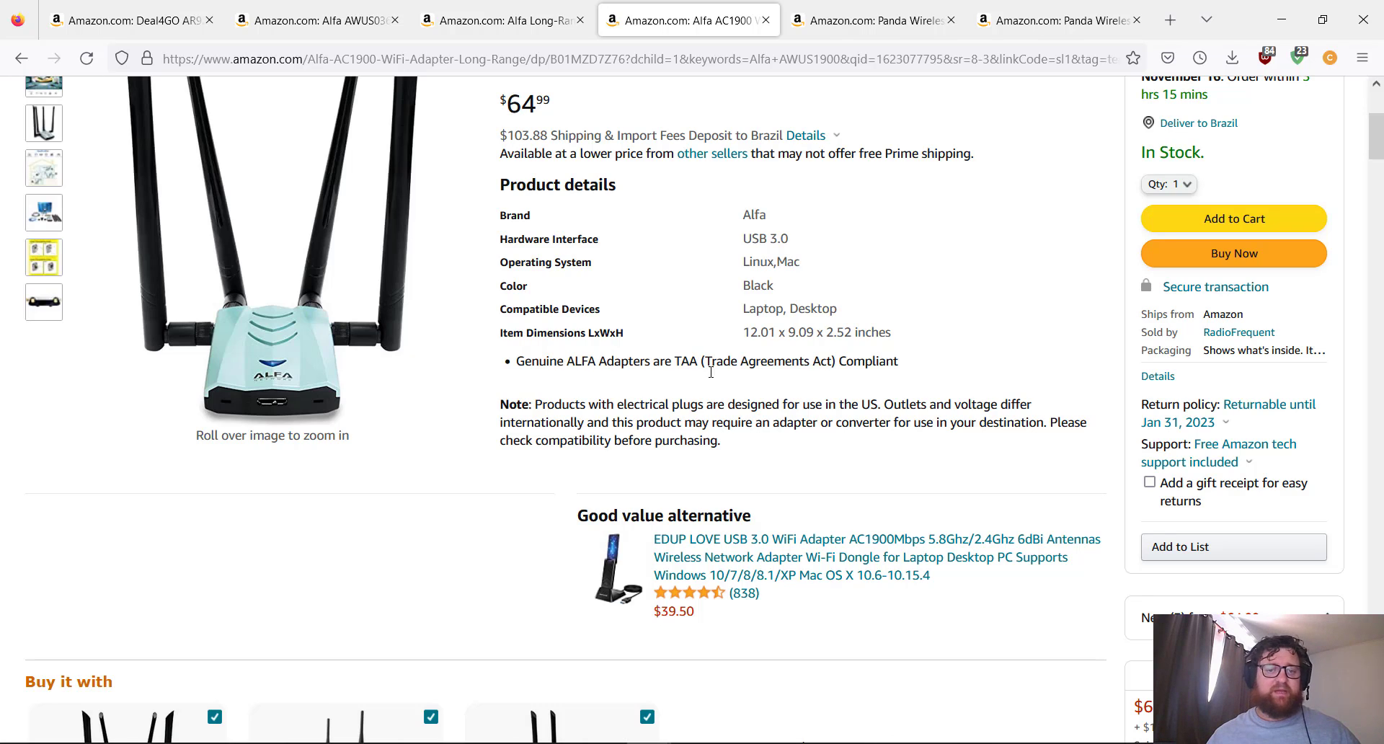
mouse_move(813, 84)
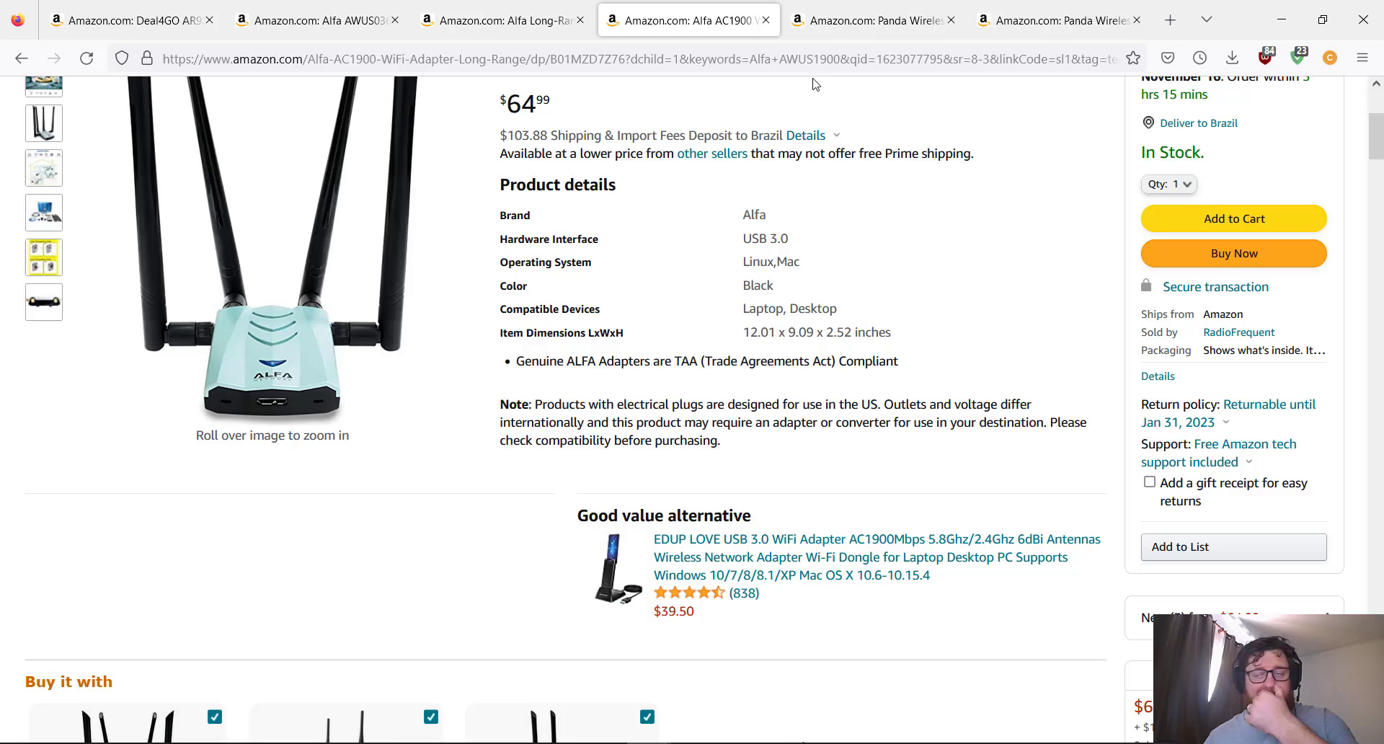
mouse_move(835, 253)
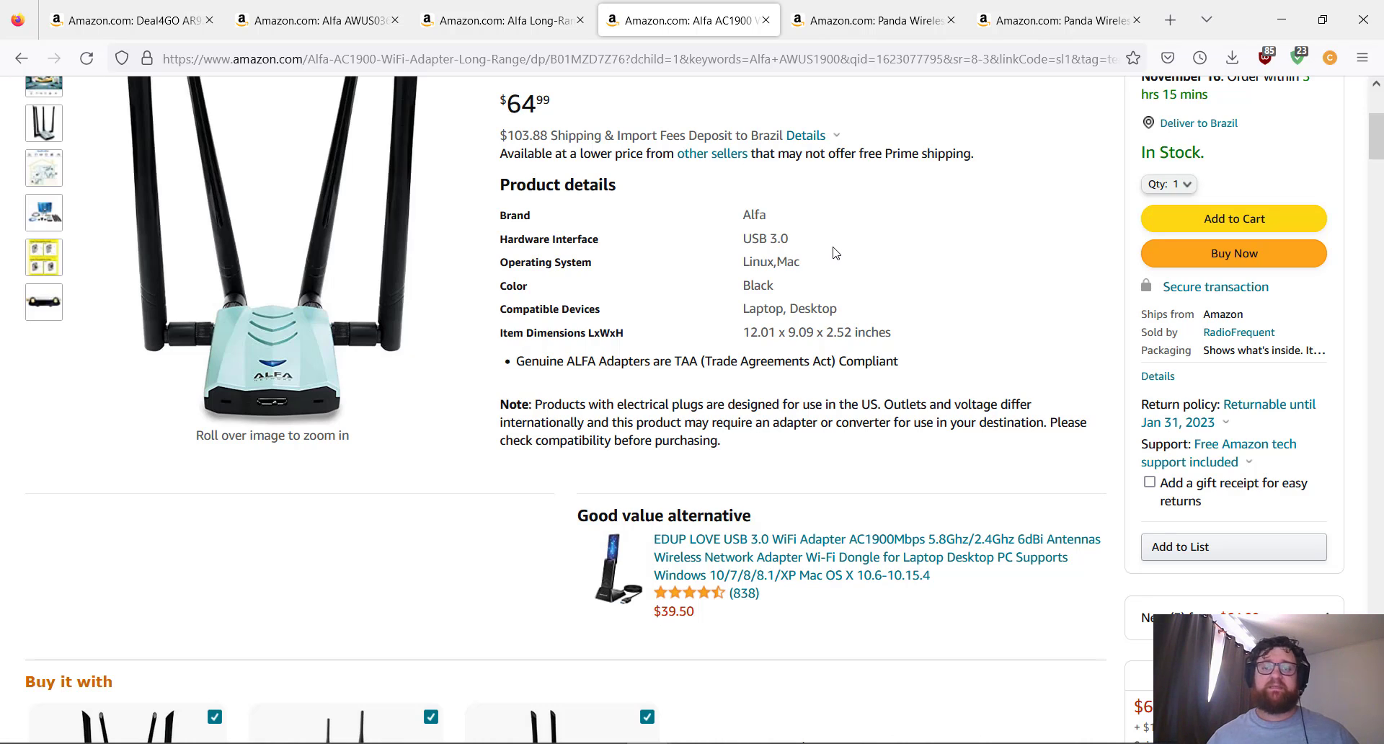
mouse_move(502, 113)
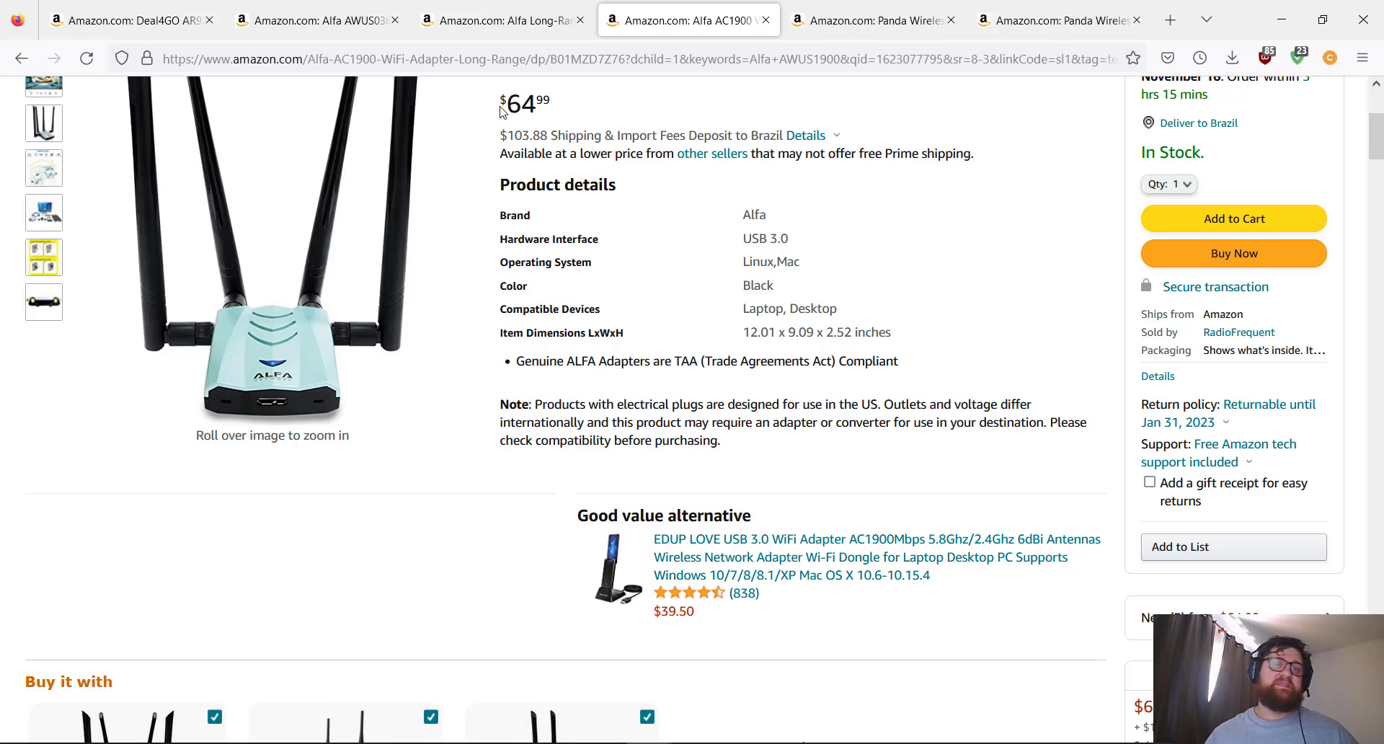
mouse_move(627, 293)
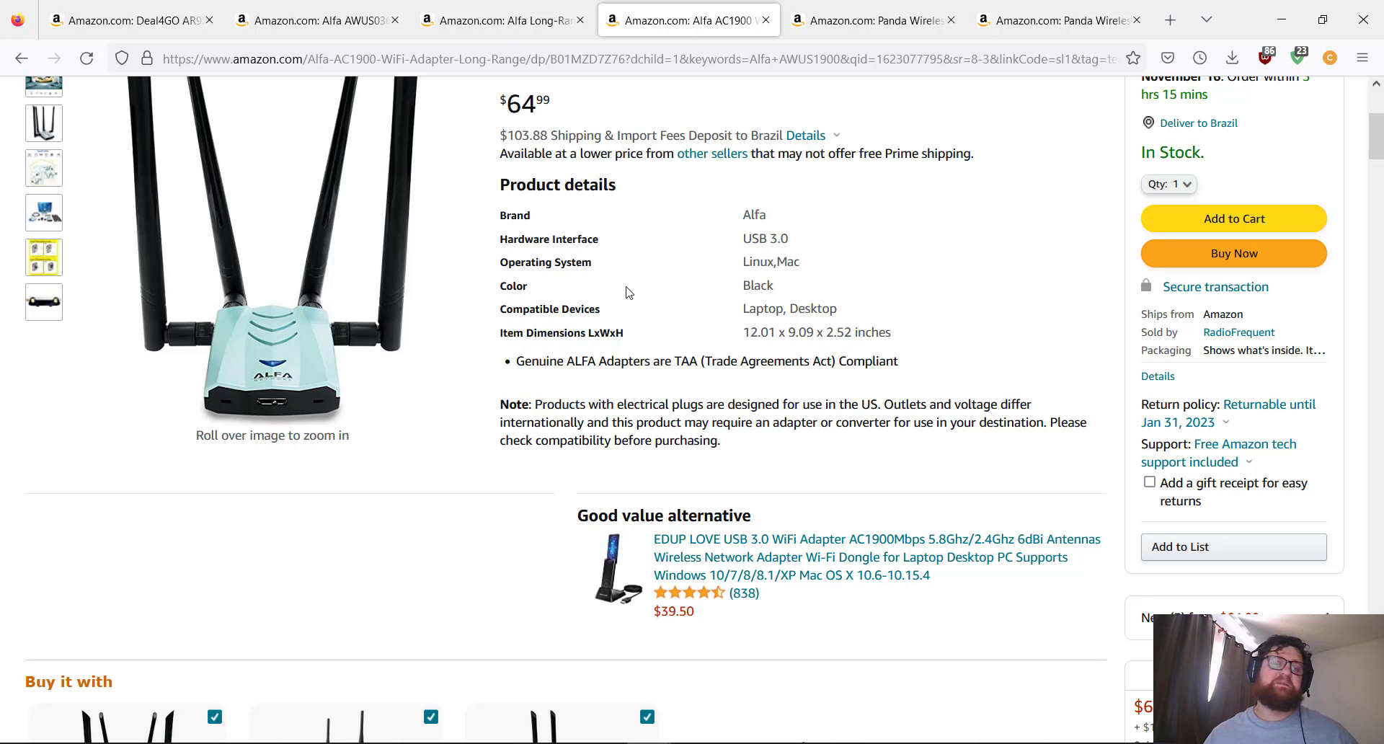
mouse_move(897, 215)
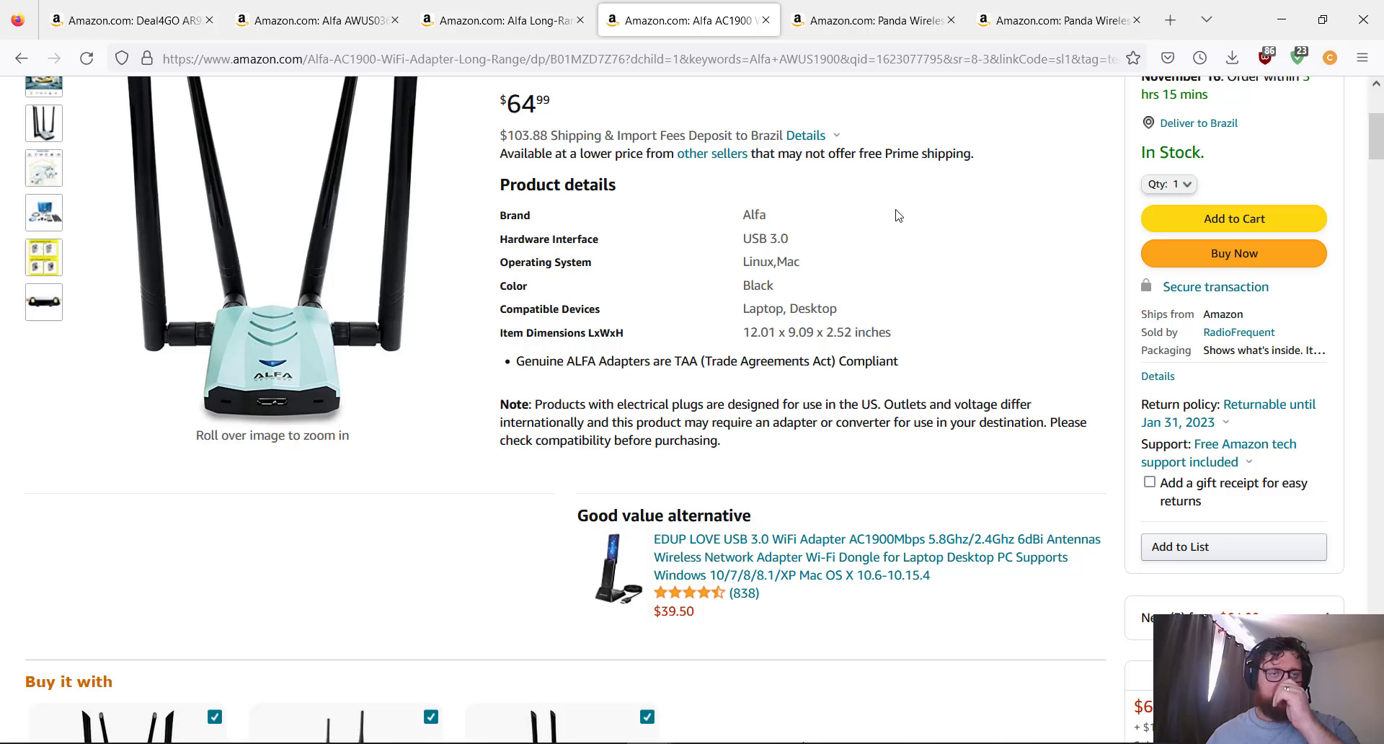
mouse_move(870, 19)
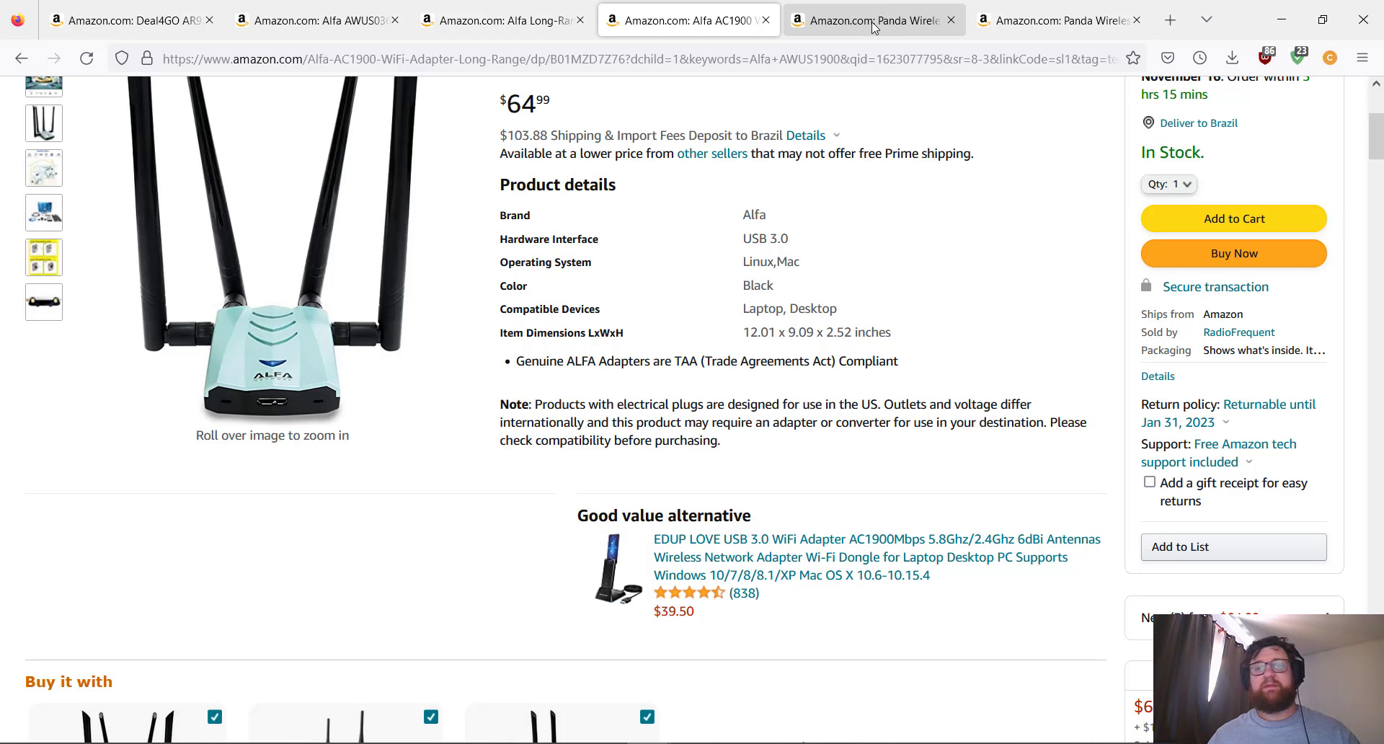
Switch to the Panda Wireless PAU09 N600 dual-band adapter tab, priced $64.99
click(869, 19)
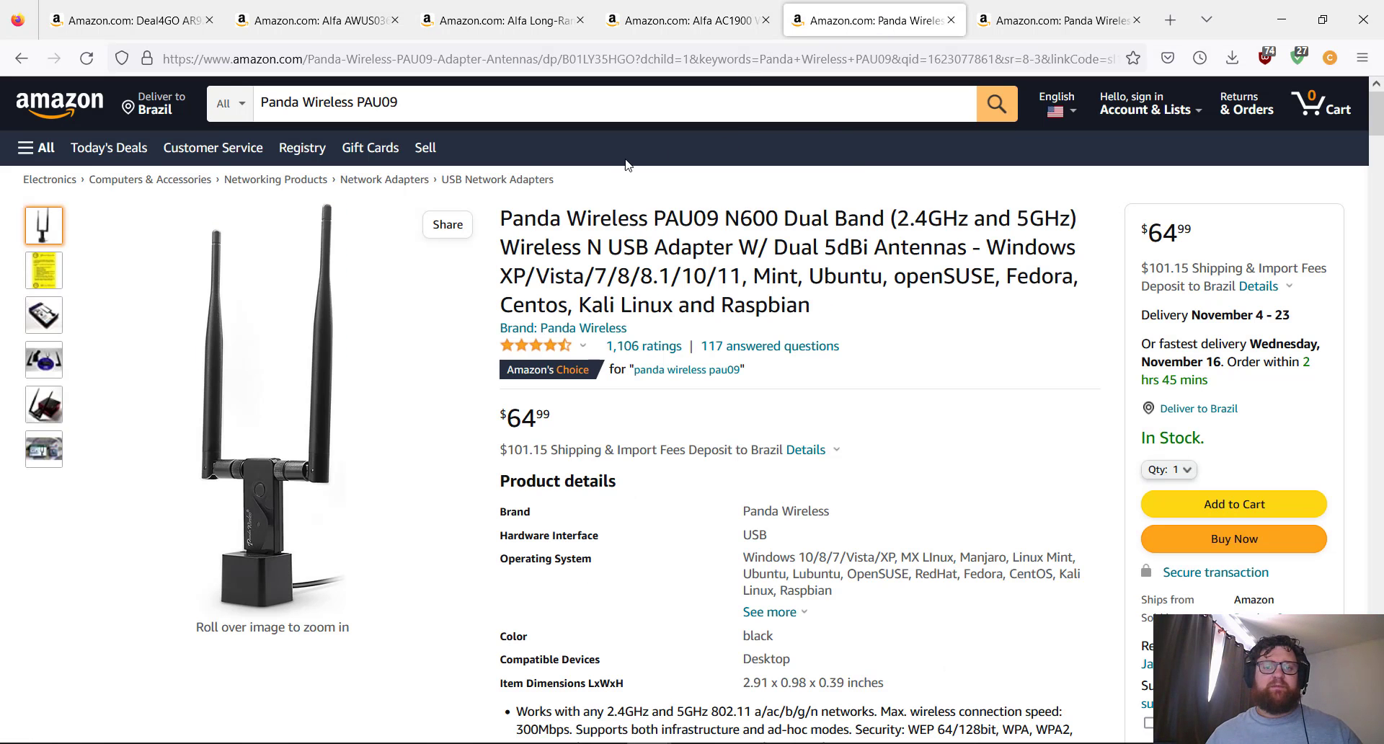
mouse_move(619, 187)
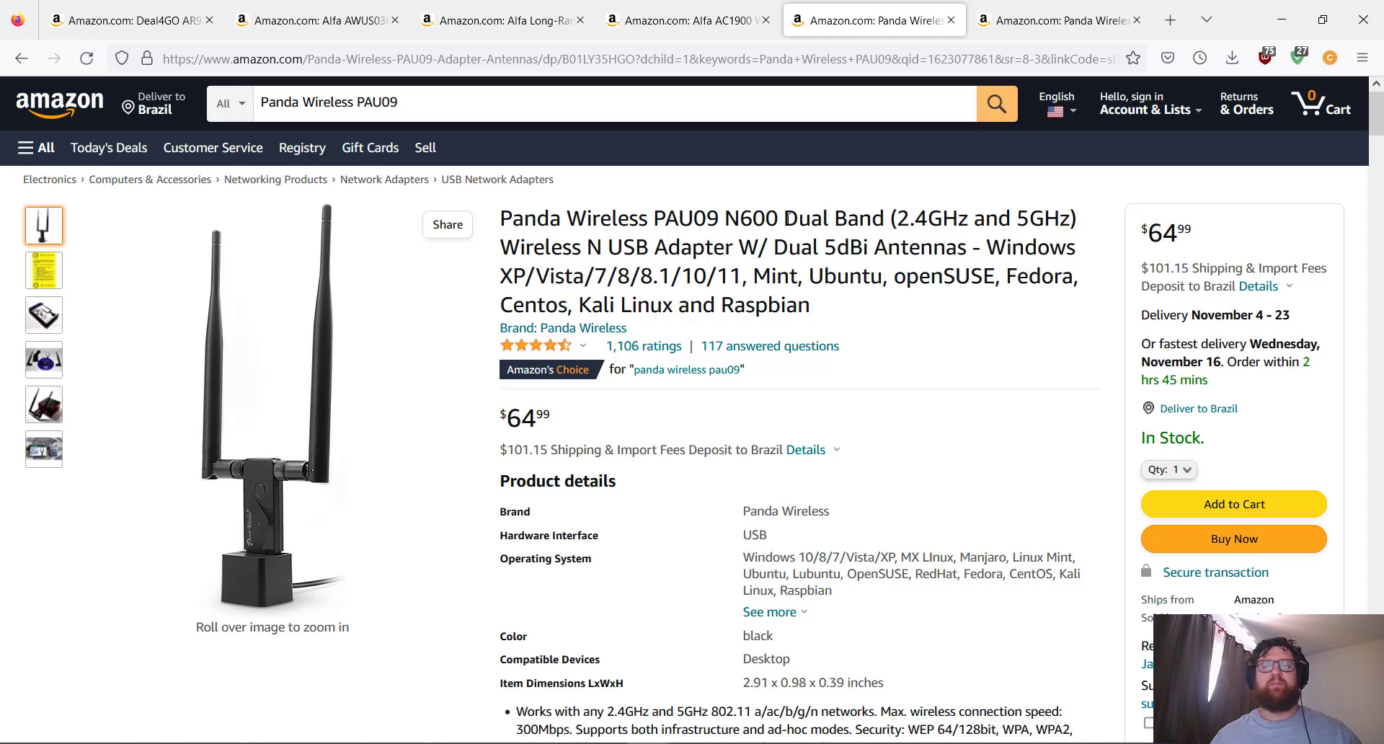
mouse_move(776, 230)
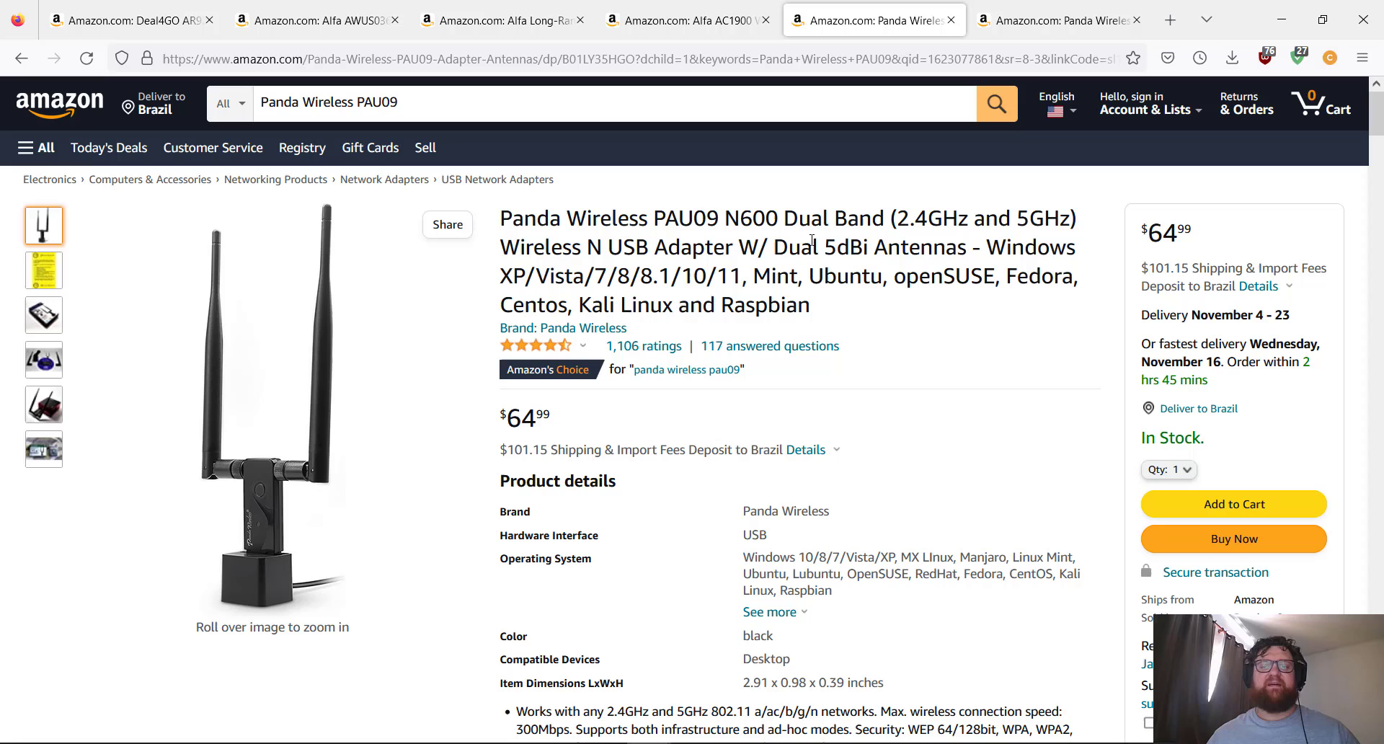
mouse_move(273, 299)
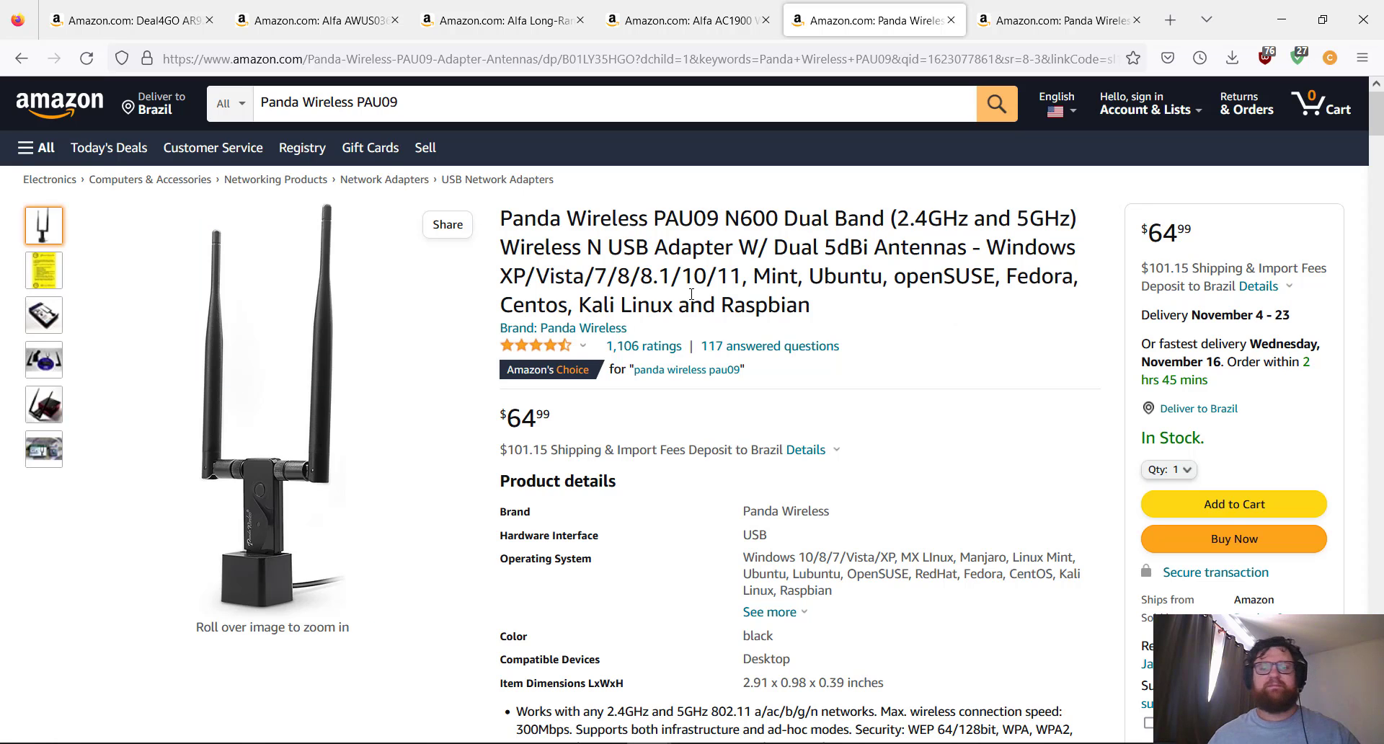
mouse_move(791, 275)
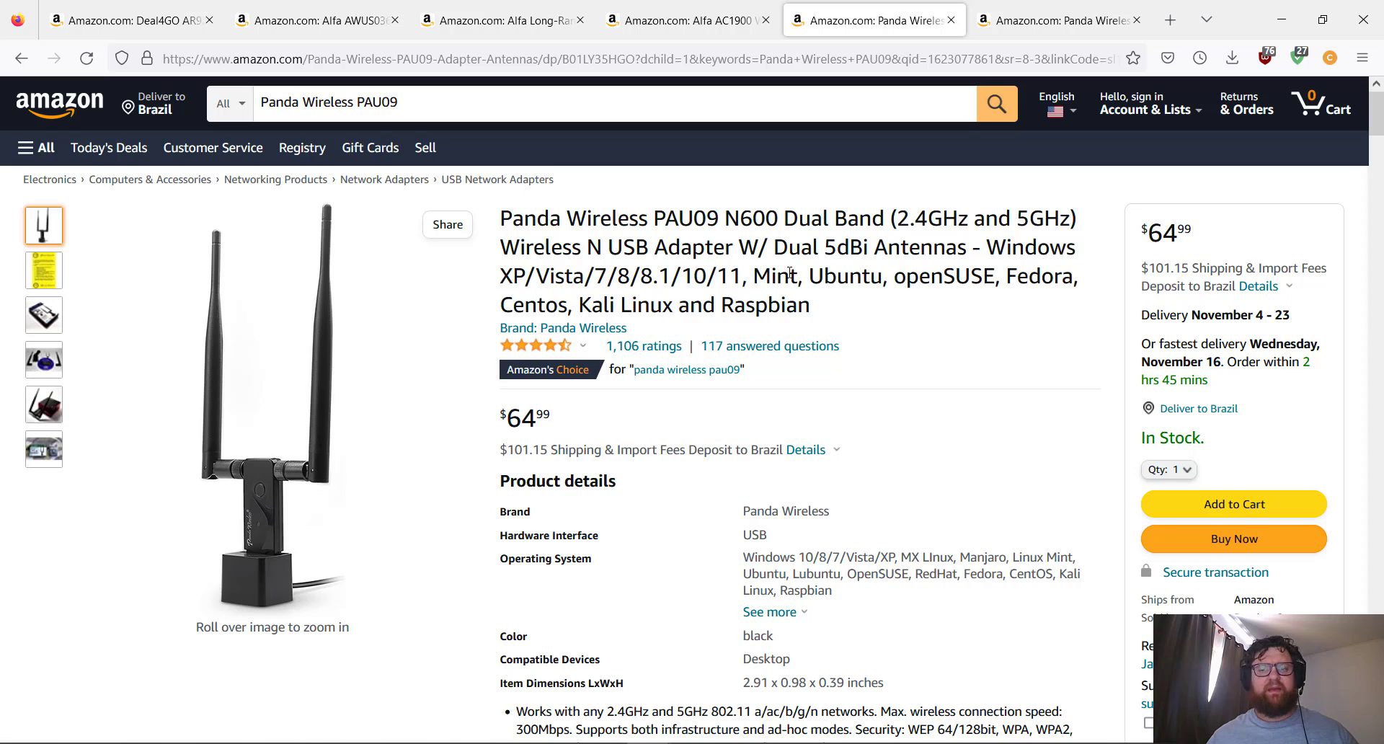
mouse_move(761, 285)
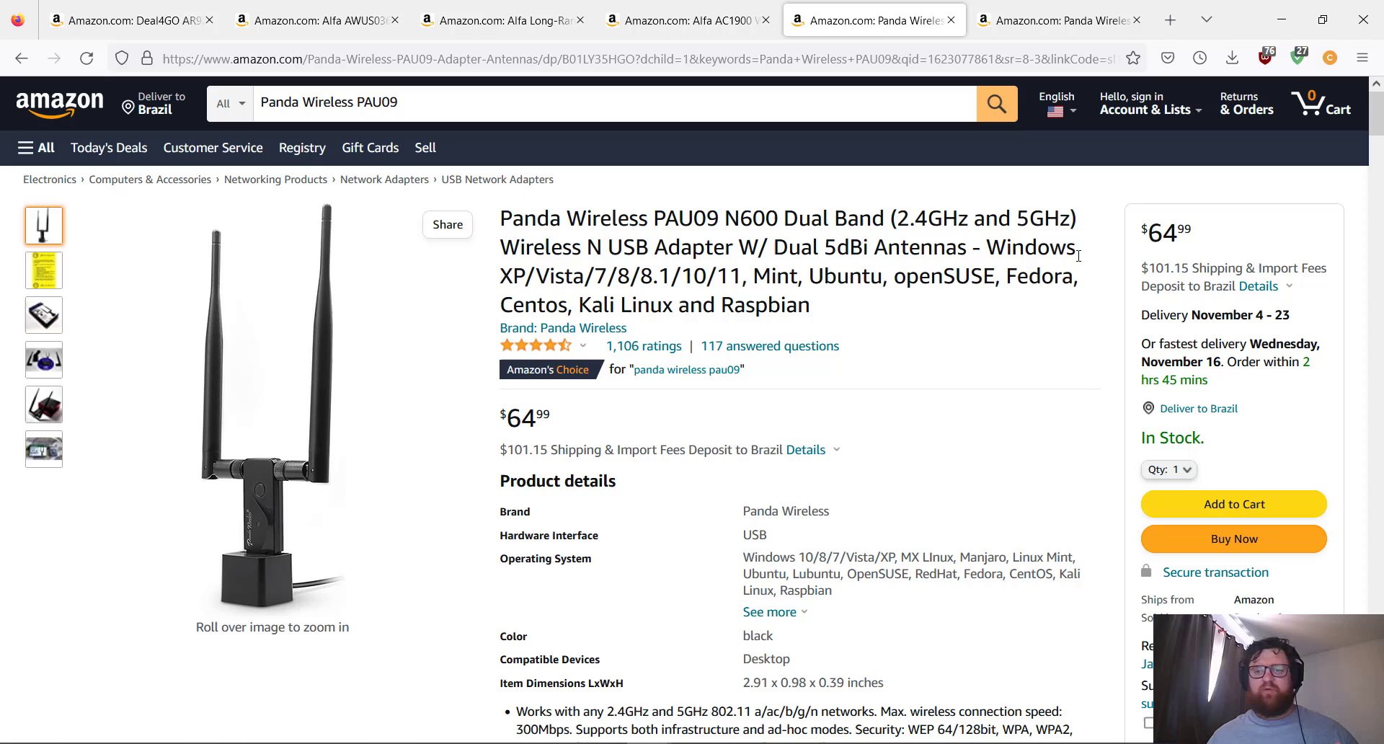
mouse_move(831, 332)
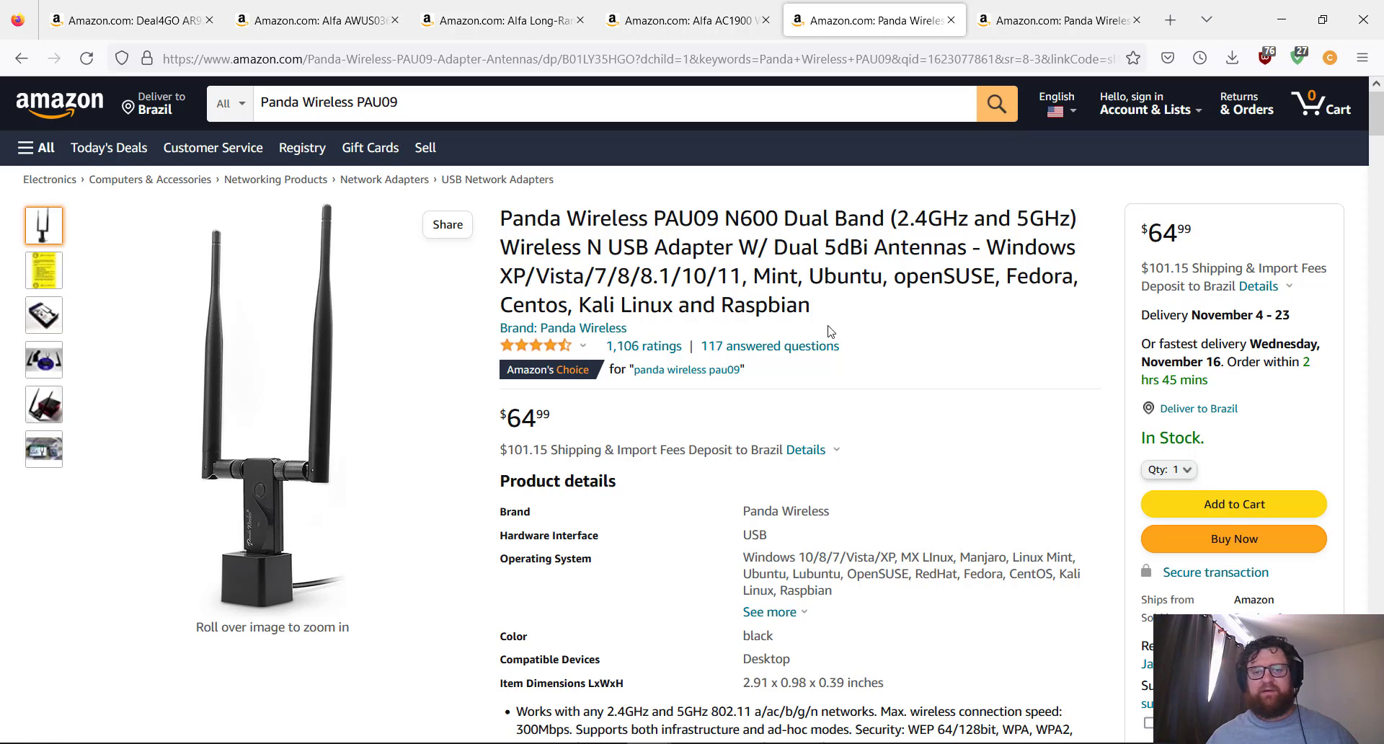
Review the PAU09's OS support and expand its full feature list with support and warranty
scroll(down, 3)
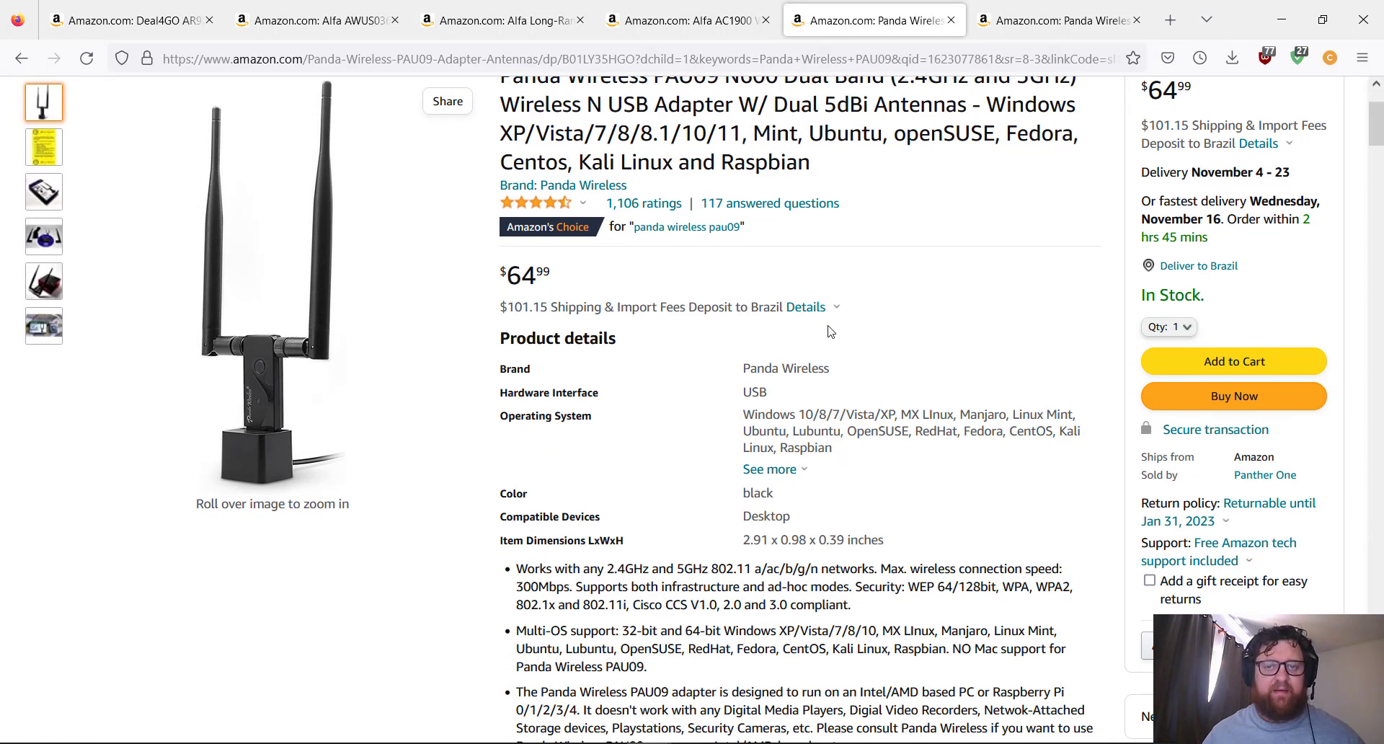
scroll(down, 3)
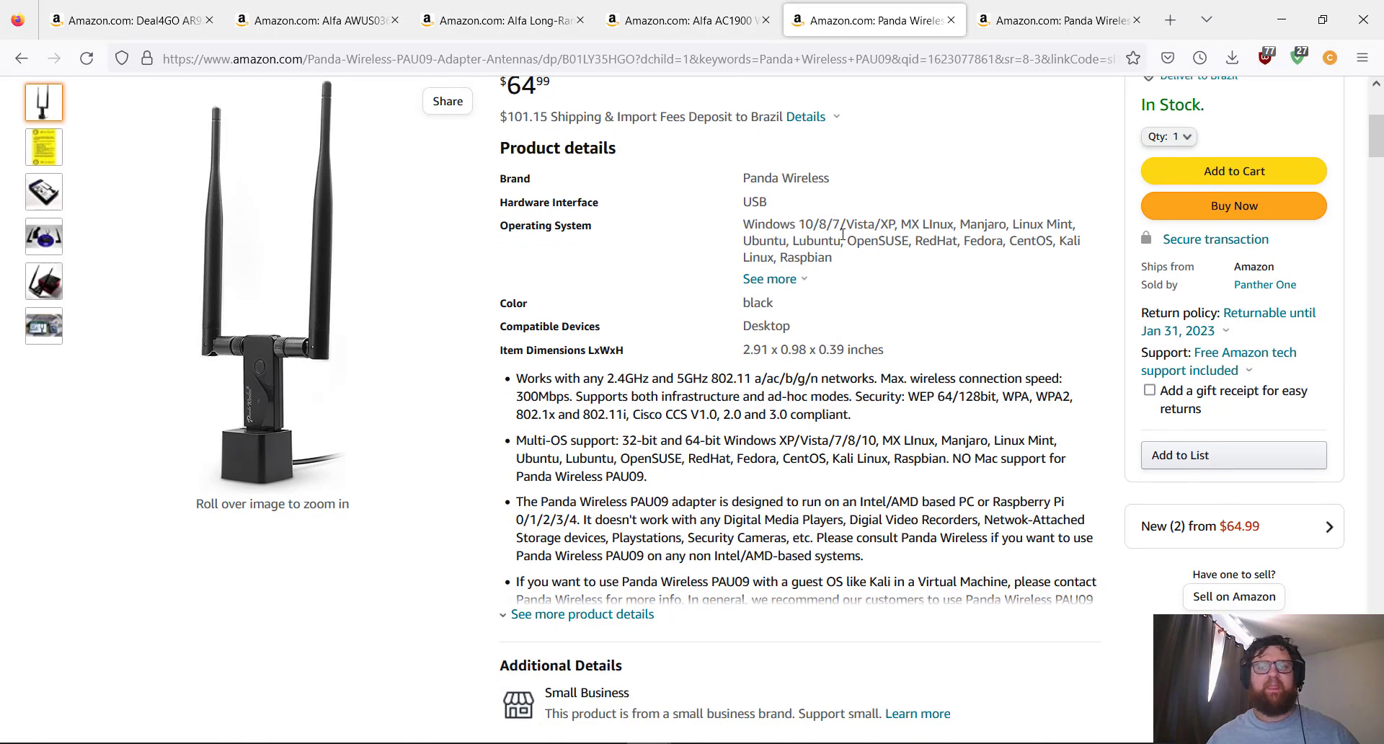
mouse_move(640, 191)
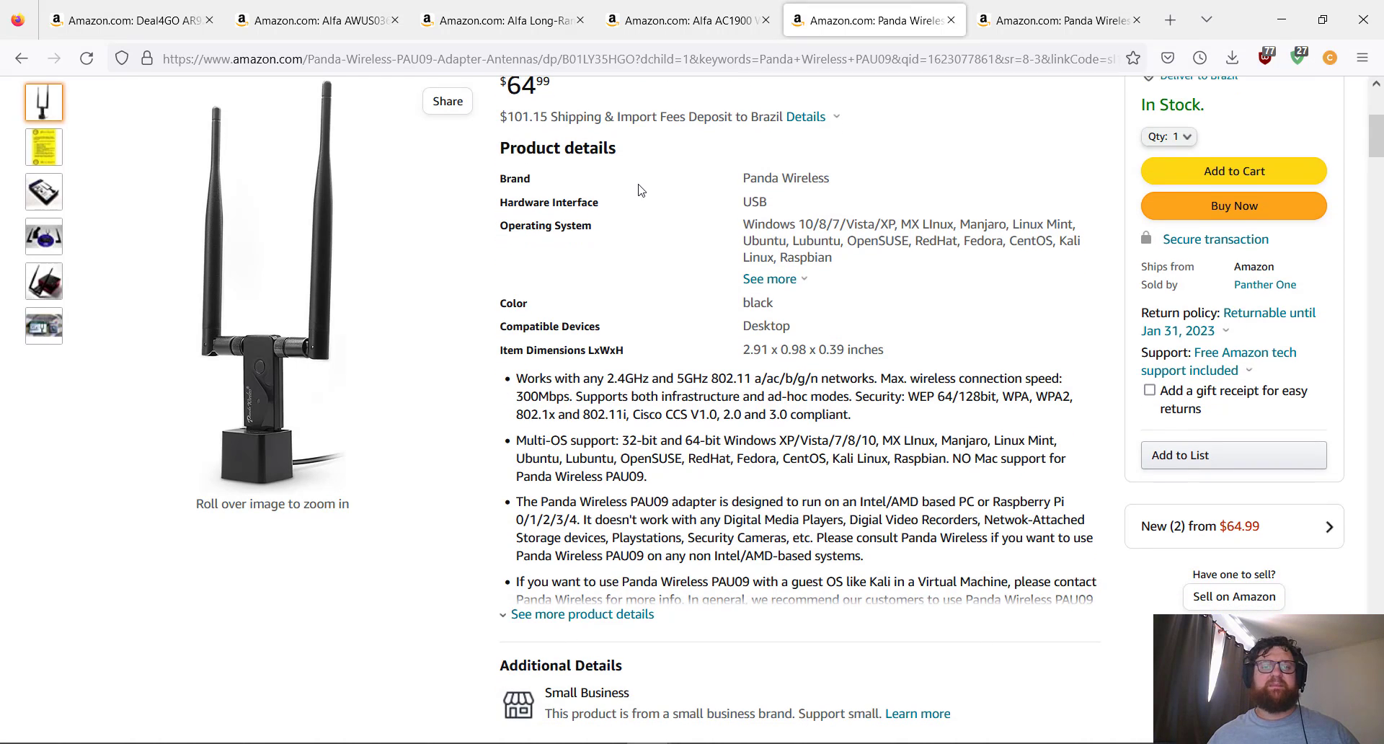
mouse_move(643, 223)
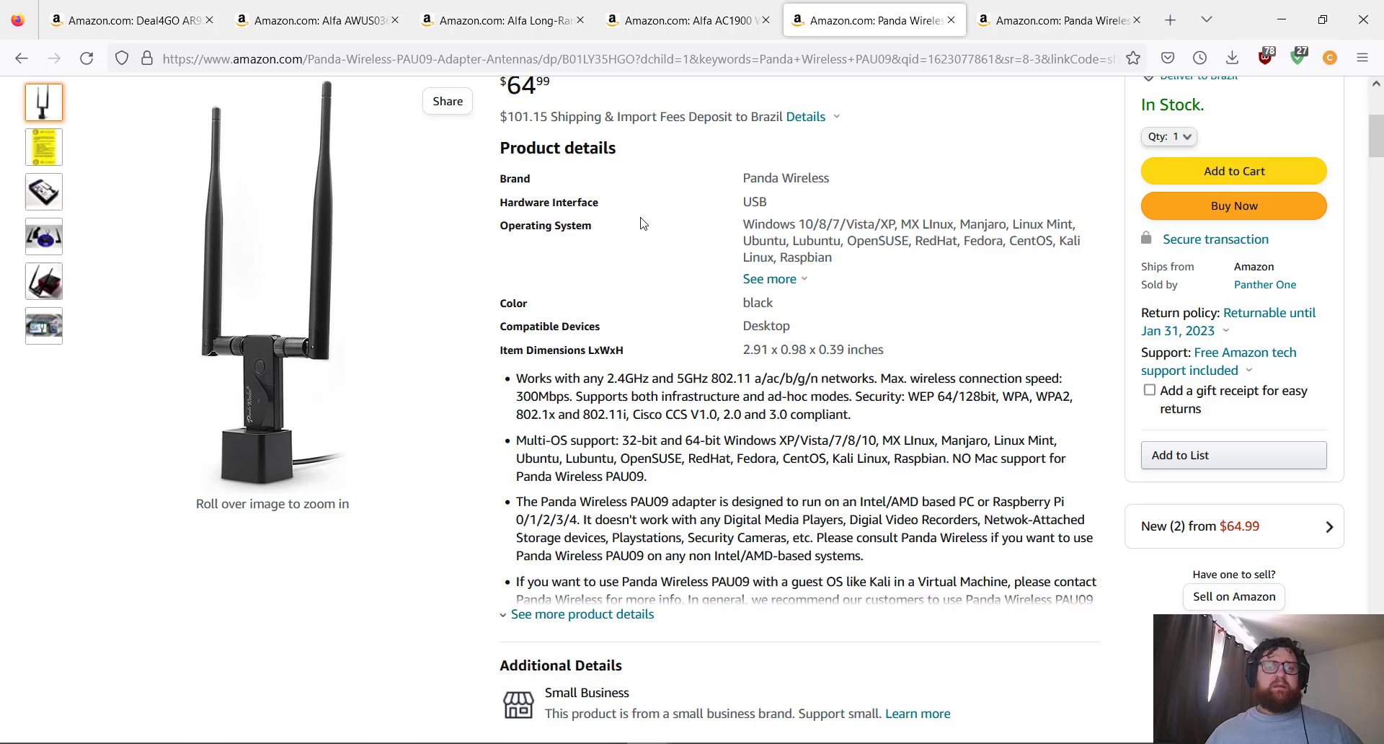
scroll(up, 3)
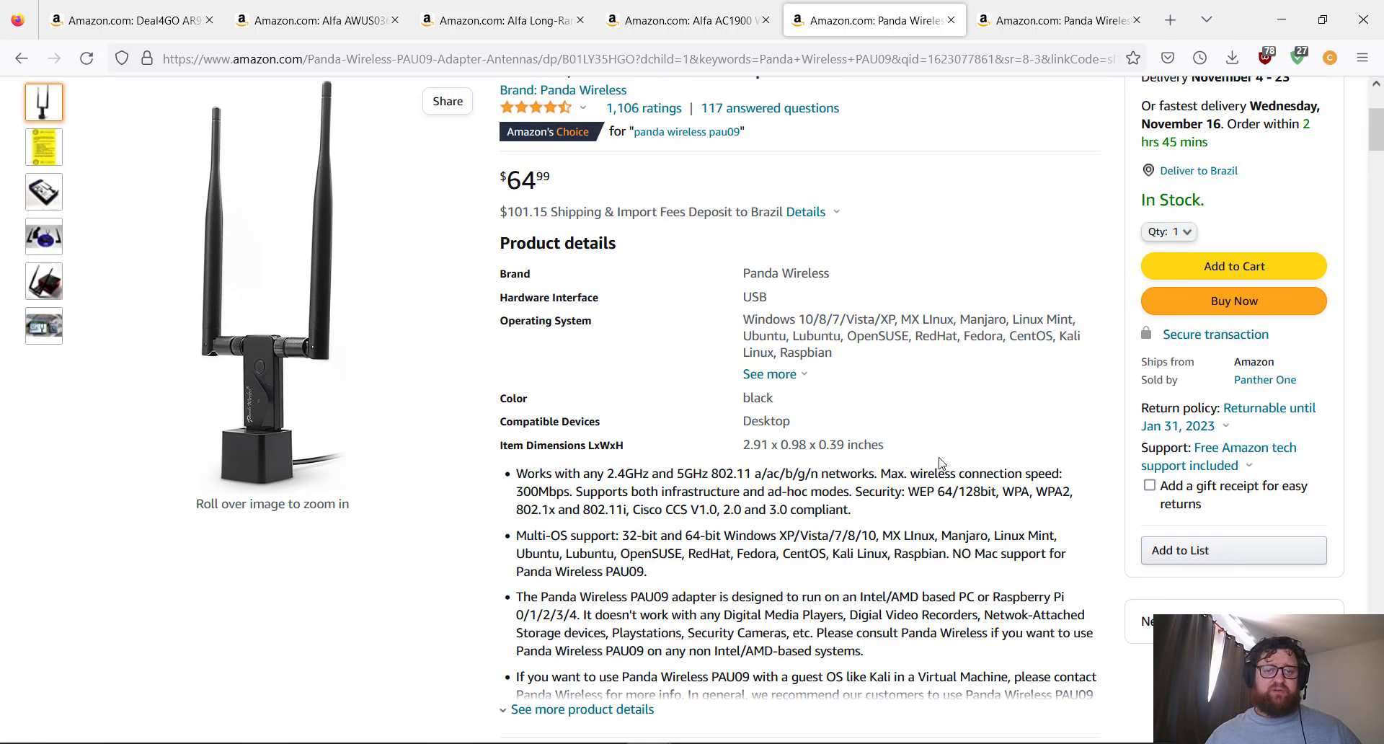
scroll(down, 3)
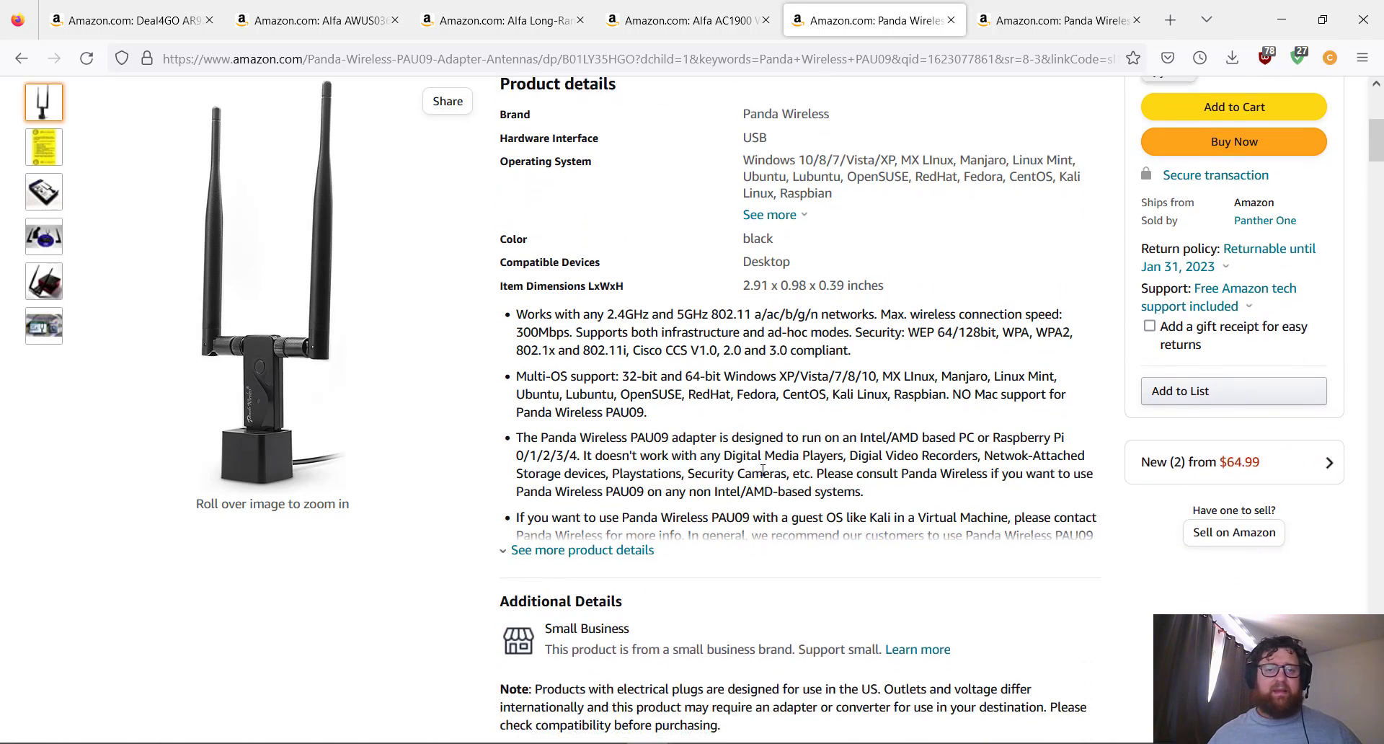
scroll(down, 3)
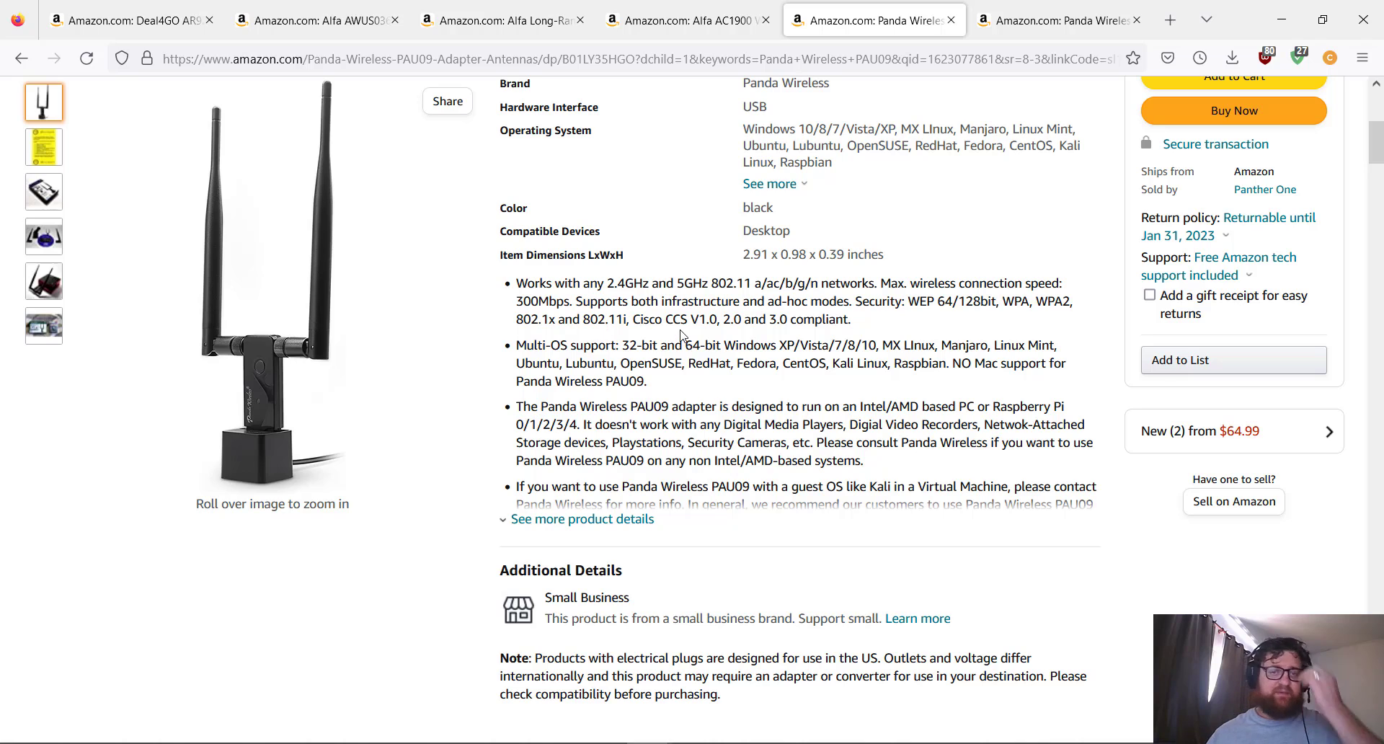
mouse_move(569, 278)
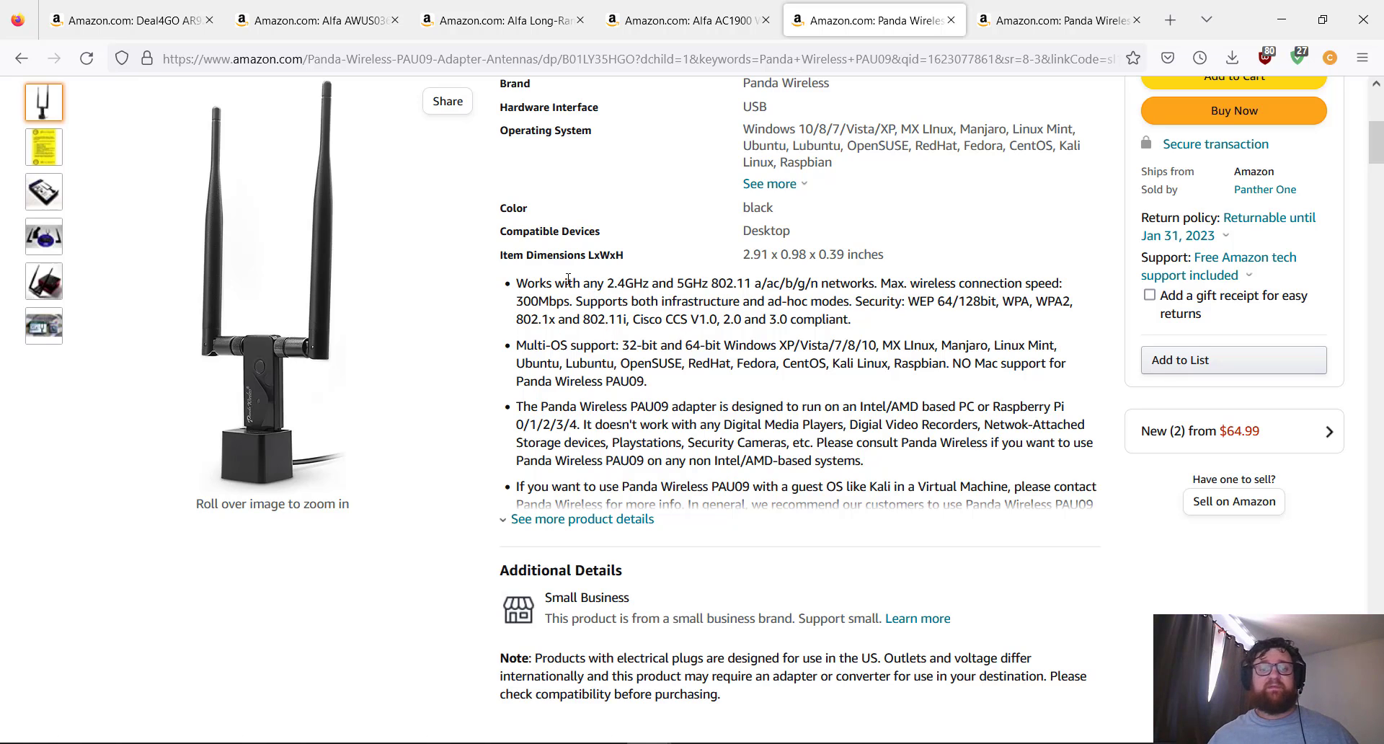
mouse_move(719, 297)
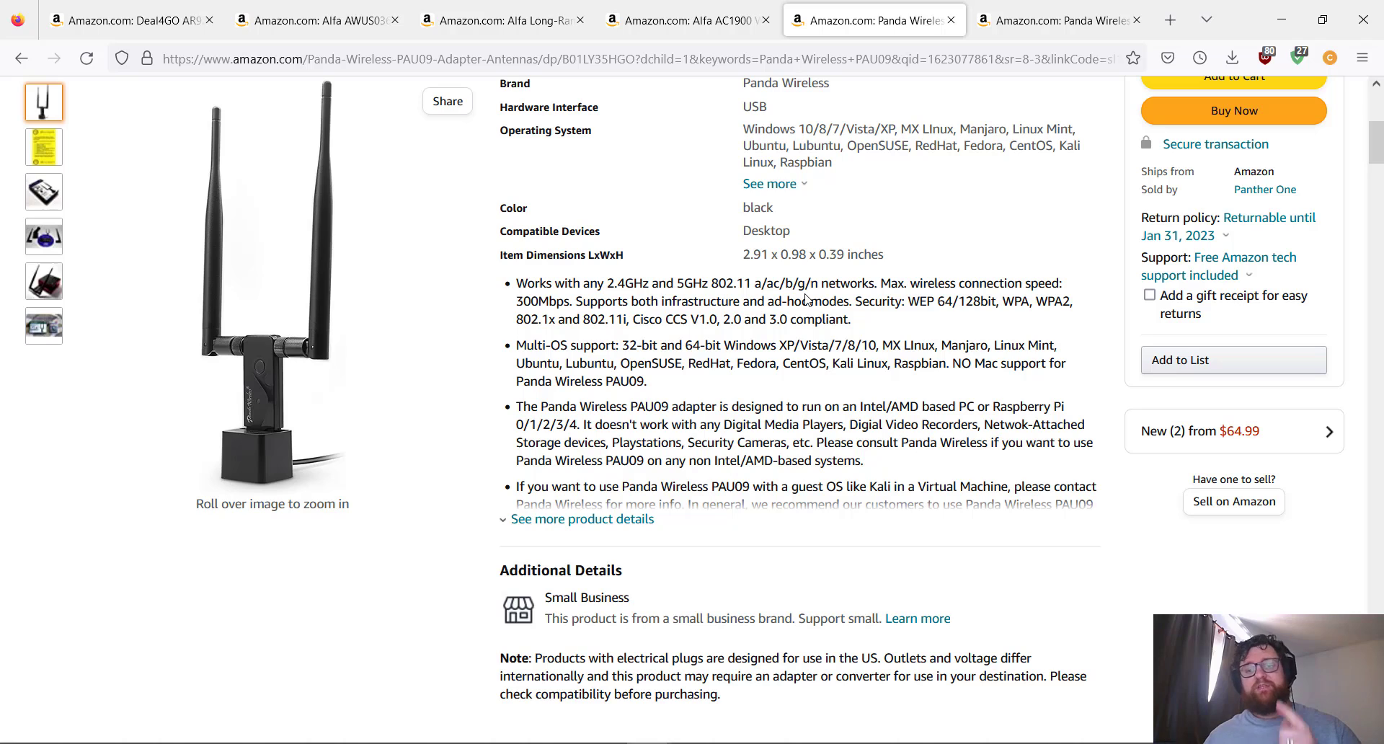
mouse_move(1054, 297)
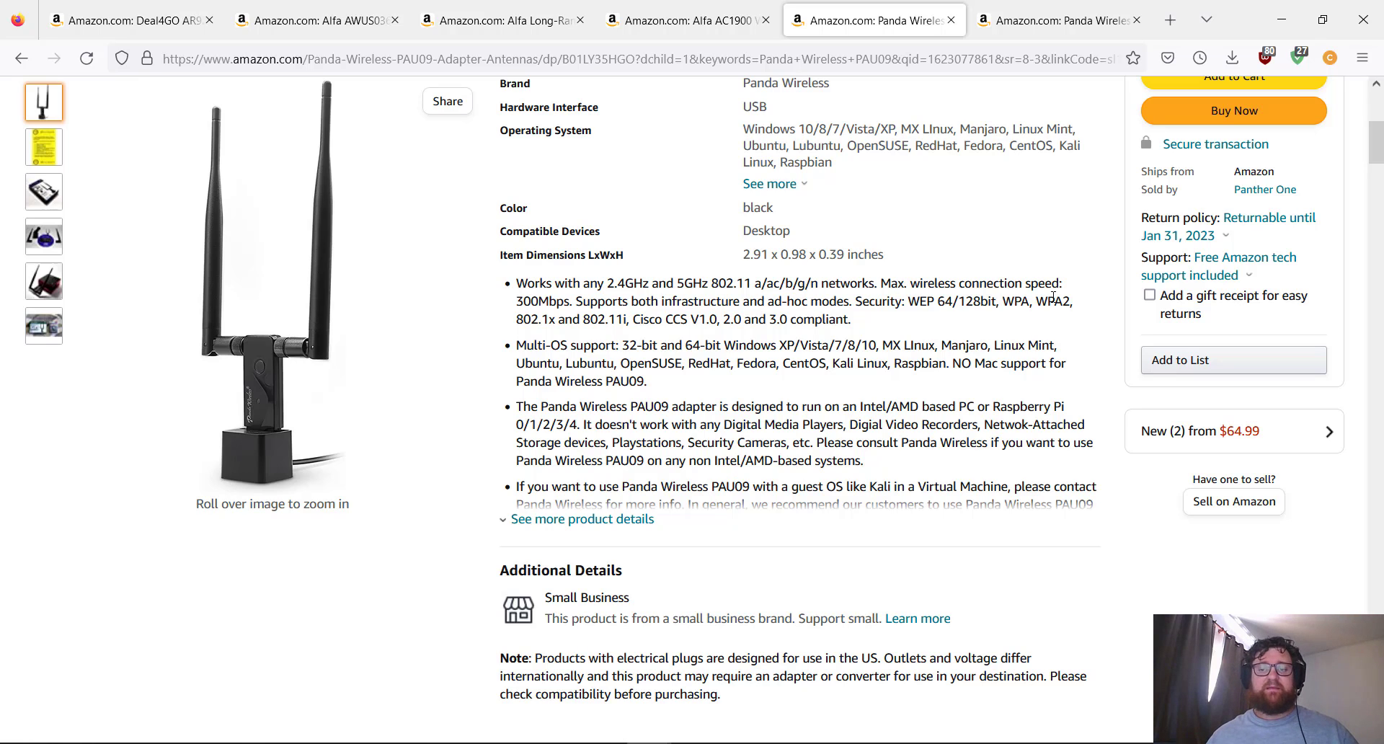
mouse_move(516, 307)
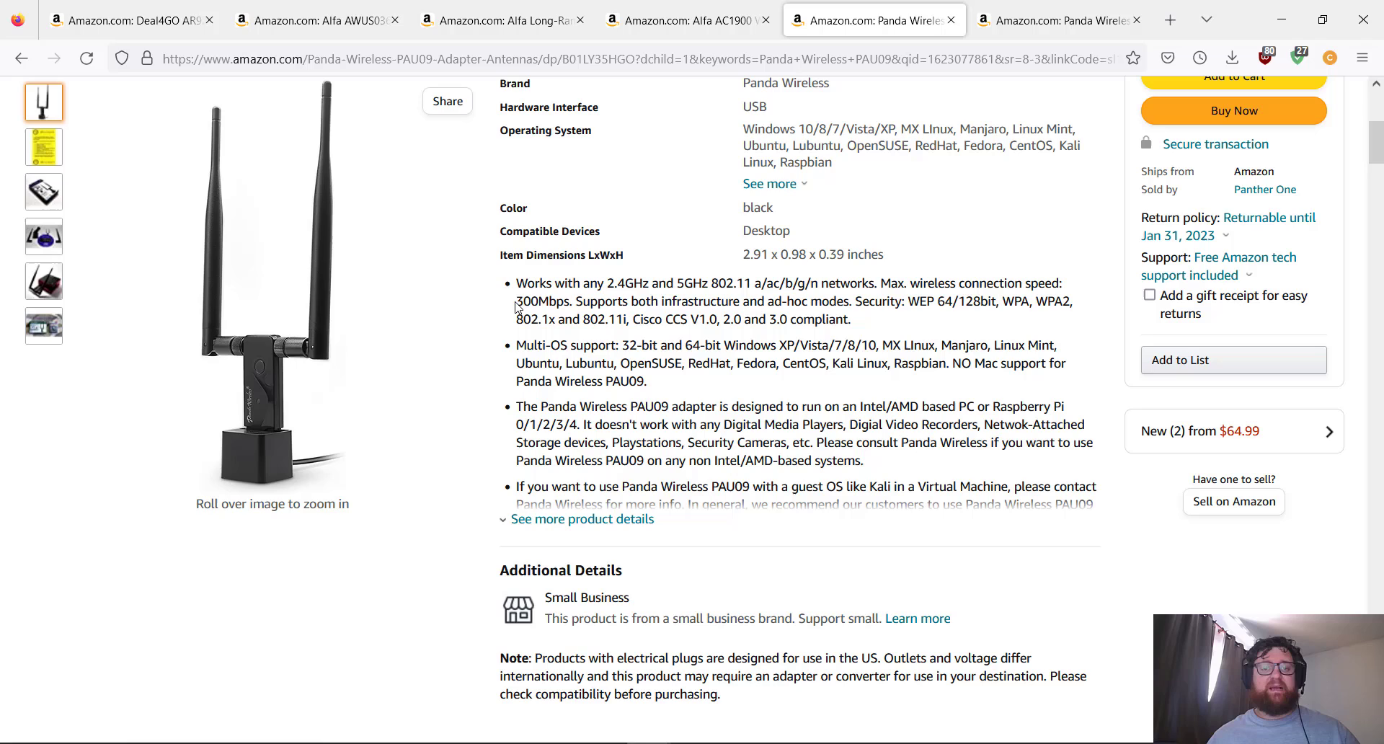
mouse_move(764, 301)
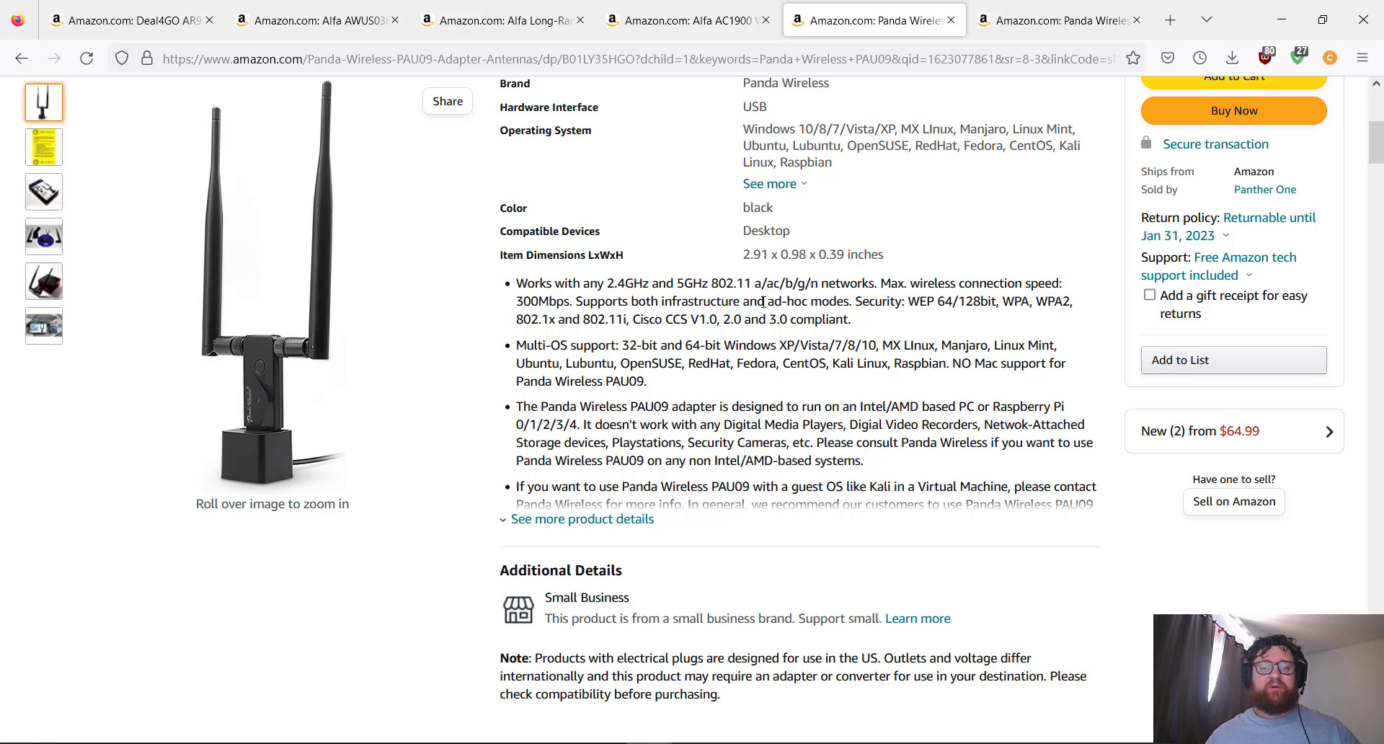
mouse_move(751, 302)
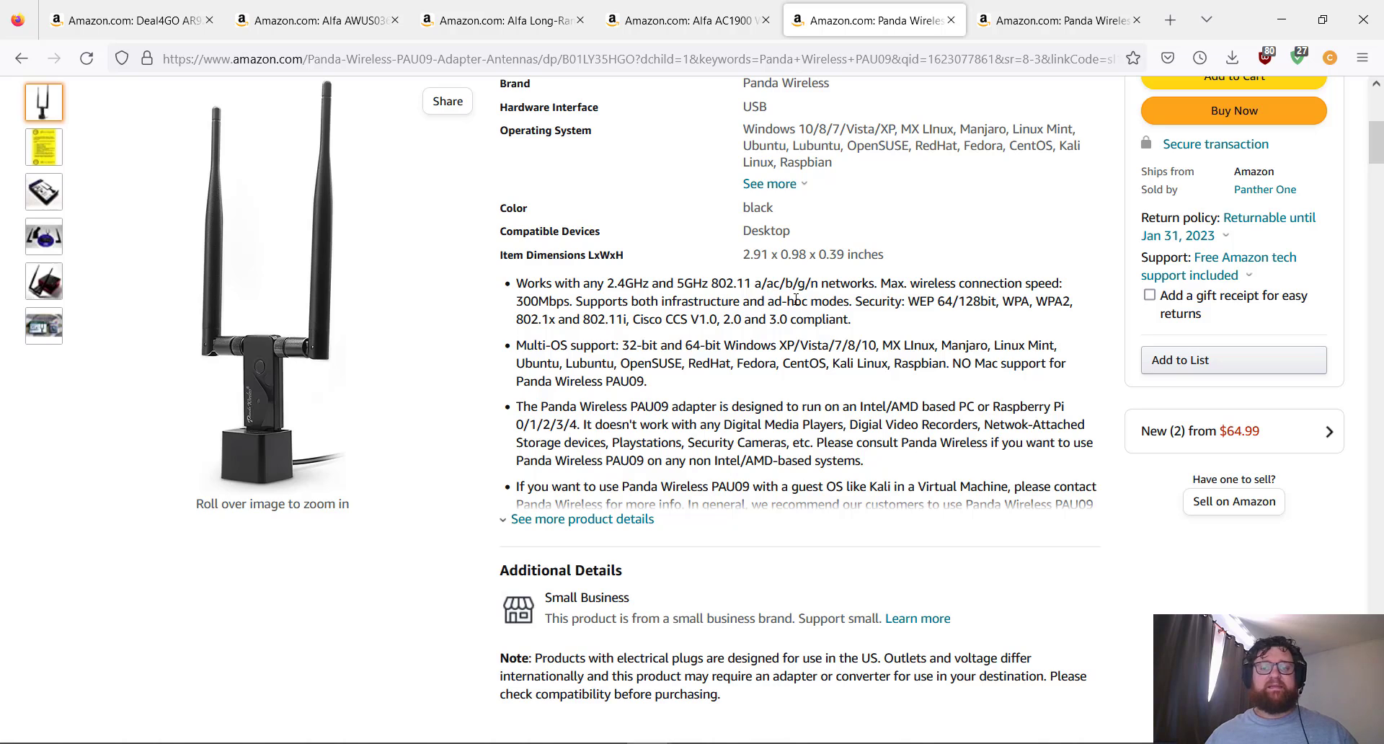
mouse_move(872, 295)
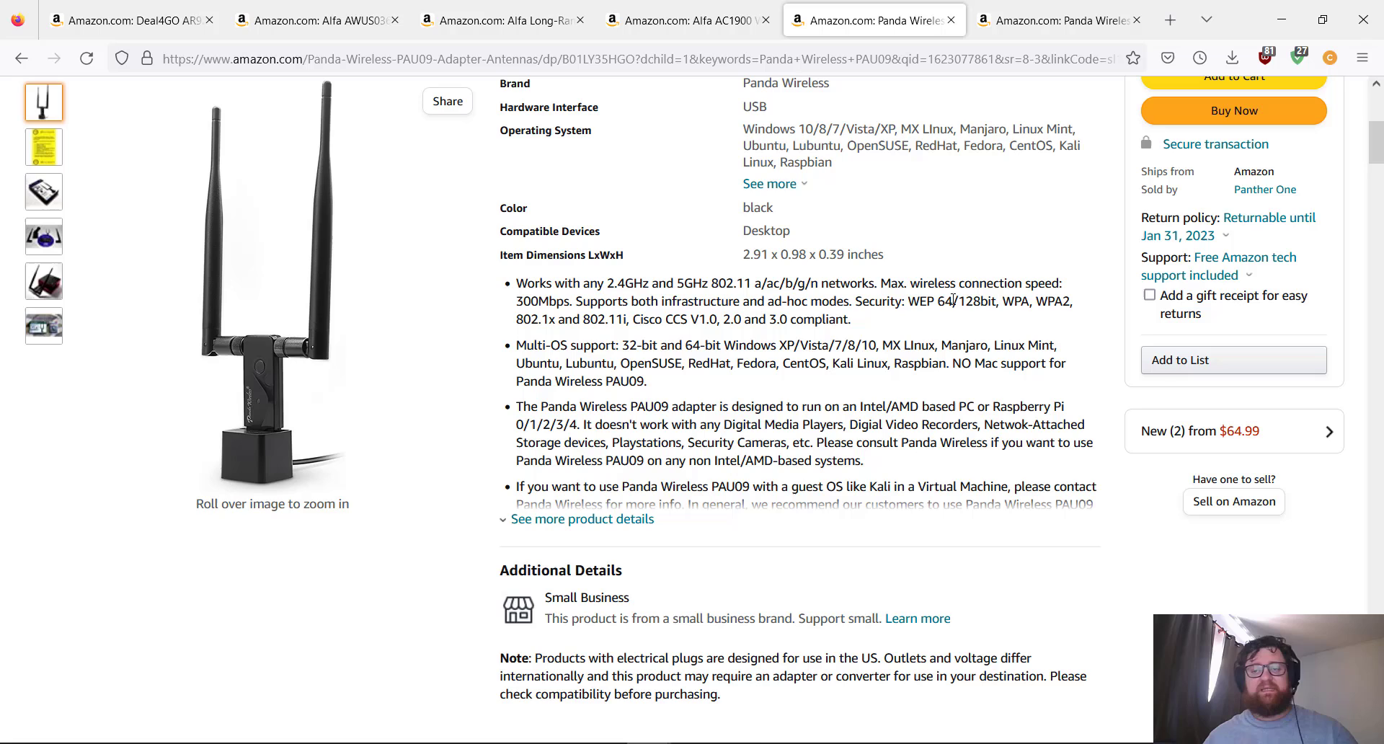
mouse_move(1008, 326)
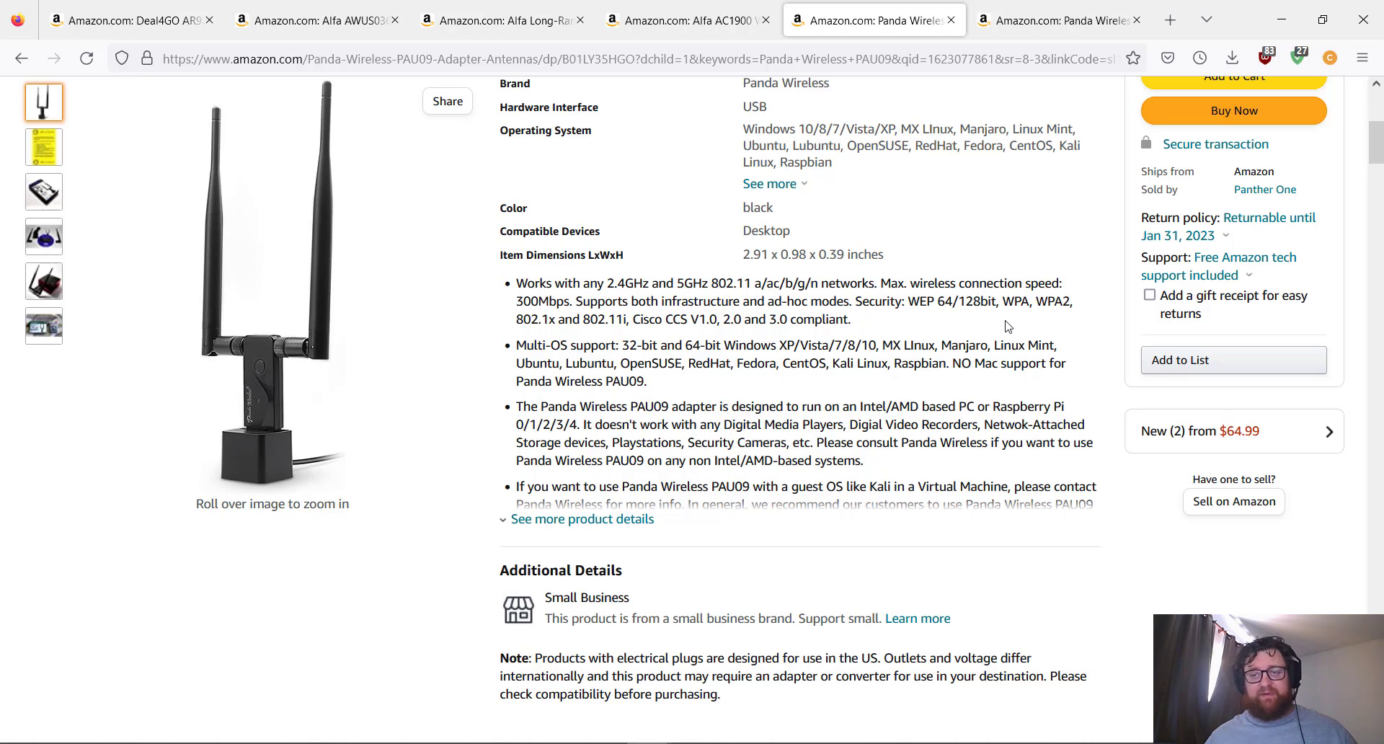
double_click(1015, 301)
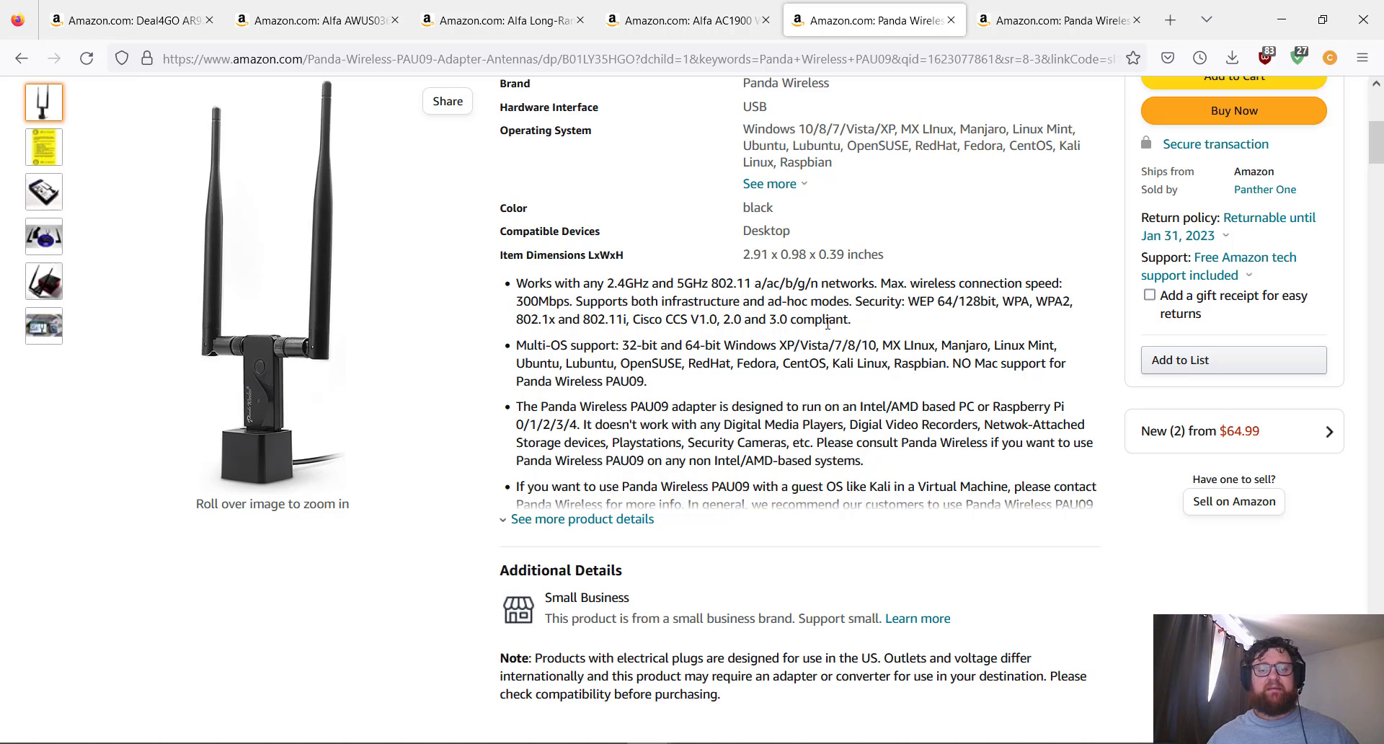
scroll(down, 3)
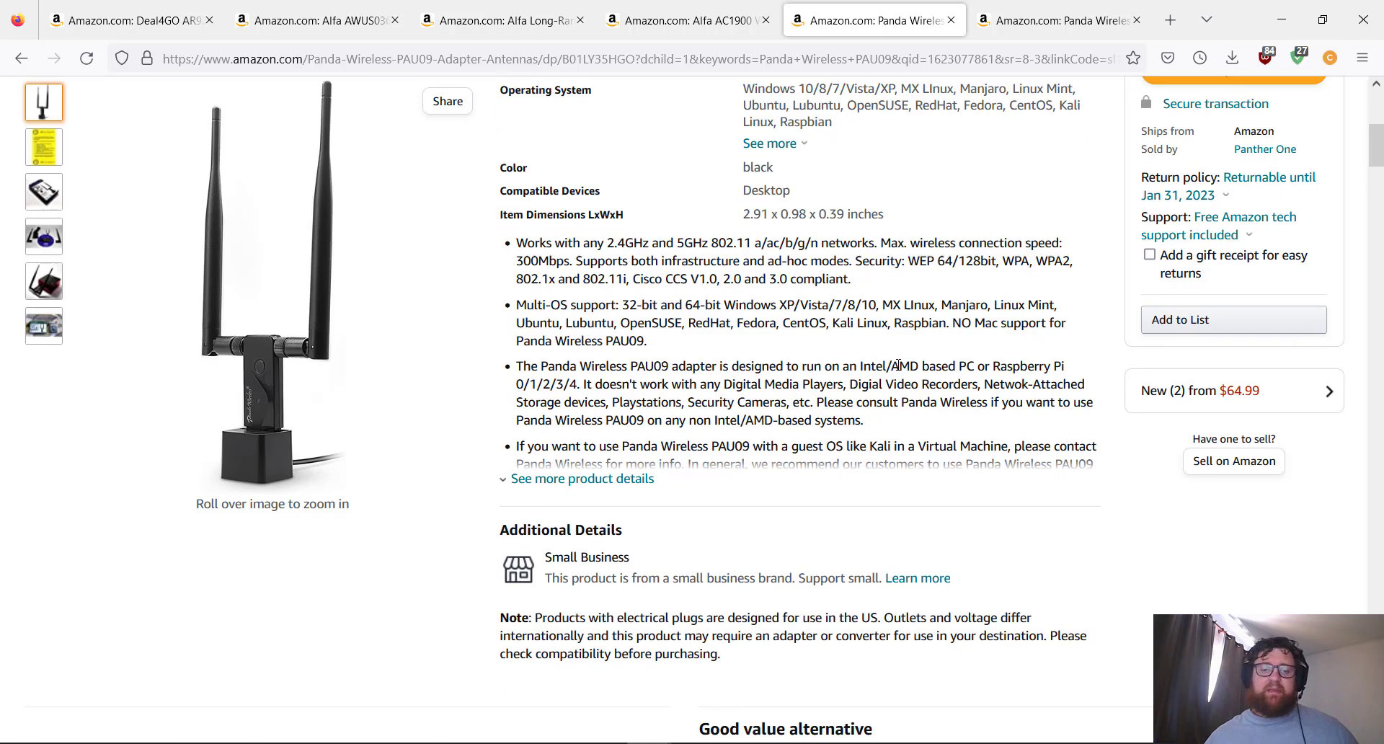
click(581, 479)
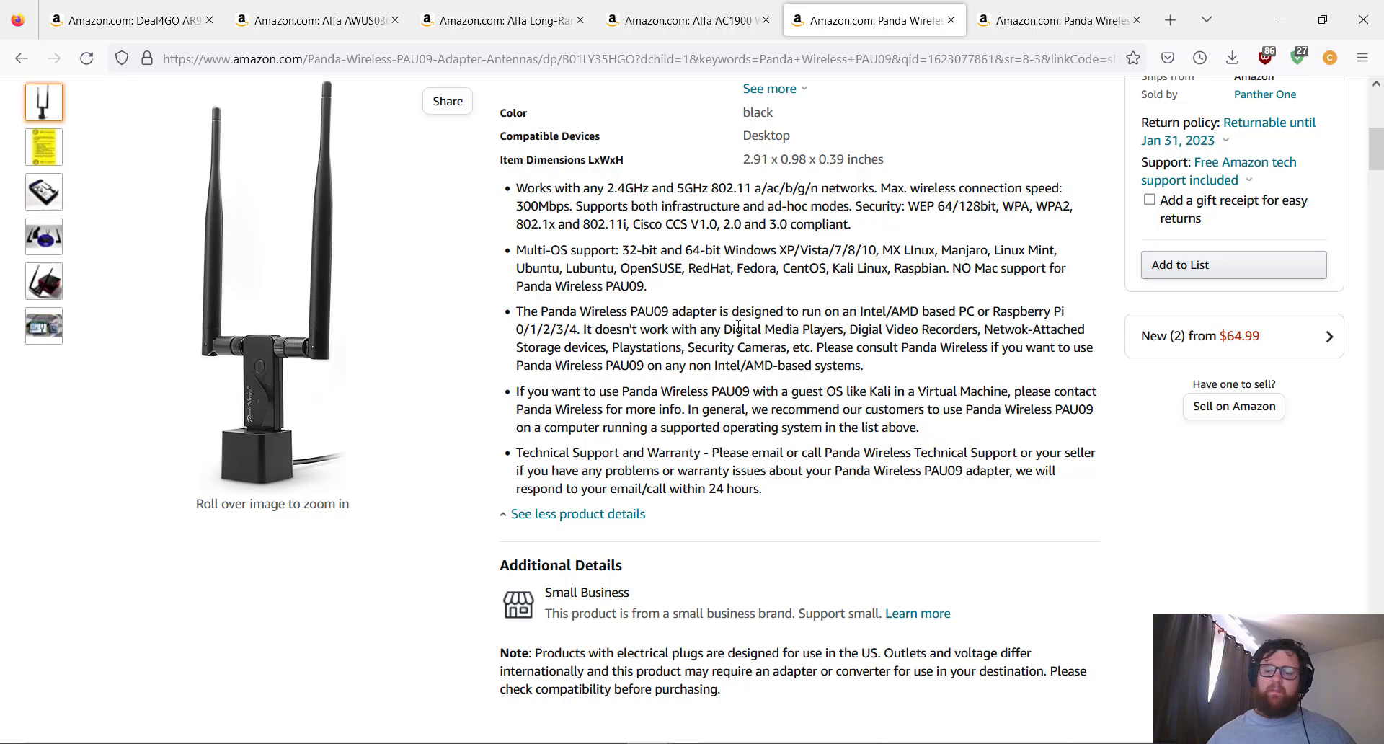
Review the PAU09 bundle offer and customer Q&A, returning to the title
scroll(down, 3)
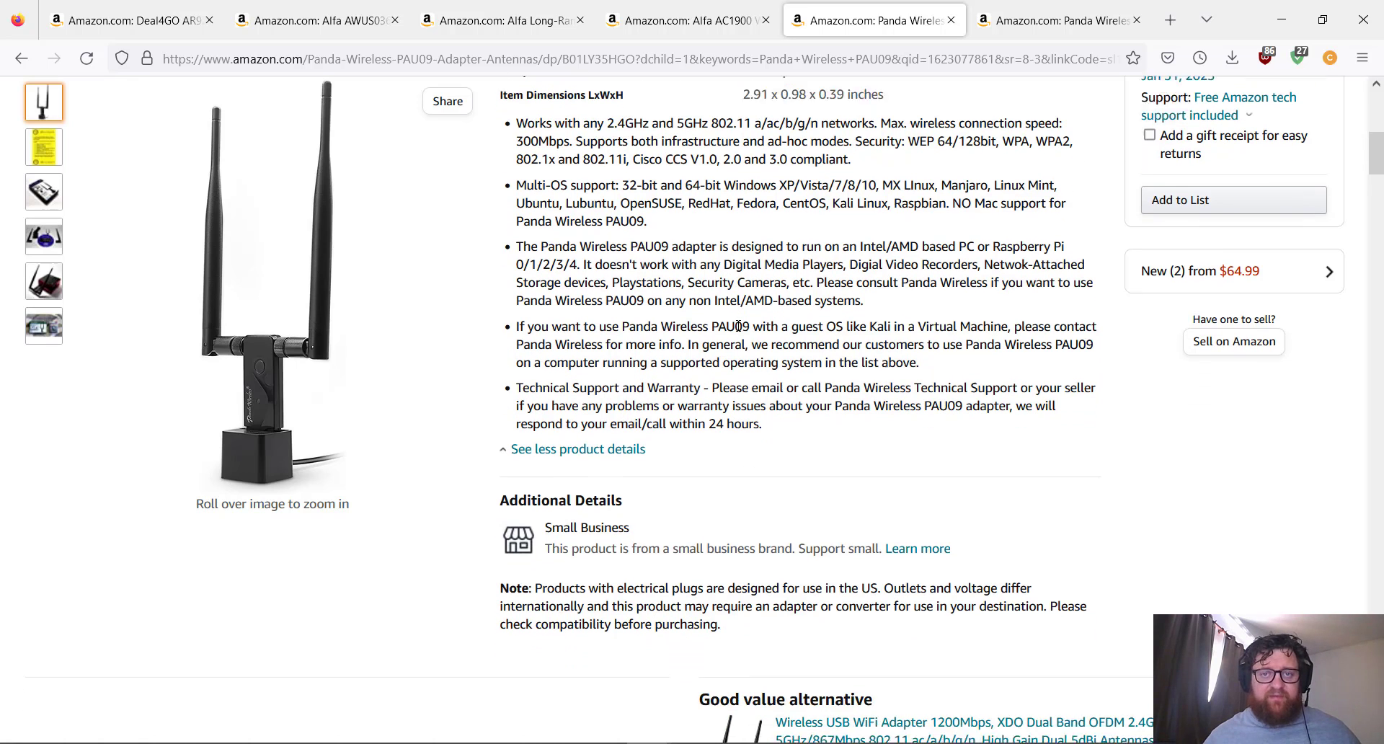
scroll(down, 3)
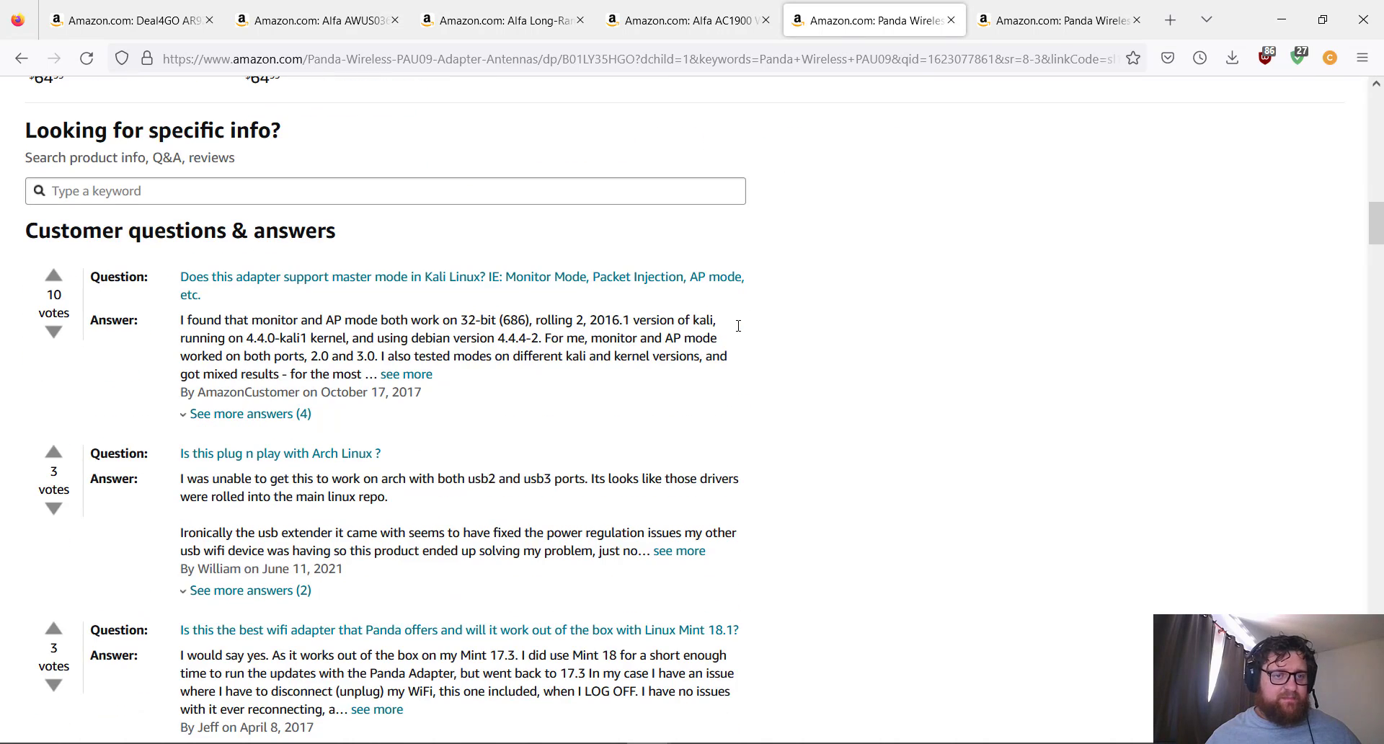
scroll(up, 3)
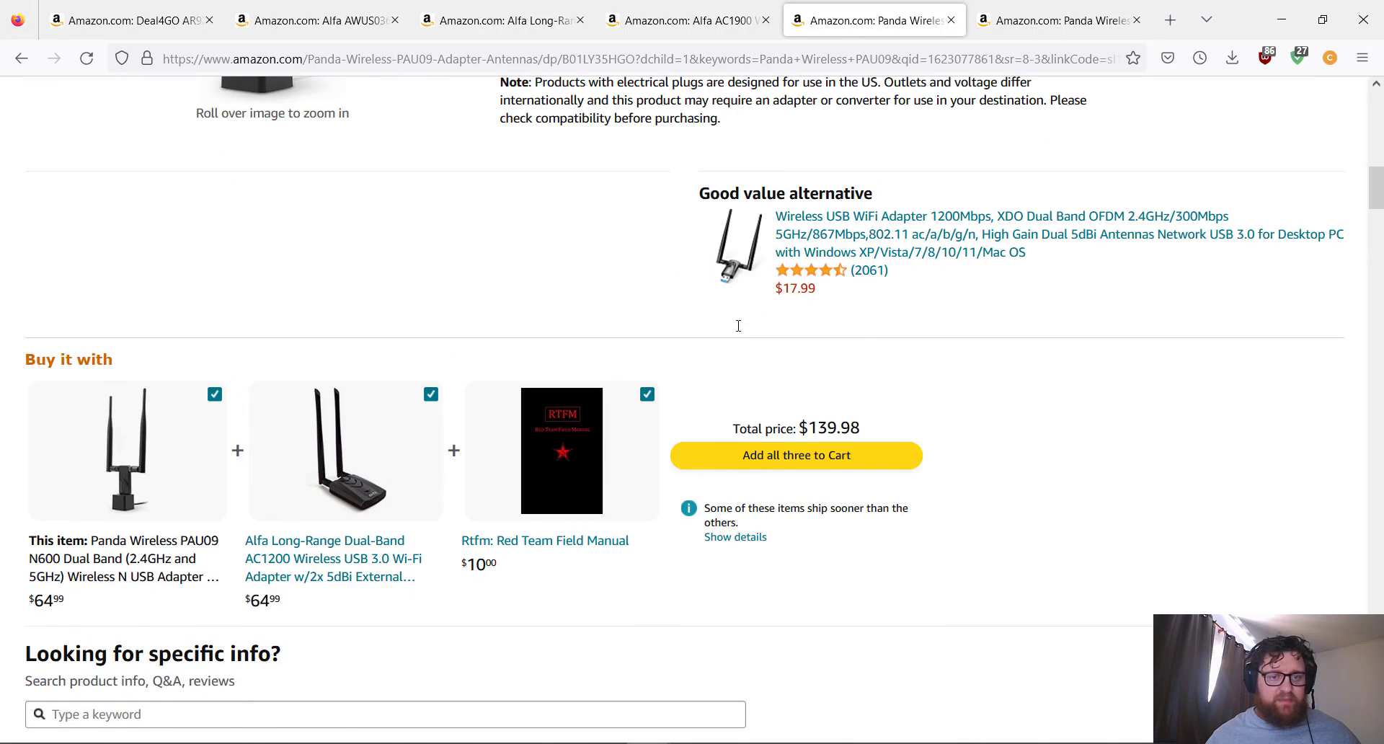
scroll(down, 3)
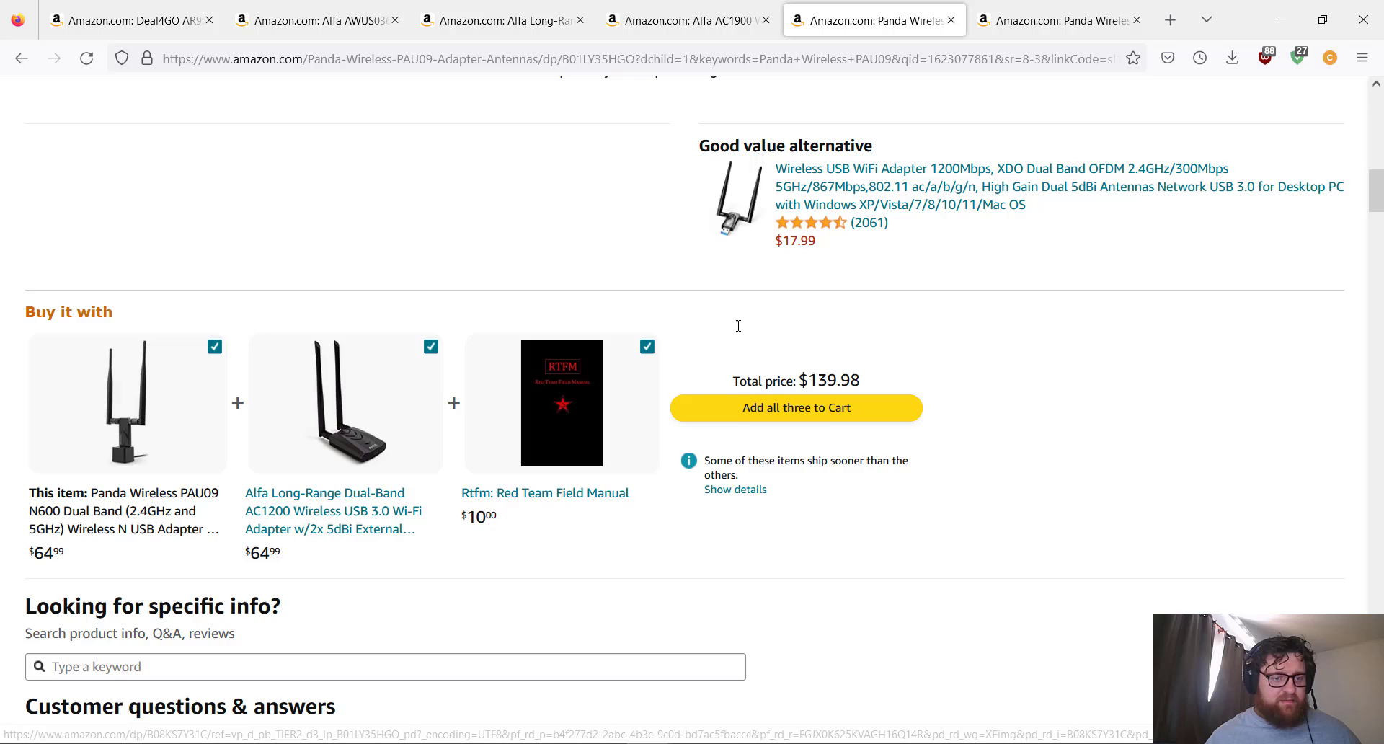
scroll(down, 3)
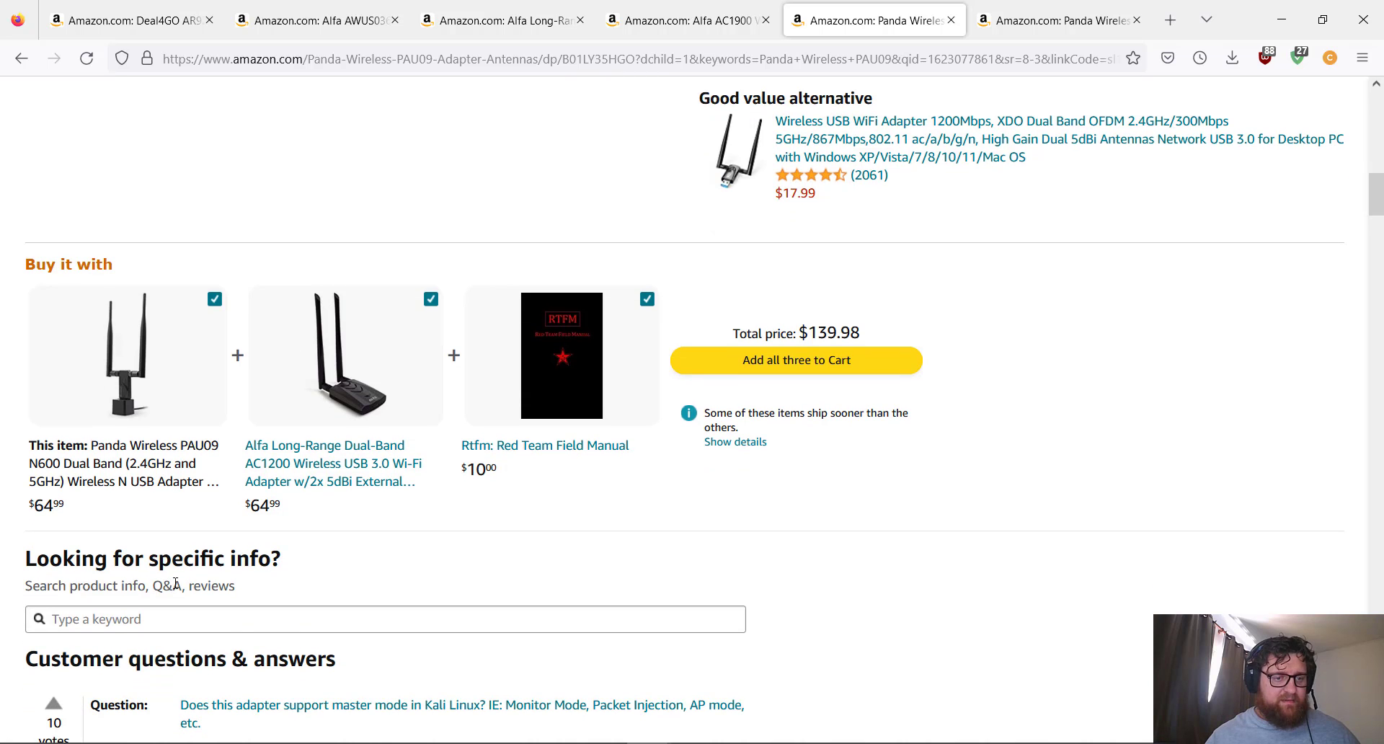
scroll(up, 3)
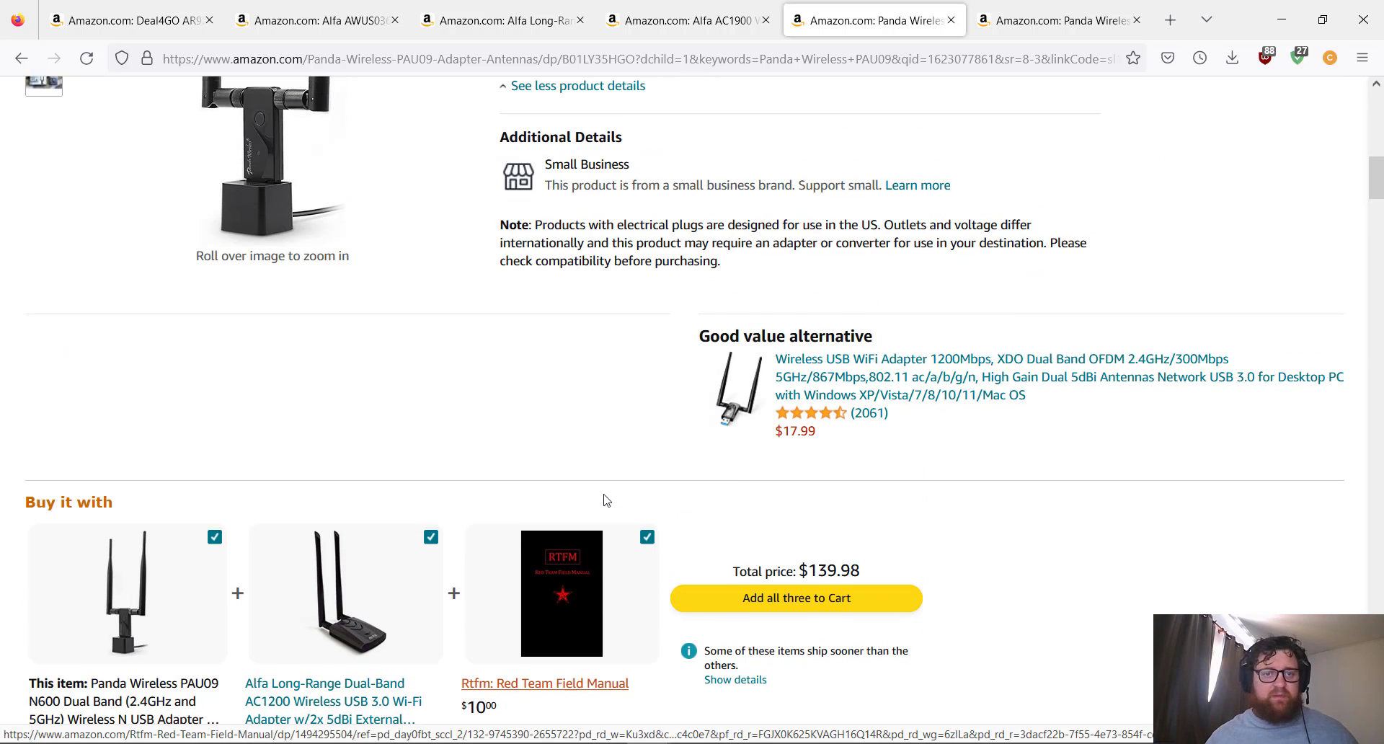
scroll(up, 3)
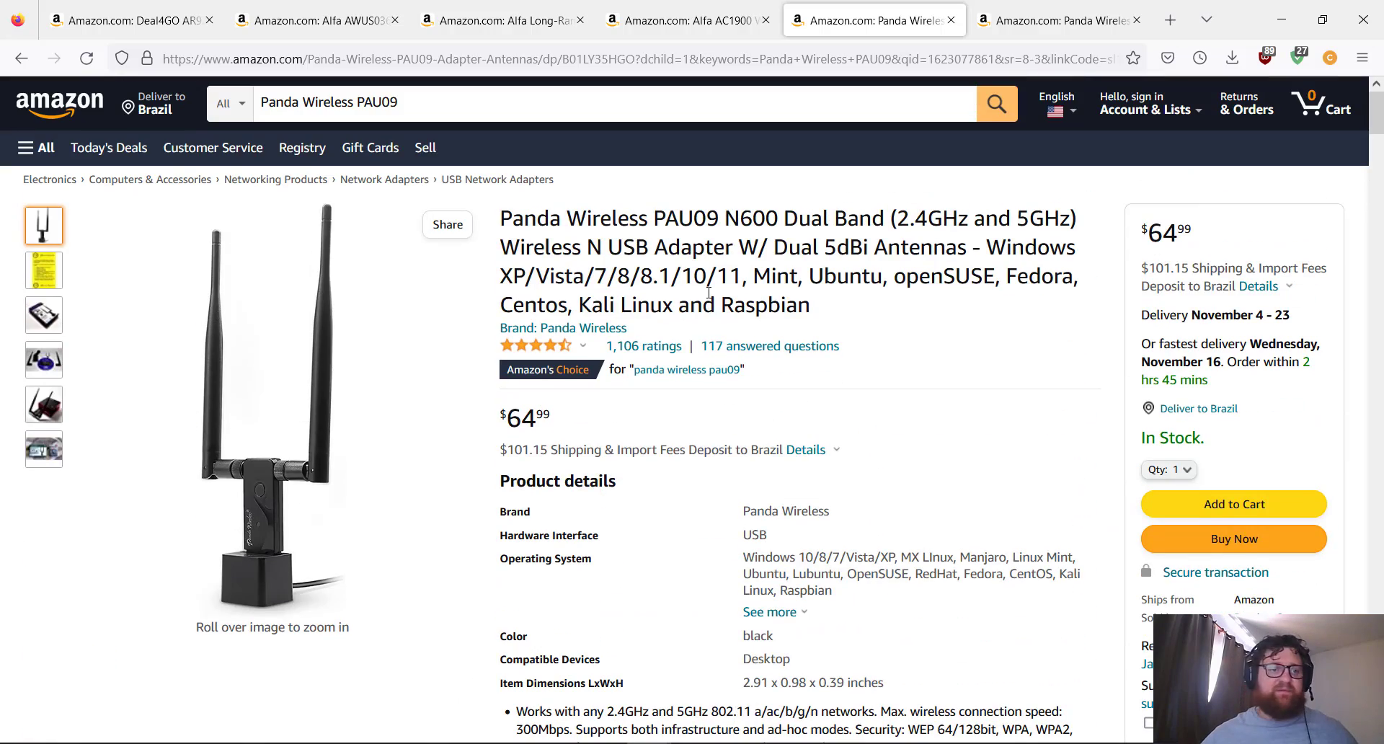
Browse the PAU09 gallery: compatibility chart, adapter beside a mini PC, other Panther One products
click(44, 271)
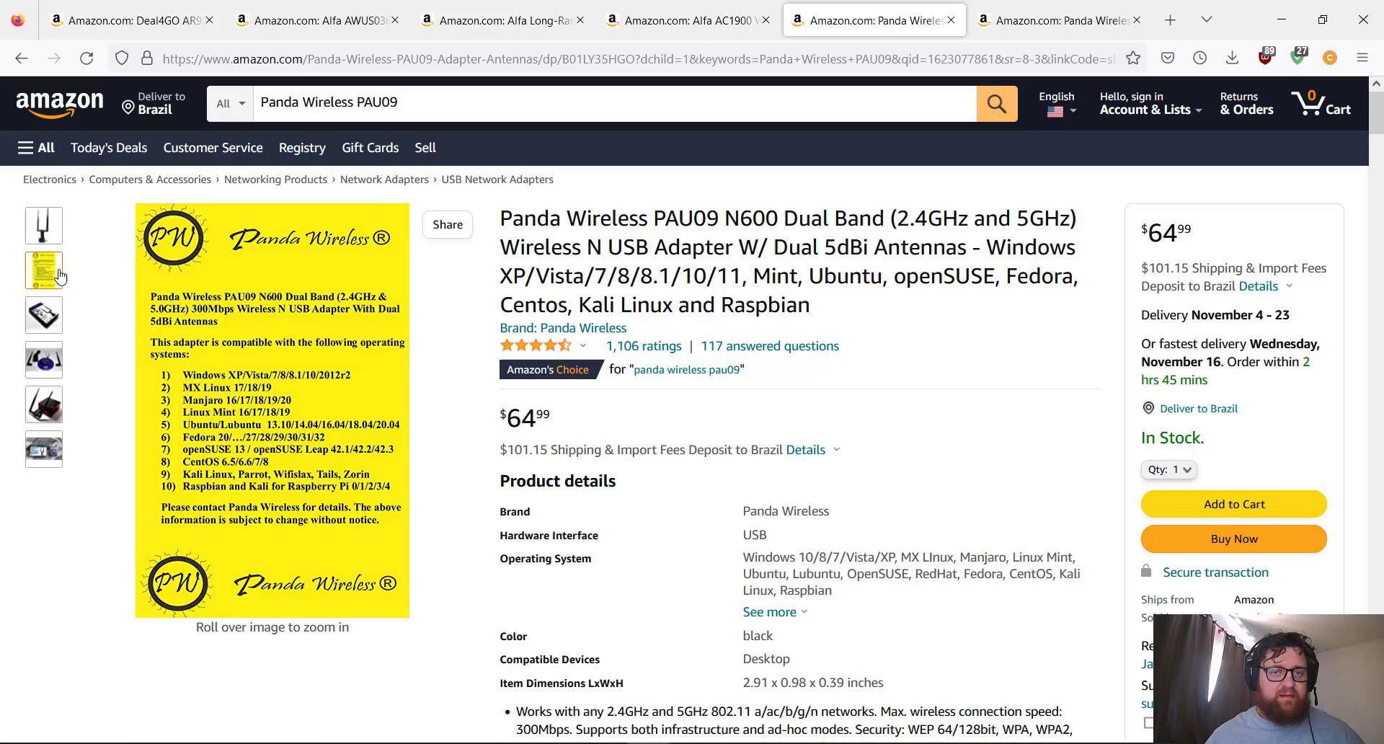
mouse_move(44, 272)
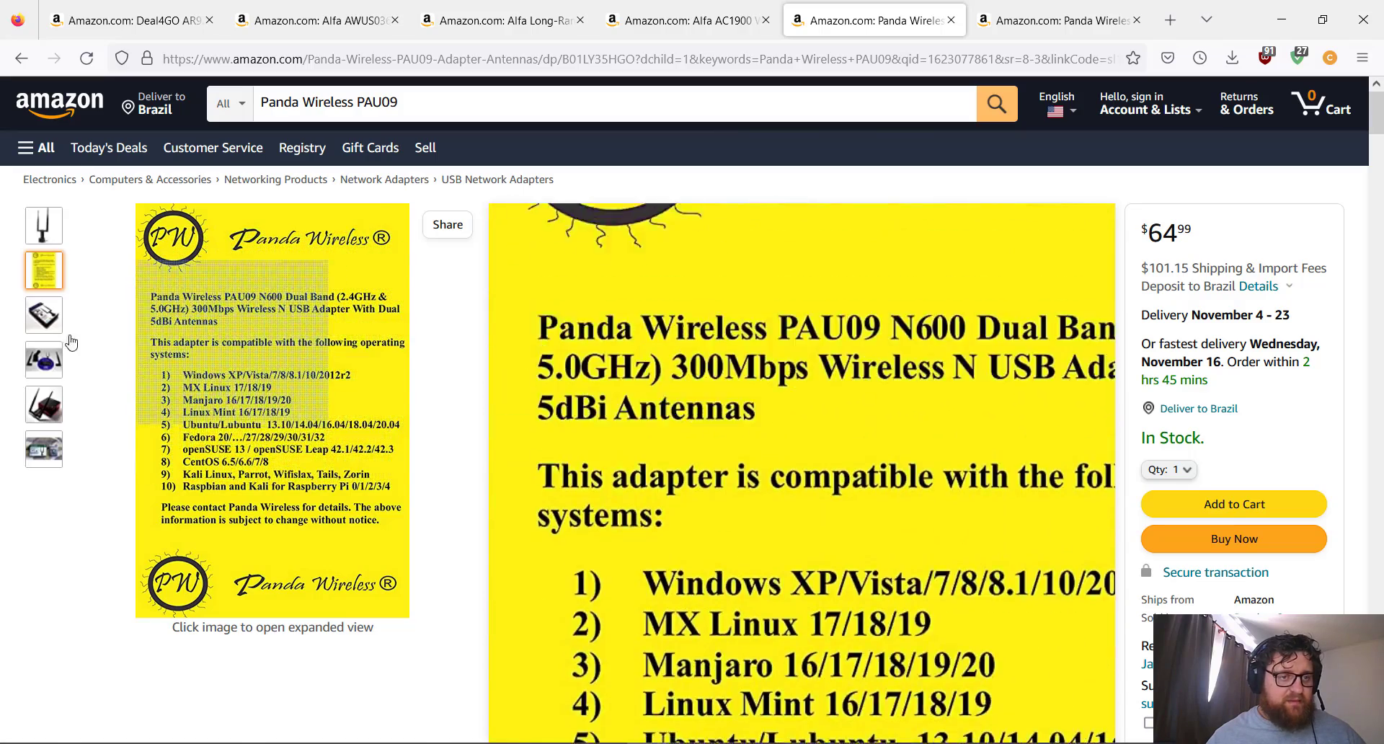
click(43, 316)
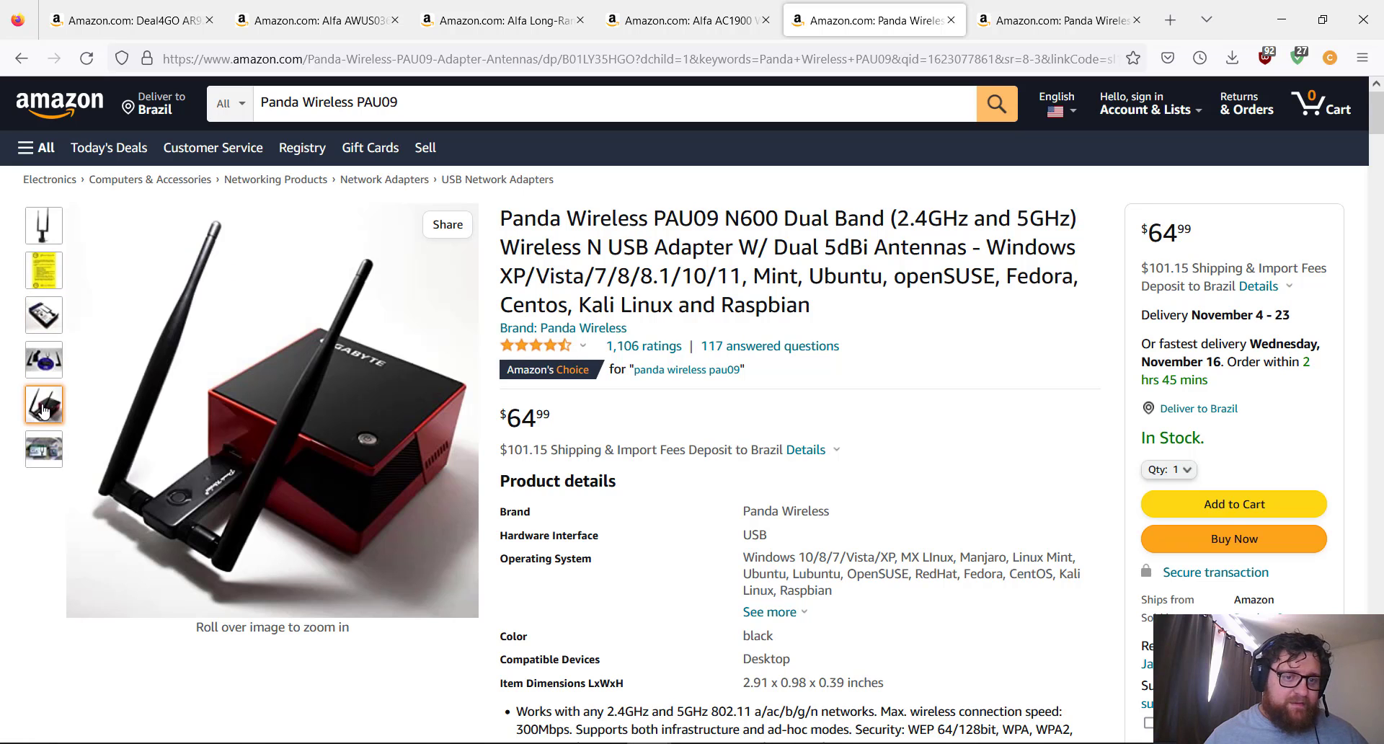
click(44, 448)
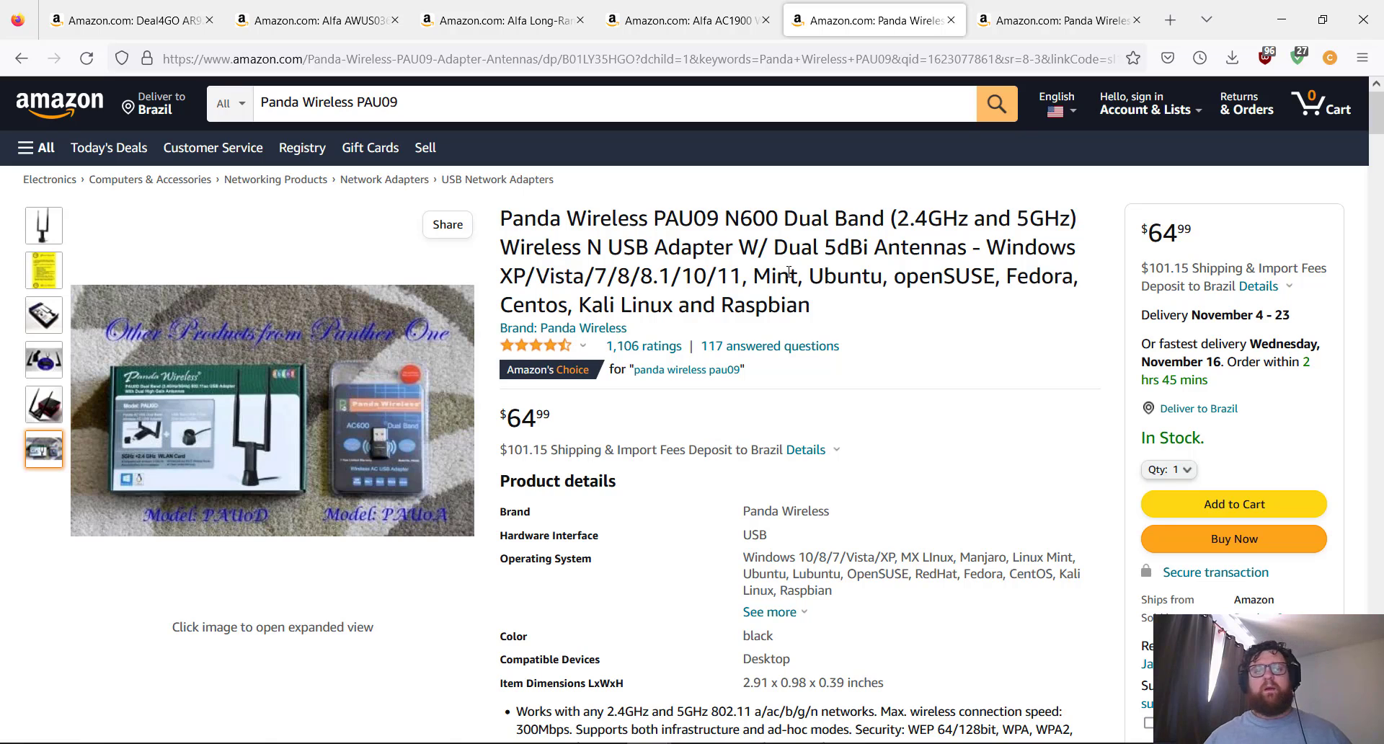
mouse_move(453, 172)
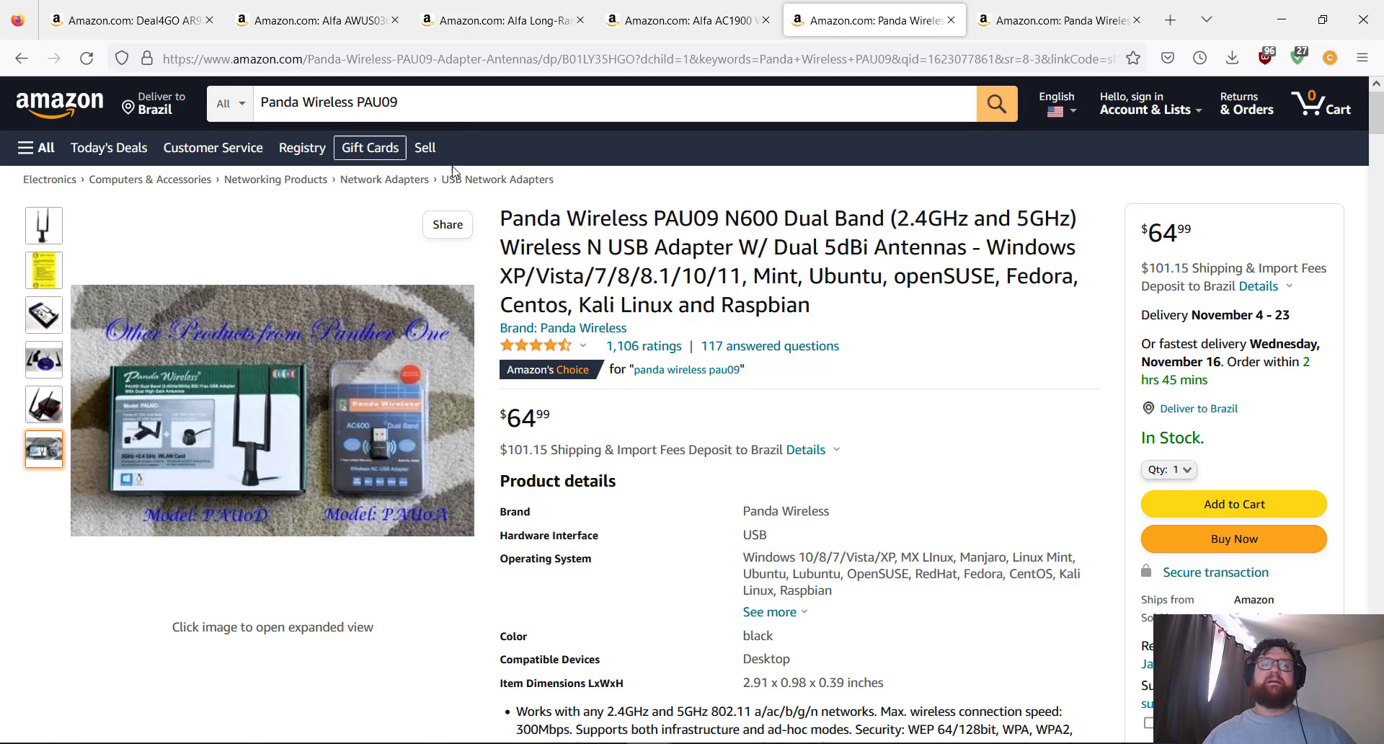
mouse_move(316, 19)
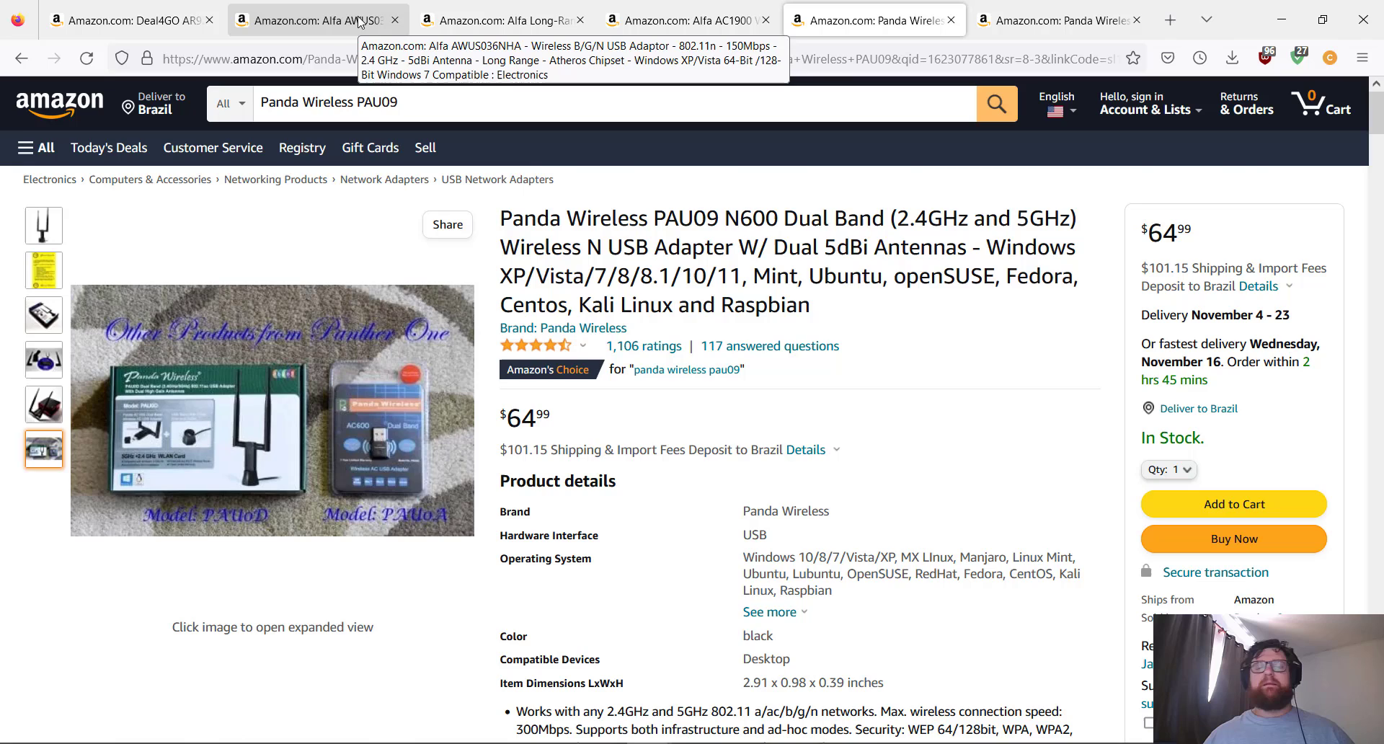
click(317, 19)
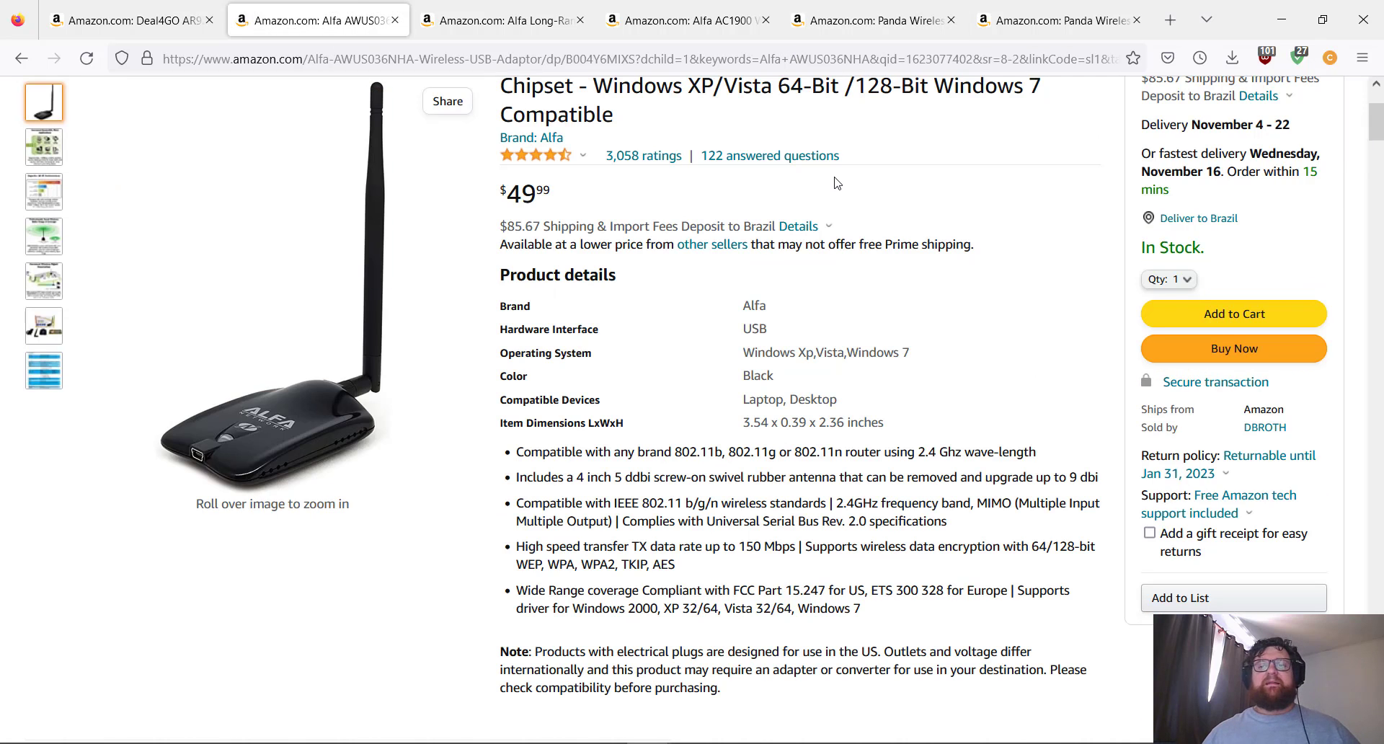
scroll(up, 3)
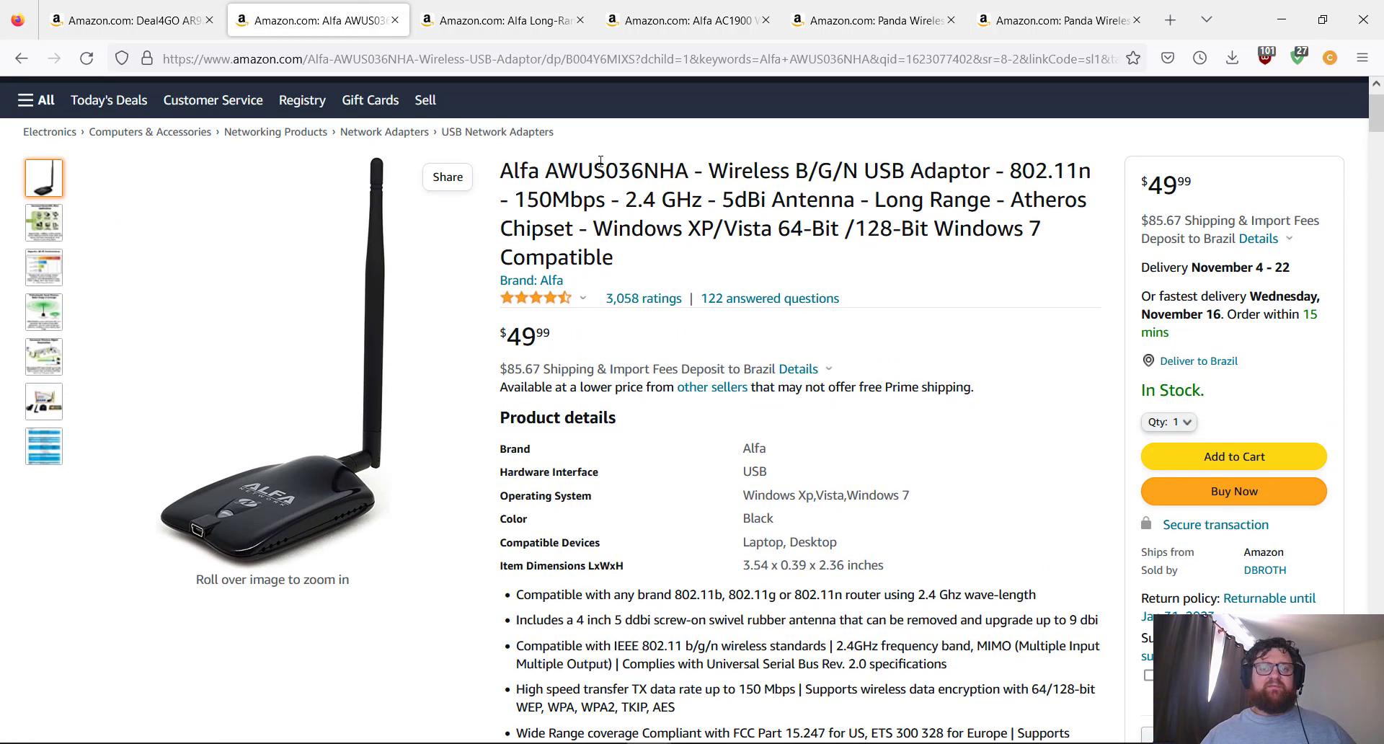
mouse_move(701, 211)
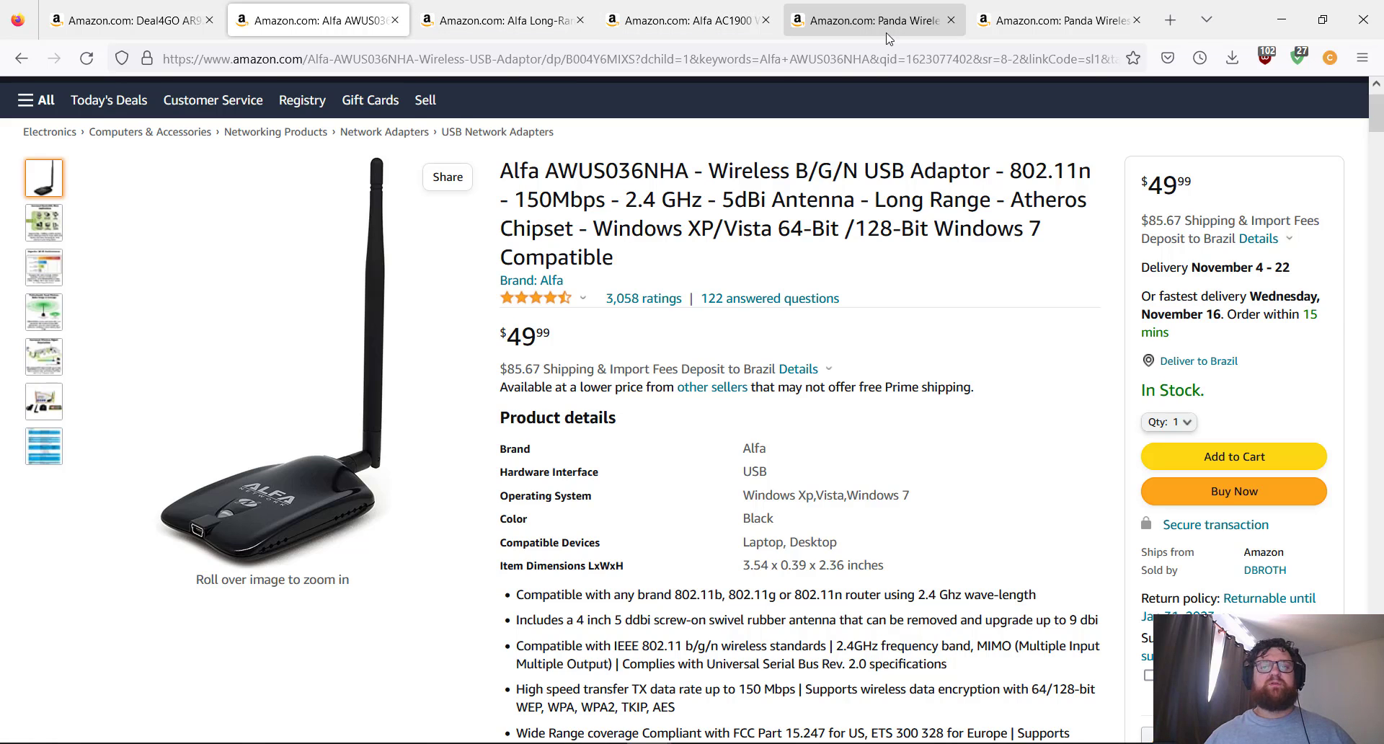
click(870, 19)
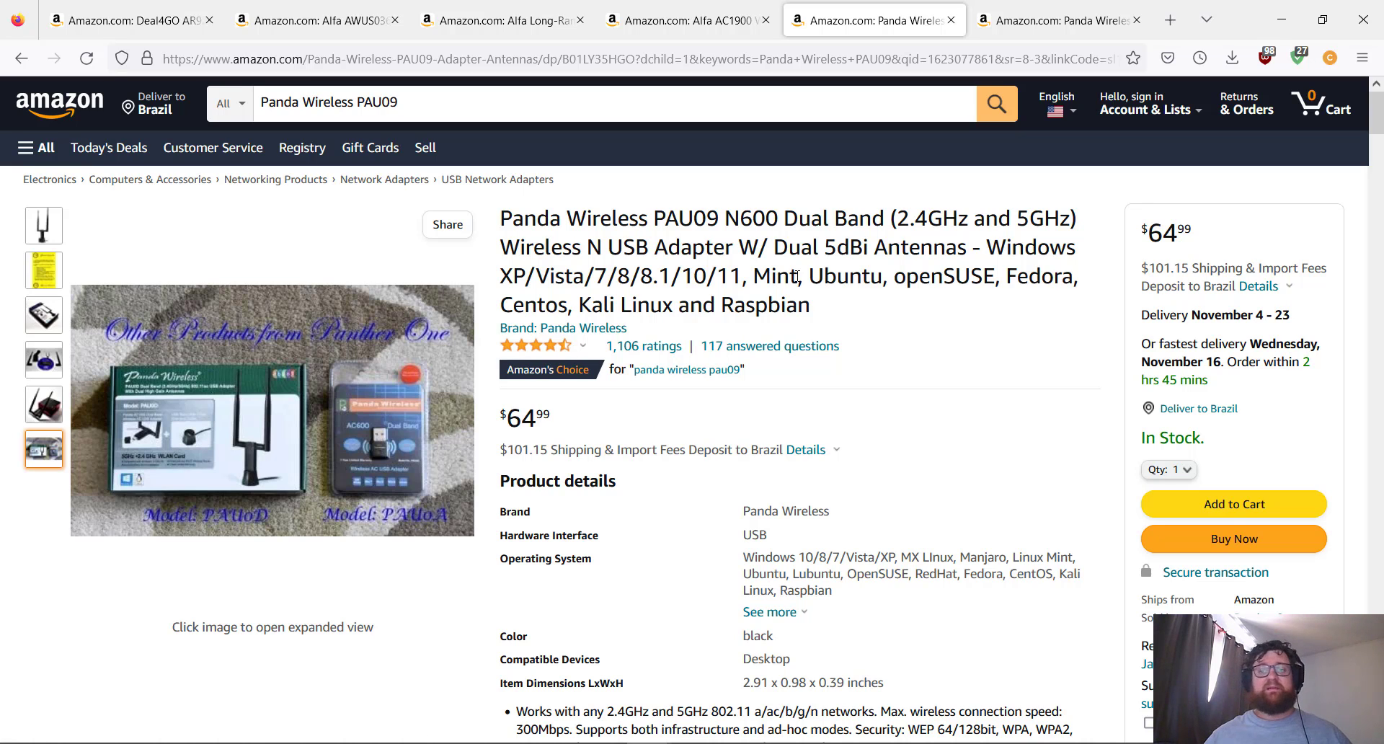
Switch to the Panda PAU06 tab and highlight the PAU model name in its title
click(1058, 18)
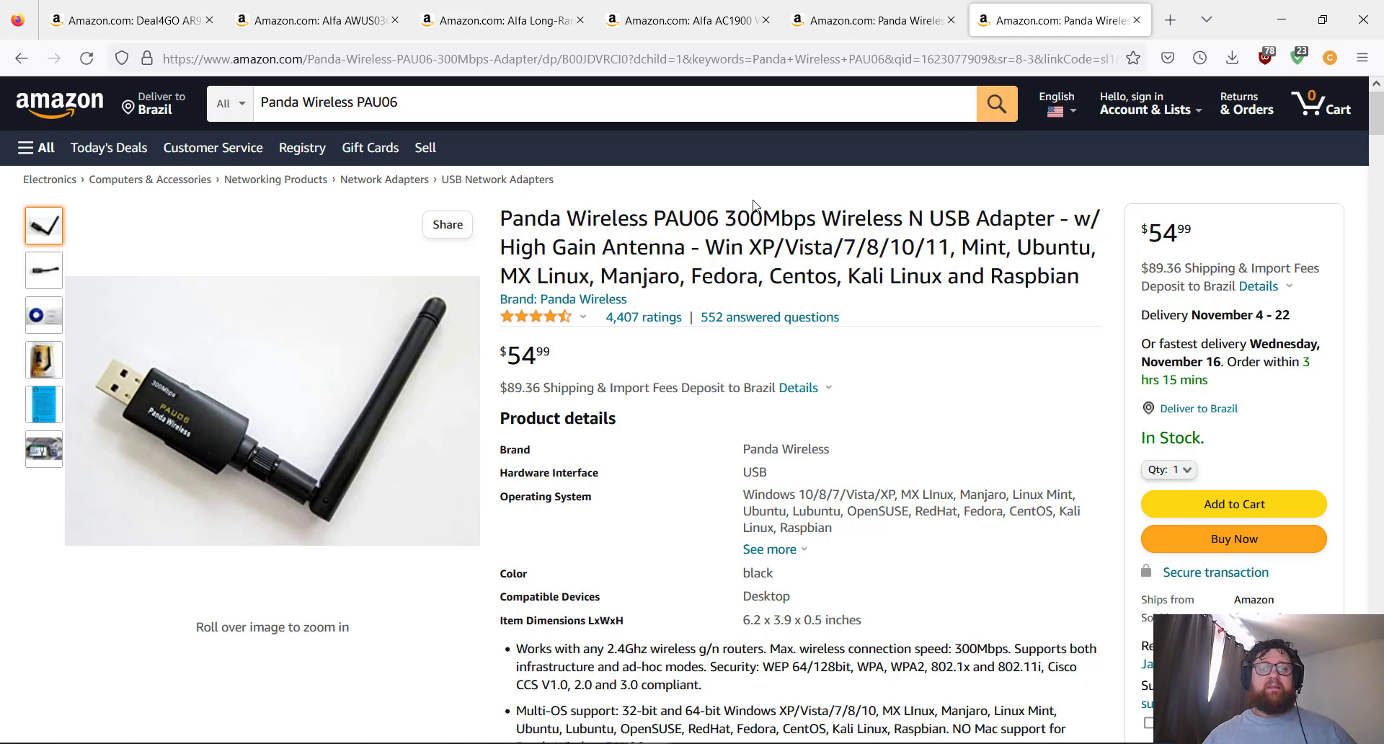
mouse_move(625, 219)
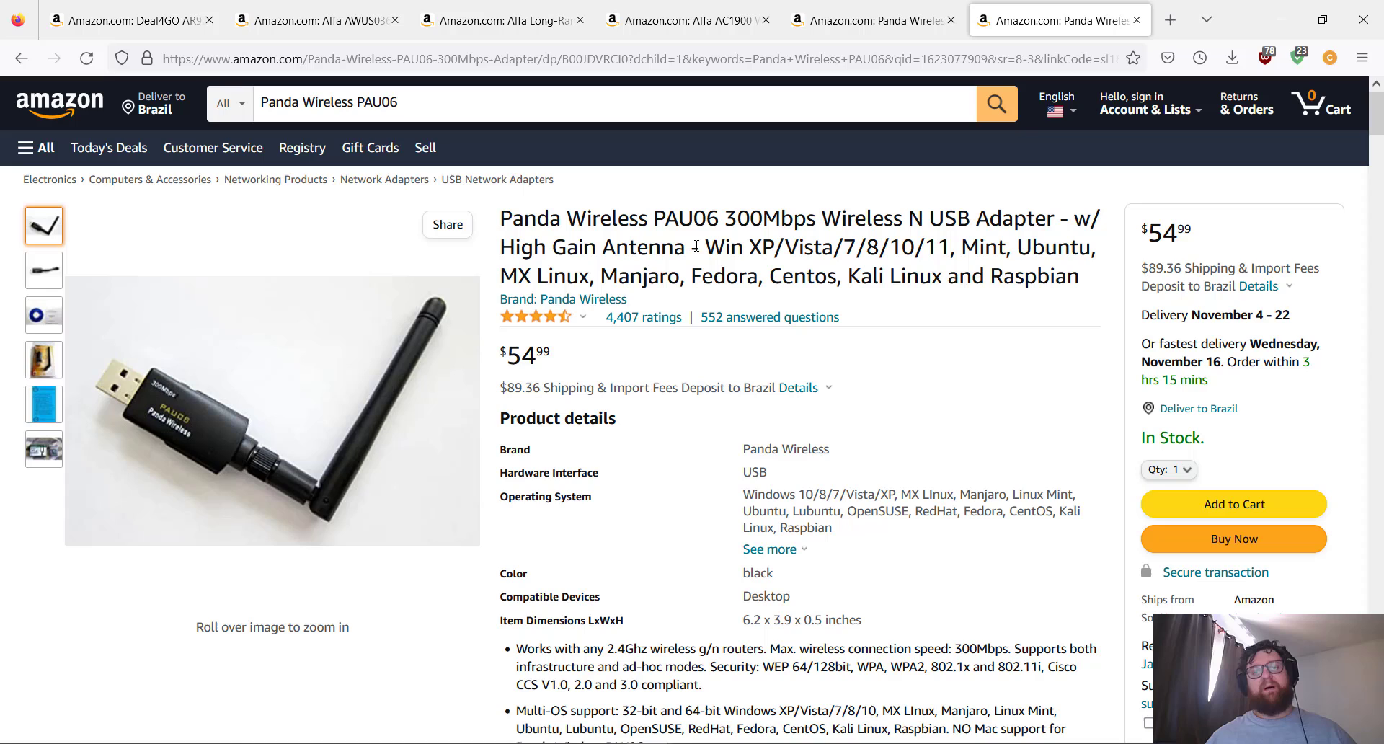
mouse_move(653, 212)
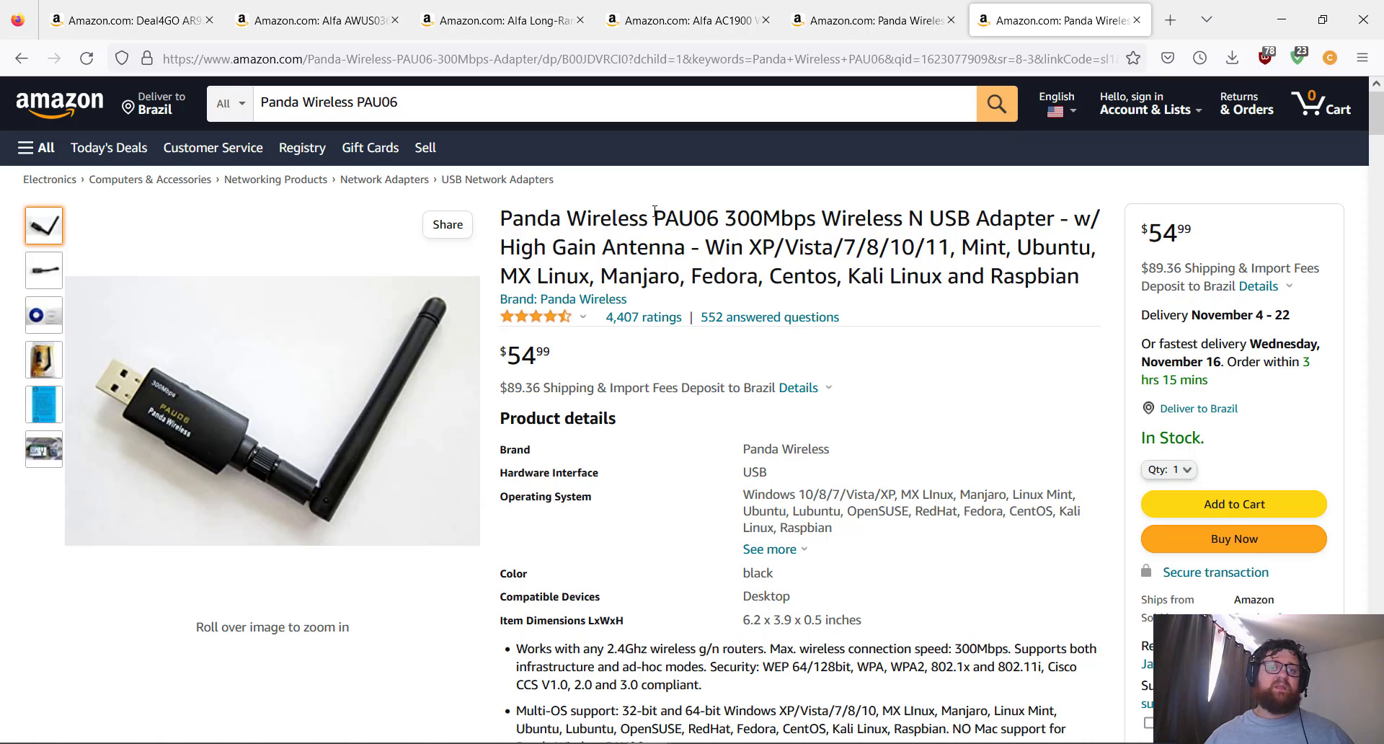
double_click(673, 217)
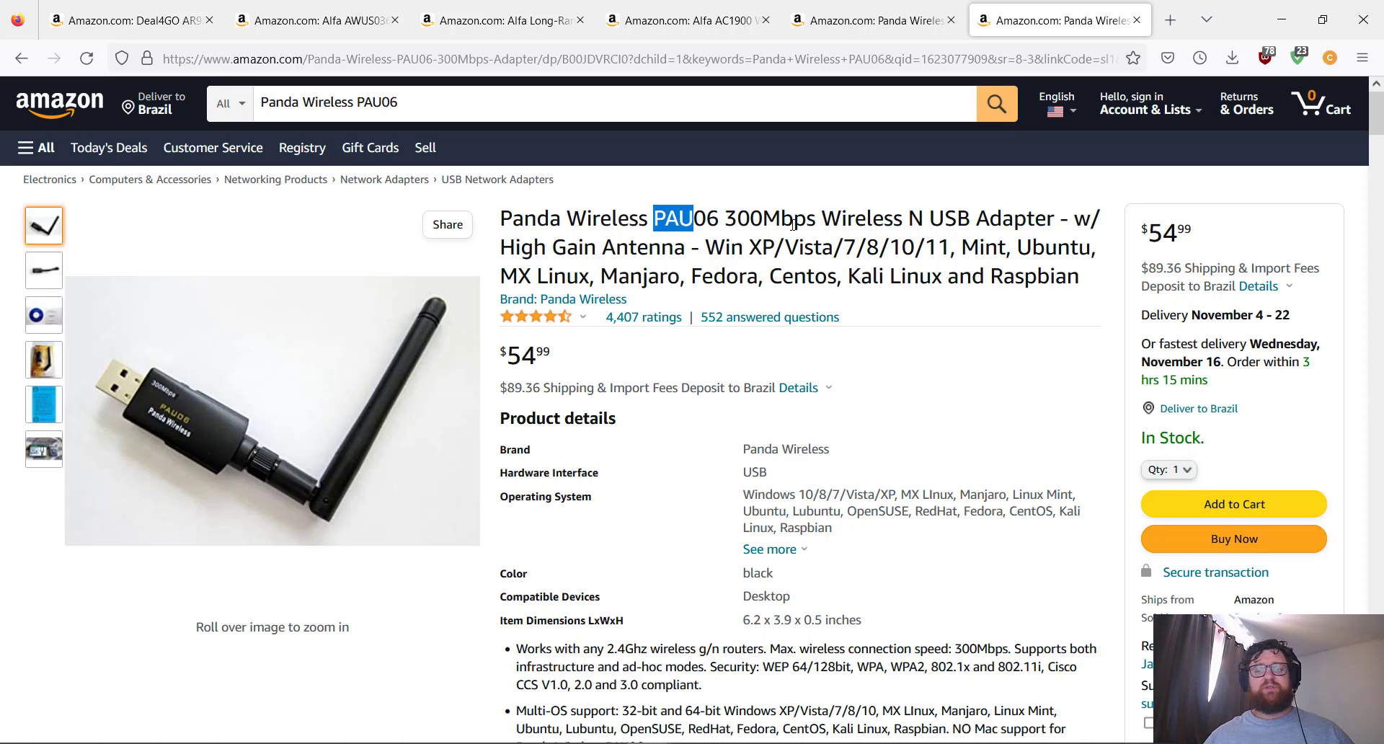
double_click(770, 218)
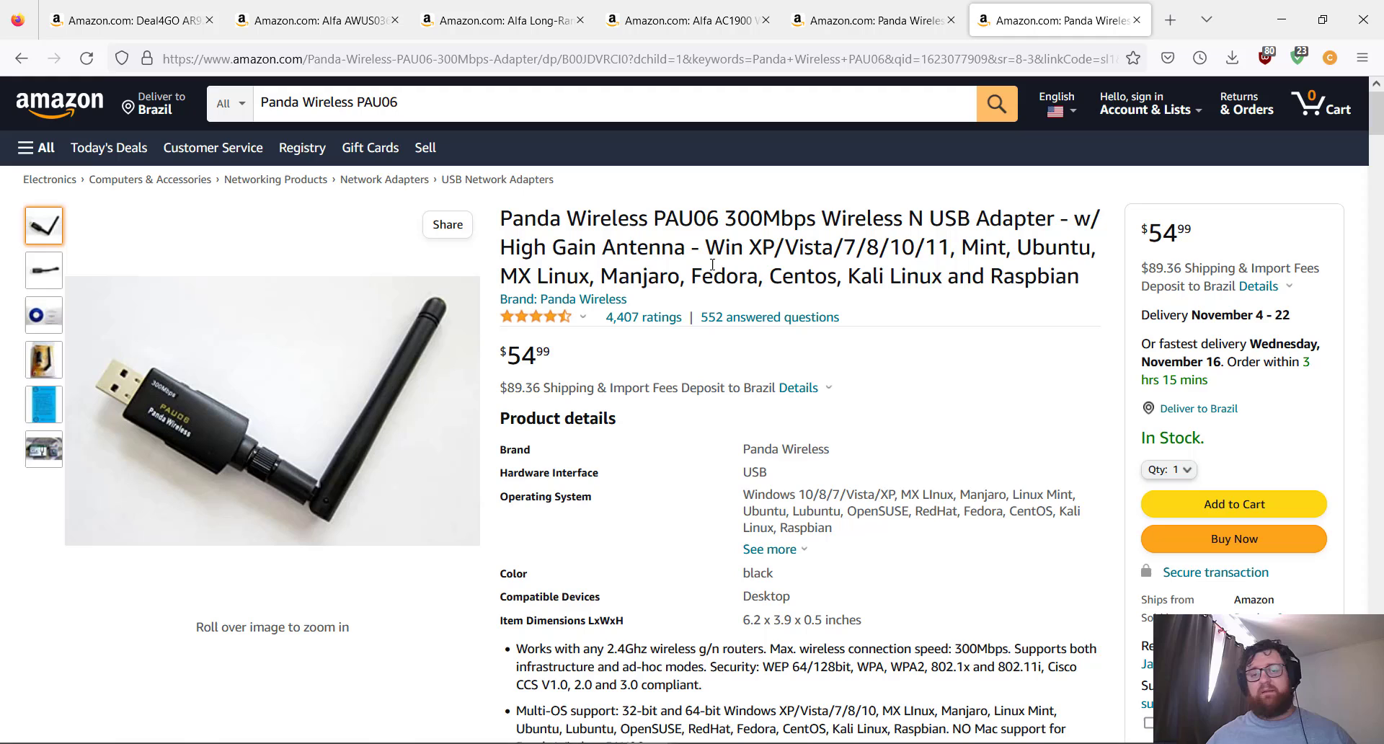
mouse_move(896, 388)
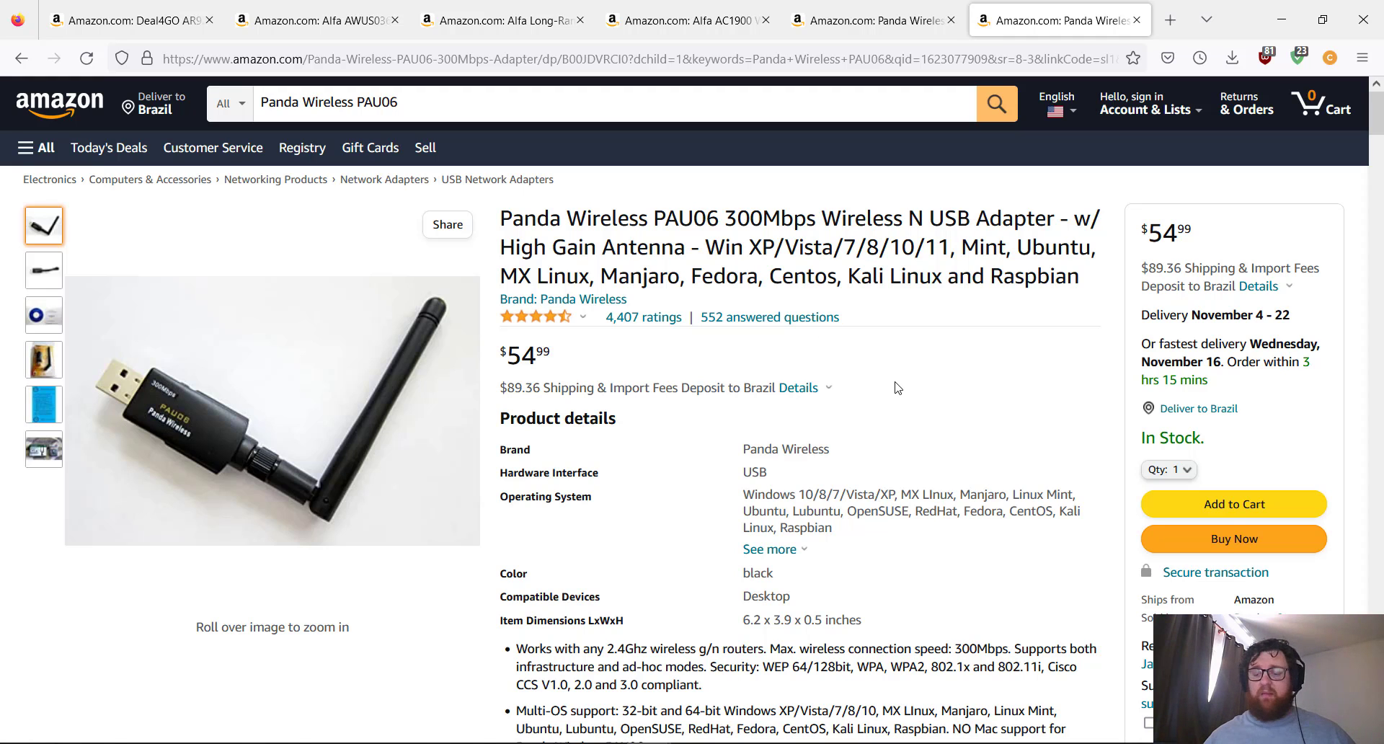
Review the PAU06's $54.99 price, product details and feature list
scroll(down, 3)
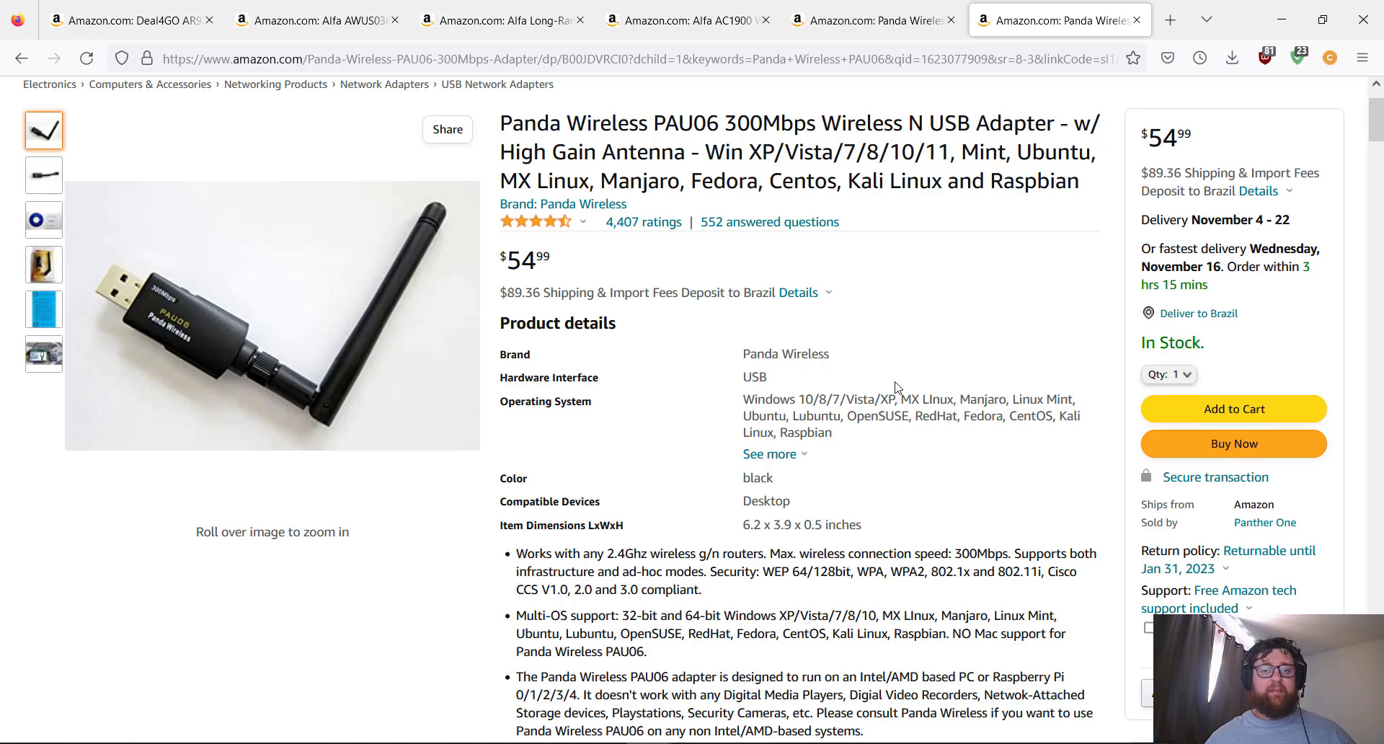
scroll(down, 3)
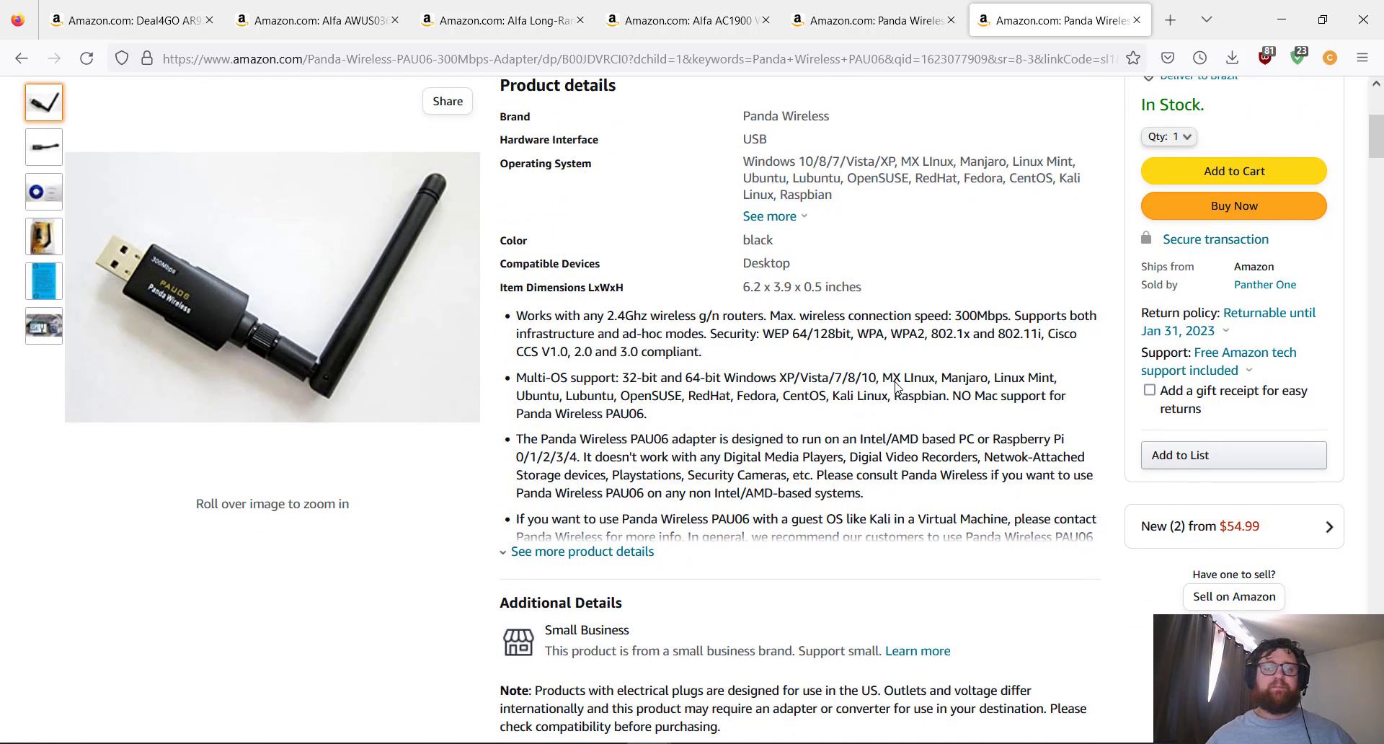
mouse_move(741, 158)
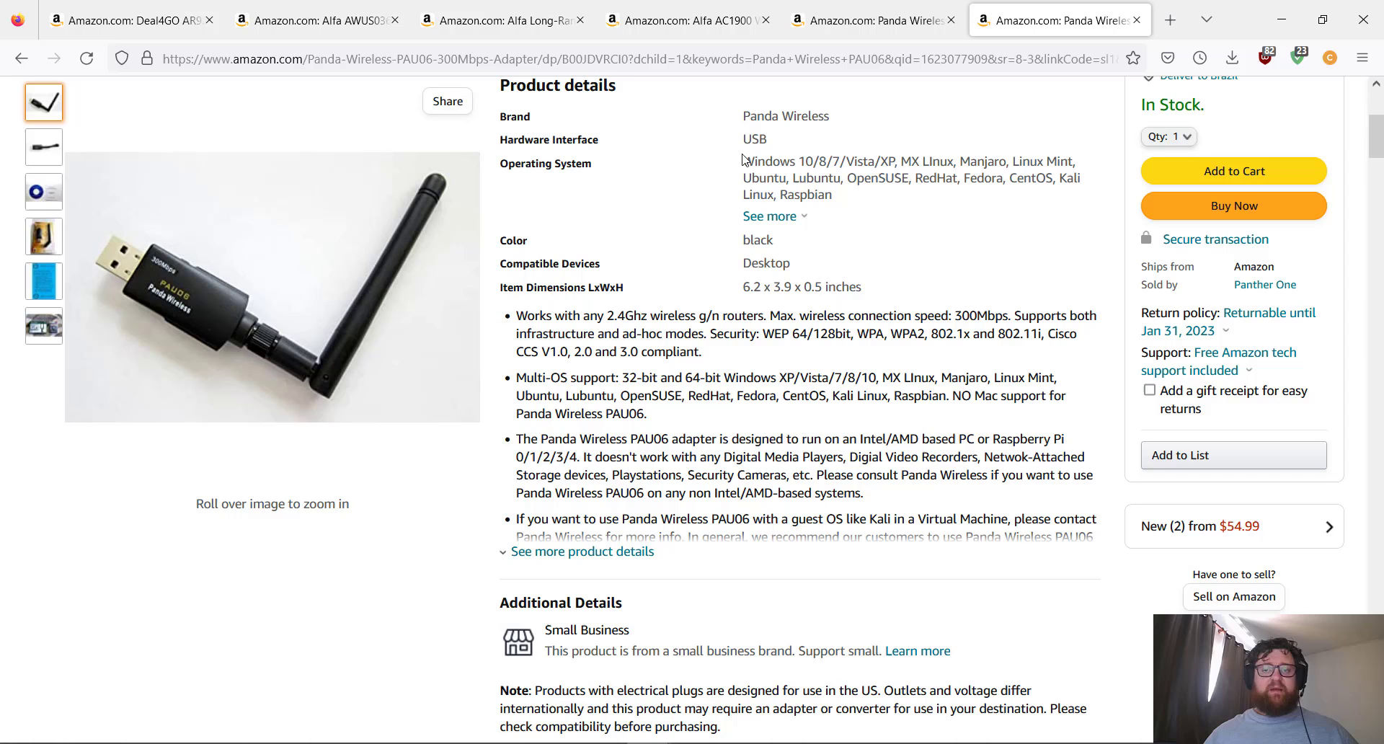
mouse_move(738, 248)
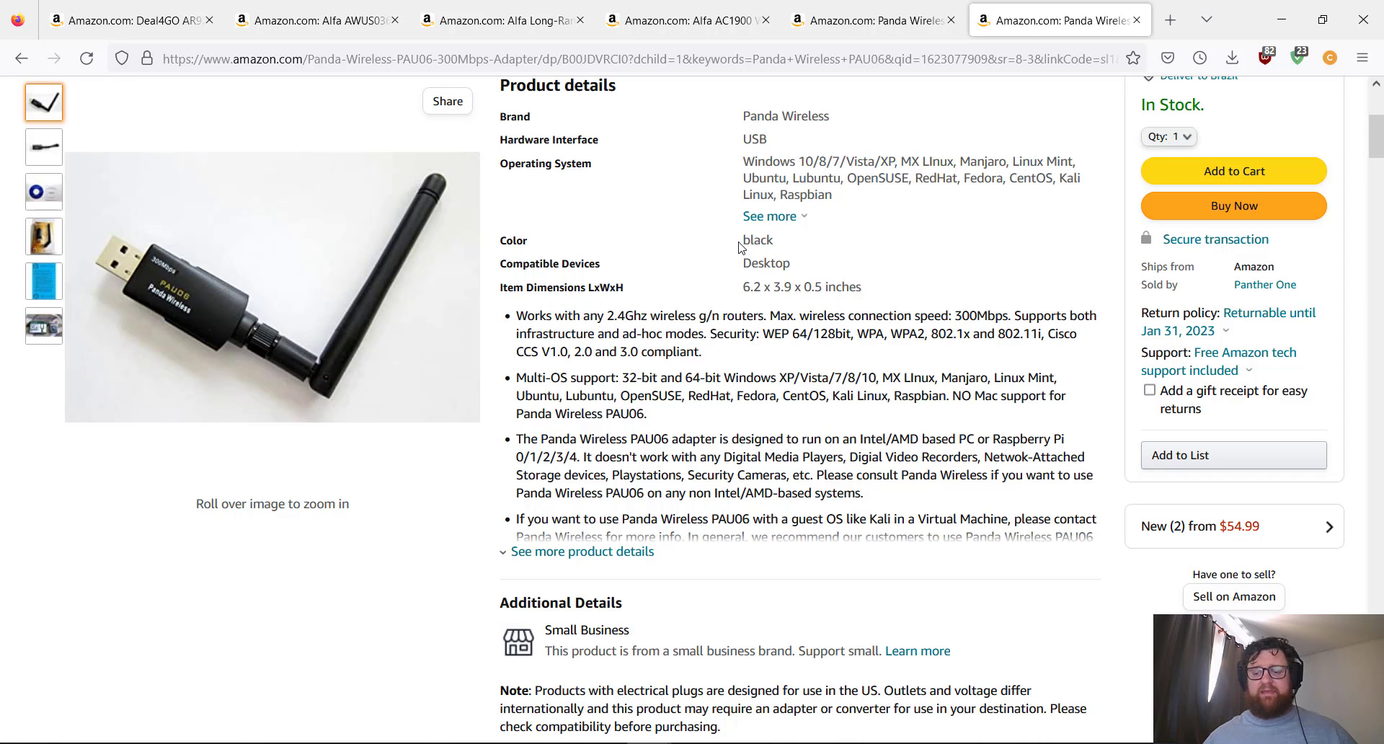
scroll(up, 3)
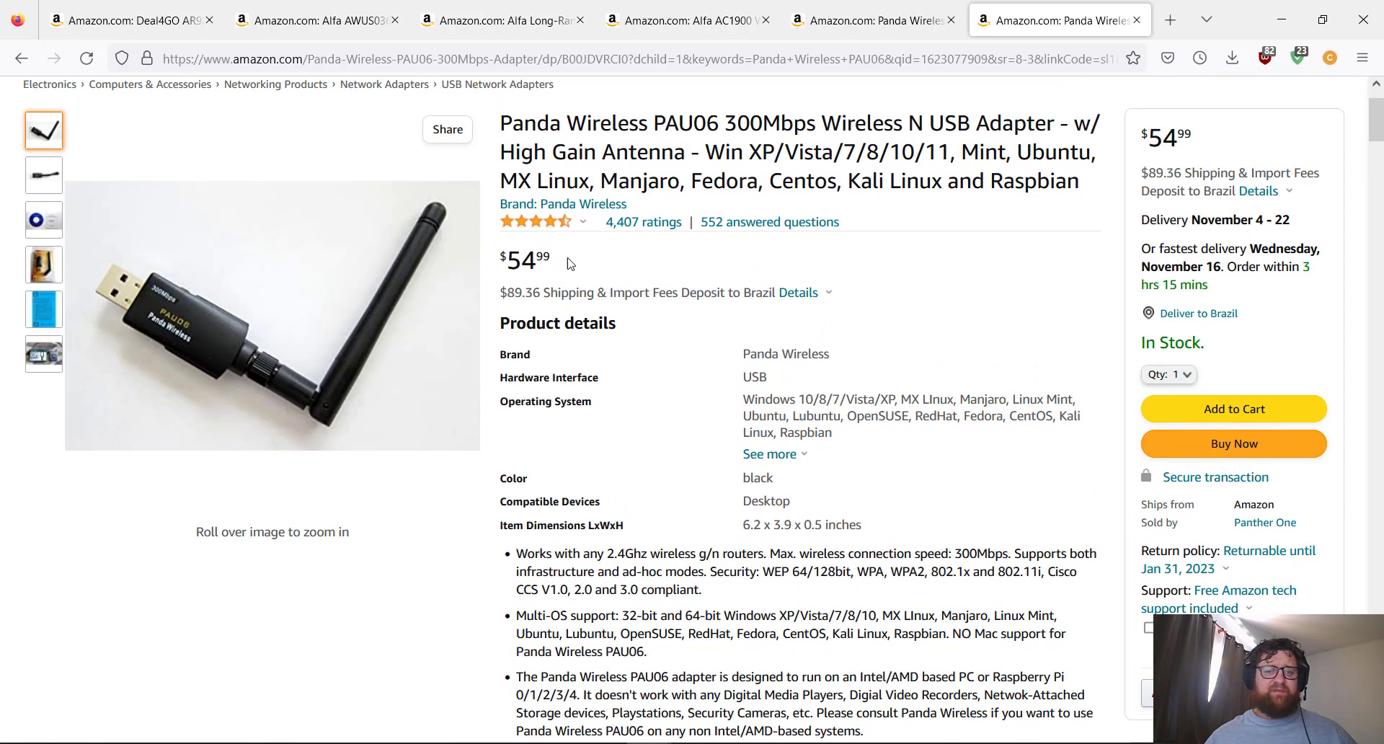
scroll(down, 3)
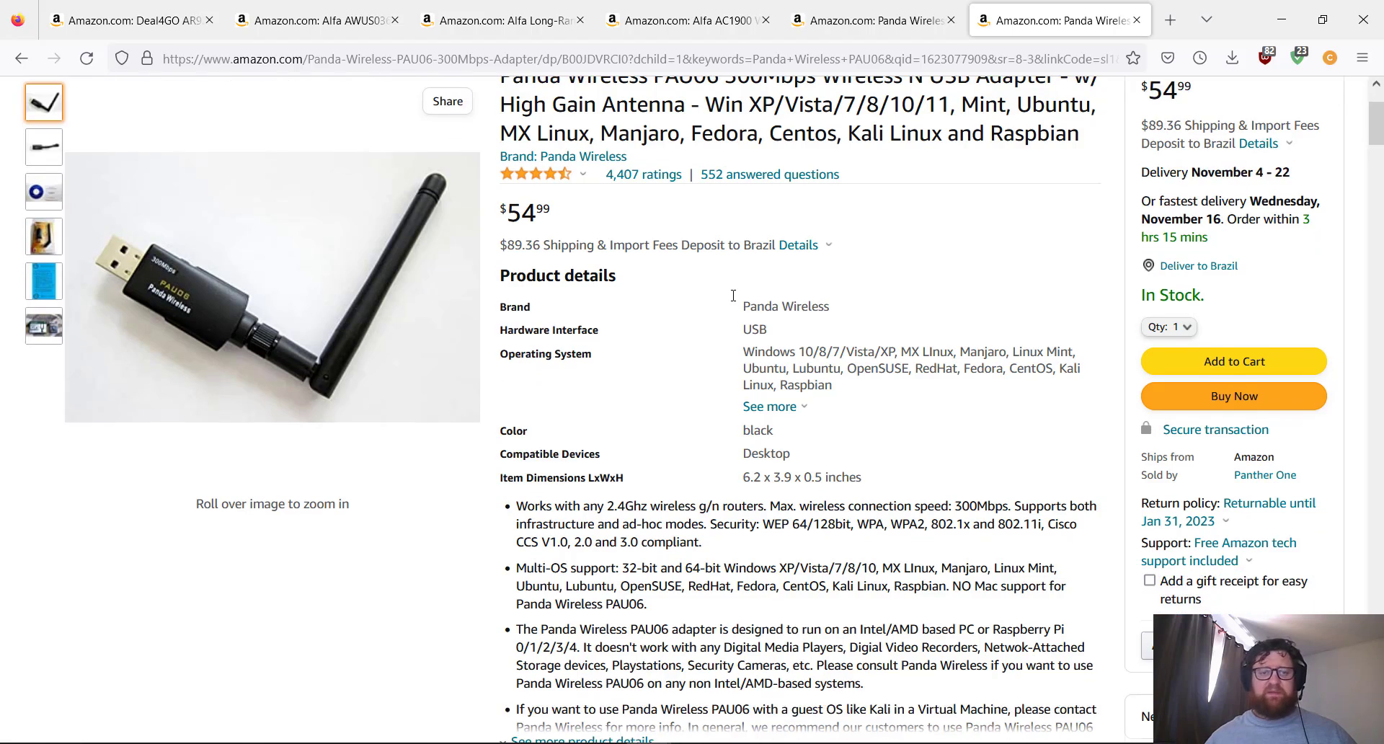
scroll(down, 3)
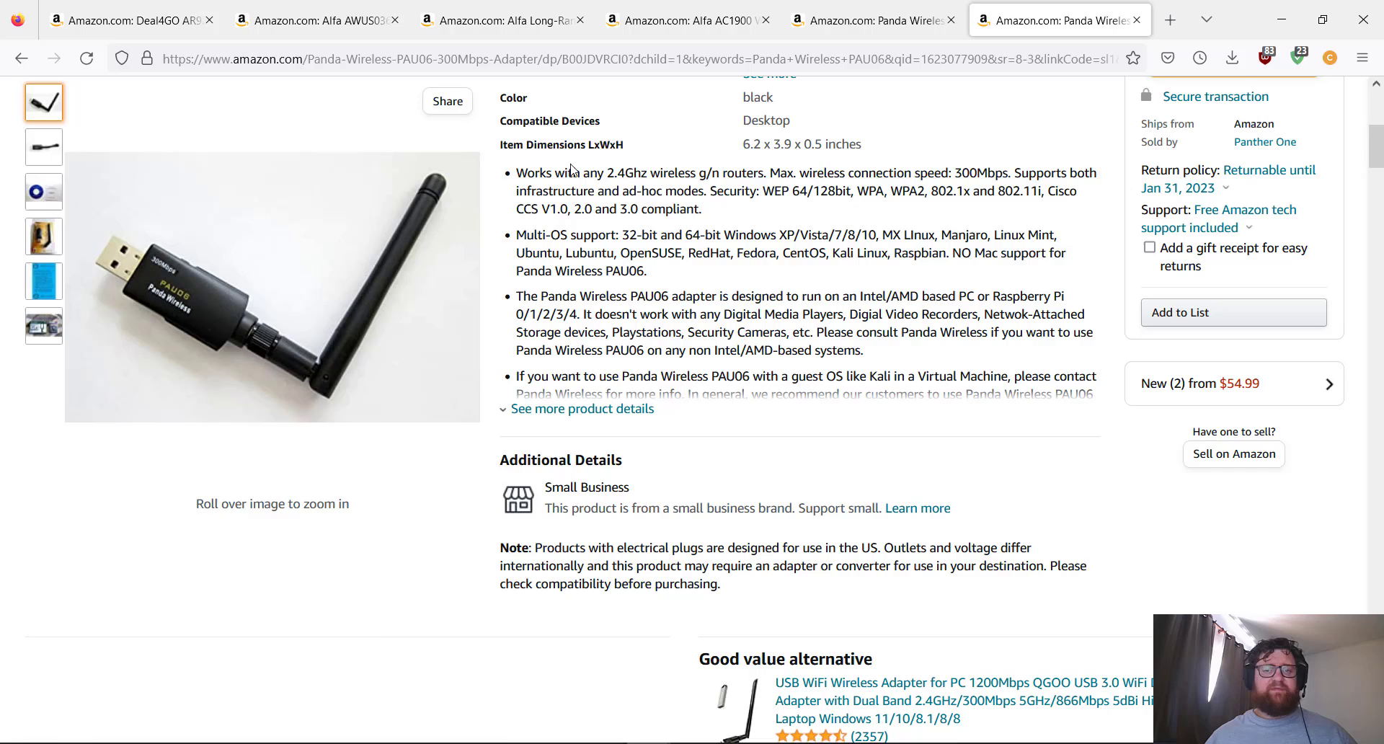
mouse_move(635, 176)
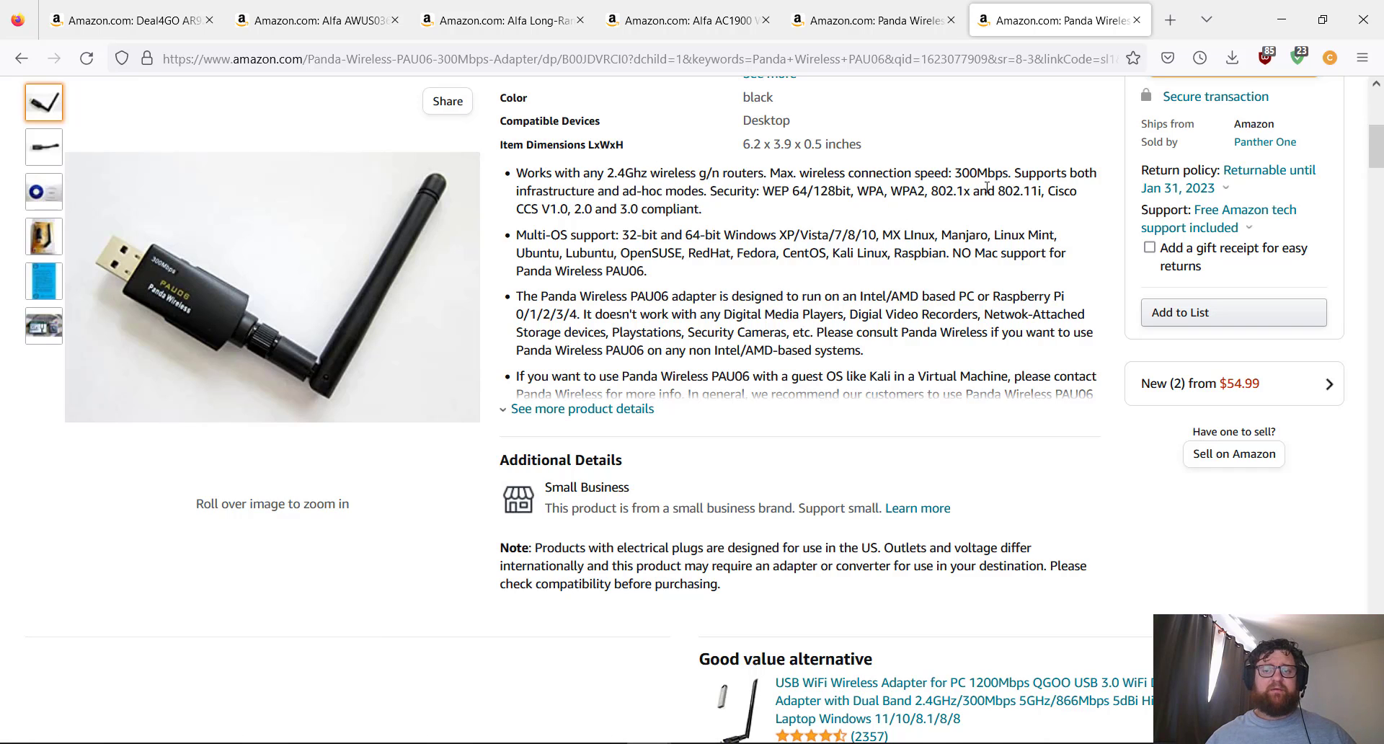
mouse_move(949, 172)
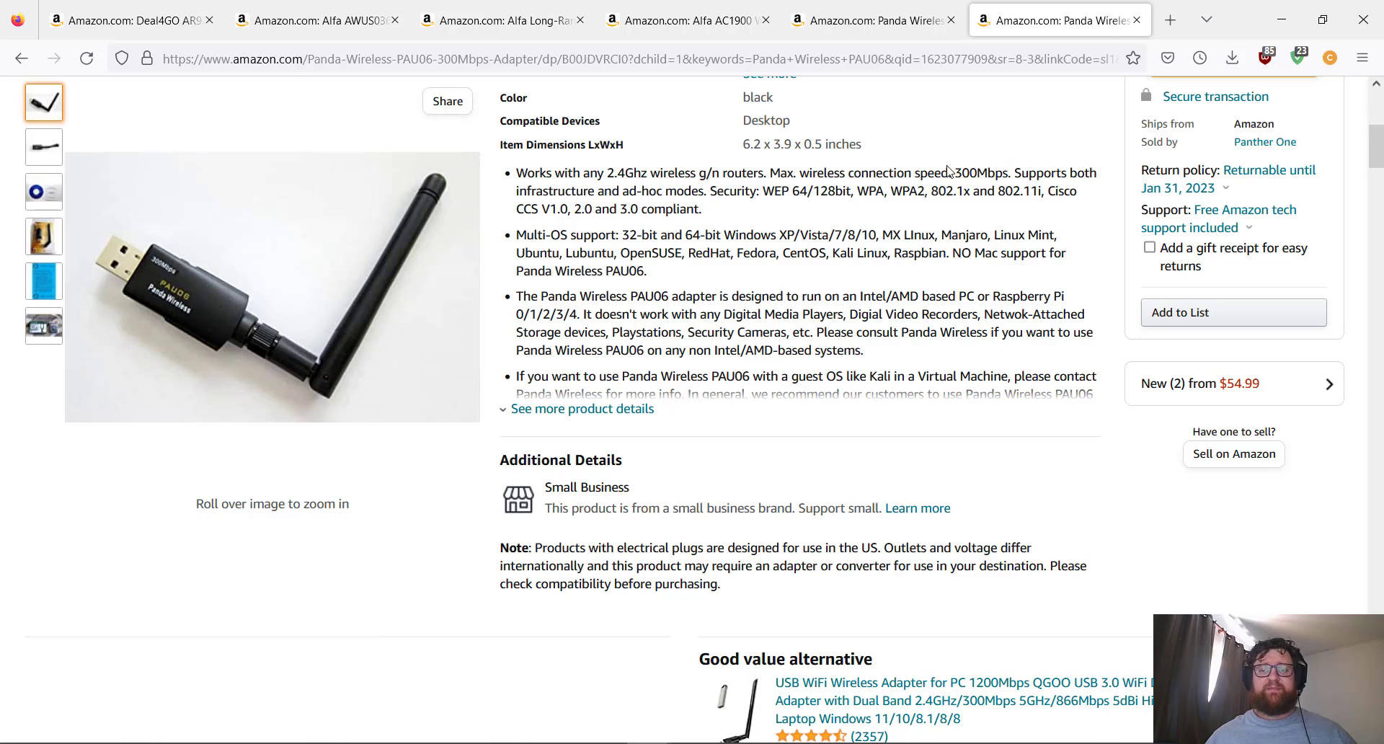
mouse_move(740, 191)
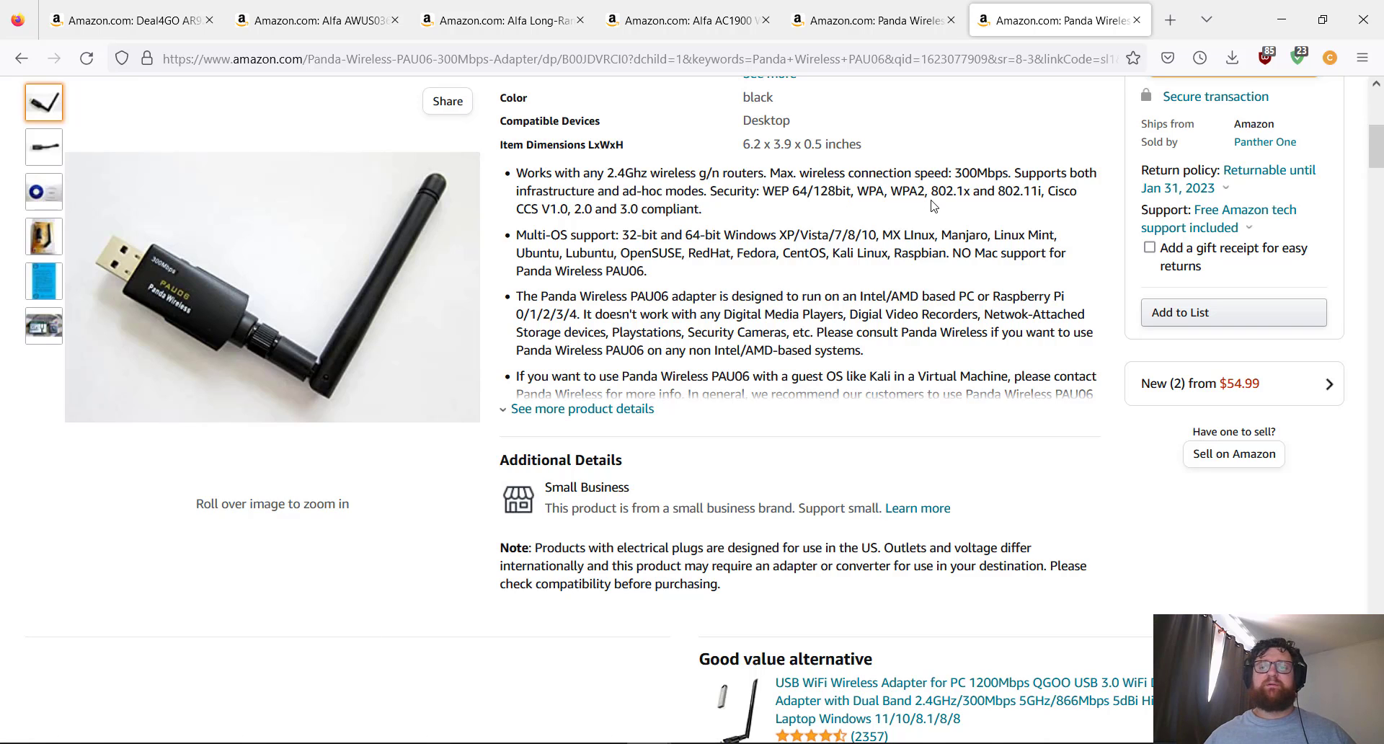
mouse_move(983, 192)
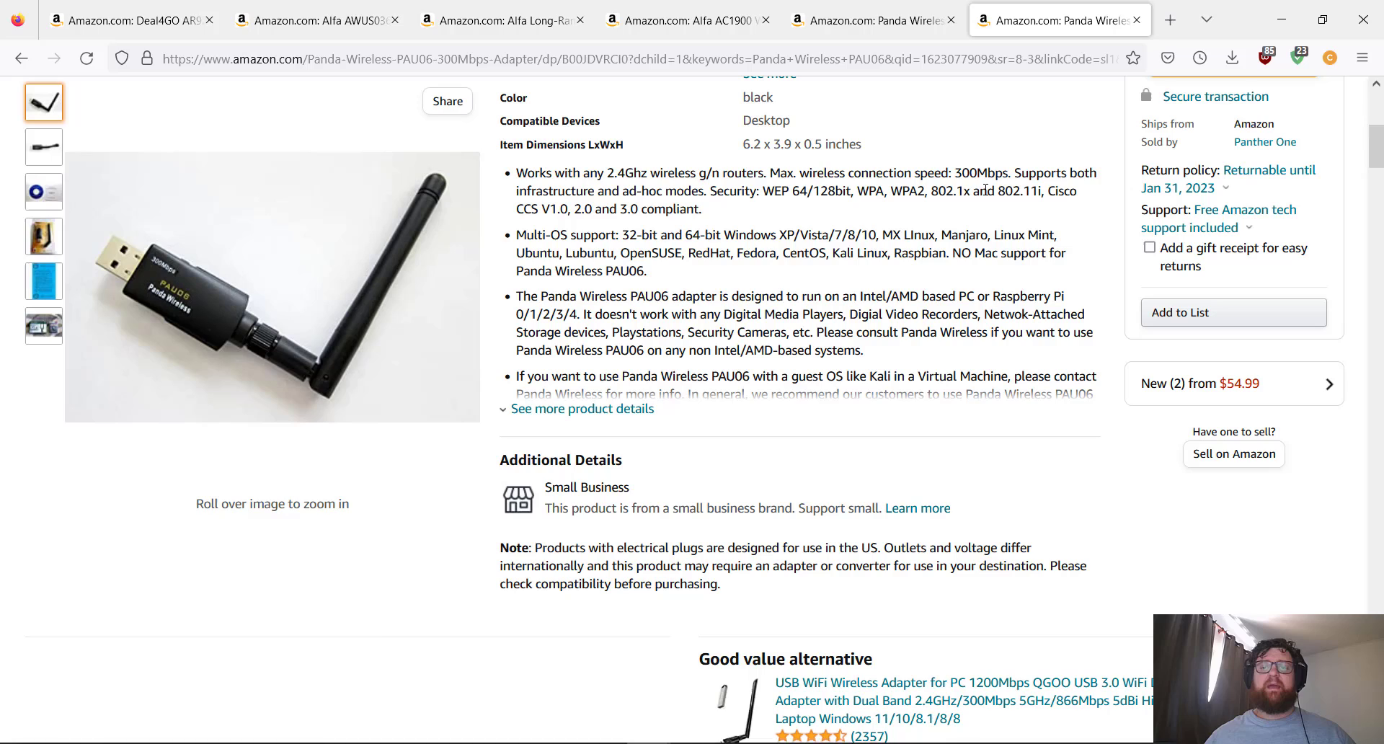
mouse_move(1047, 190)
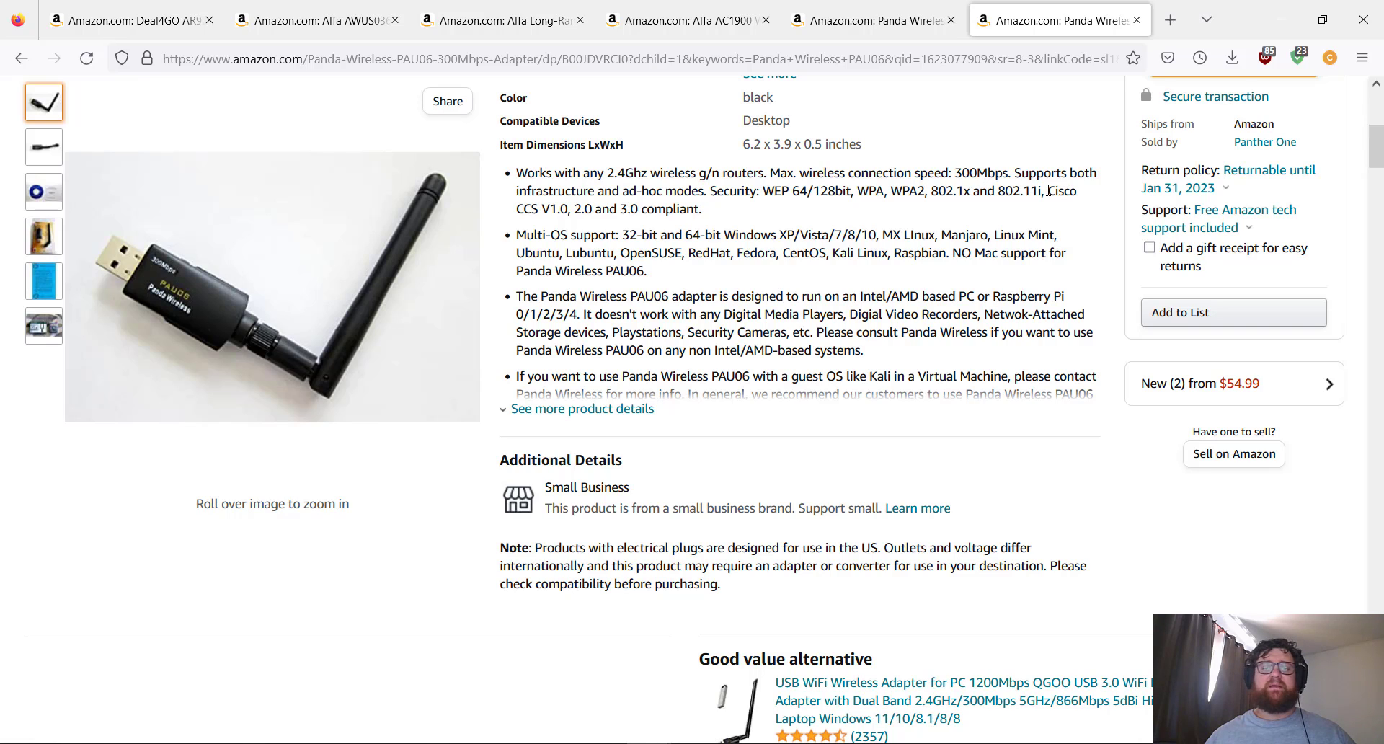
drag(1047, 191, 704, 208)
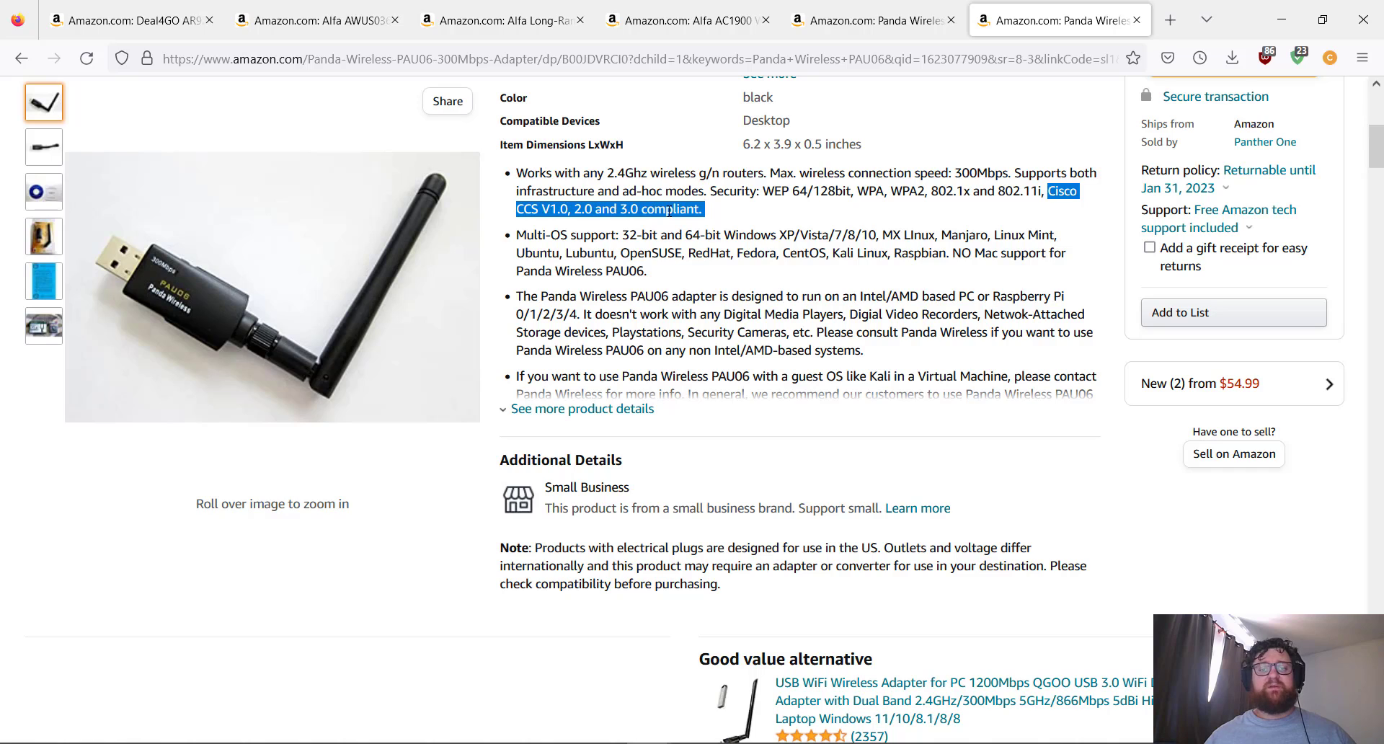
click(724, 212)
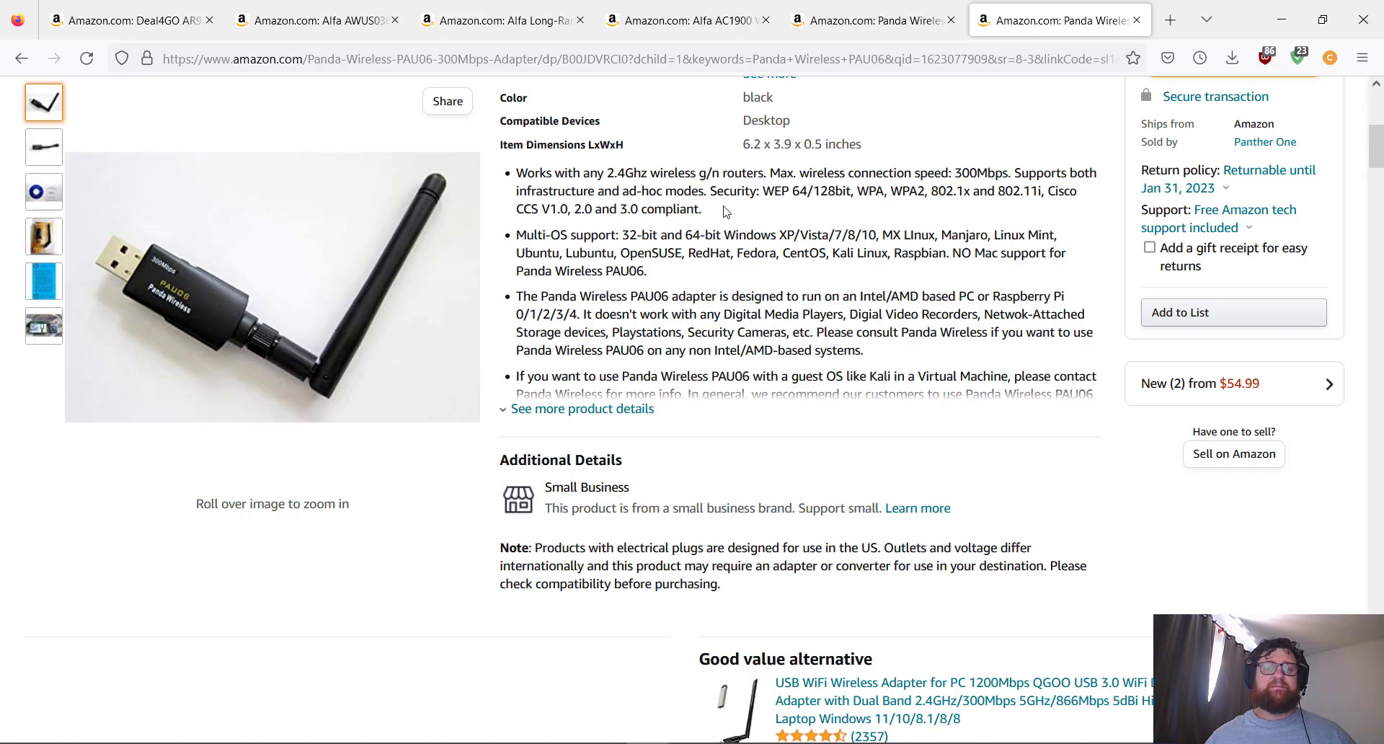
mouse_move(738, 402)
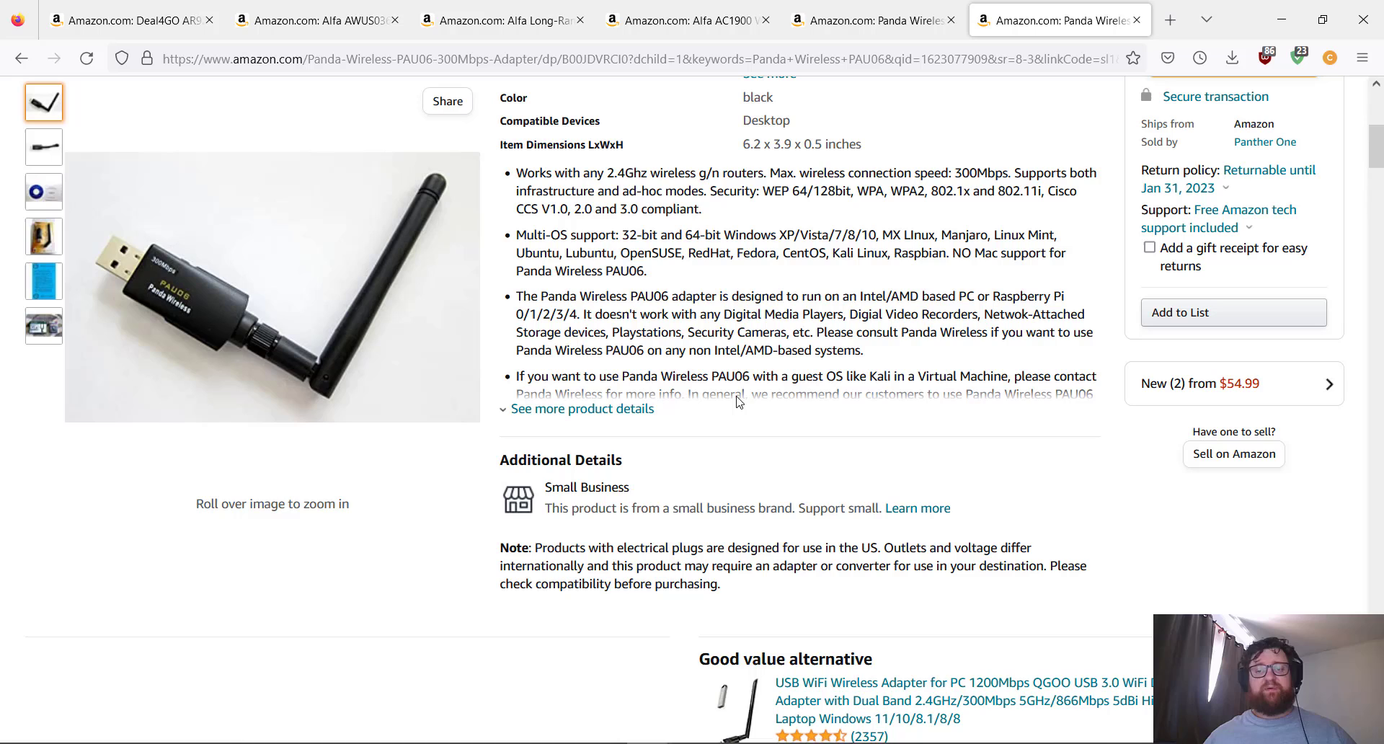